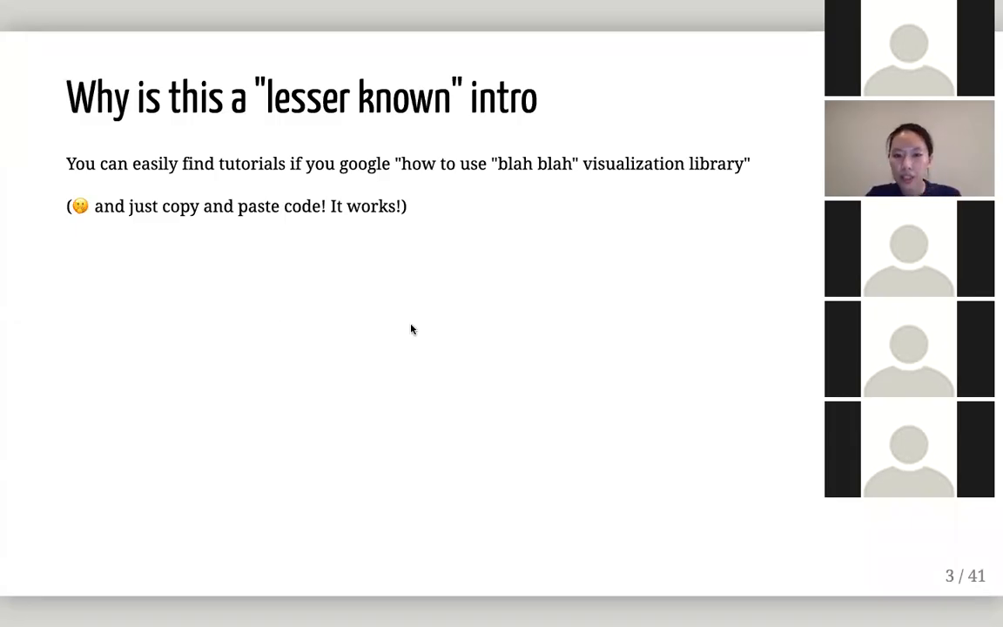
mouse_move(561, 338)
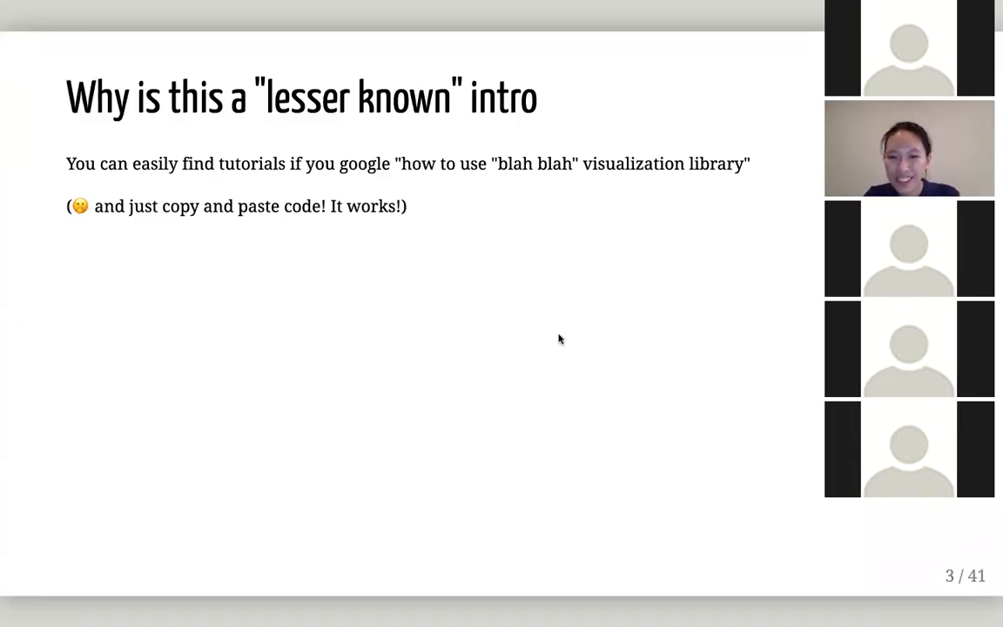
mouse_move(646, 365)
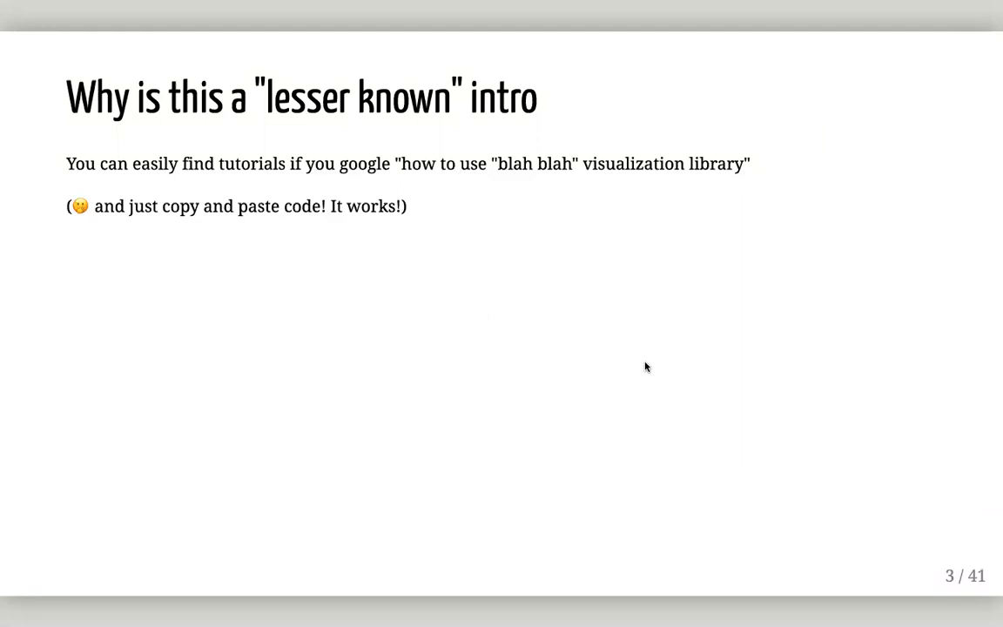
mouse_move(646, 376)
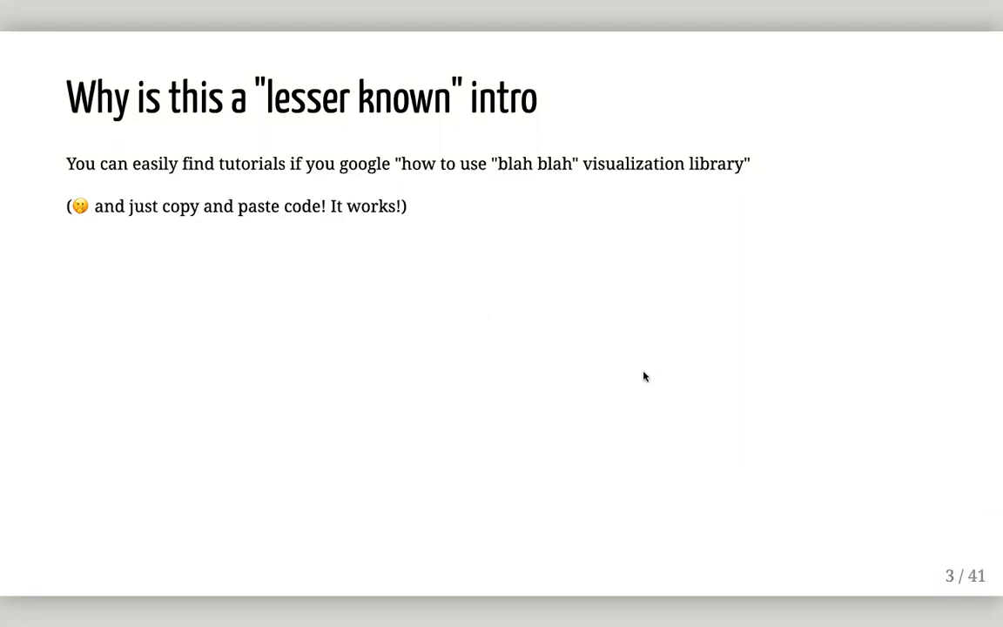
Step the intro slide forward to reveal the Tableau and design-philosophy points on slide 6.
key(Right)
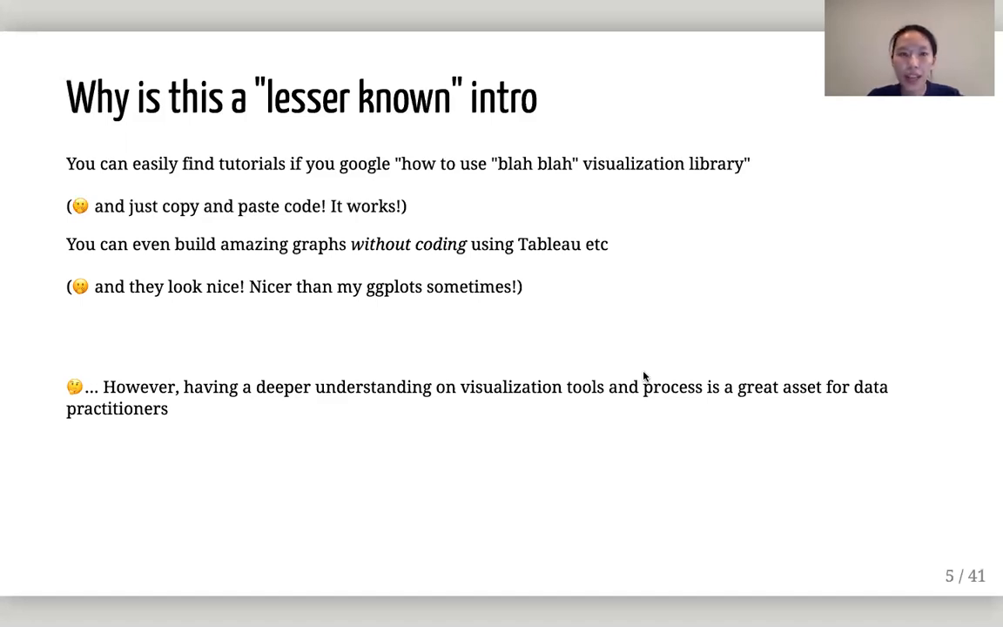
key(Right)
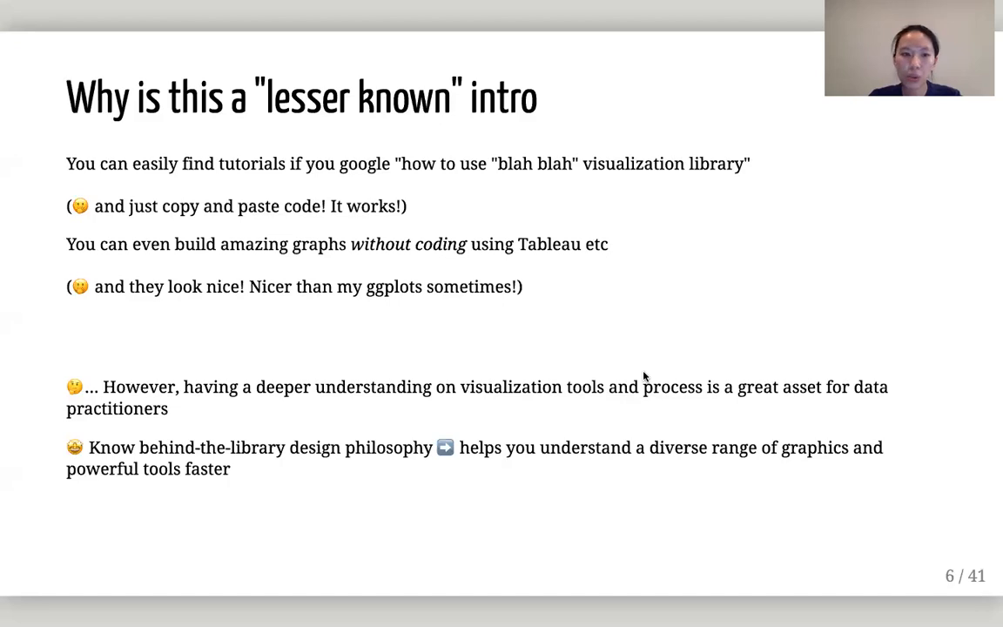
Advance to slide 10, 'The Beauty of Grammar of Graphics'.
key(right)
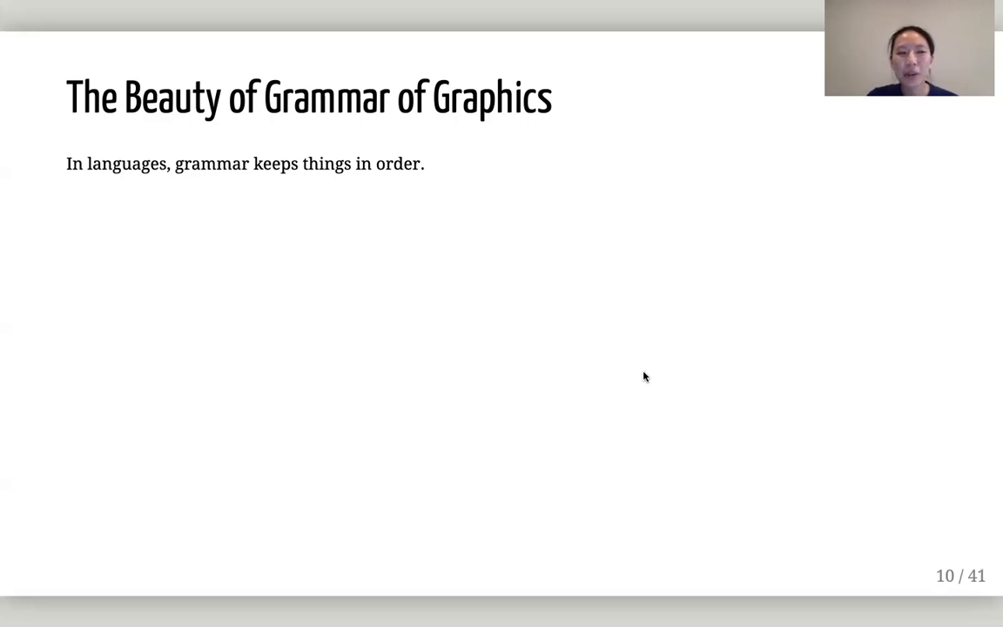
Reveal the grammar and vocabulary points, then advance through slide 13 to the layered components on slide 14.
key(Right)
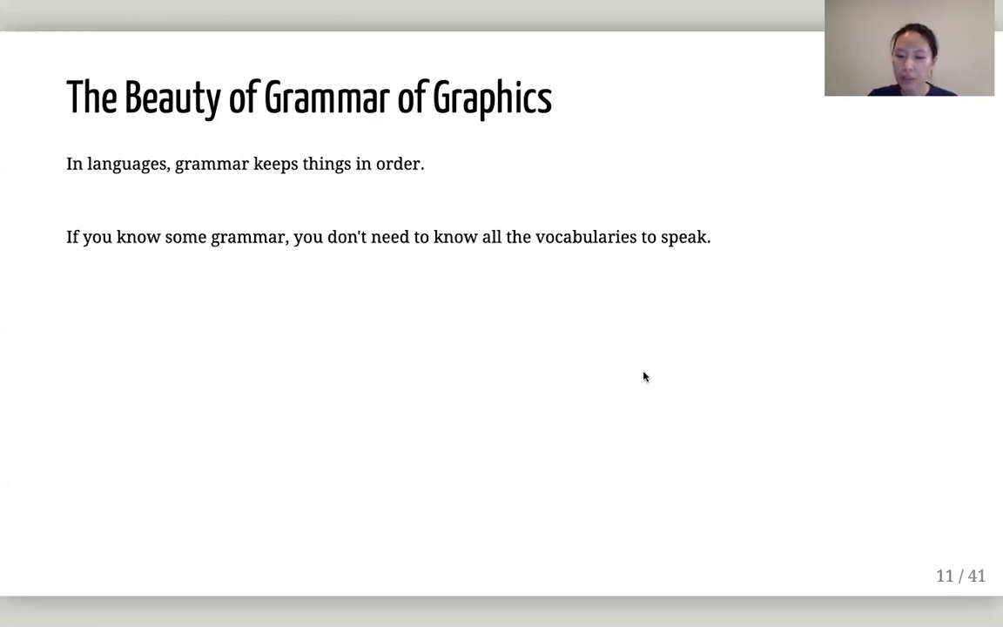
key(Right)
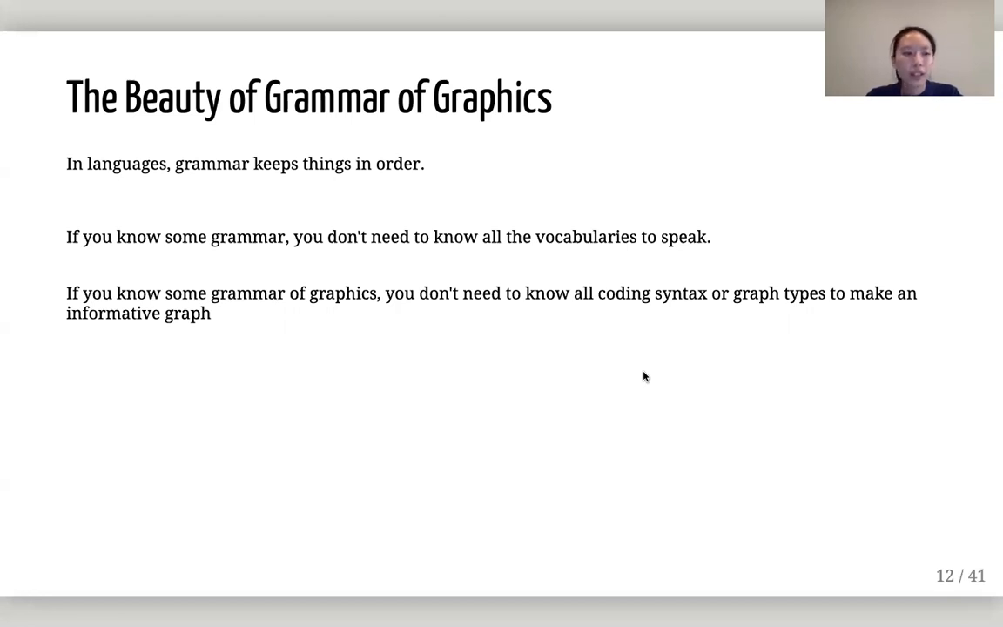
key(Right)
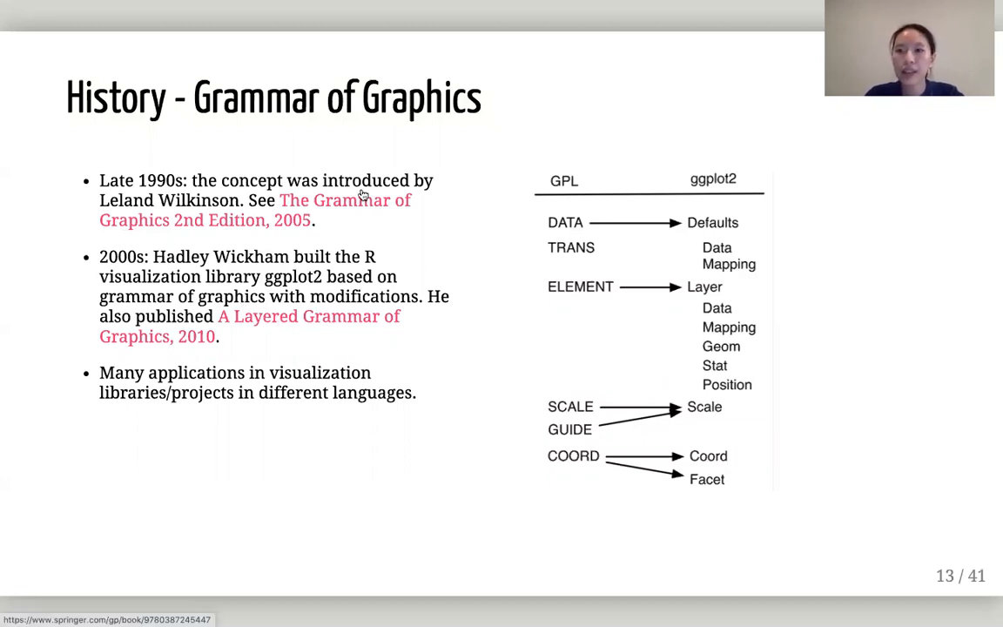
key(Right)
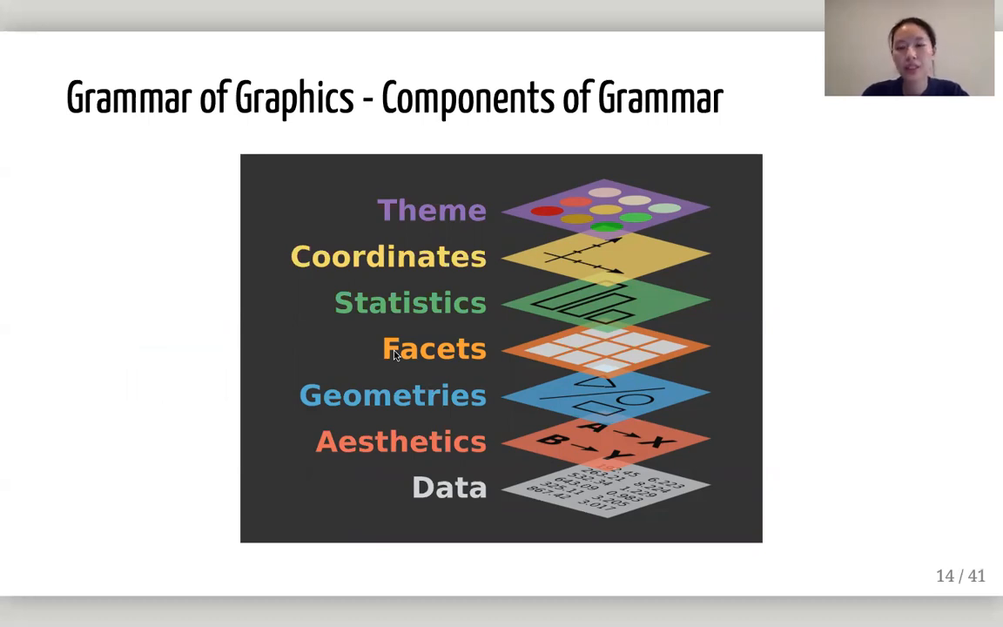
mouse_move(435, 268)
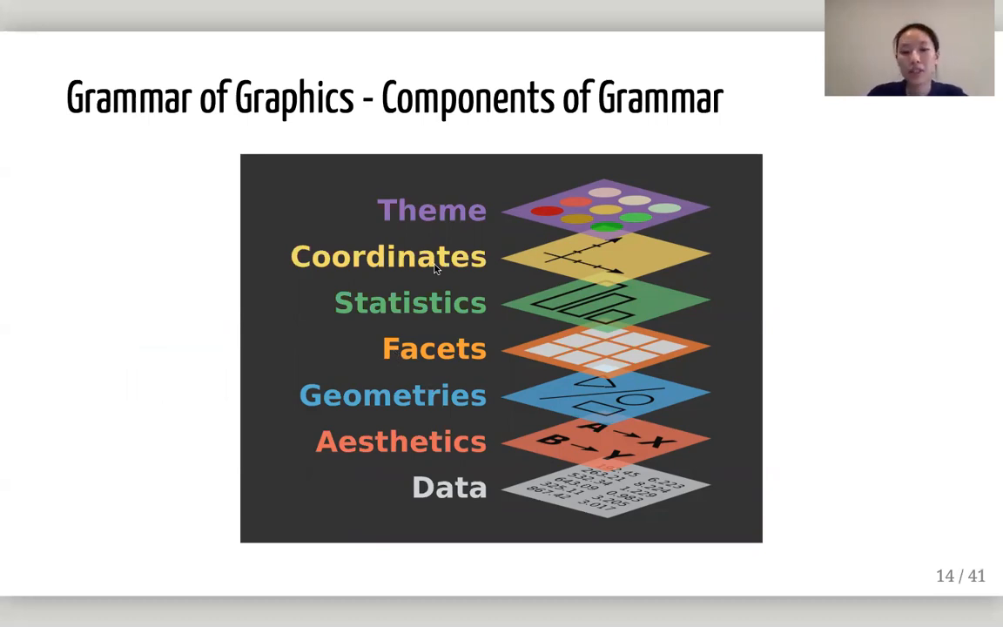
mouse_move(404, 502)
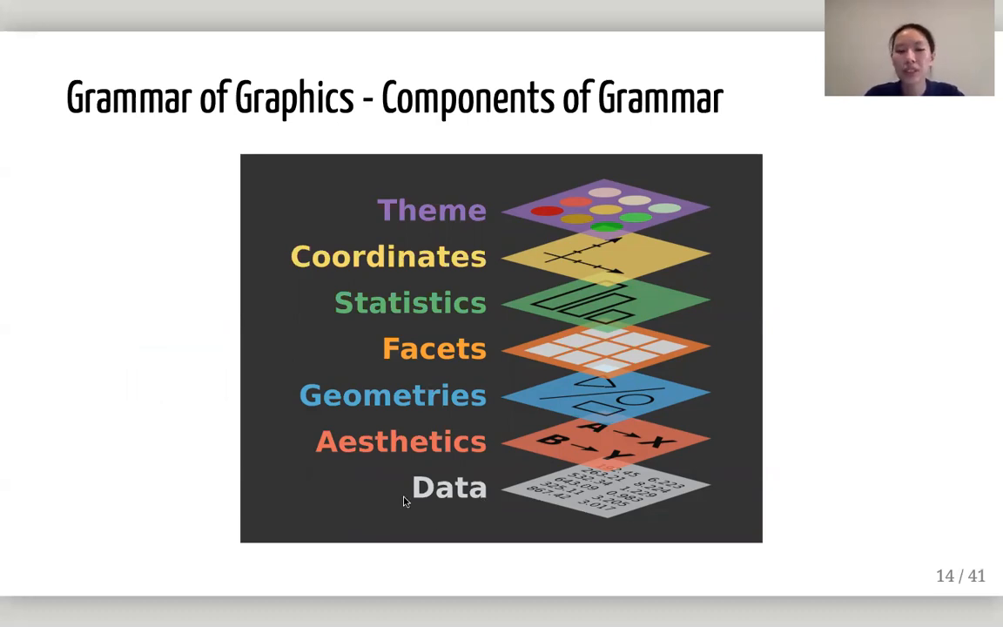
mouse_move(383, 449)
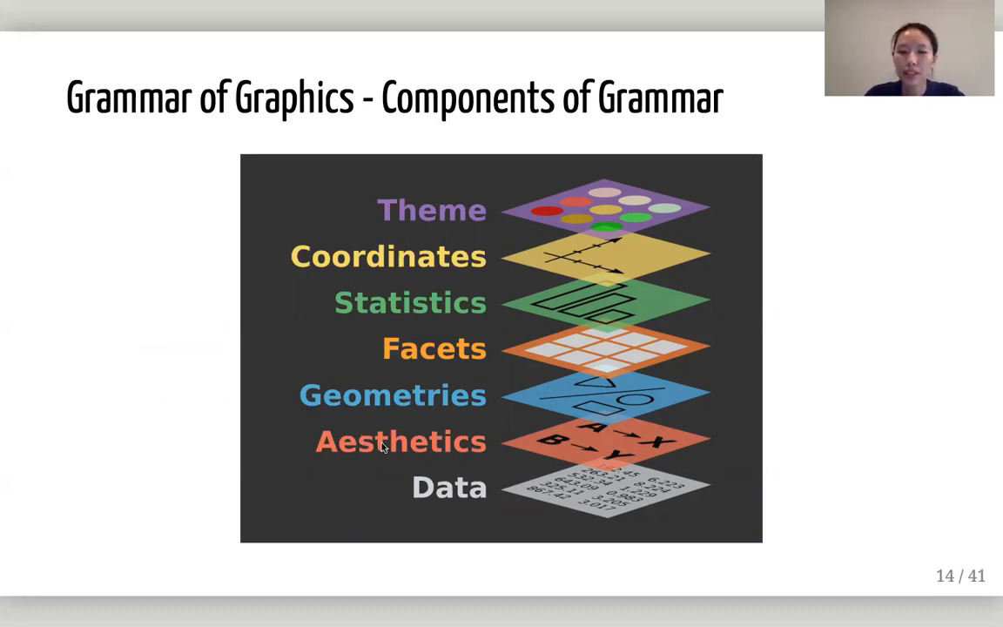
mouse_move(281, 383)
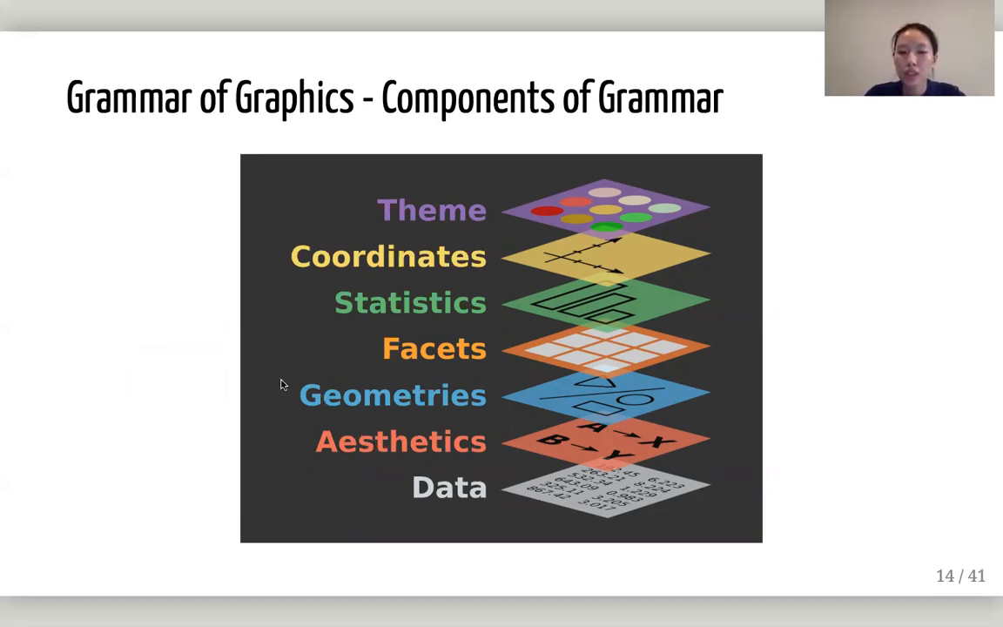
mouse_move(696, 374)
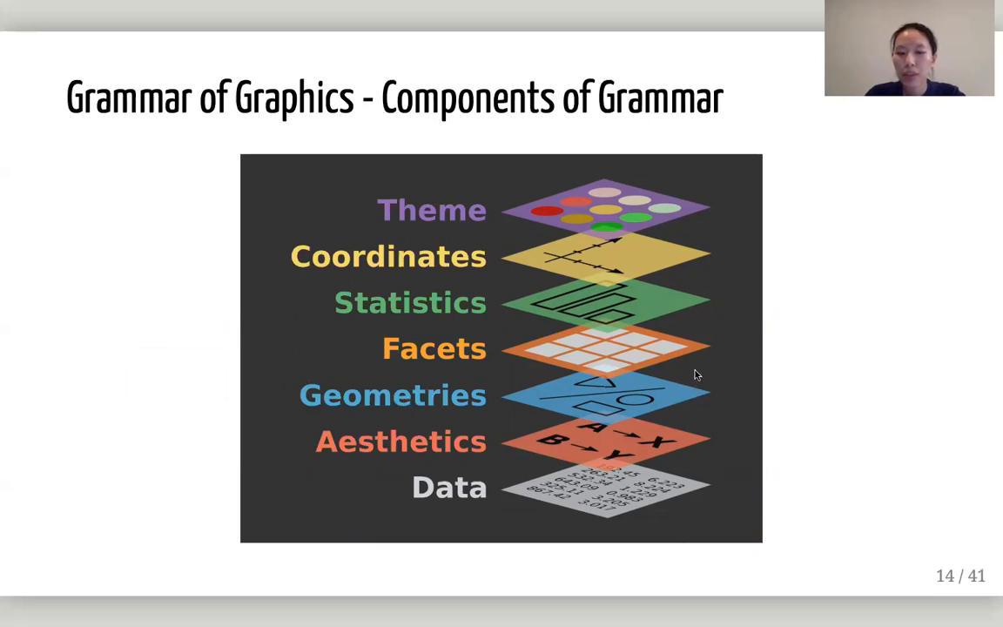
mouse_move(756, 498)
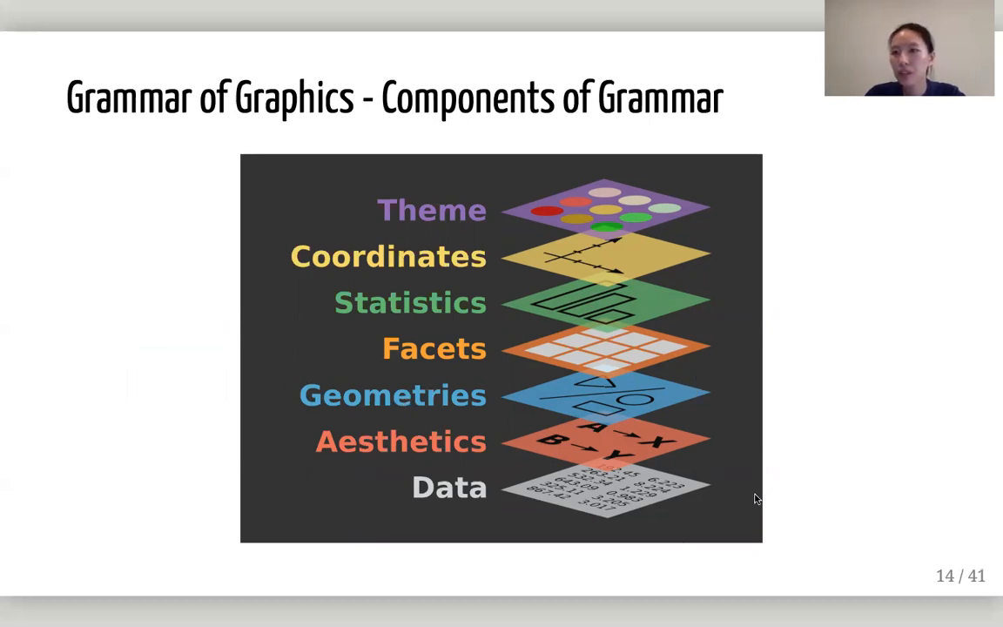
mouse_move(463, 521)
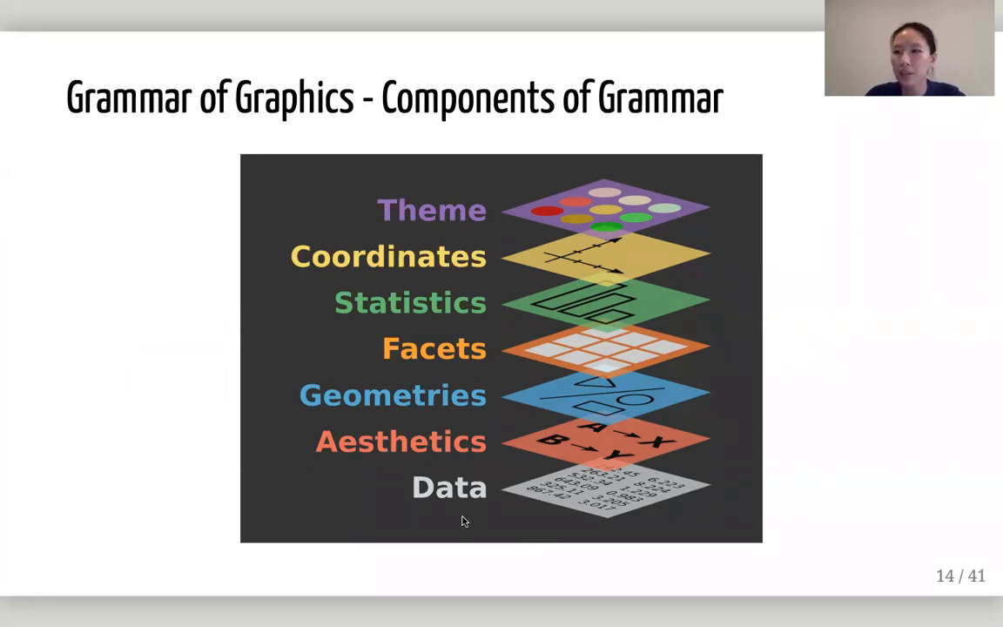
mouse_move(349, 461)
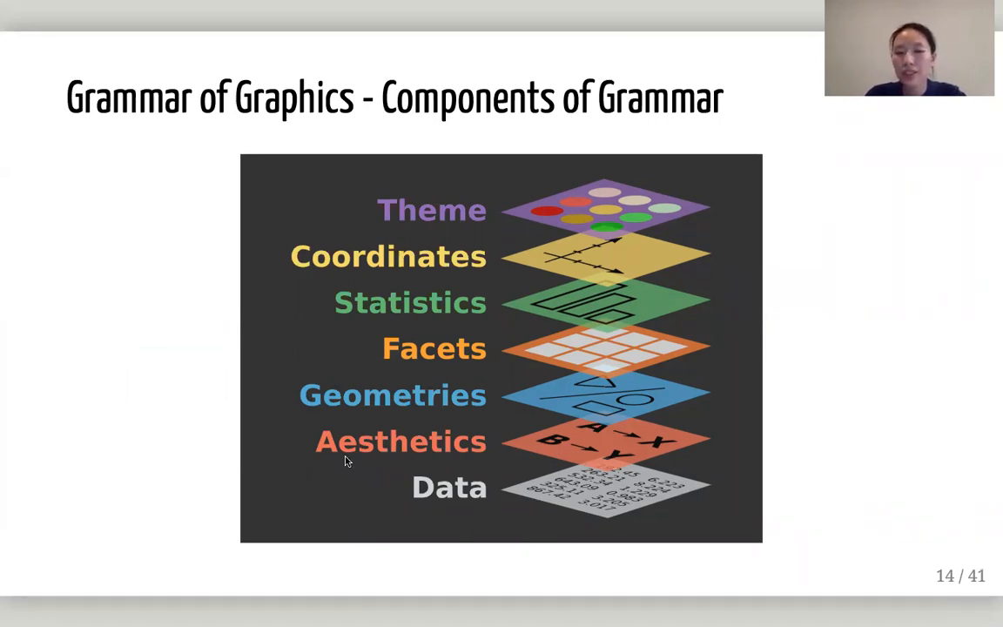
mouse_move(386, 456)
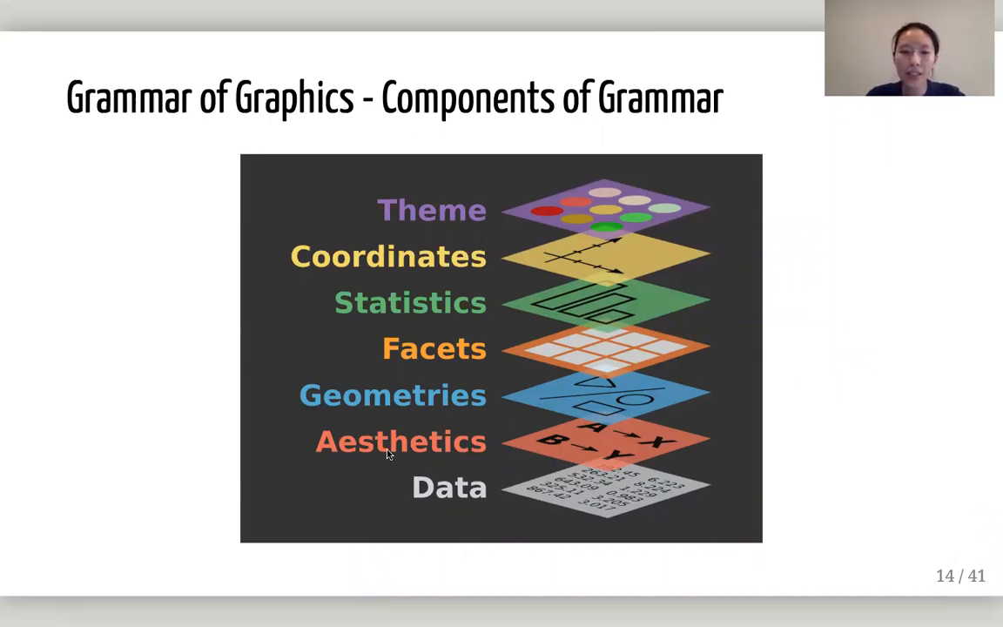
mouse_move(345, 403)
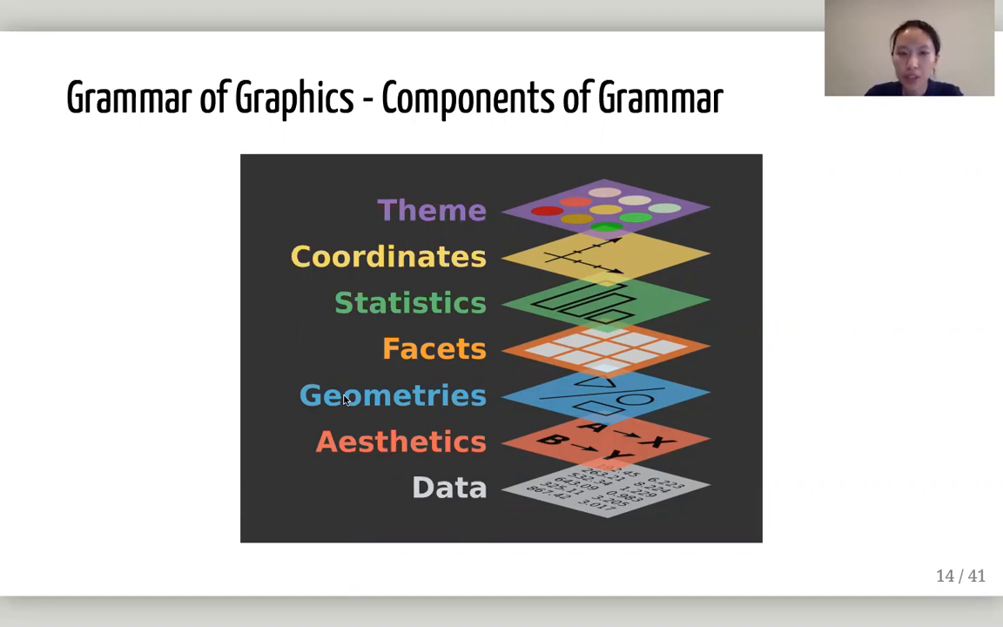
mouse_move(215, 473)
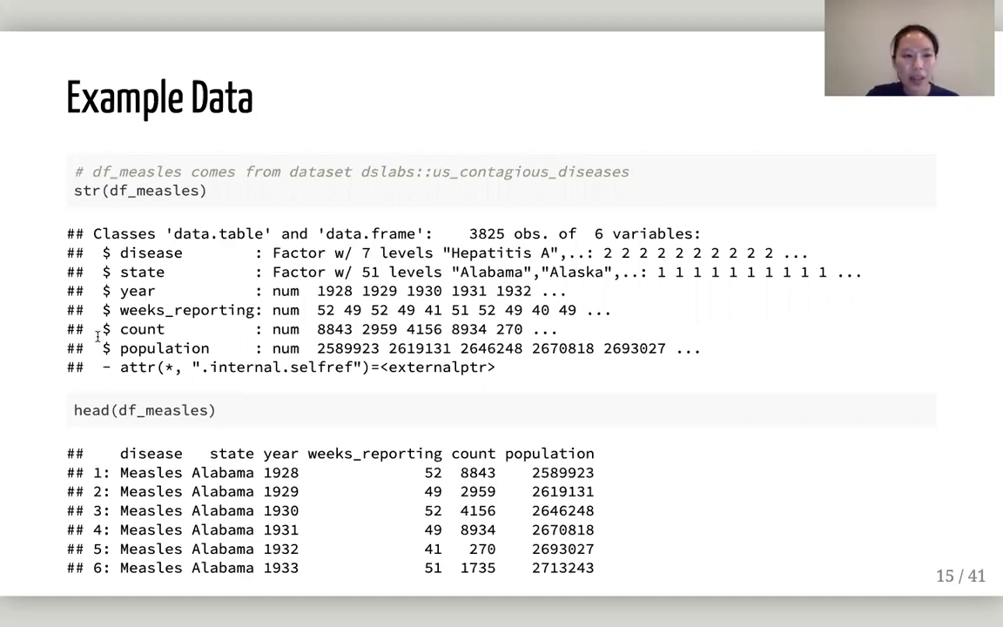
mouse_move(122, 300)
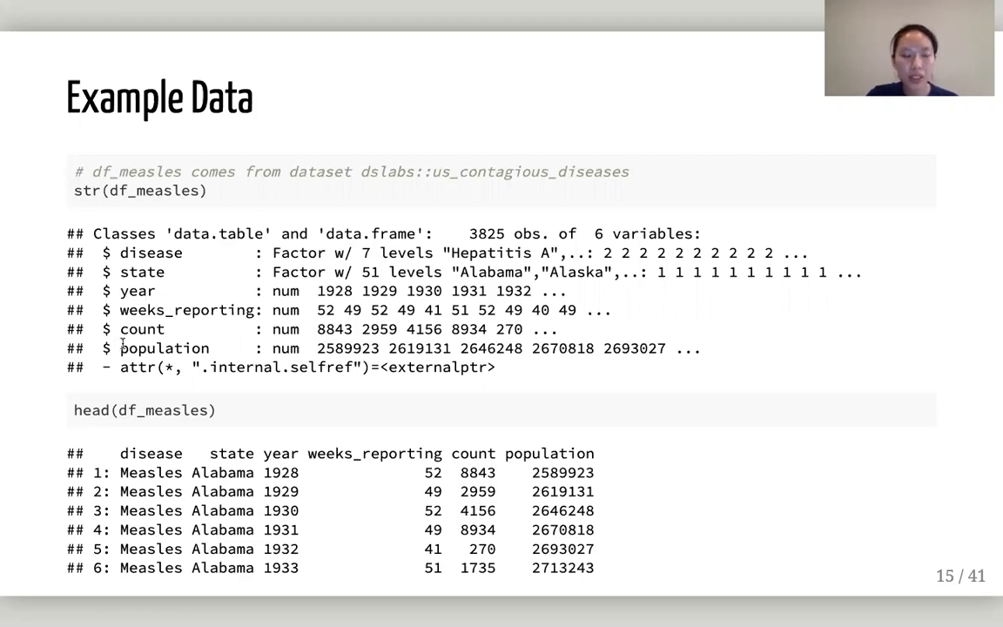
mouse_move(108, 417)
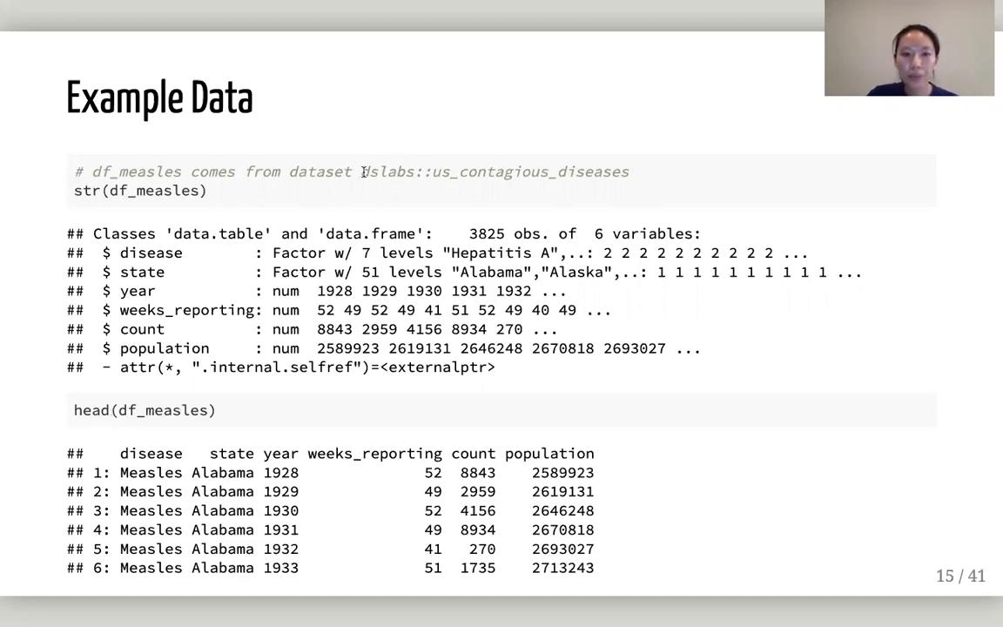
Highlight the dataset name dslabs::us_contagious_diseases on the Example Data slide.
drag(362, 172, 628, 173)
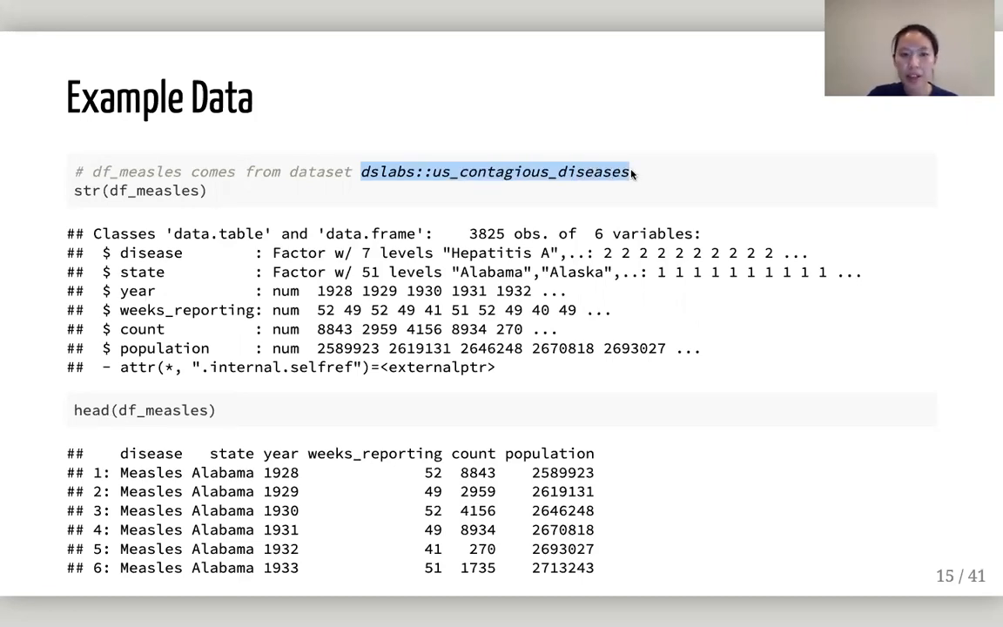
mouse_move(389, 221)
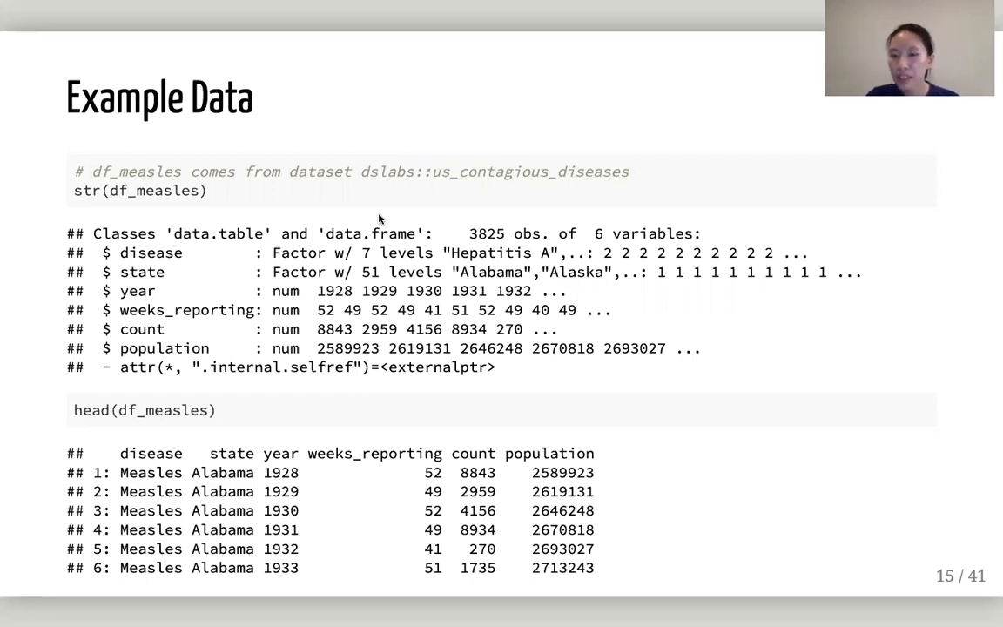
mouse_move(446, 200)
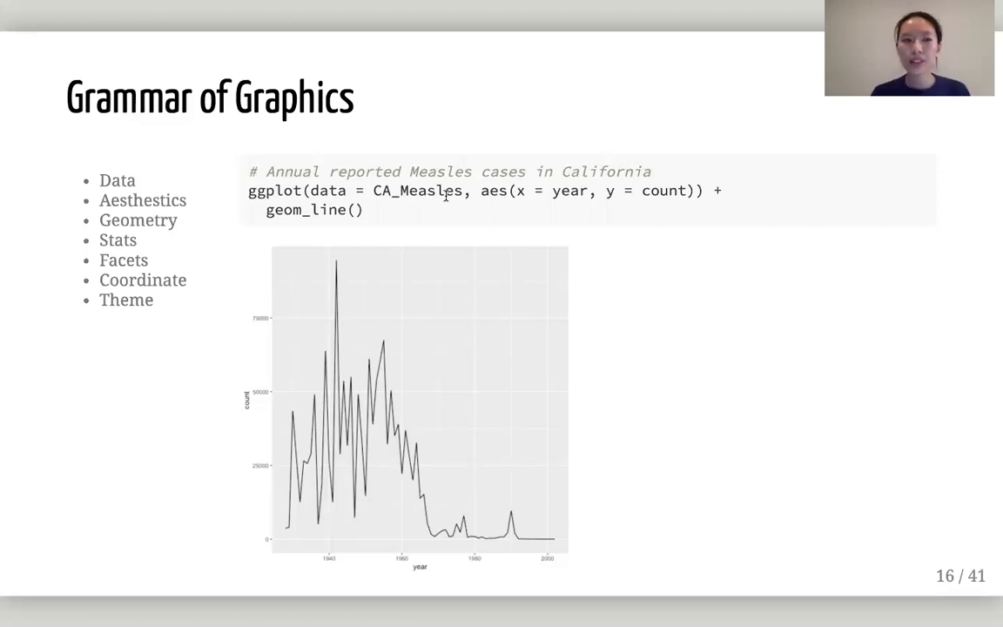
mouse_move(434, 491)
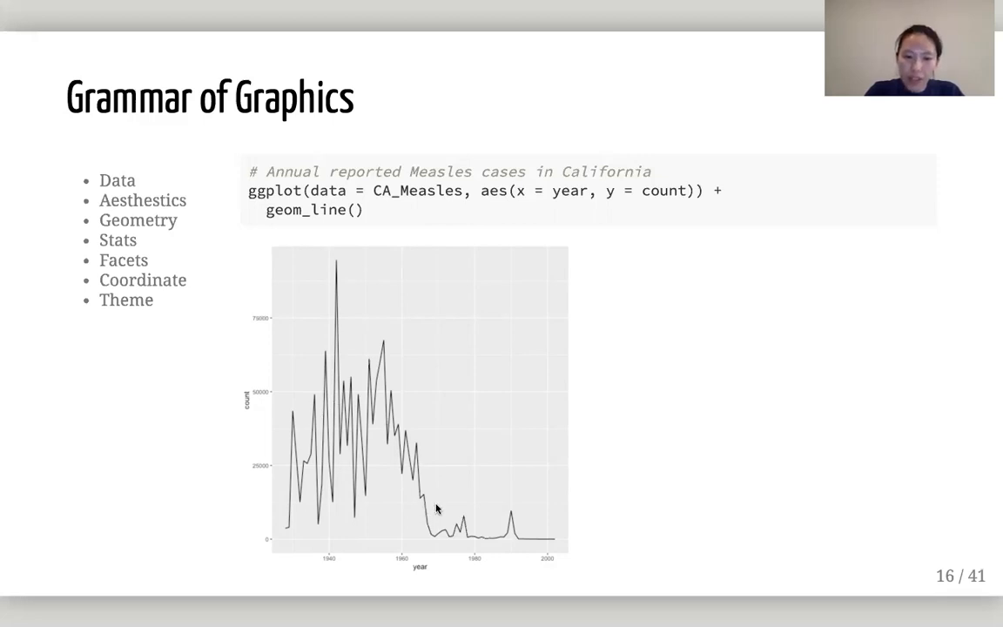
mouse_move(432, 498)
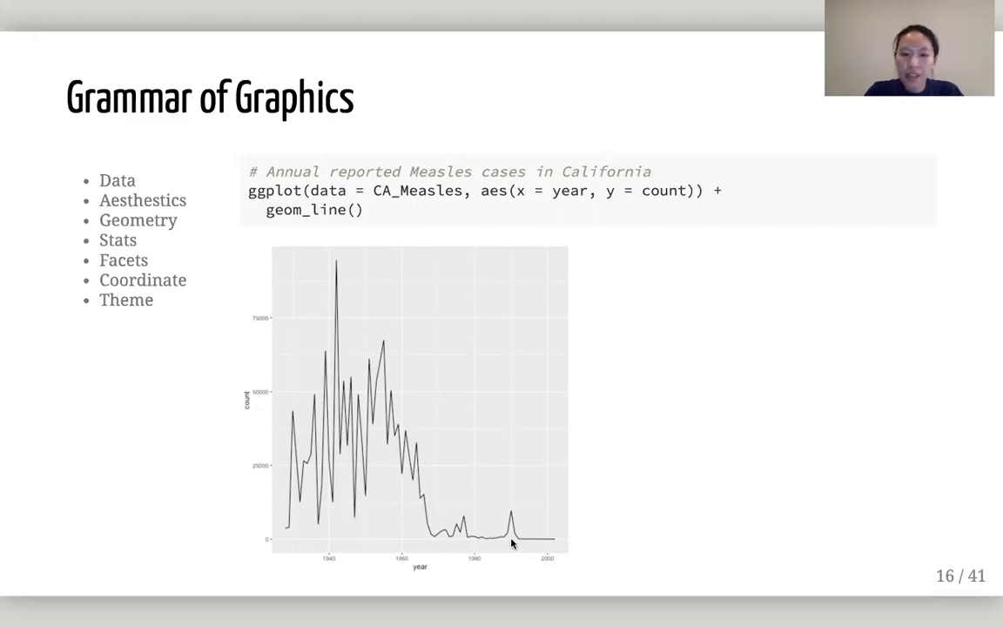
mouse_move(251, 451)
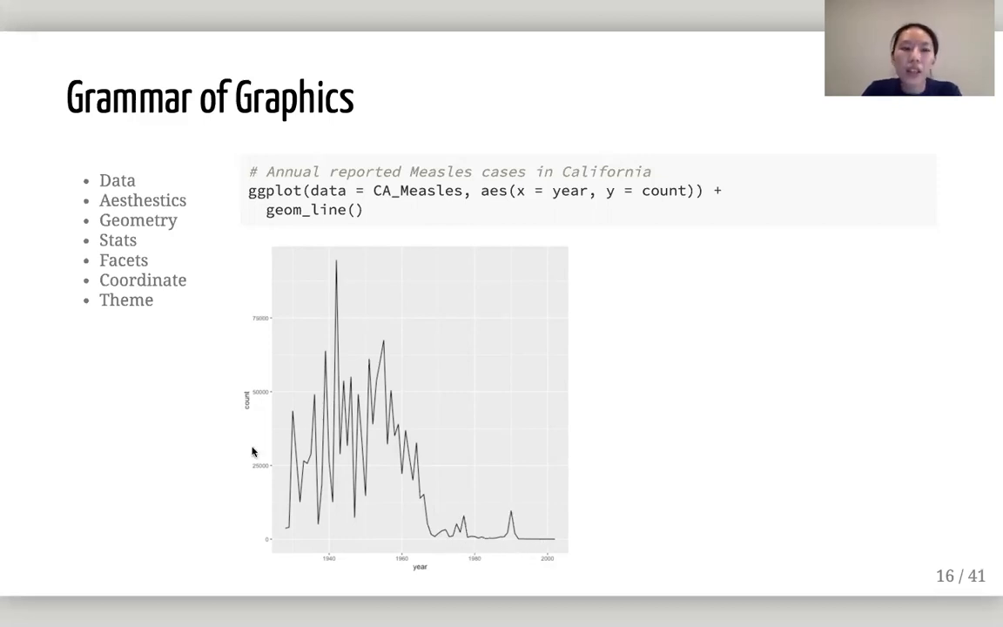
mouse_move(195, 414)
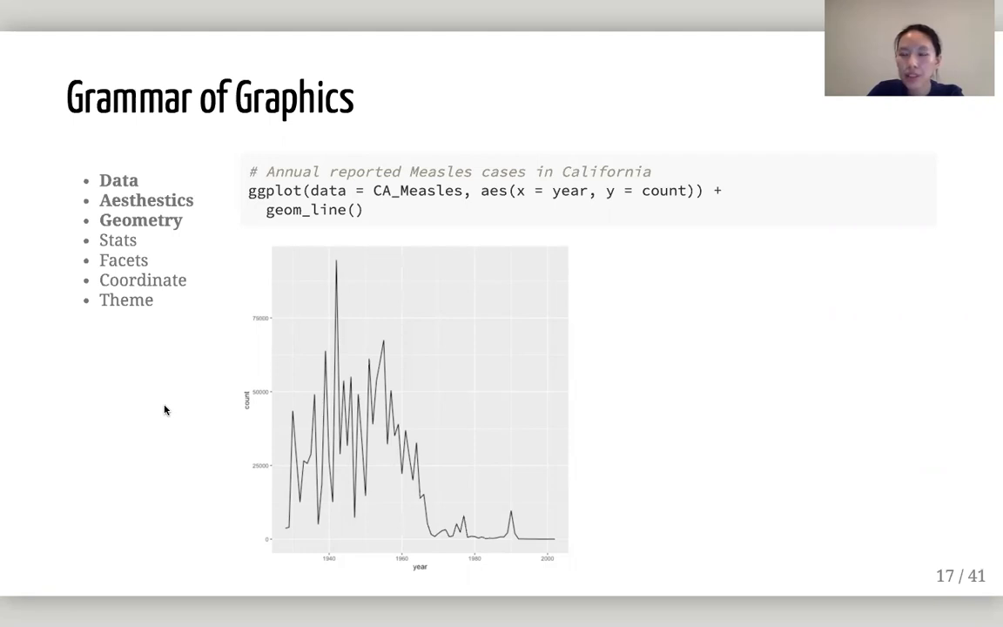
mouse_move(96, 226)
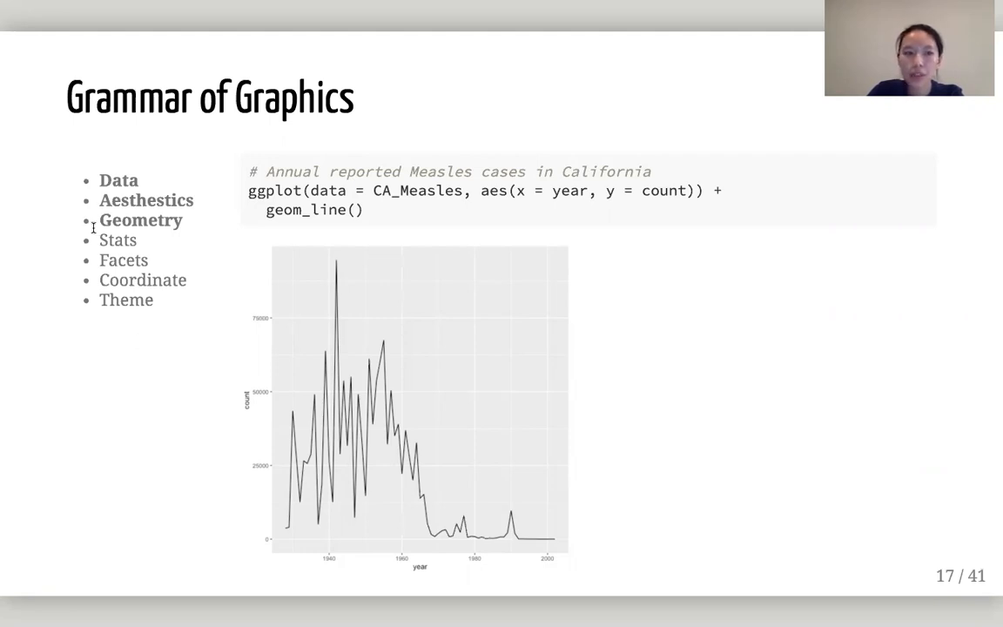
mouse_move(21, 170)
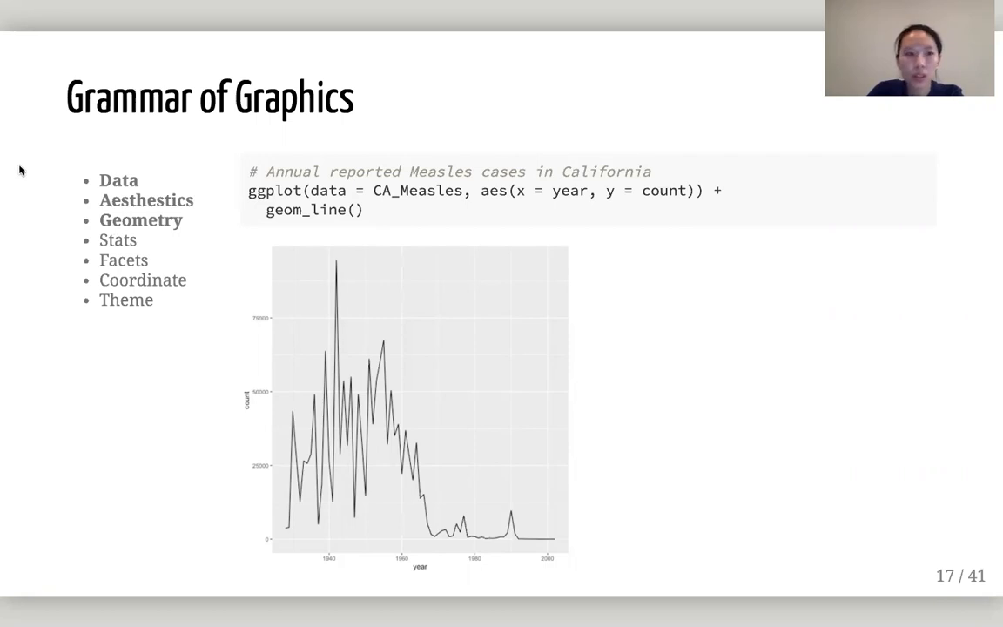
mouse_move(202, 150)
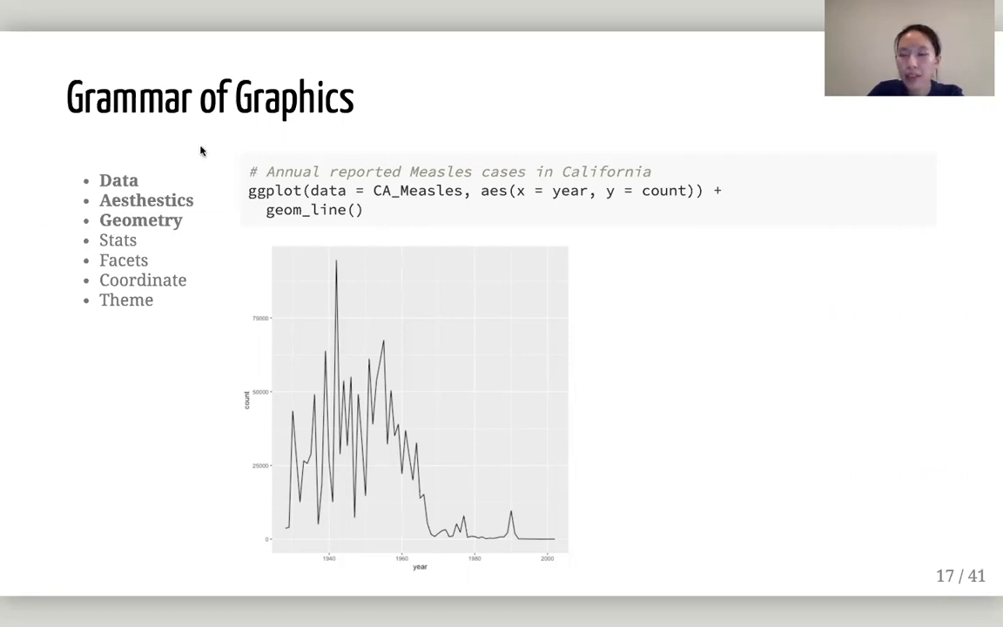
mouse_move(143, 213)
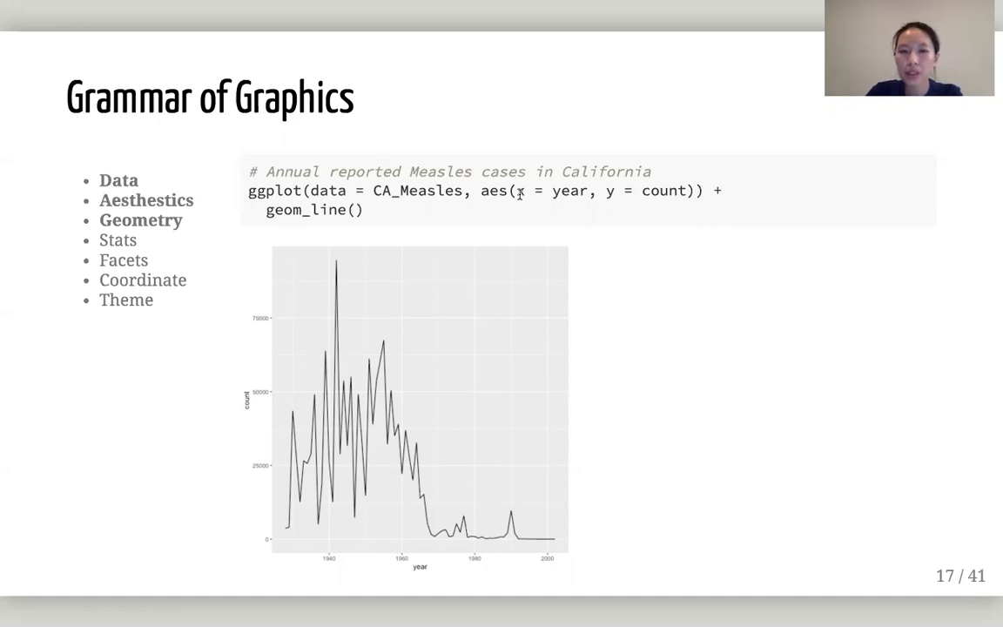
mouse_move(282, 230)
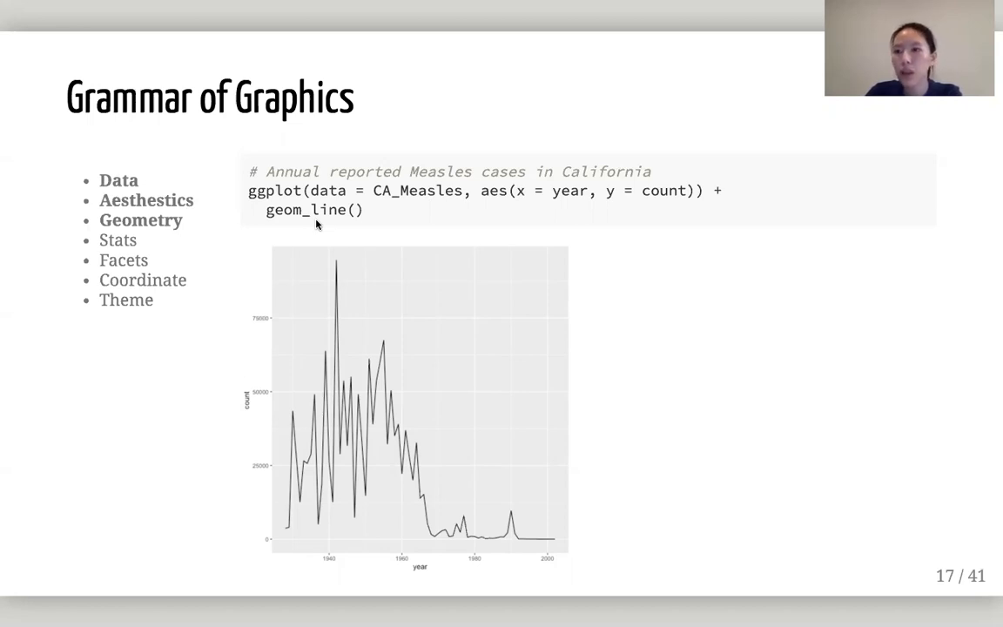
Advance to slide 18 on Data, Aesthetics and Geometry being required for a minimal graph.
key(Right)
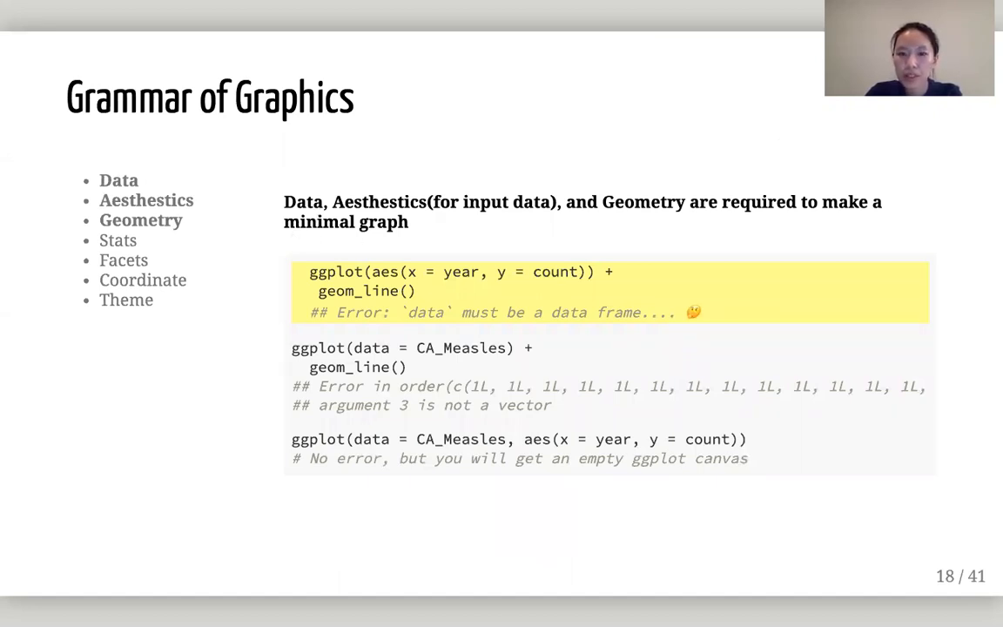
mouse_move(438, 321)
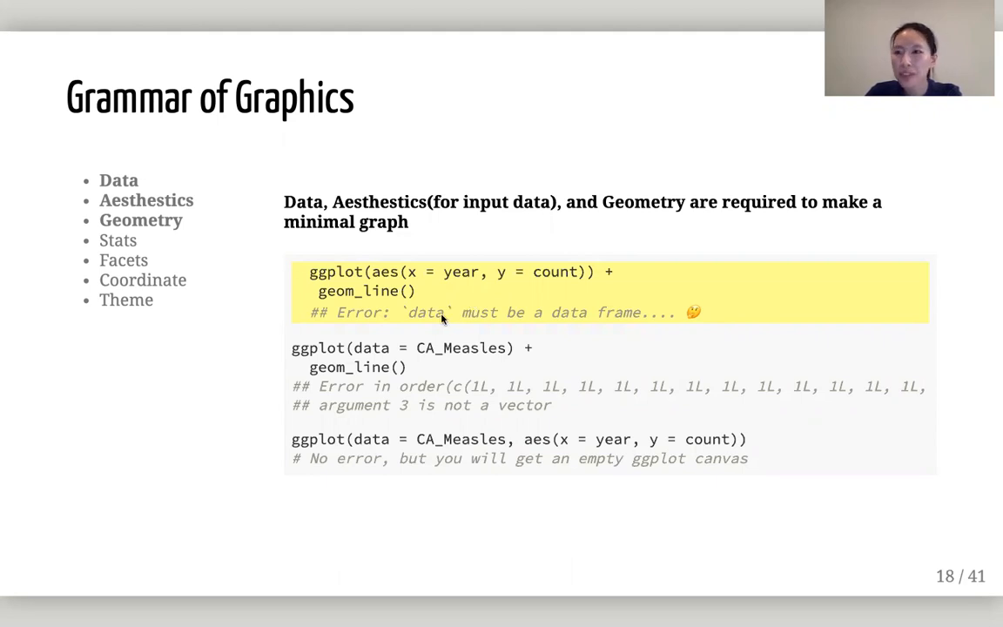
mouse_move(113, 184)
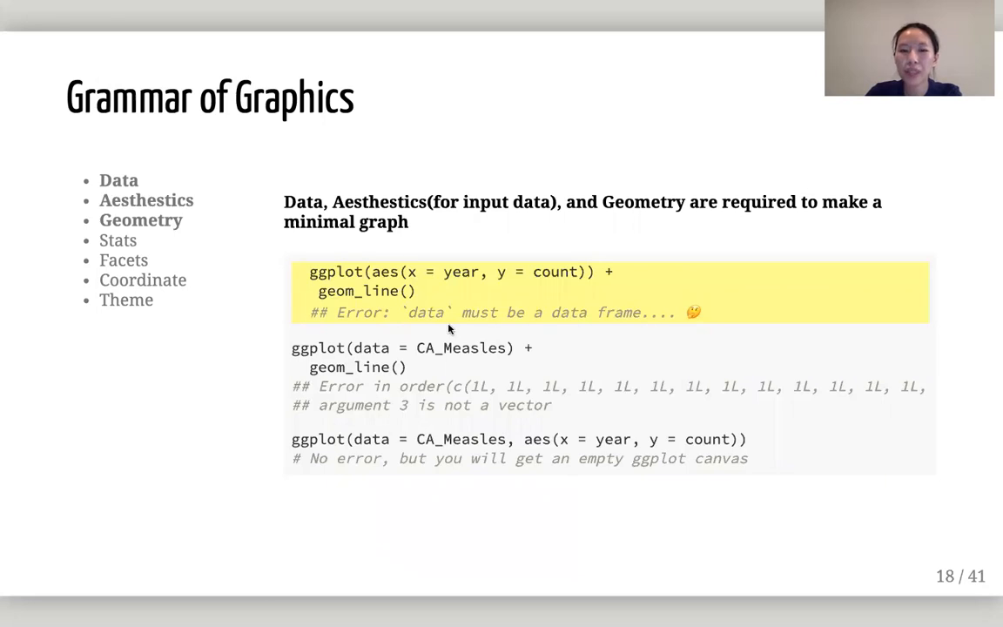
mouse_move(428, 320)
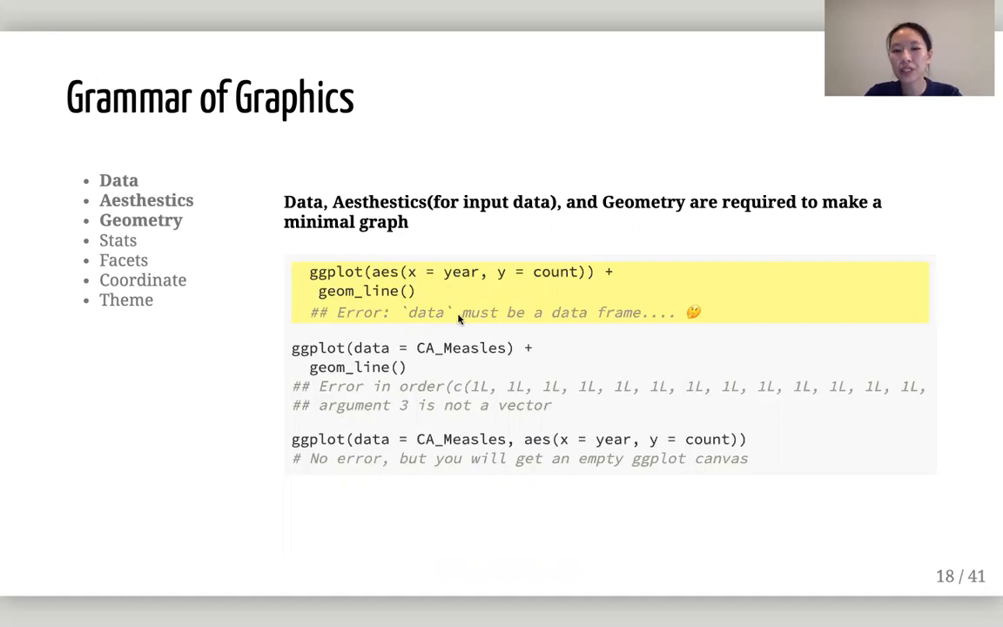
mouse_move(530, 327)
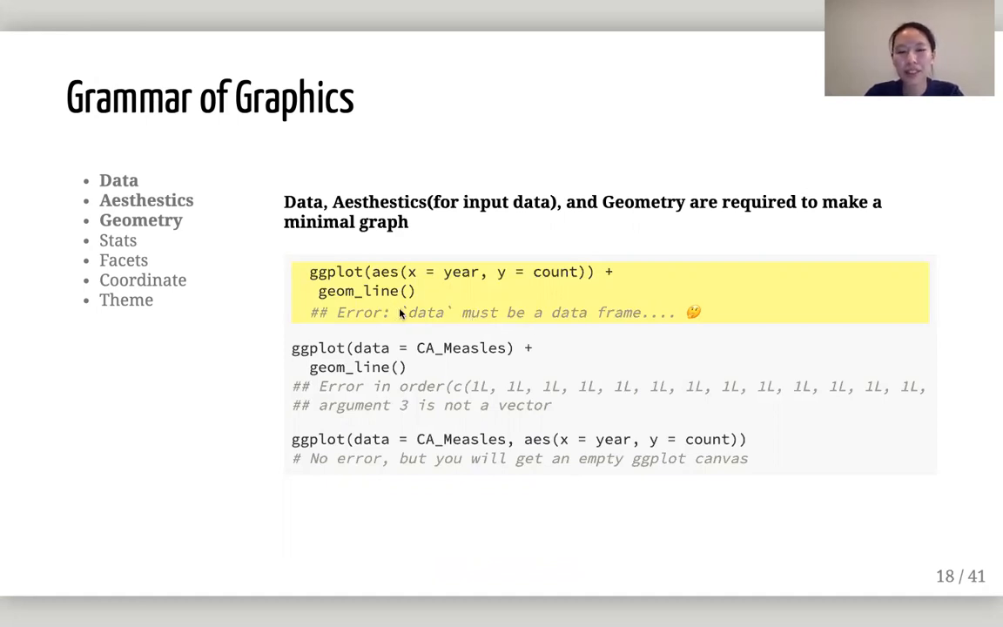
mouse_move(407, 320)
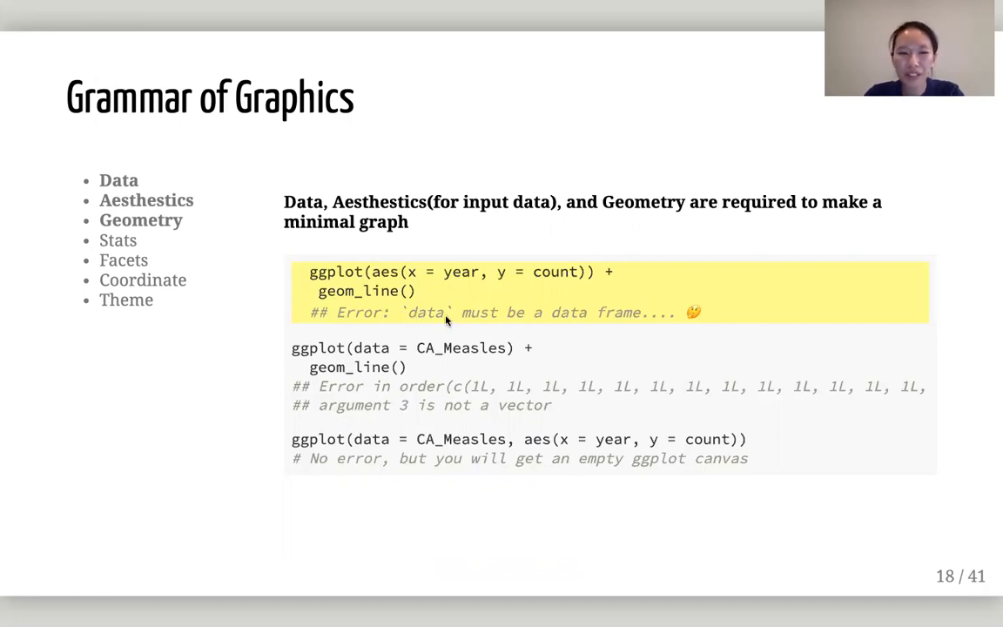
mouse_move(362, 426)
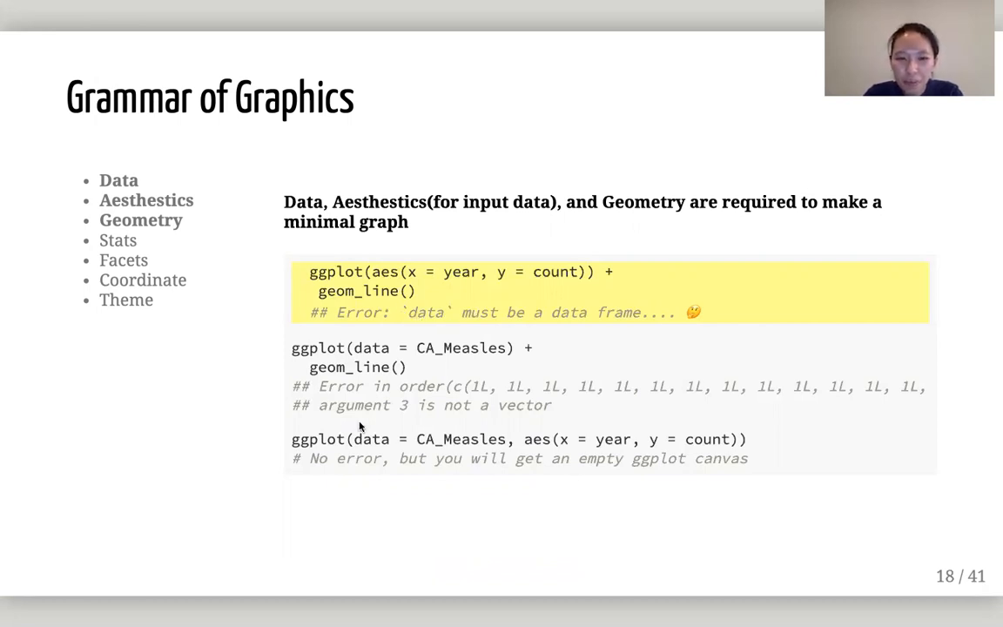
Advance to slide 19, emphasising the ggplot(data = CA_Measles) + geom_line() missing-aesthetics example.
key(Right)
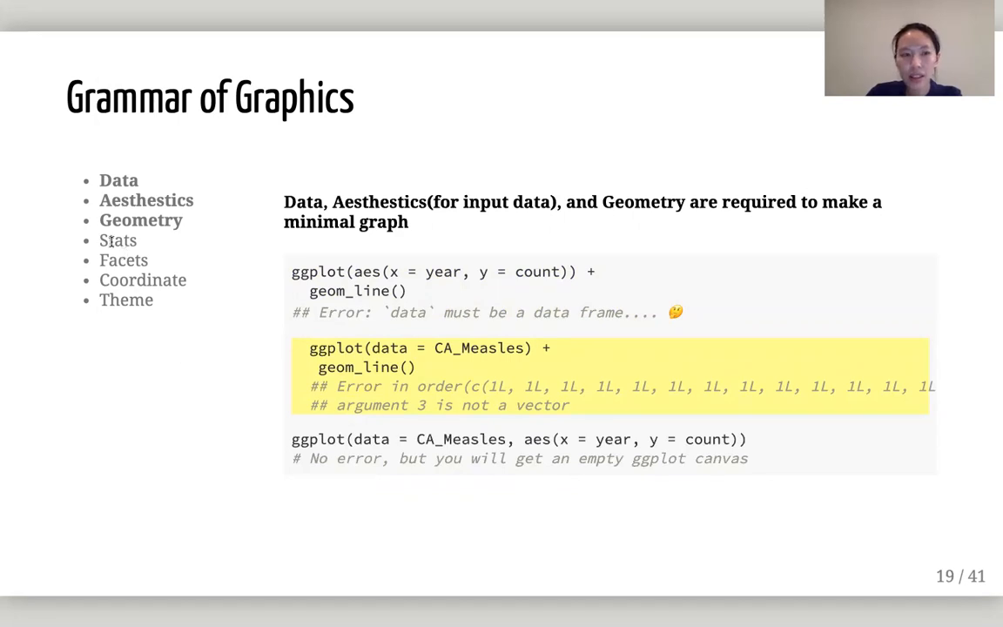
mouse_move(388, 400)
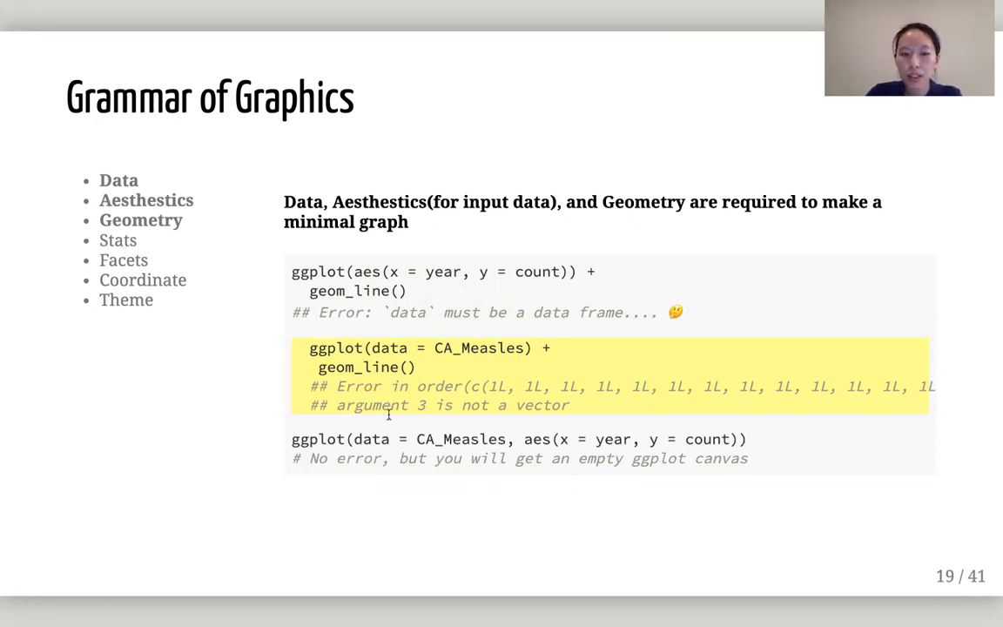
mouse_move(371, 420)
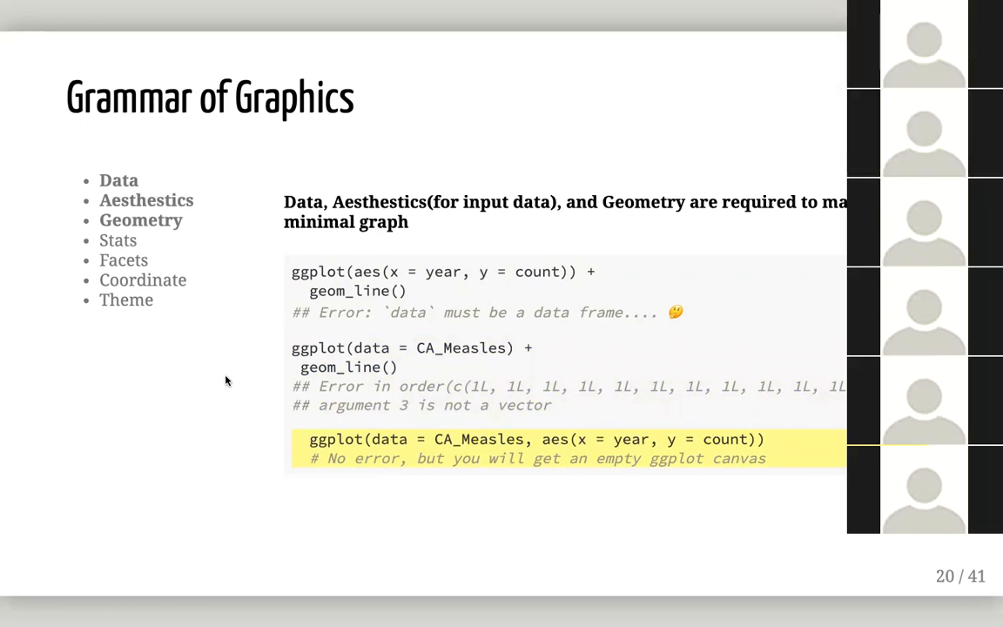
mouse_move(406, 458)
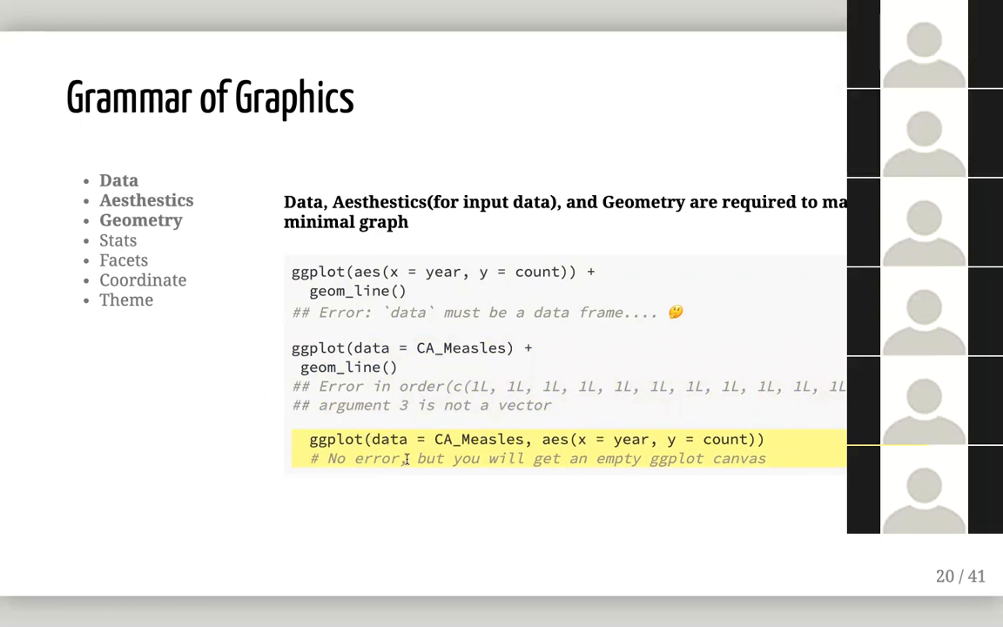
mouse_move(390, 460)
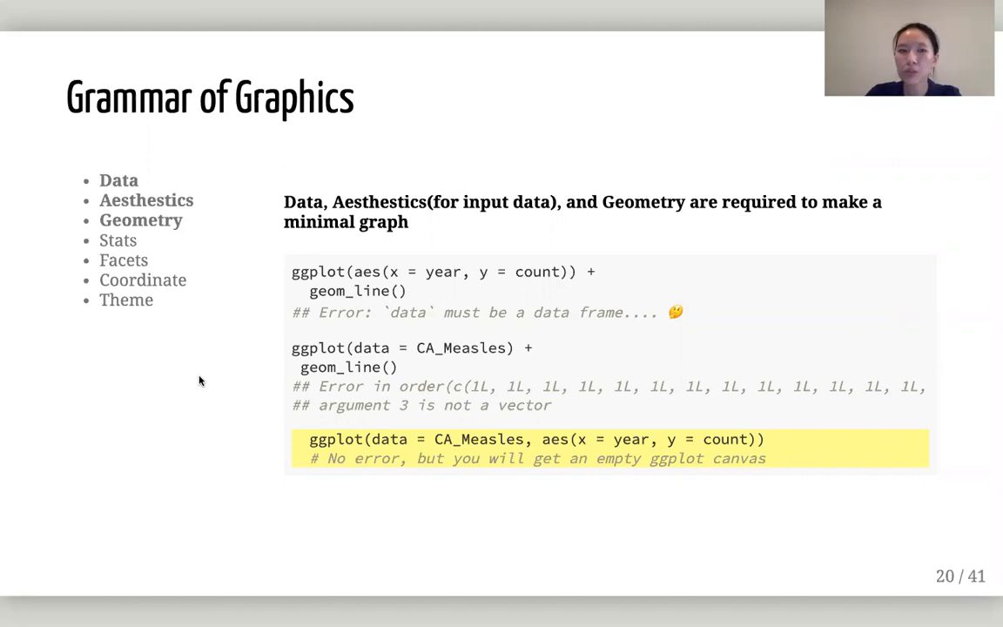
mouse_move(182, 273)
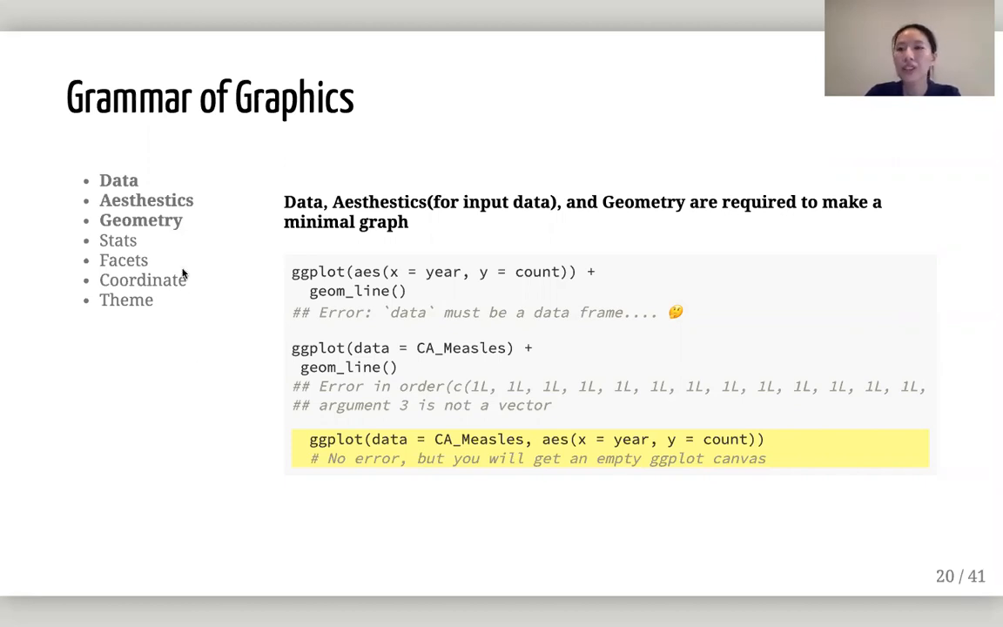
mouse_move(95, 179)
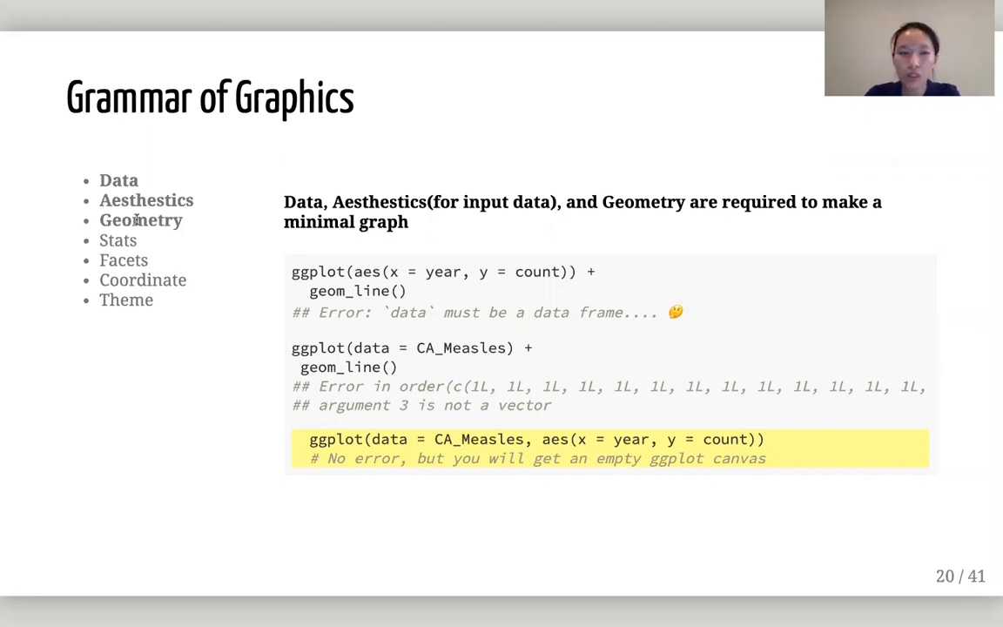
mouse_move(171, 407)
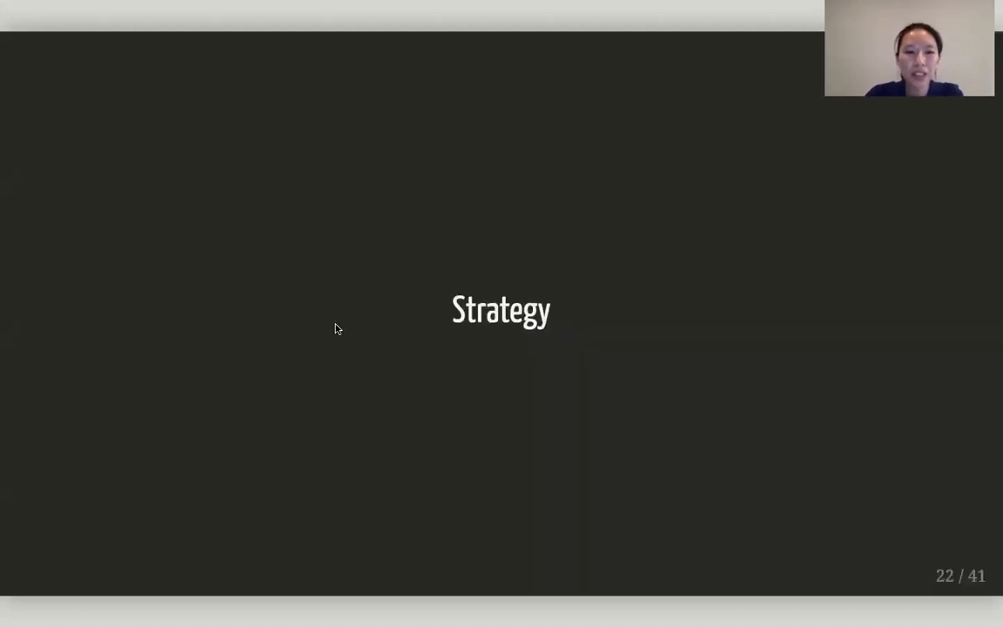
mouse_move(529, 350)
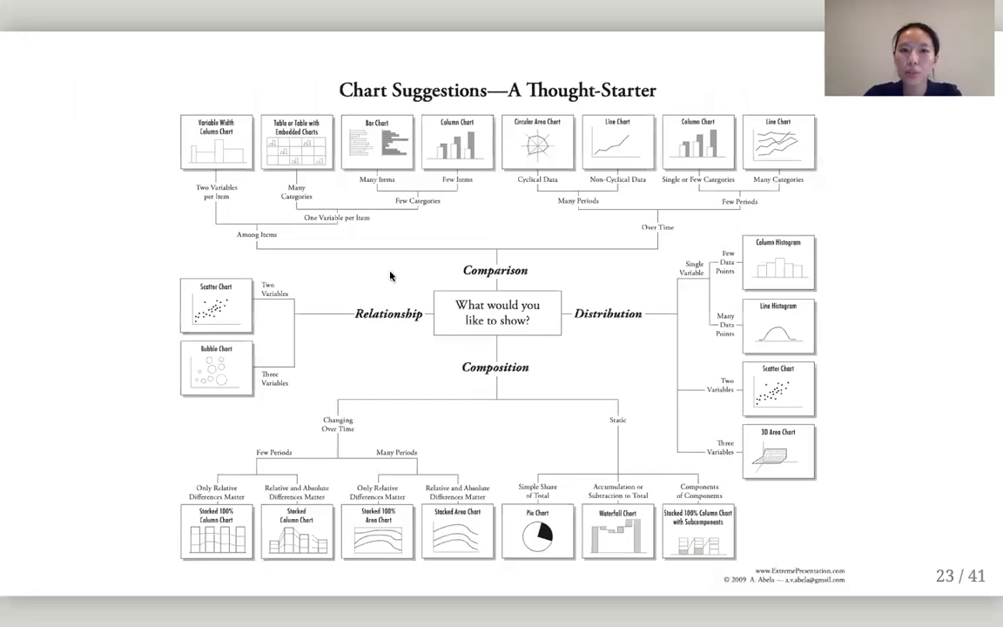
mouse_move(273, 202)
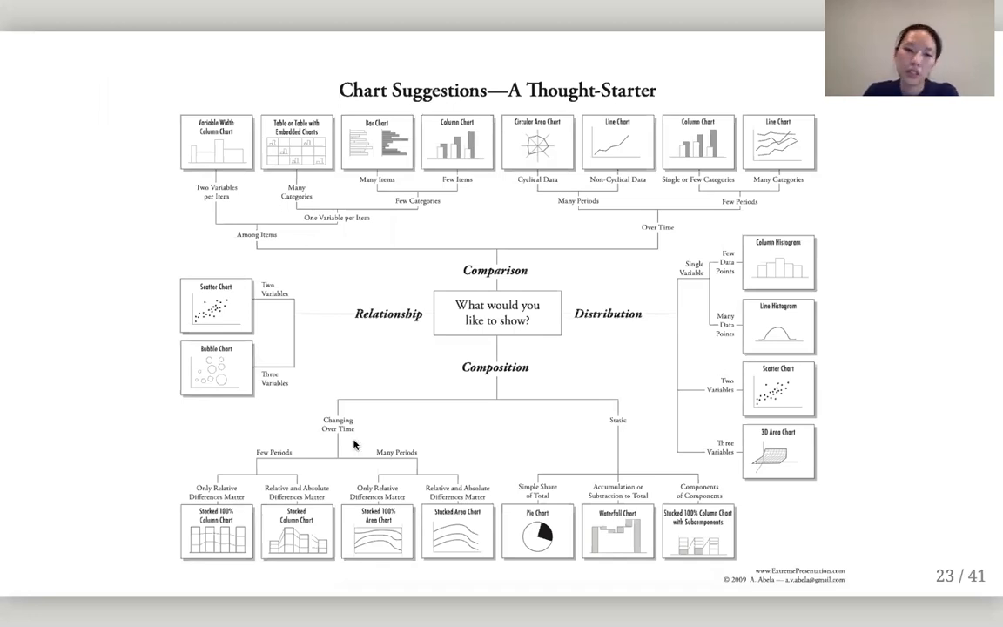
mouse_move(197, 356)
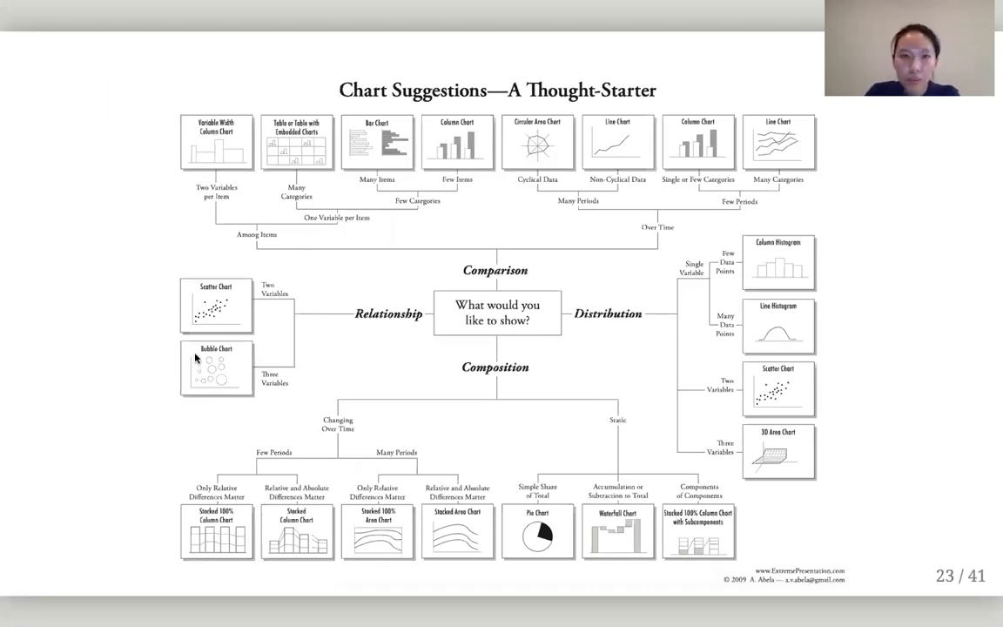
mouse_move(165, 195)
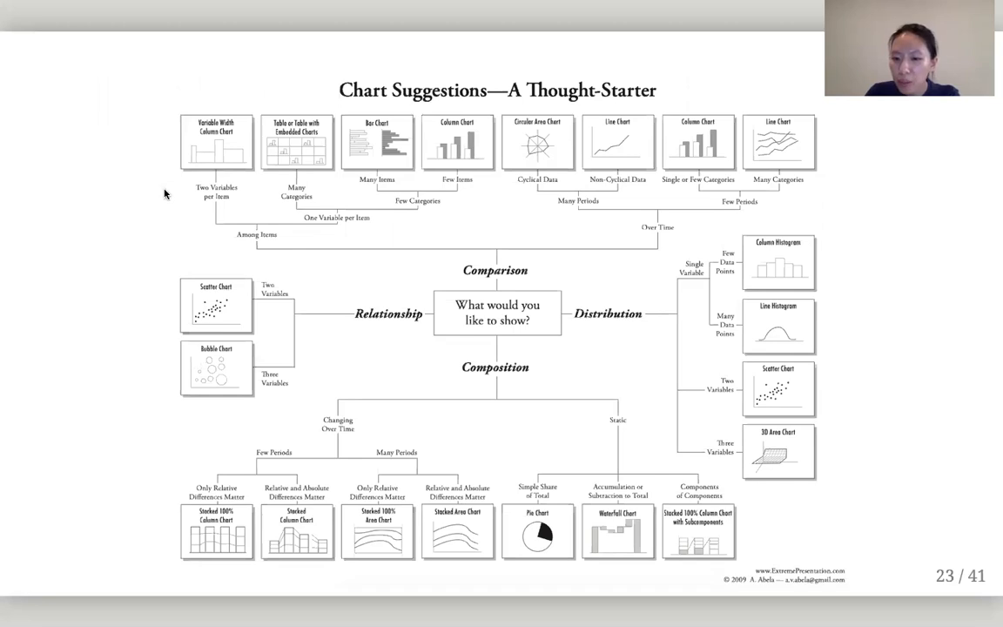
mouse_move(171, 268)
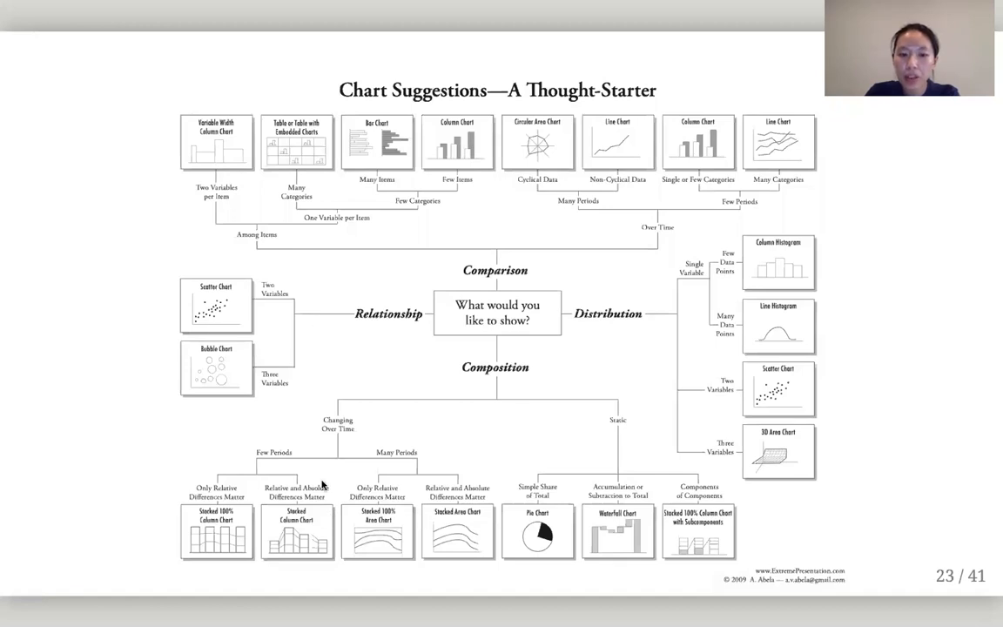
mouse_move(533, 326)
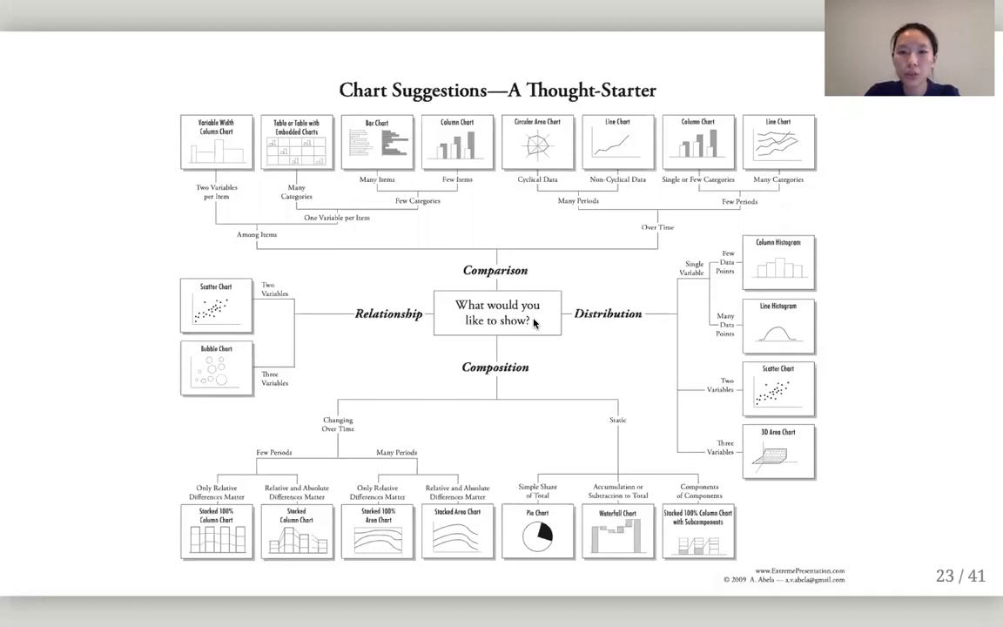
mouse_move(517, 291)
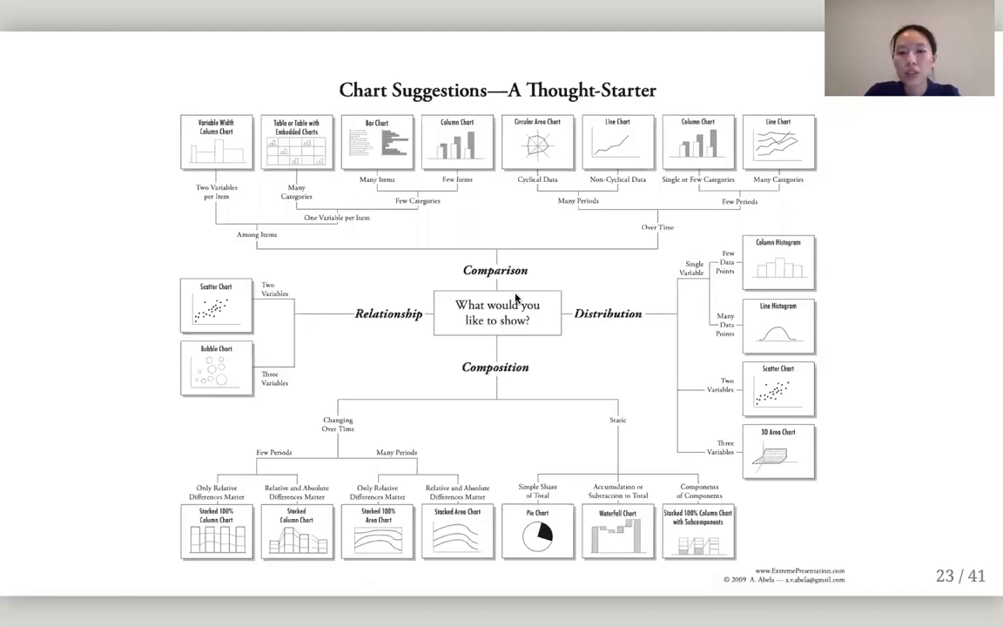
mouse_move(603, 335)
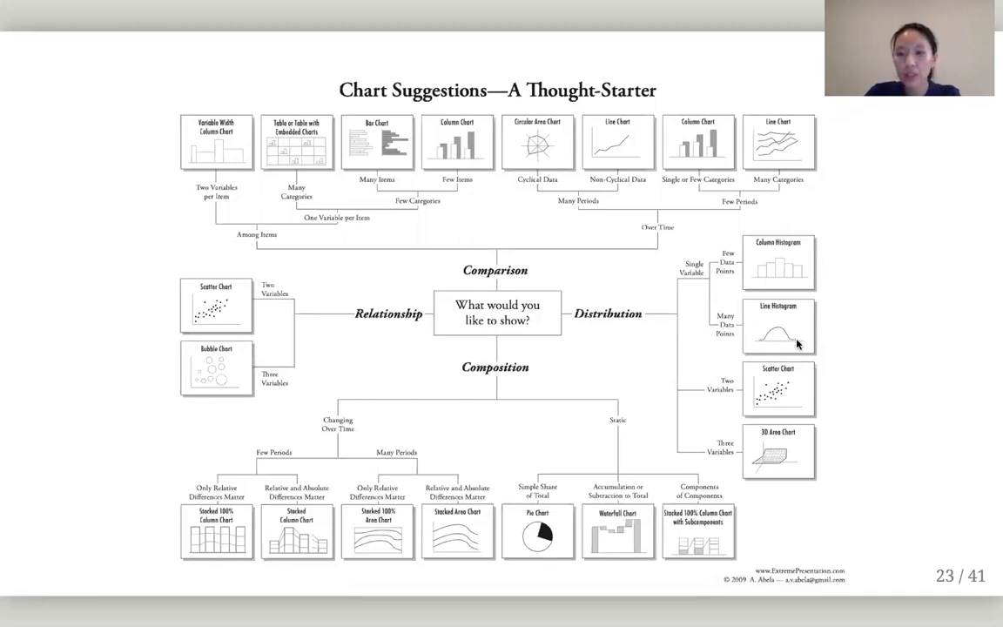
mouse_move(777, 348)
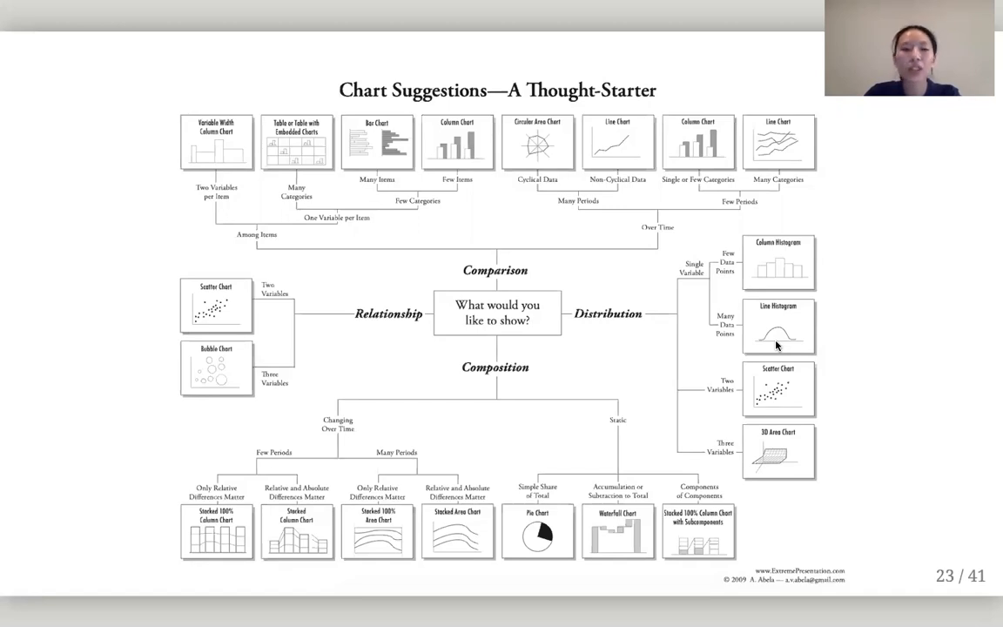
mouse_move(285, 343)
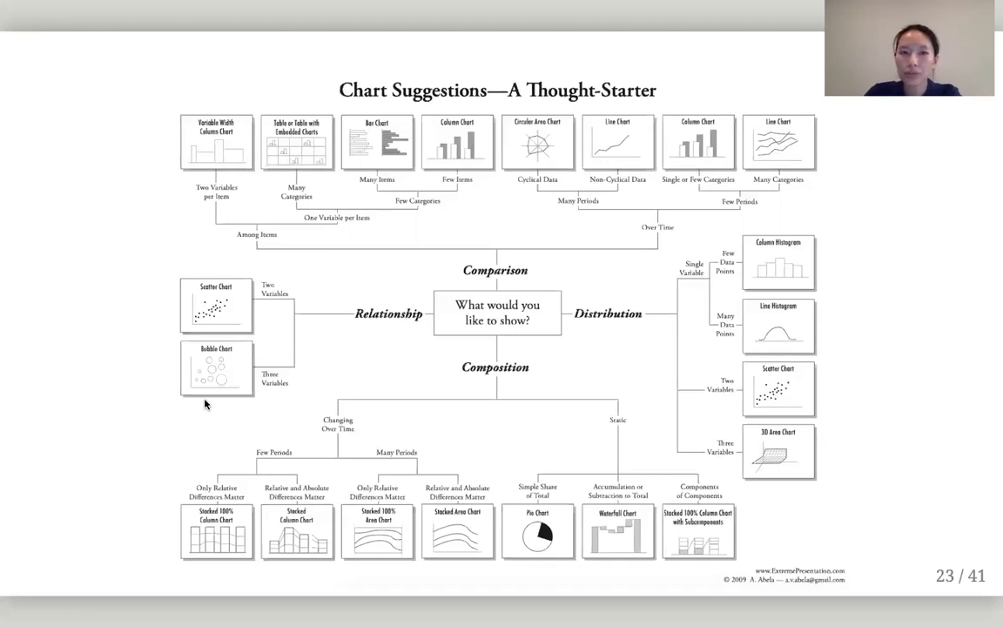
mouse_move(212, 400)
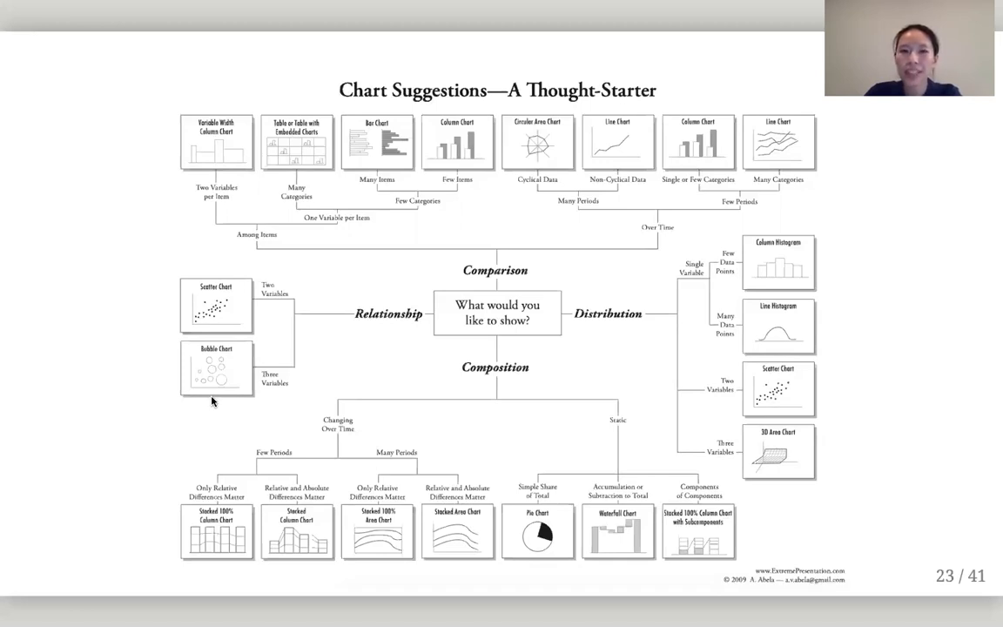
mouse_move(204, 400)
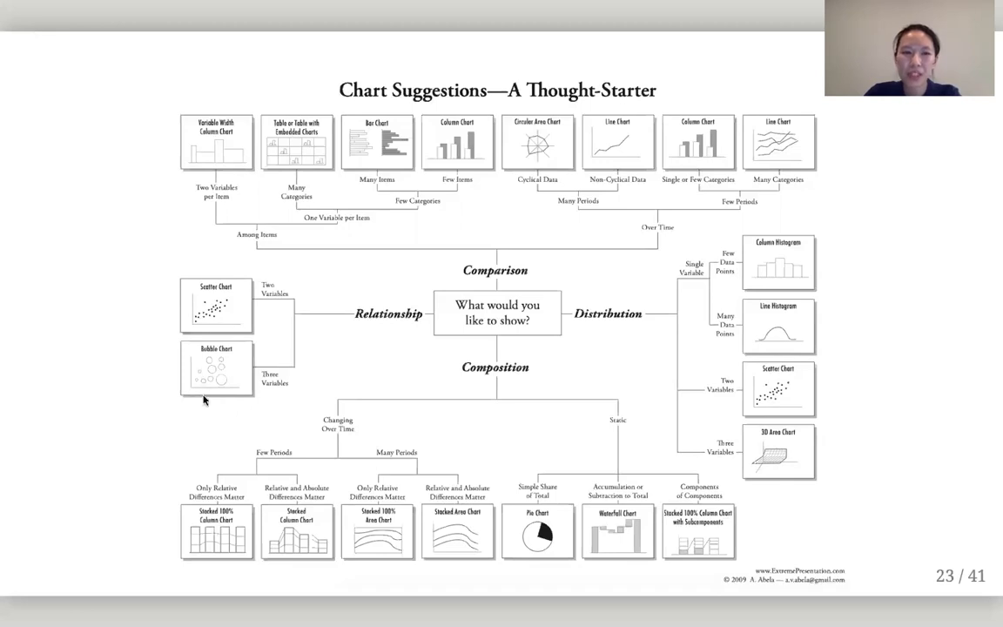
mouse_move(223, 388)
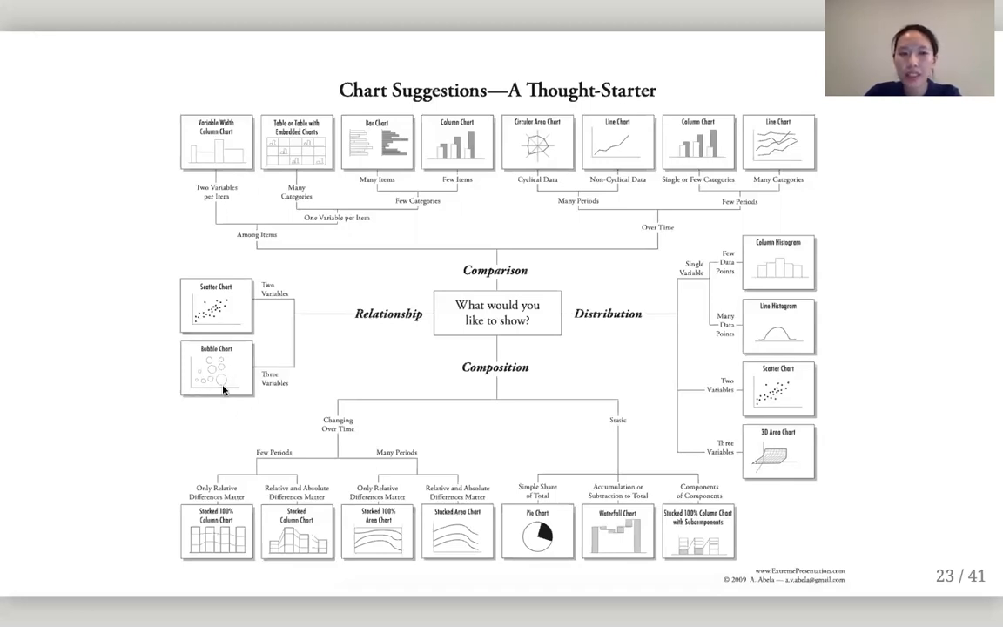
mouse_move(211, 212)
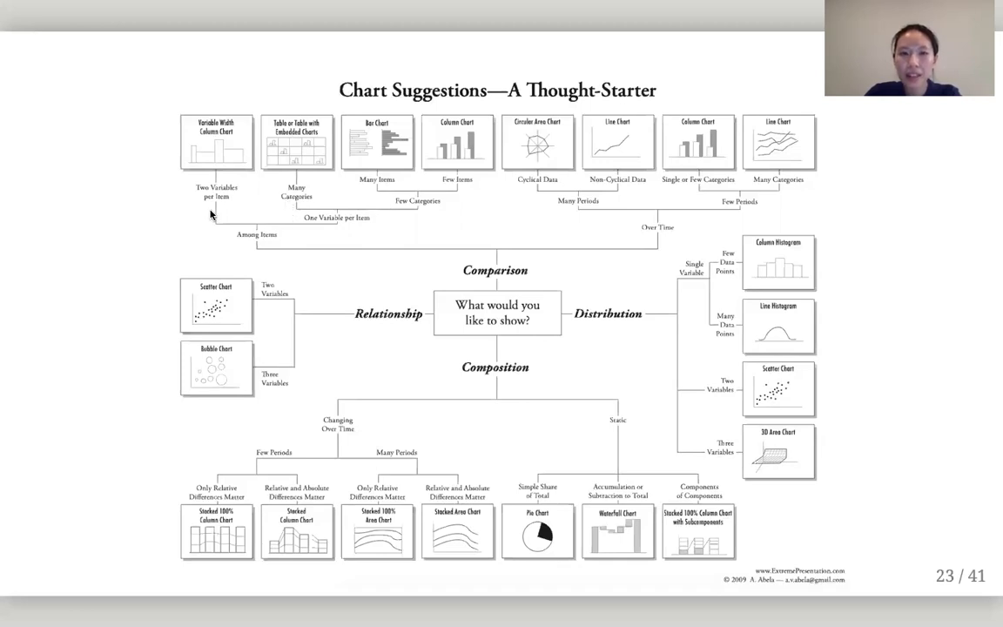
mouse_move(101, 258)
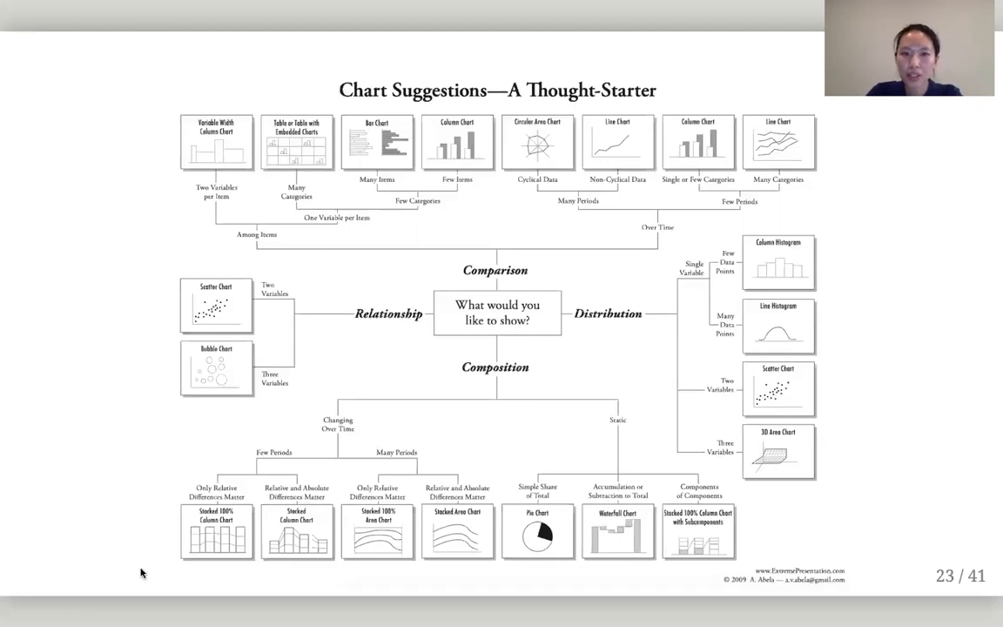
mouse_move(324, 310)
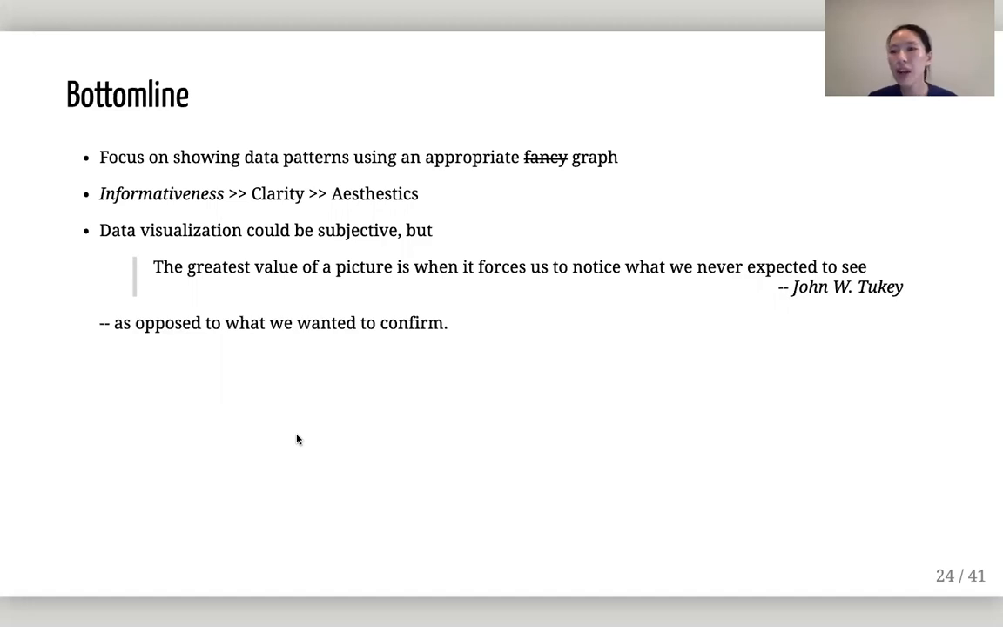
Go back from Bottomline to slide 23's Chart Suggestions diagram.
key(left)
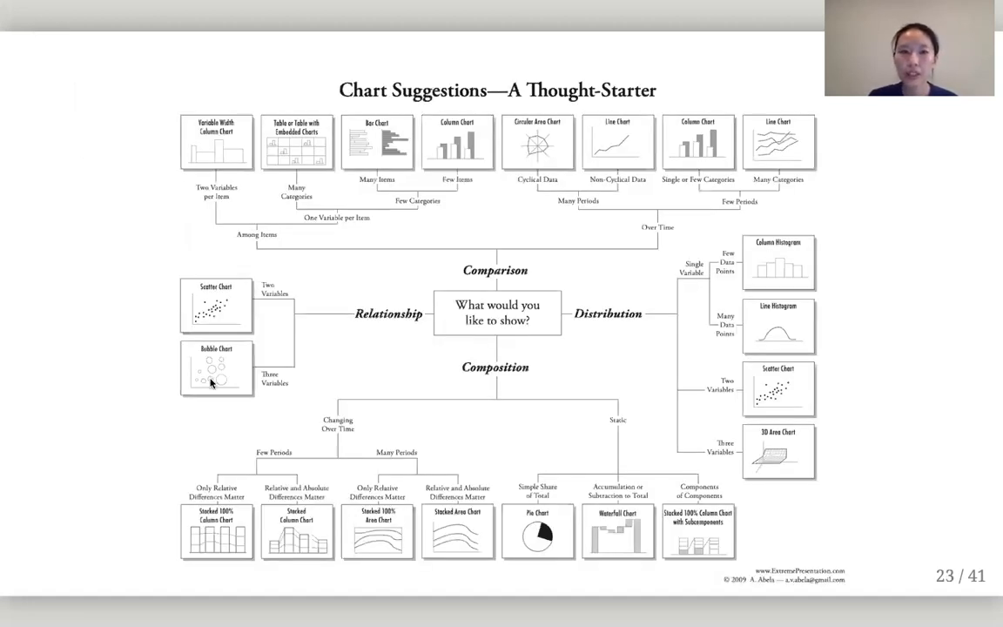
mouse_move(284, 322)
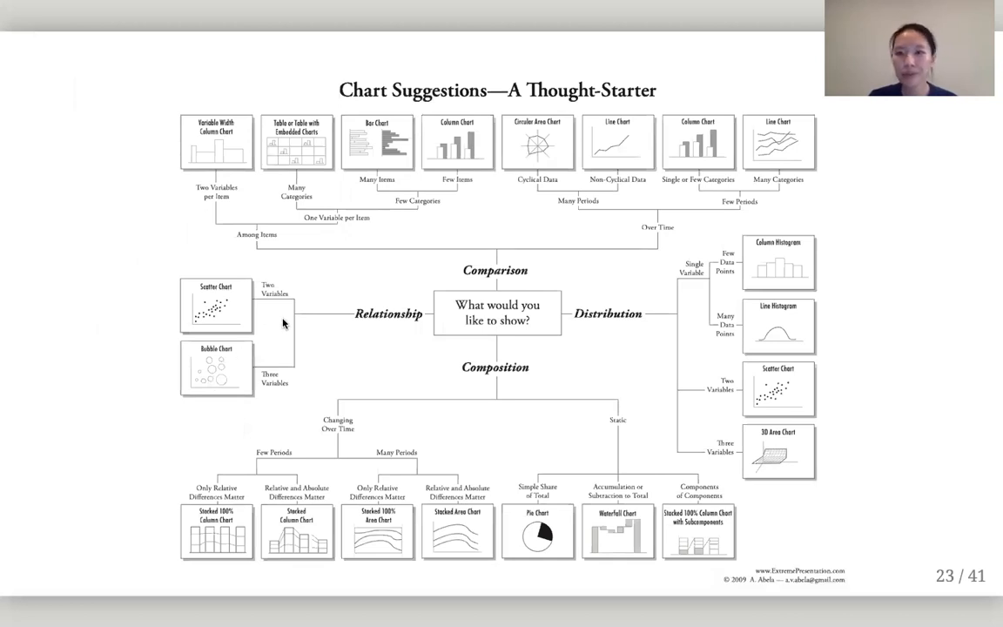
mouse_move(359, 328)
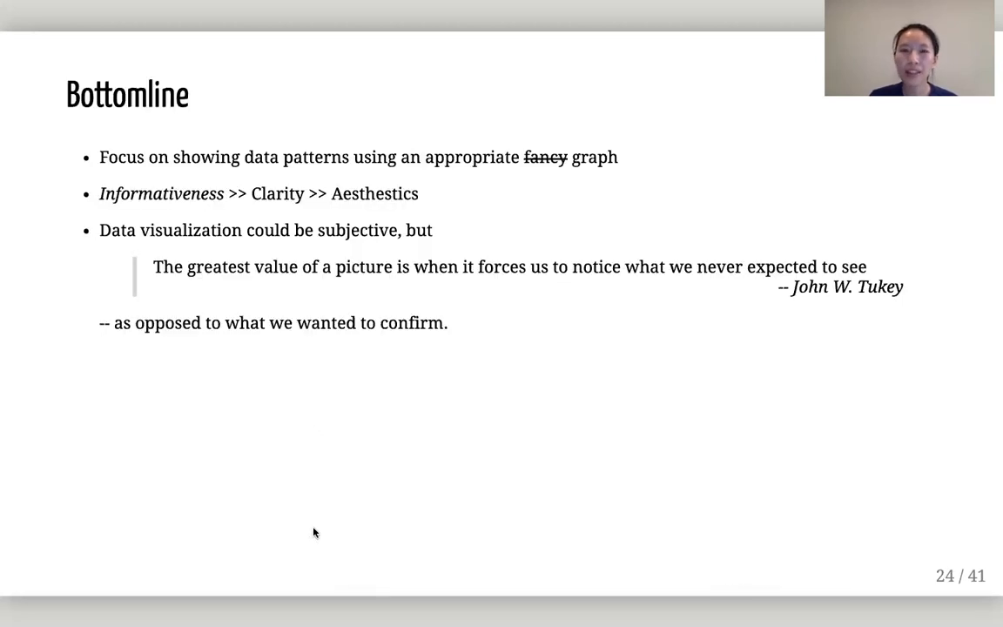
mouse_move(418, 353)
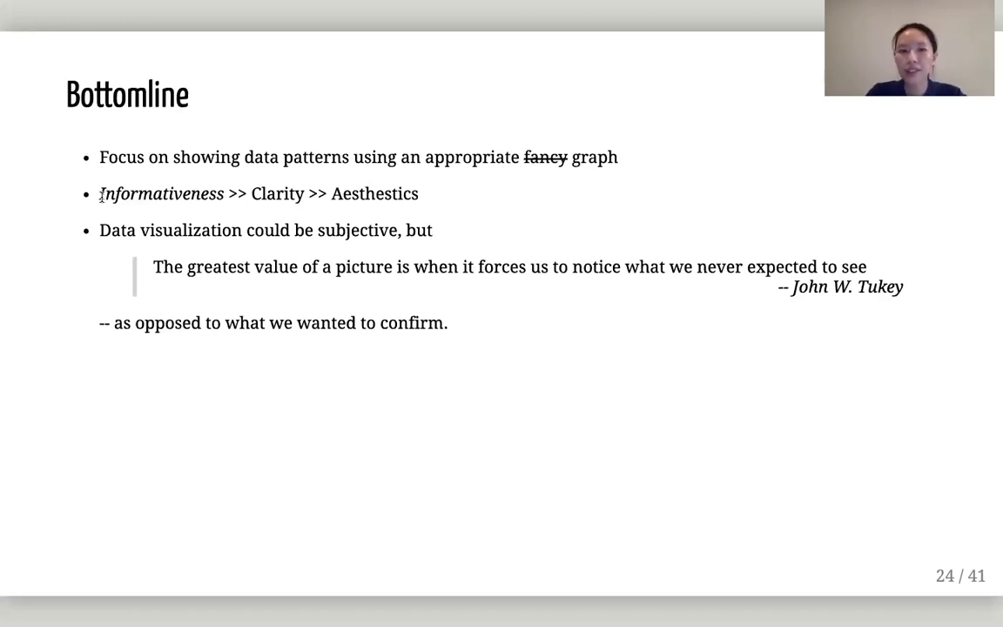
mouse_move(161, 312)
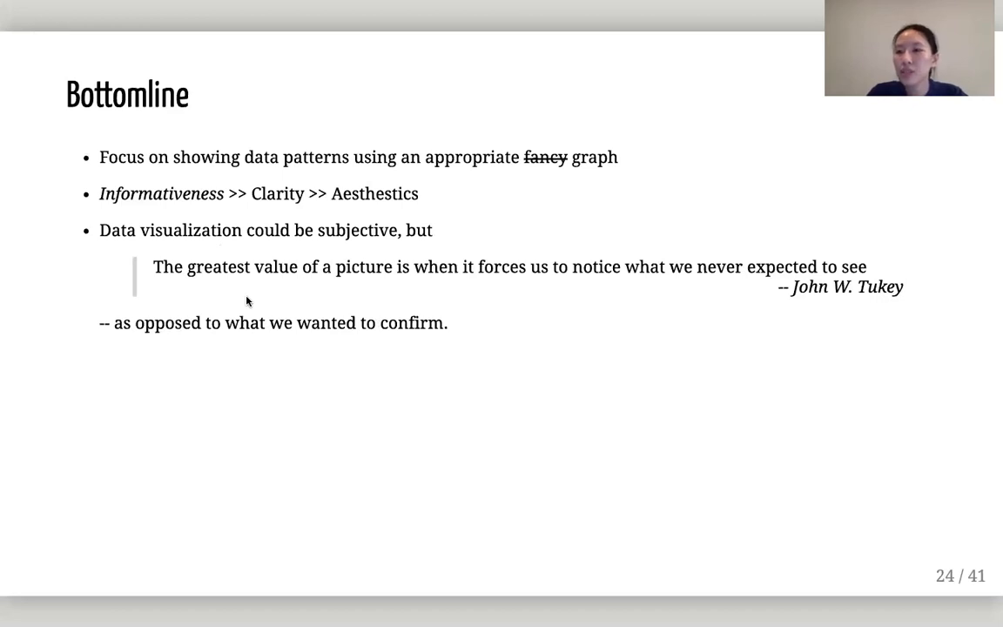
mouse_move(111, 328)
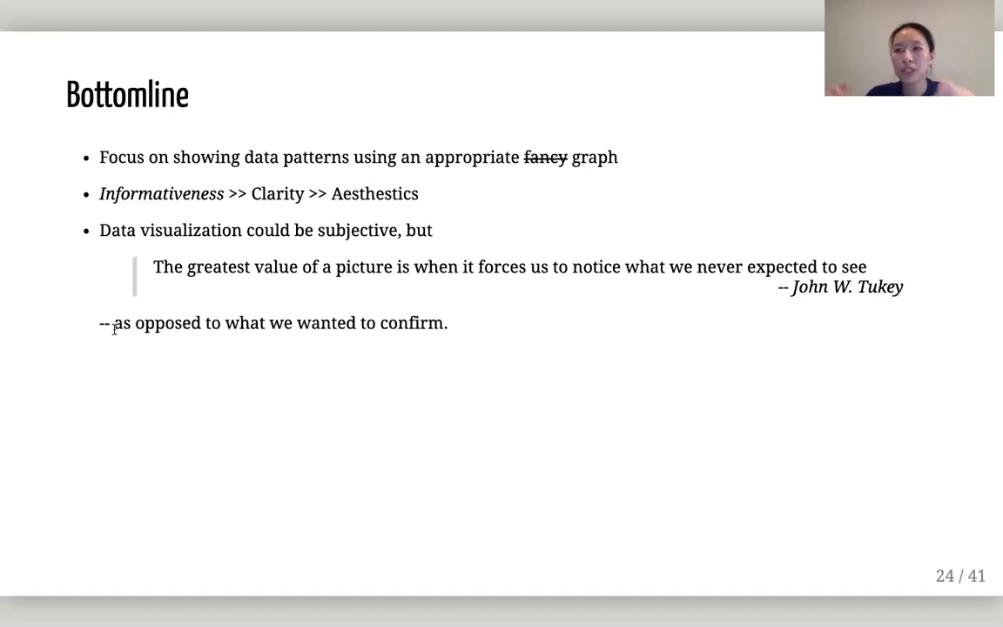
mouse_move(77, 449)
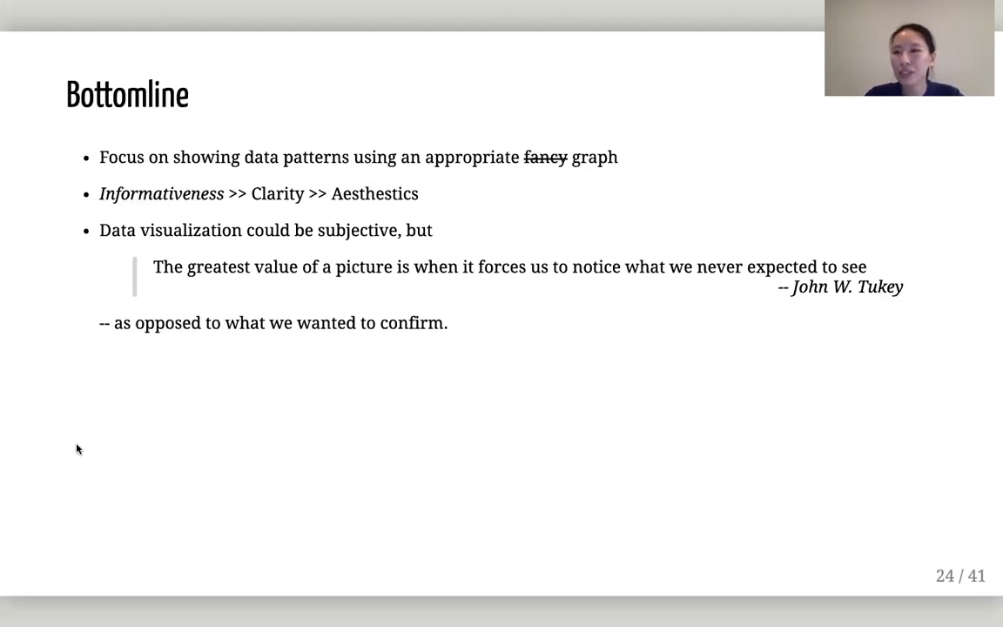
mouse_move(138, 459)
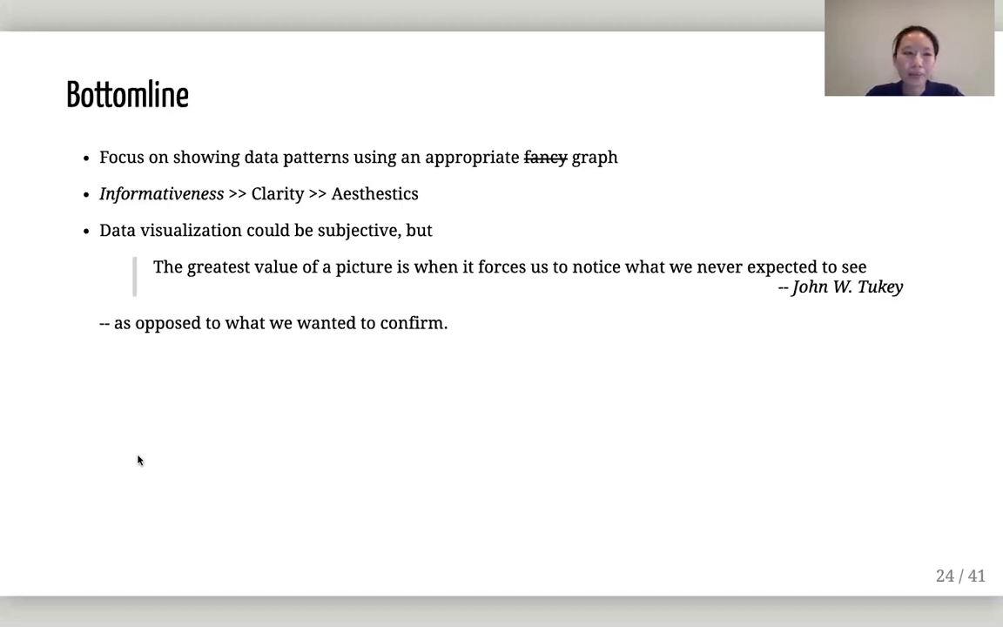
mouse_move(195, 484)
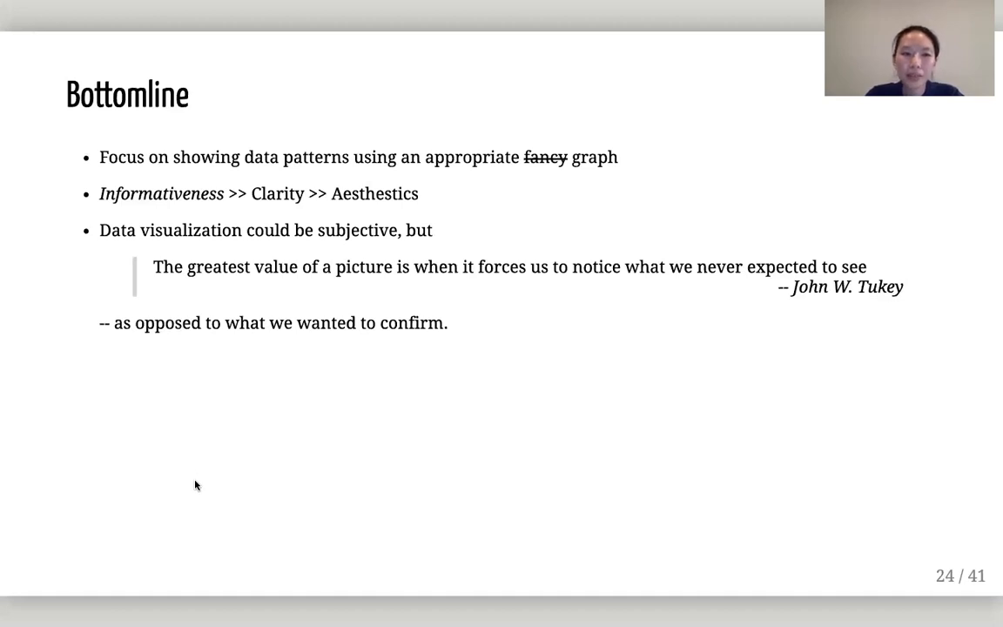
Advance past Bottomline to slide 26, 'Making Exploratory Graphs'.
key(Right)
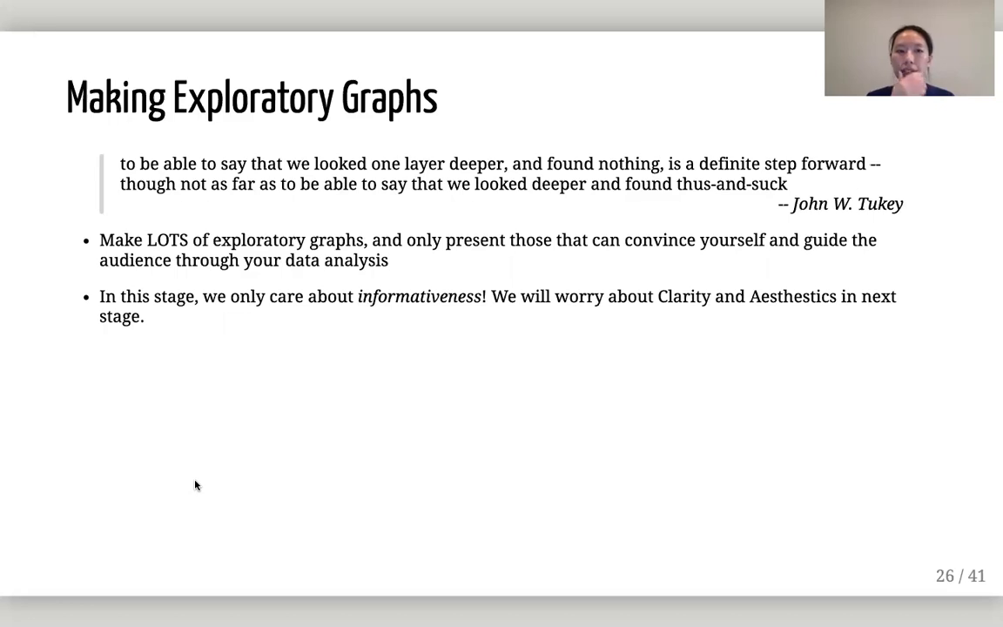
mouse_move(302, 317)
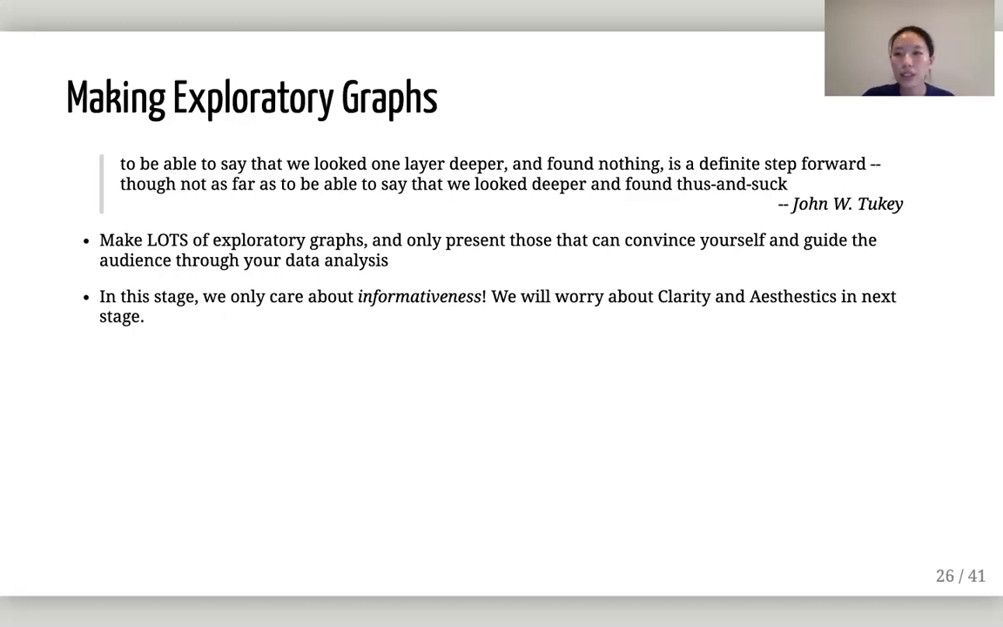
mouse_move(923, 258)
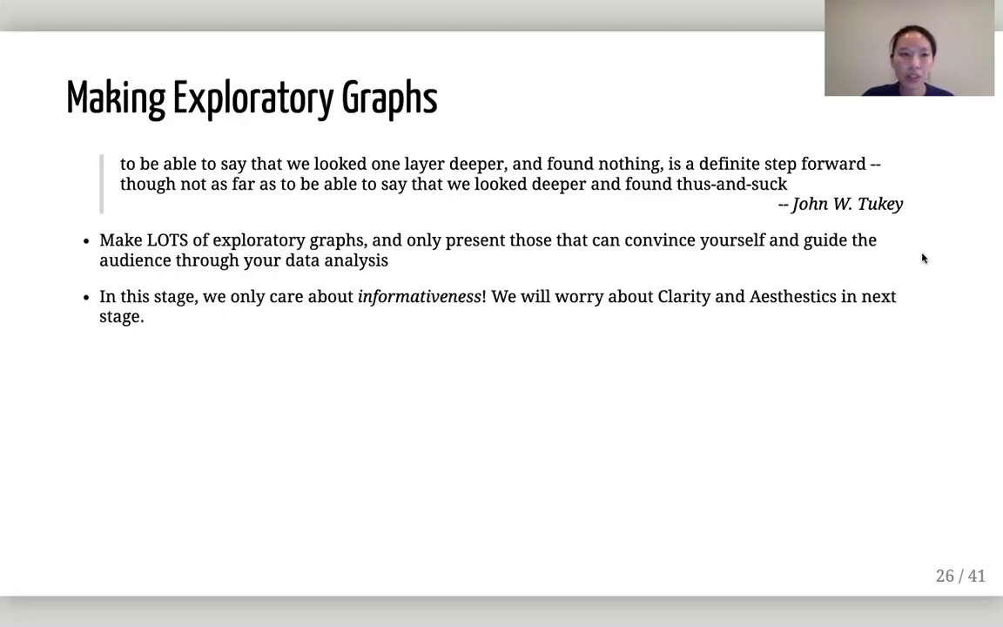
mouse_move(700, 270)
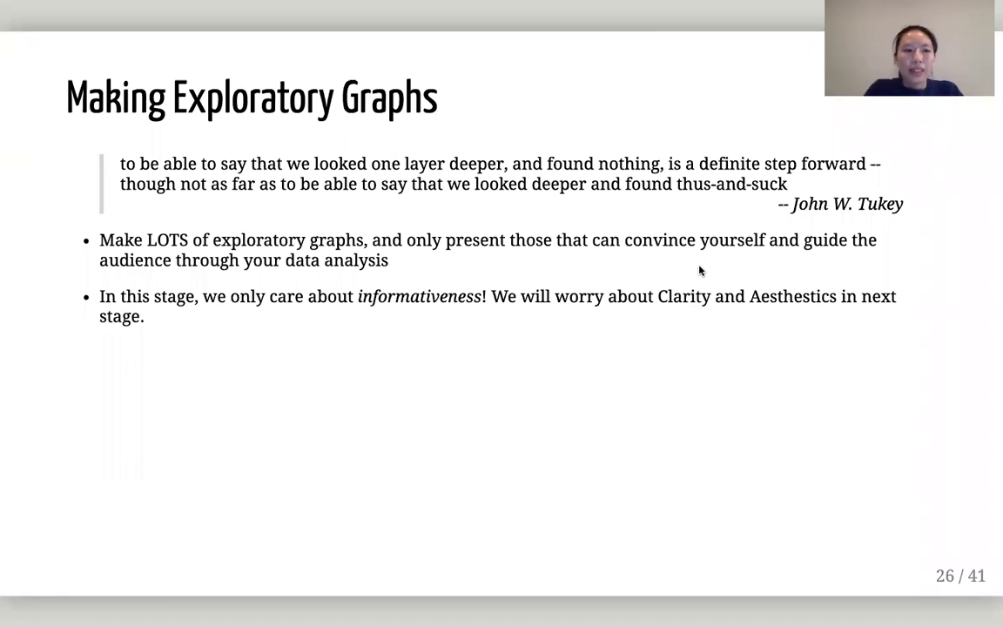
mouse_move(324, 305)
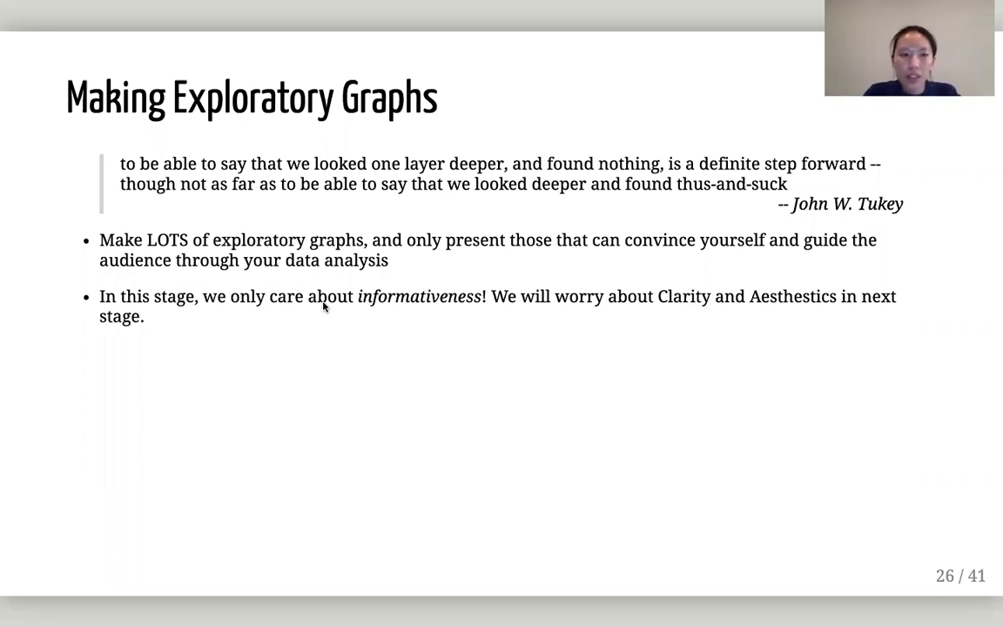
mouse_move(212, 239)
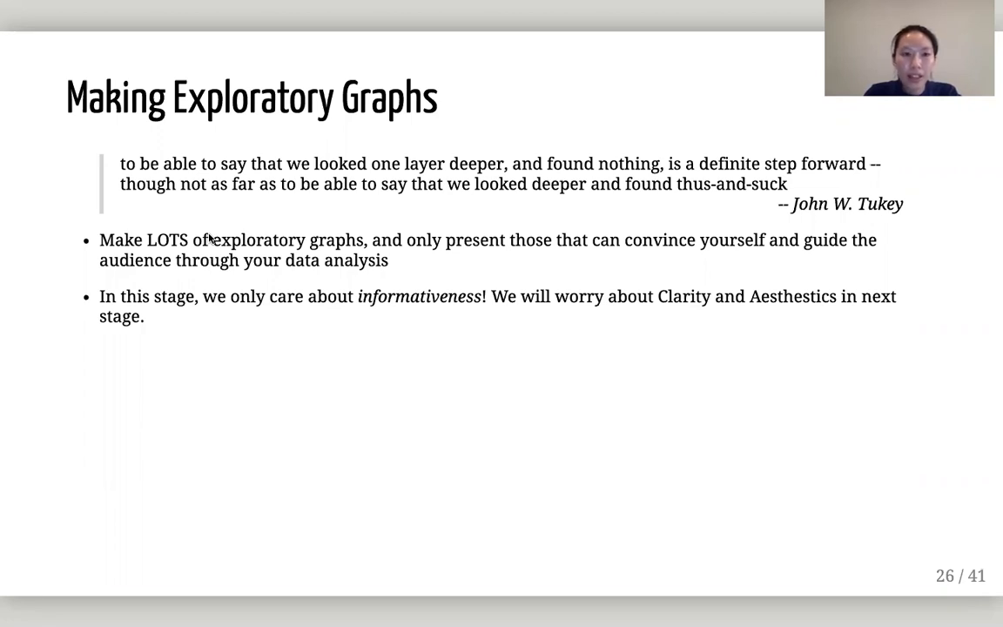
mouse_move(513, 77)
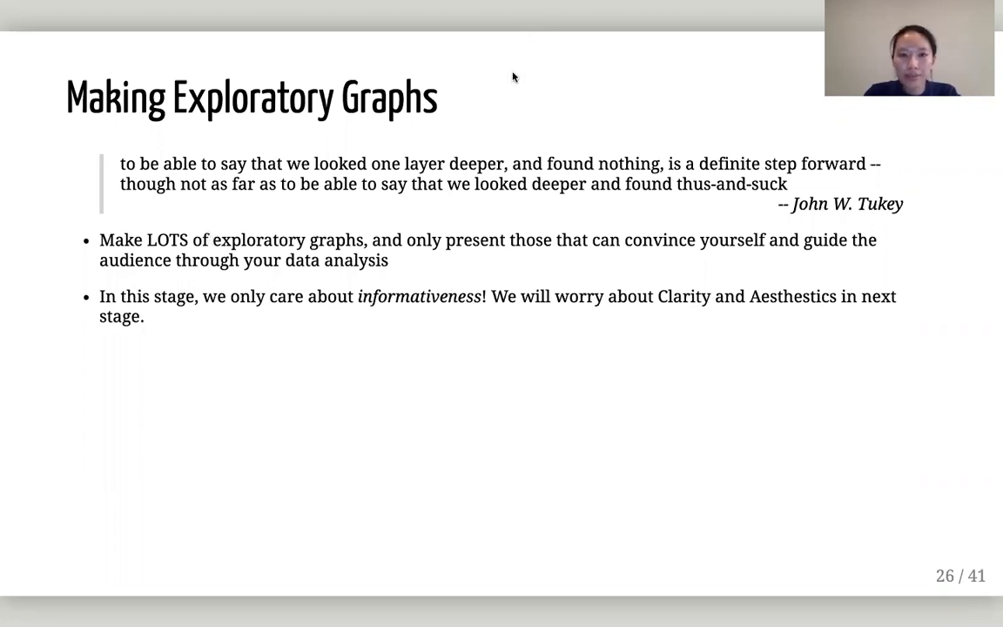
mouse_move(530, 176)
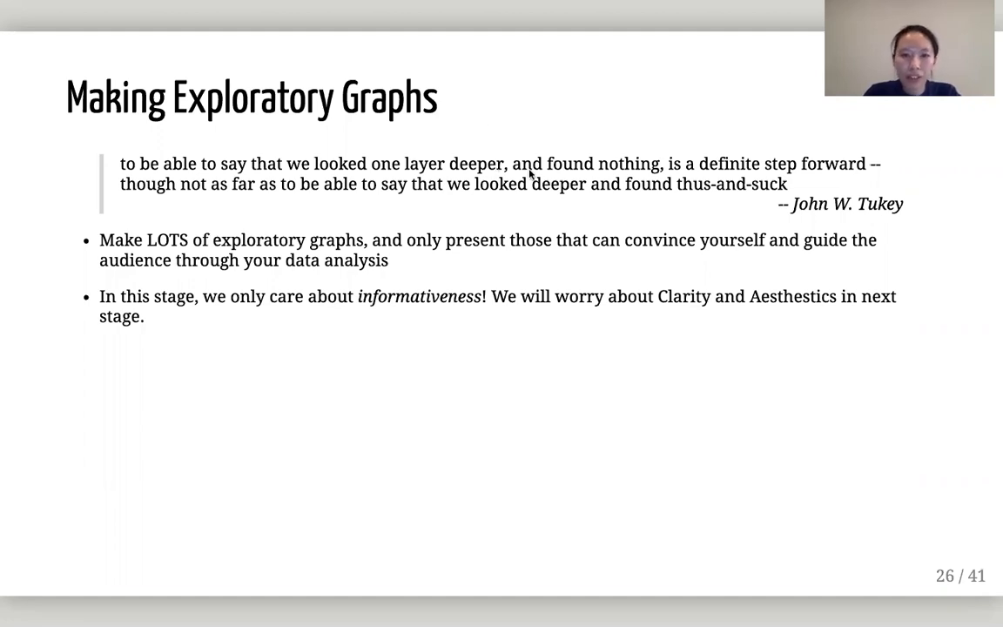
mouse_move(244, 352)
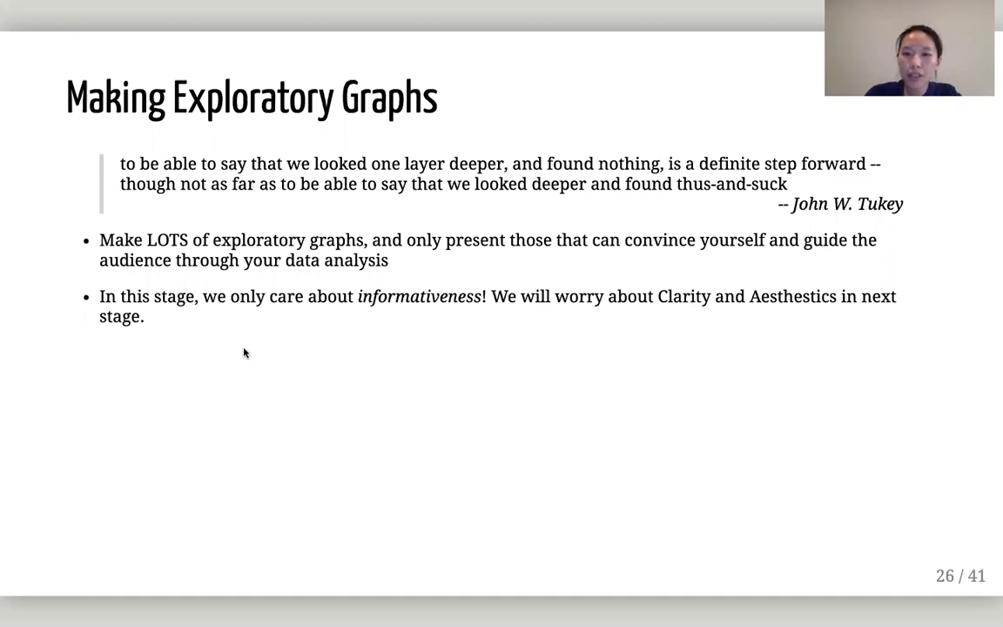
mouse_move(312, 376)
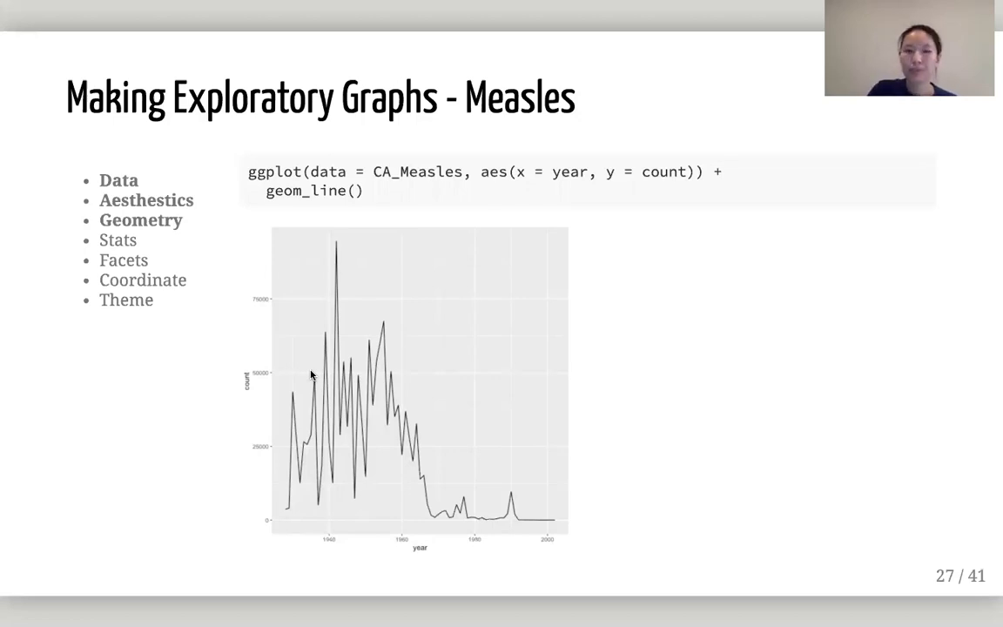
Step back to slide 24, 'Bottomline'.
key(Left)
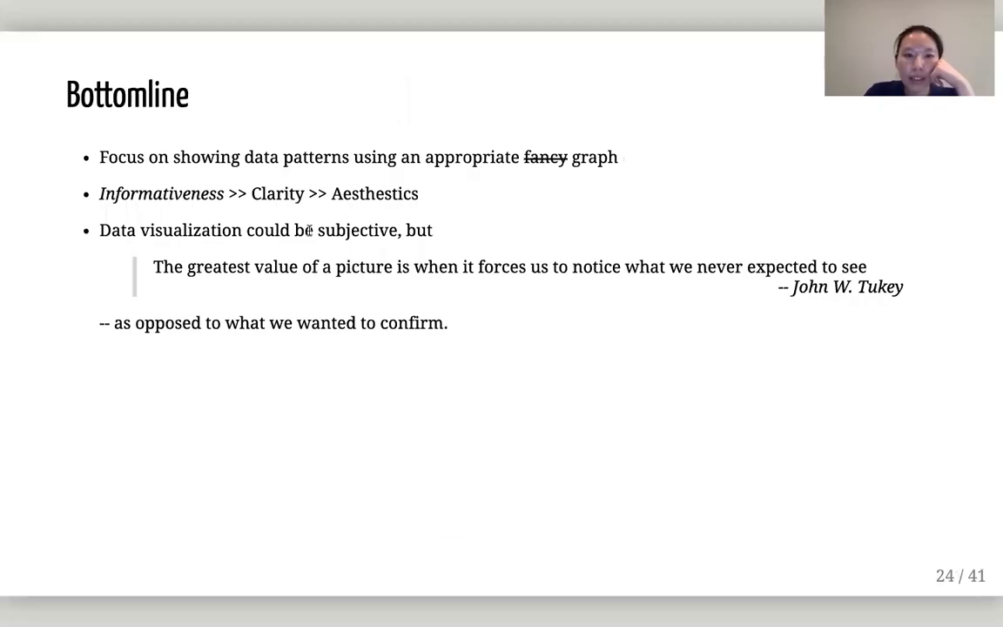
mouse_move(294, 313)
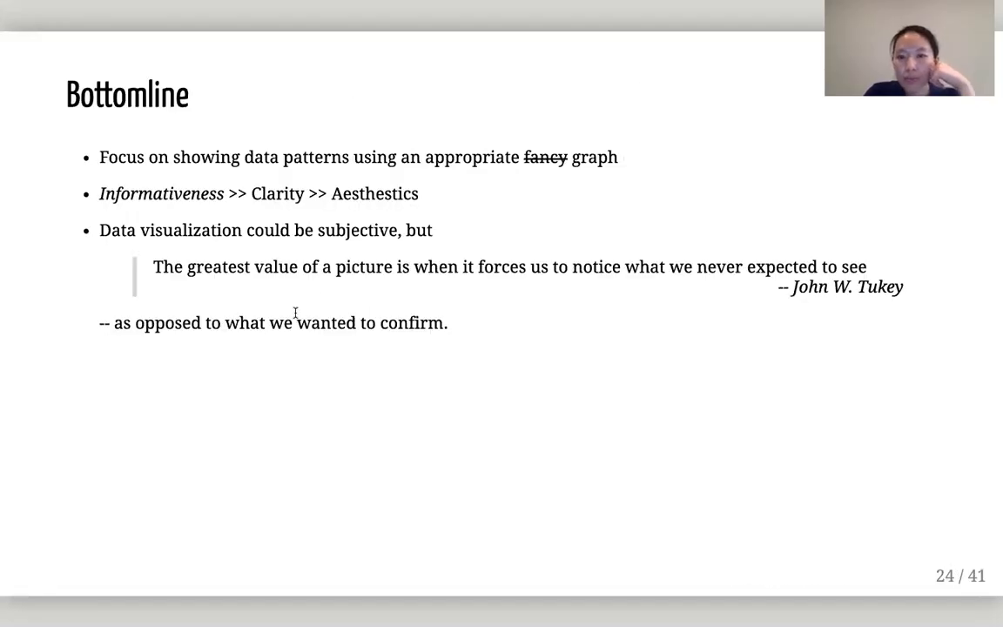
mouse_move(577, 276)
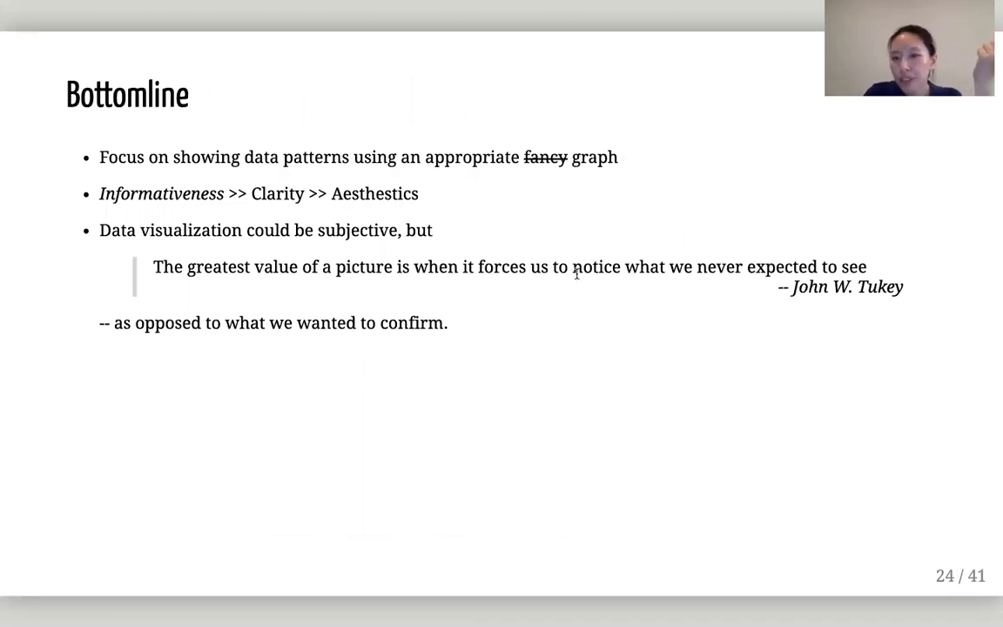
mouse_move(614, 271)
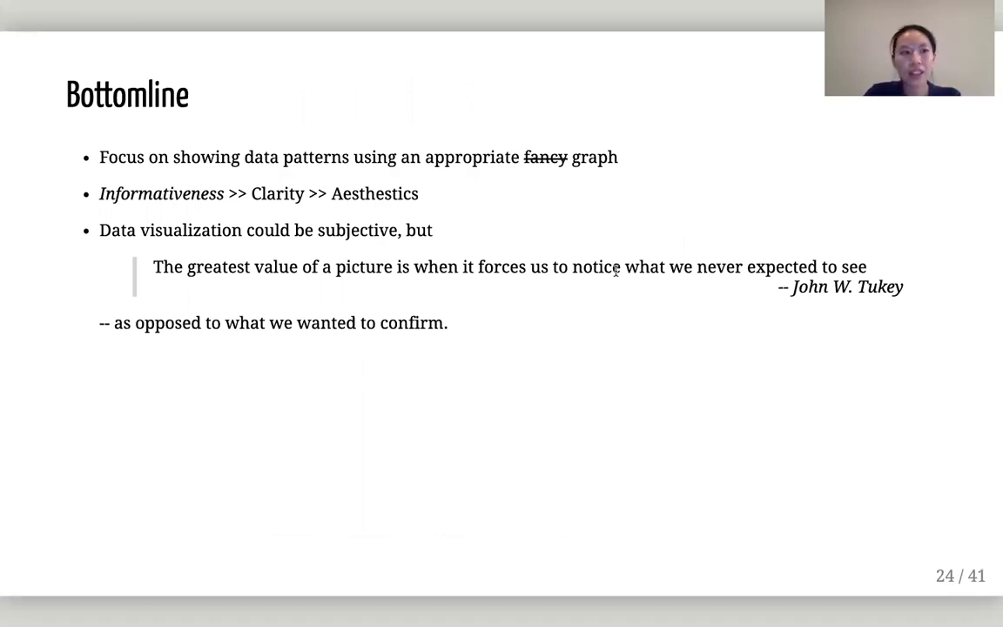
mouse_move(618, 275)
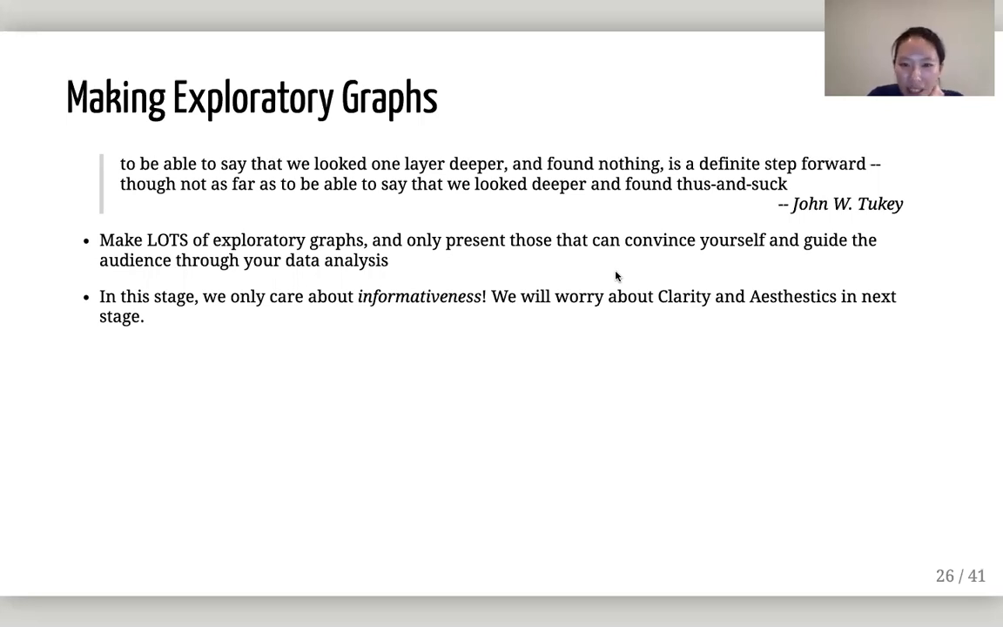
Advance to slide 27 with the measles counts line graph.
key(Right)
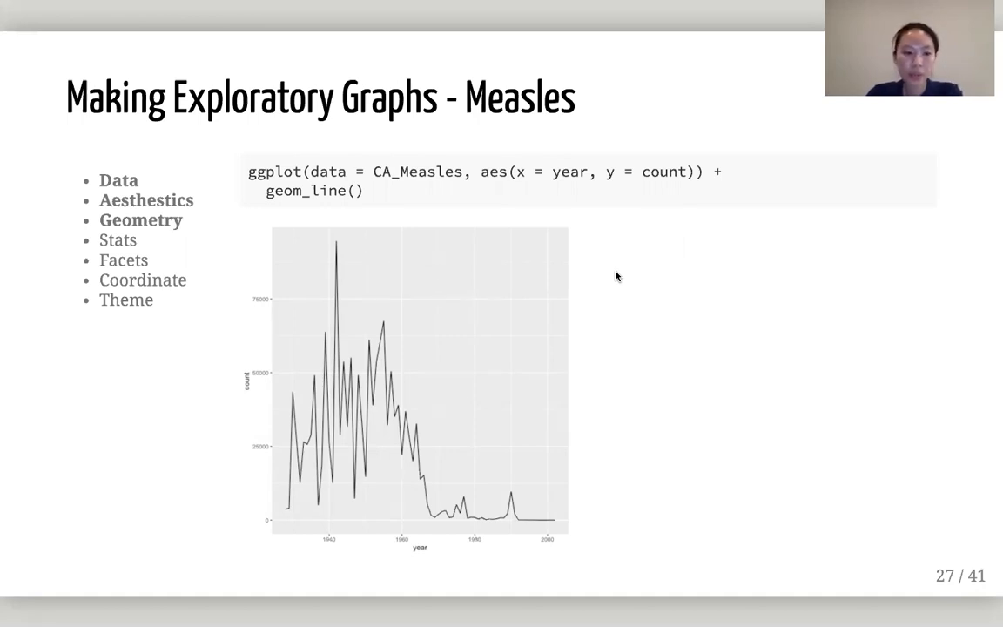
Advance to slide 28 with facet_wrap by state and highlight the word Facets.
key(Right)
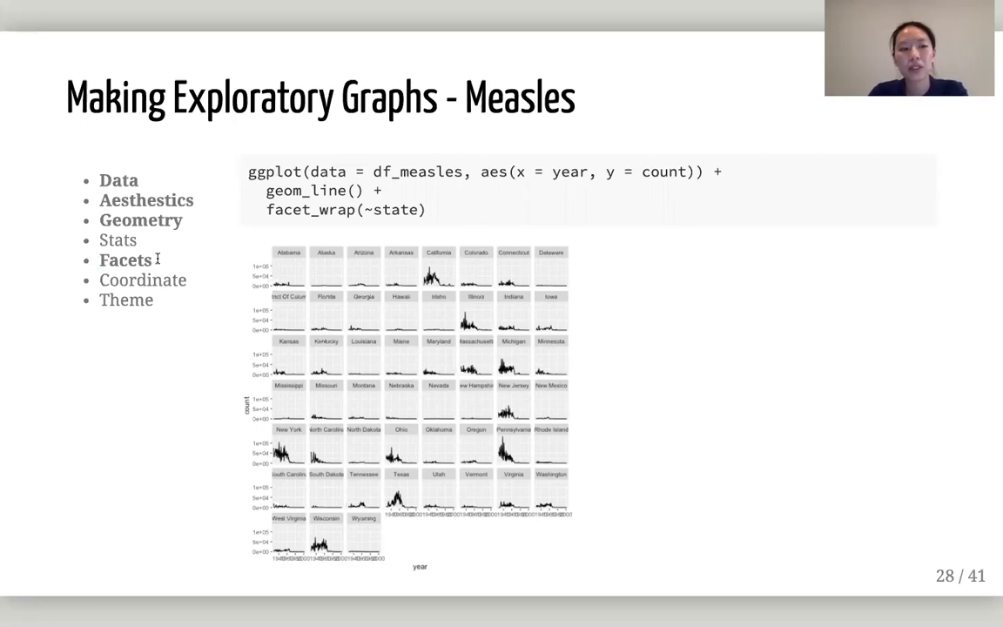
double_click(125, 259)
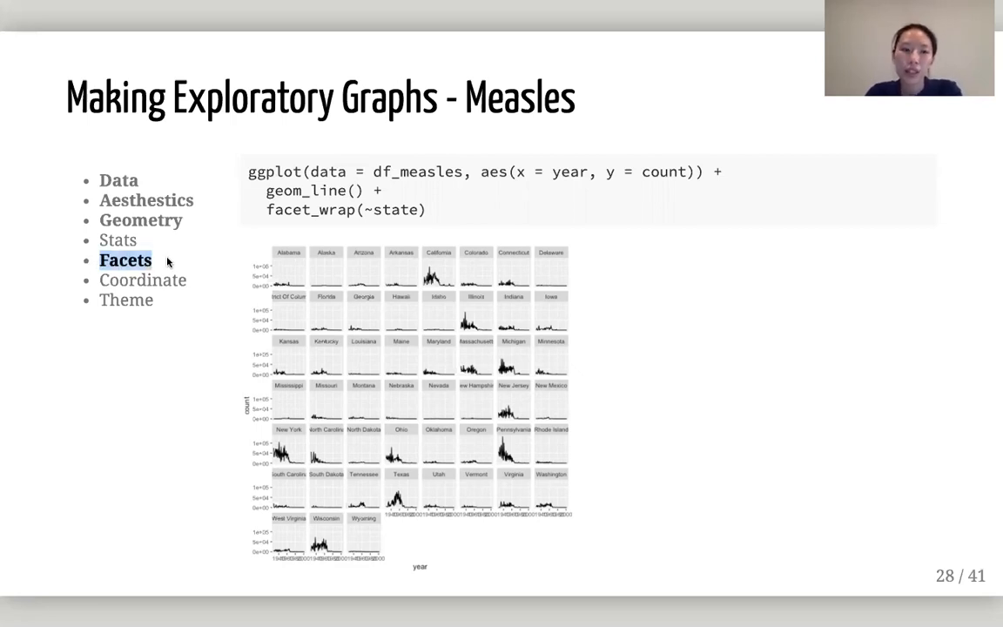
mouse_move(310, 237)
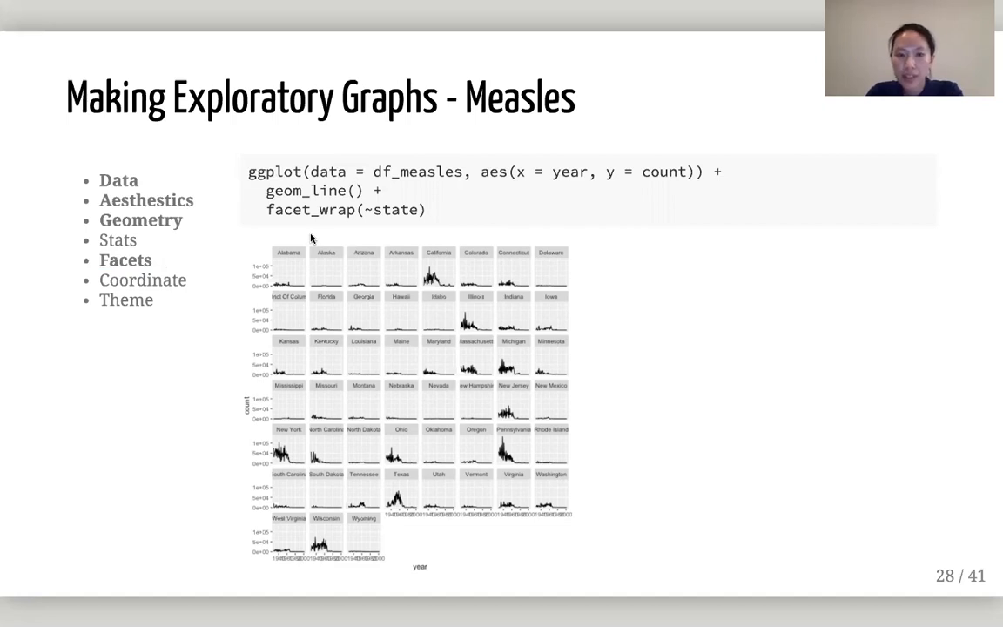
mouse_move(280, 467)
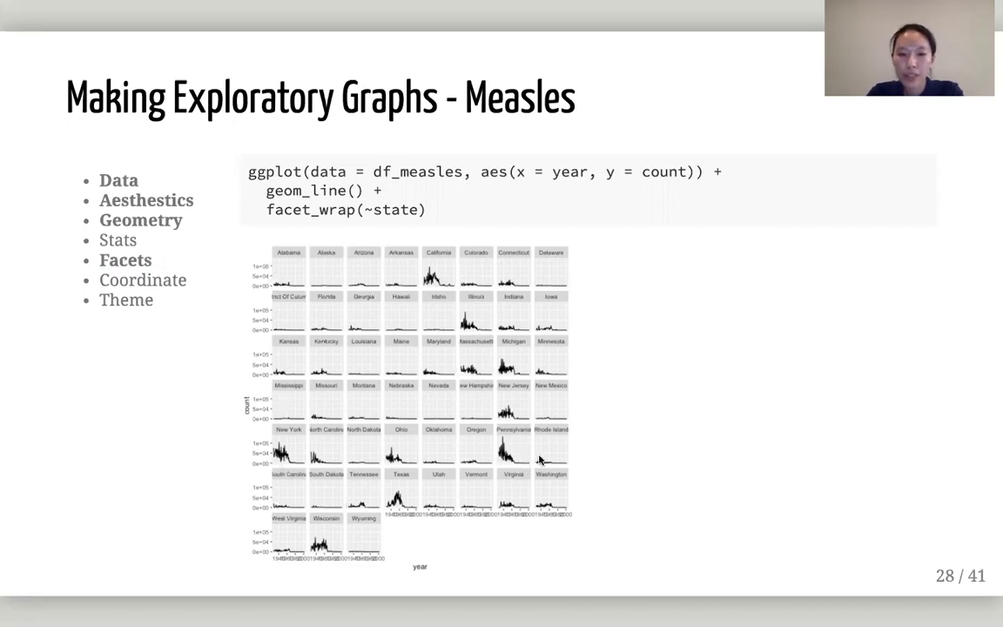
mouse_move(450, 380)
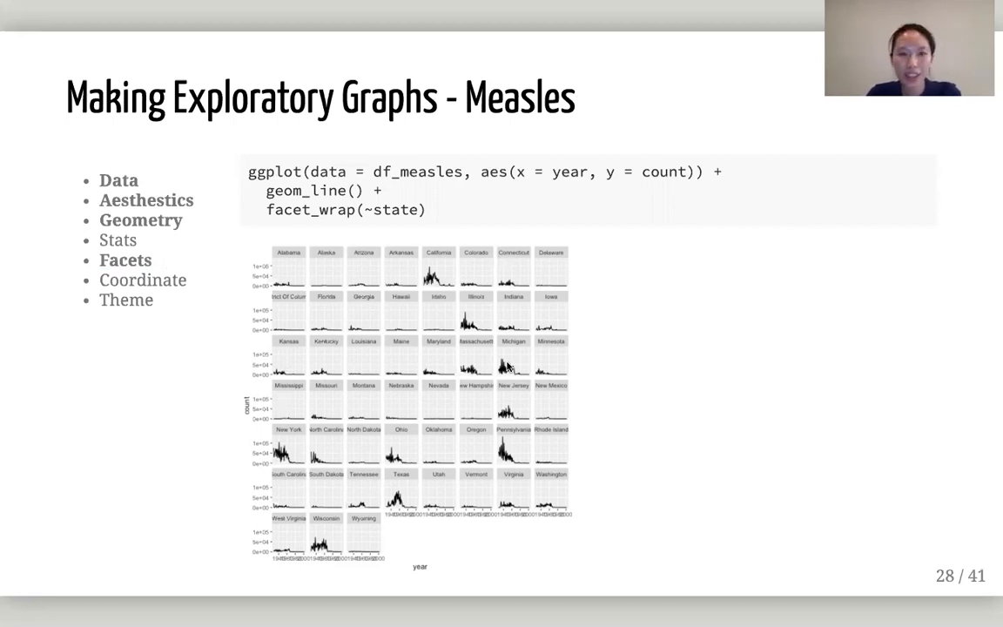
mouse_move(616, 348)
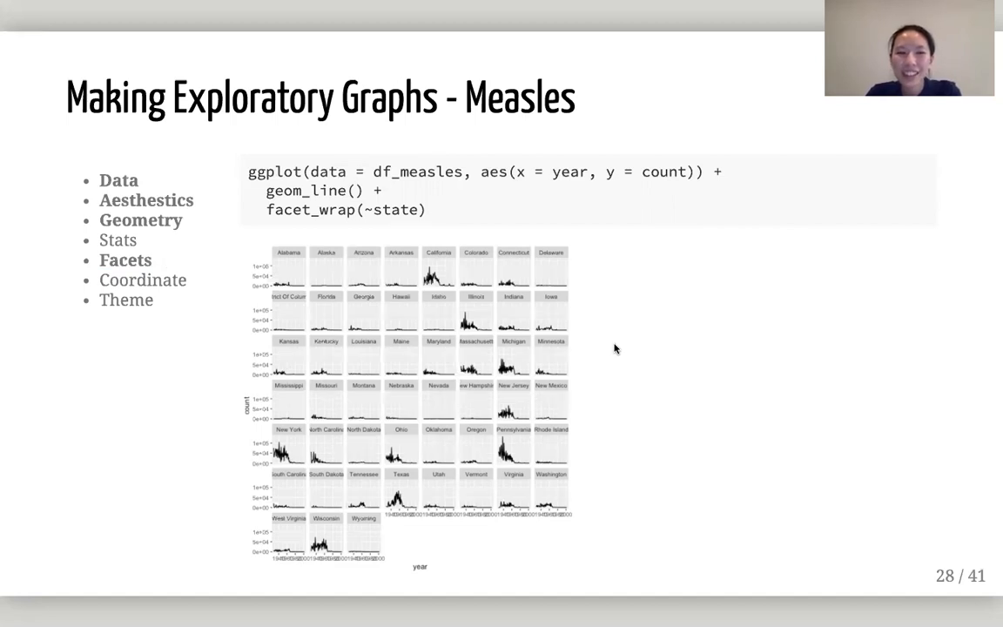
mouse_move(154, 261)
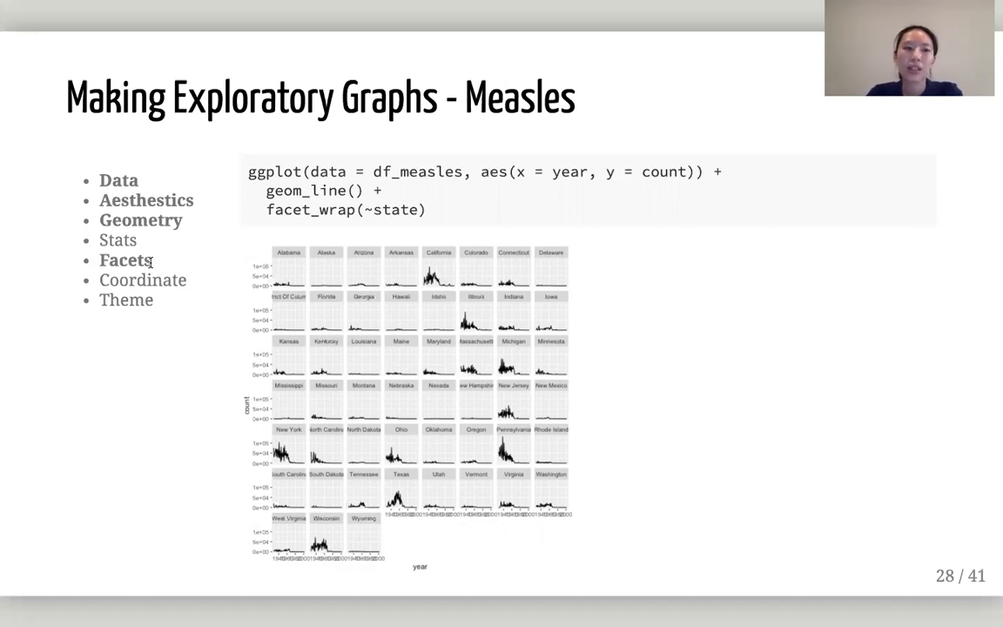
mouse_move(491, 164)
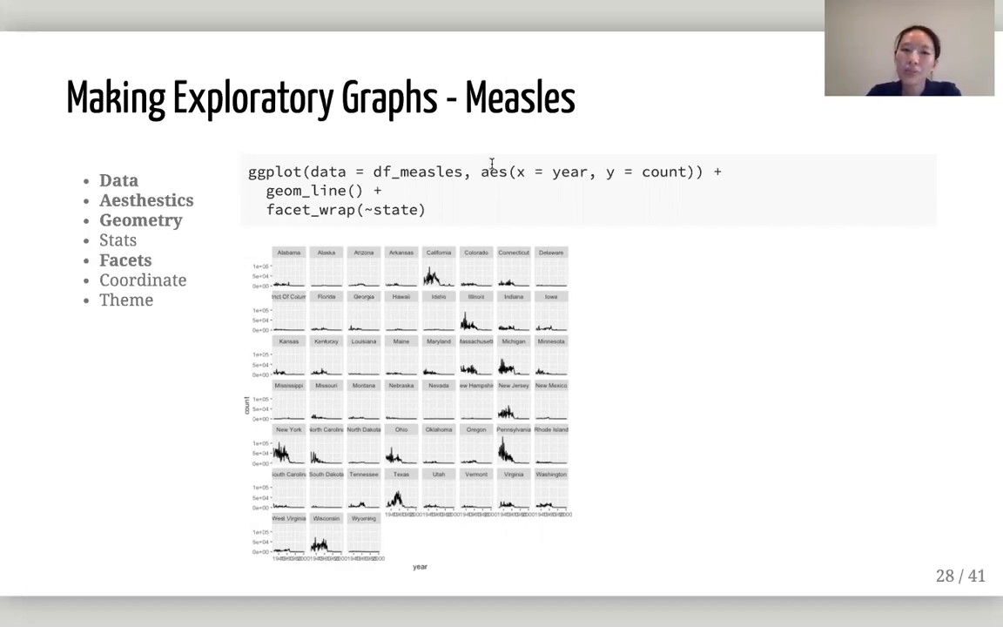
mouse_move(537, 200)
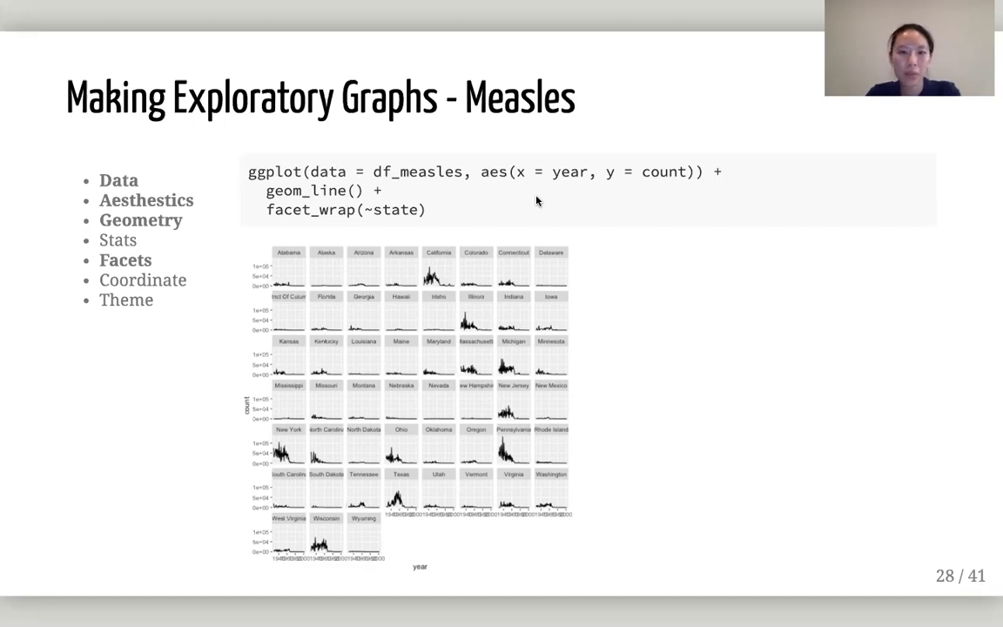
Advance to slide 29, the geom_col bar chart of mean population per state.
key(Right)
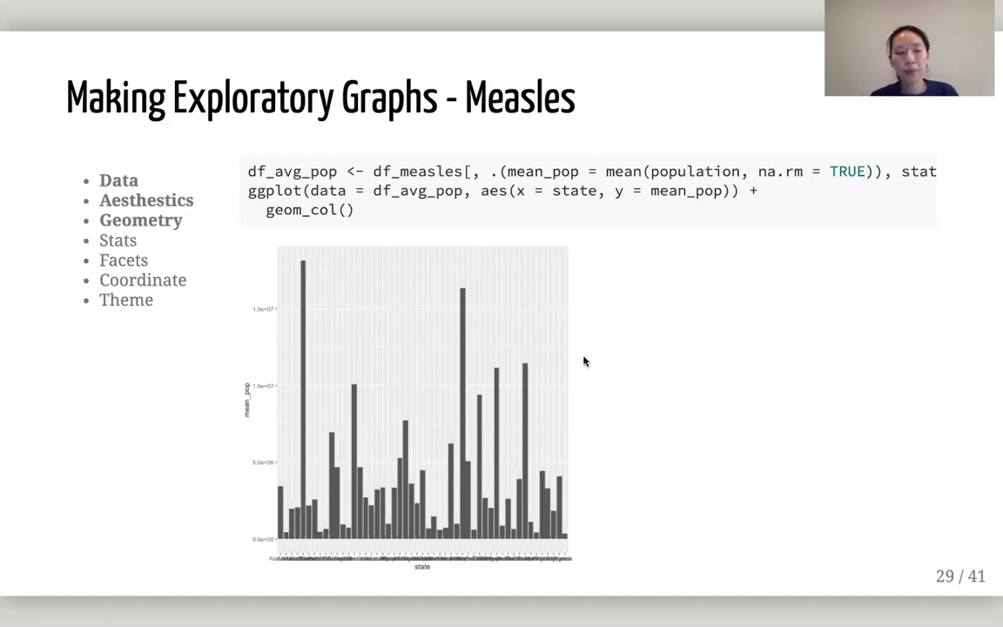
mouse_move(676, 369)
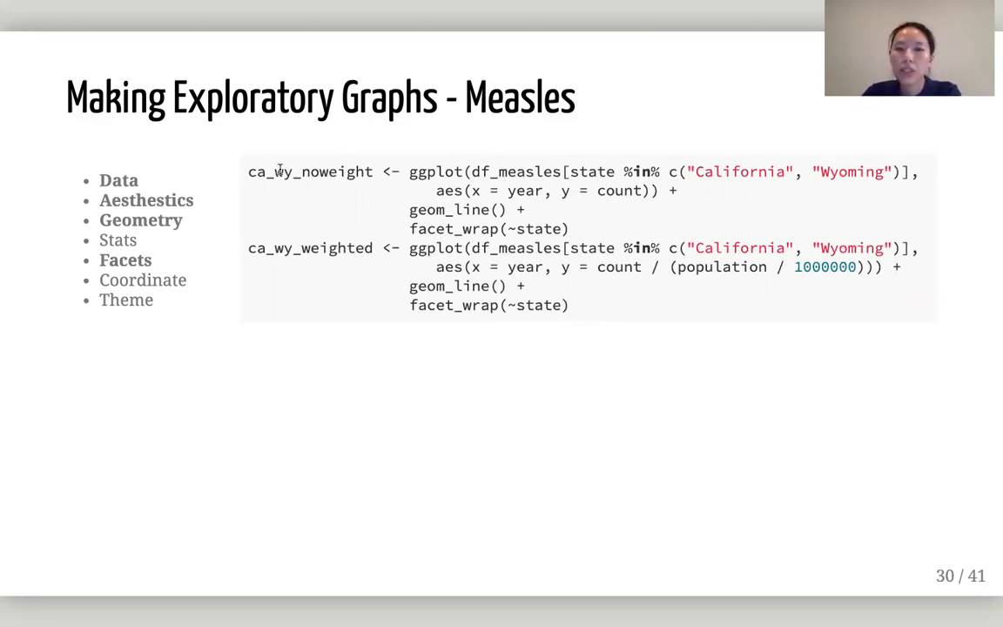
mouse_move(368, 191)
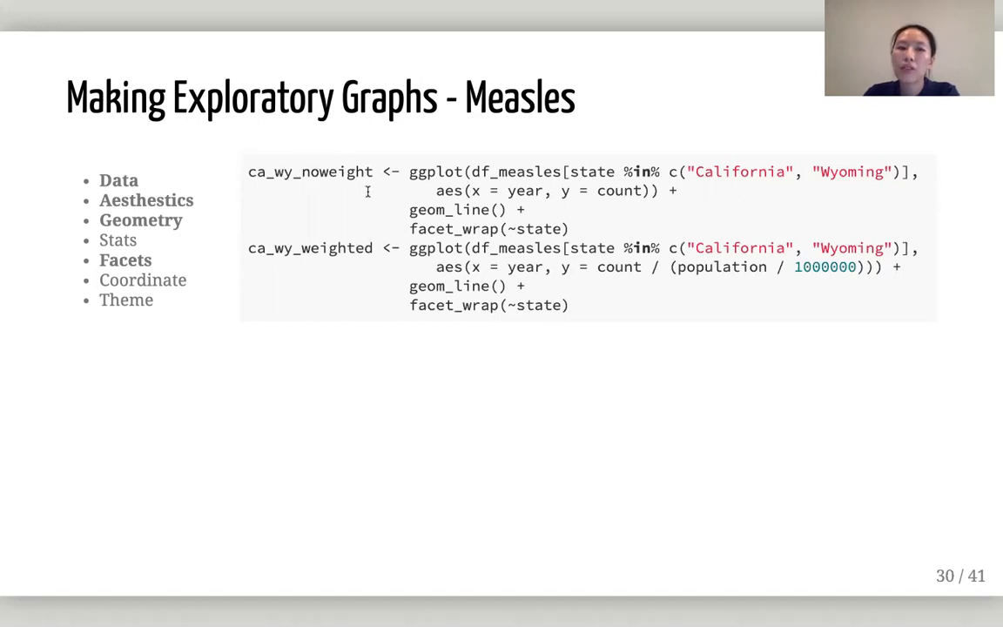
mouse_move(296, 177)
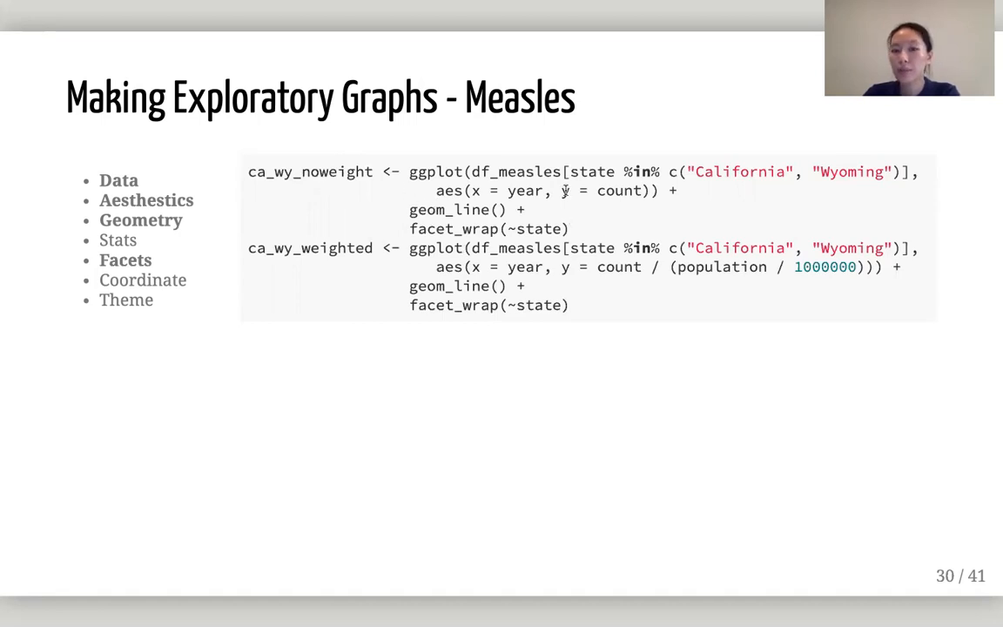
mouse_move(617, 331)
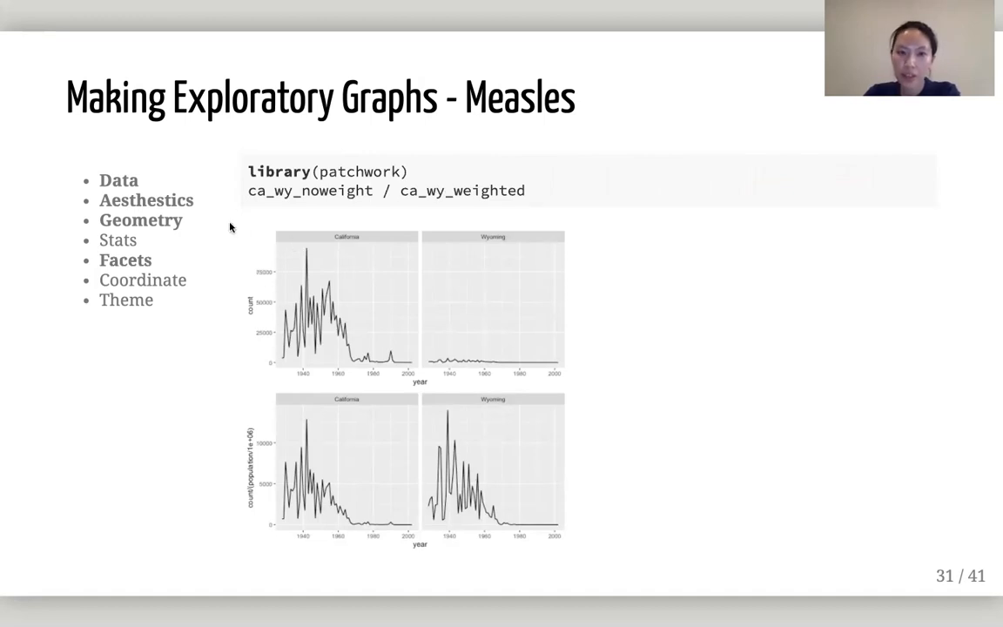
mouse_move(319, 315)
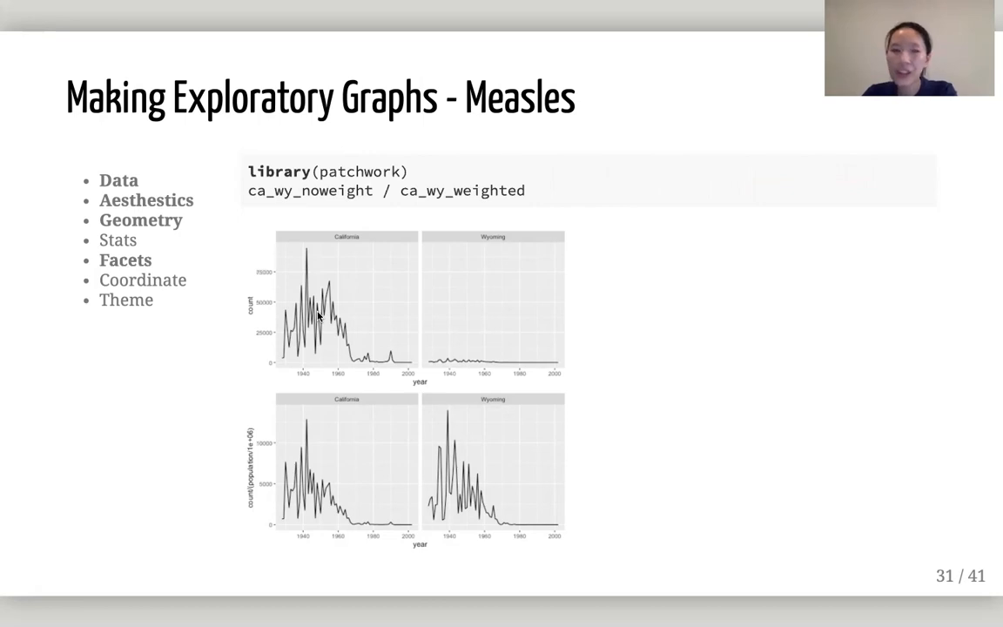
mouse_move(359, 397)
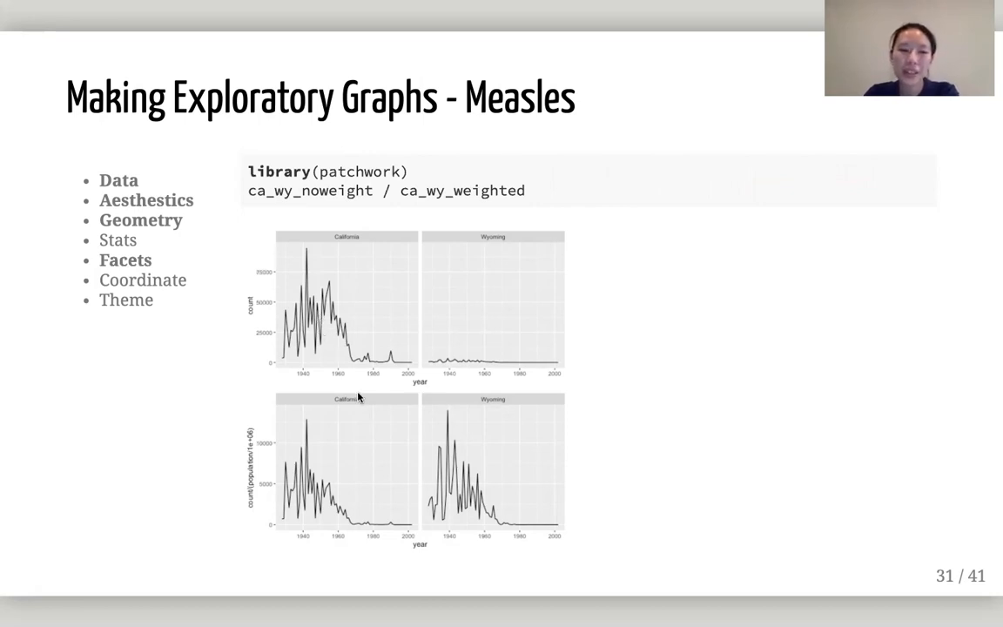
mouse_move(296, 474)
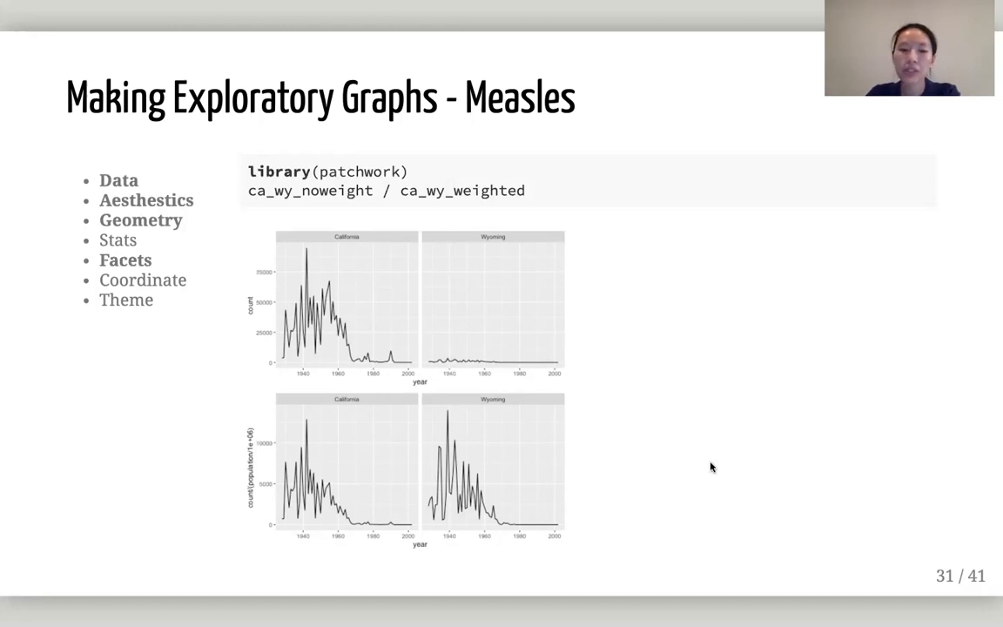
mouse_move(477, 465)
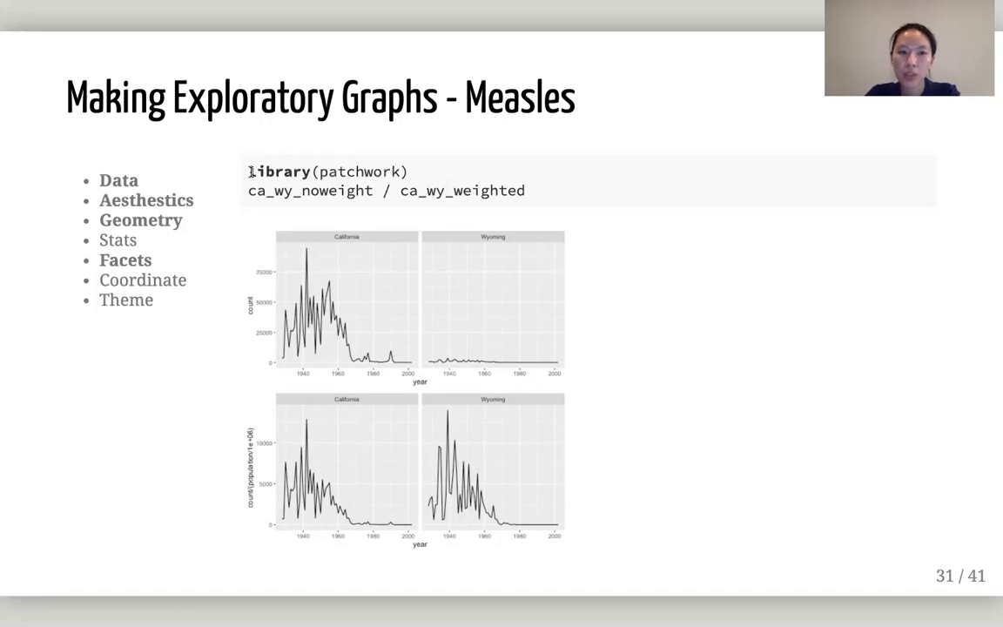
mouse_move(424, 374)
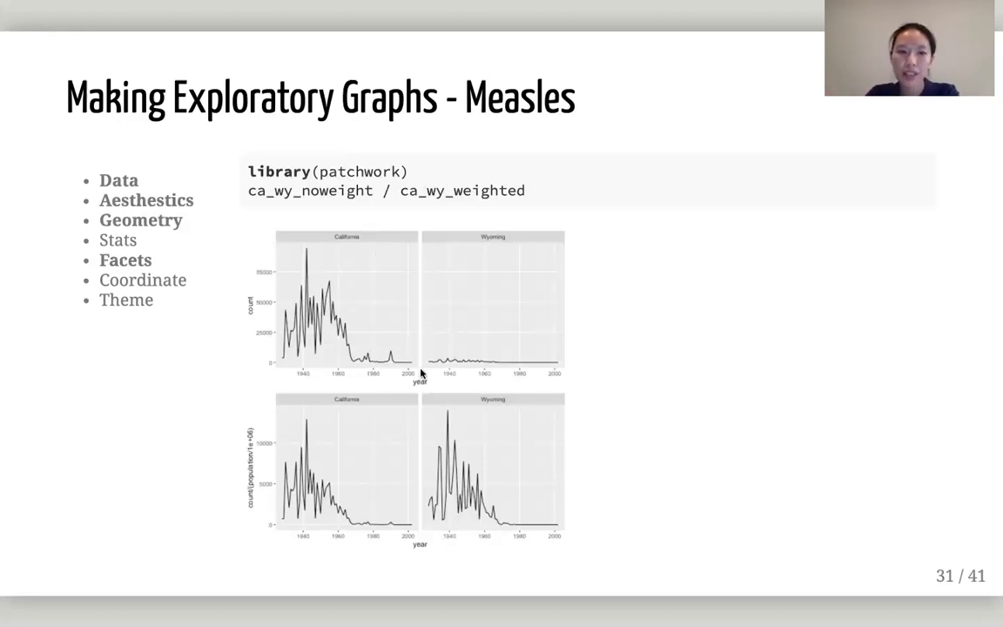
mouse_move(409, 272)
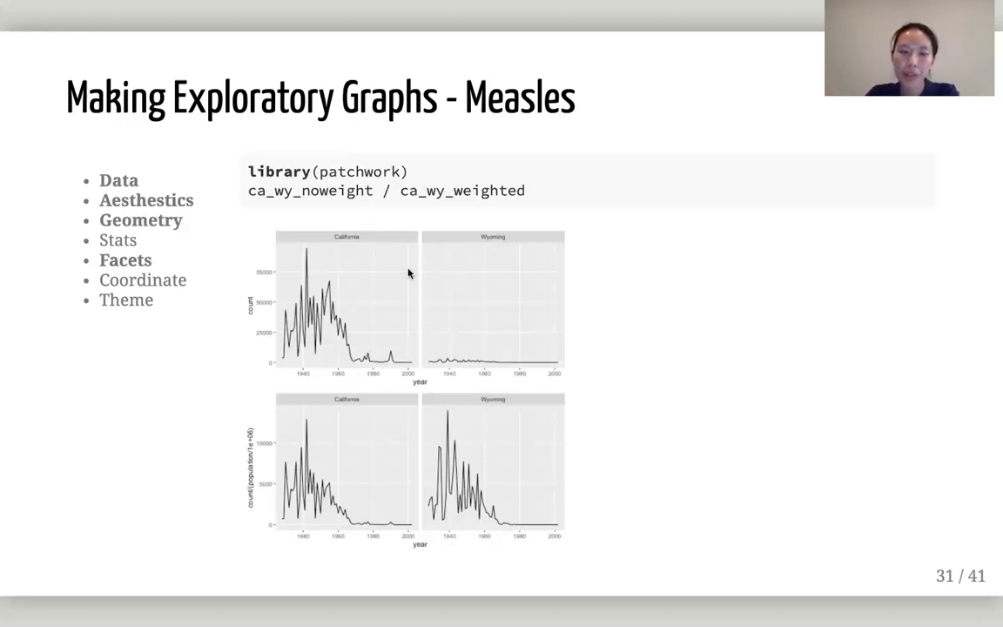
mouse_move(491, 296)
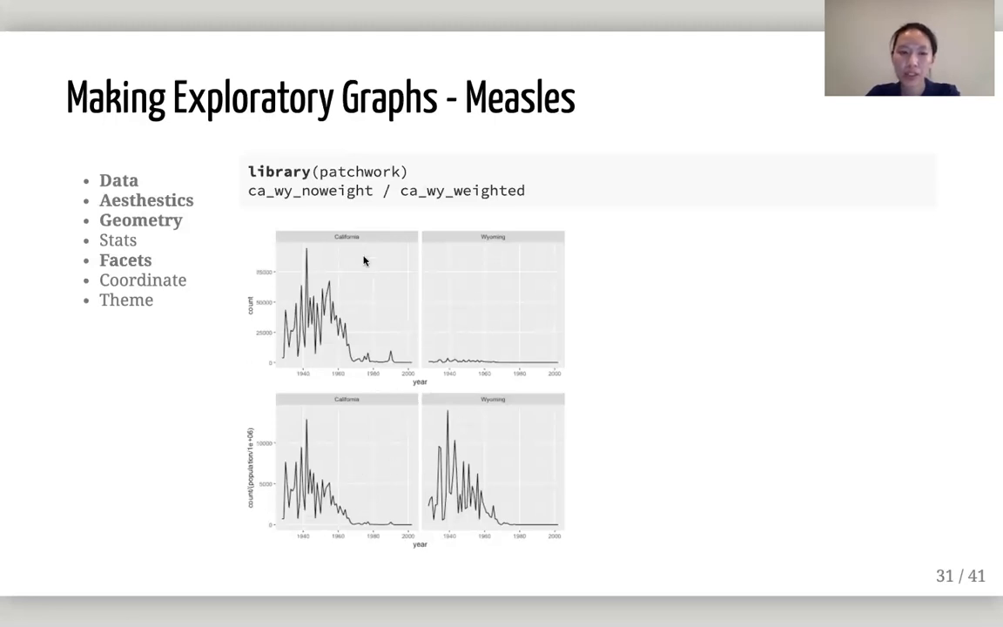
drag(247, 190, 525, 190)
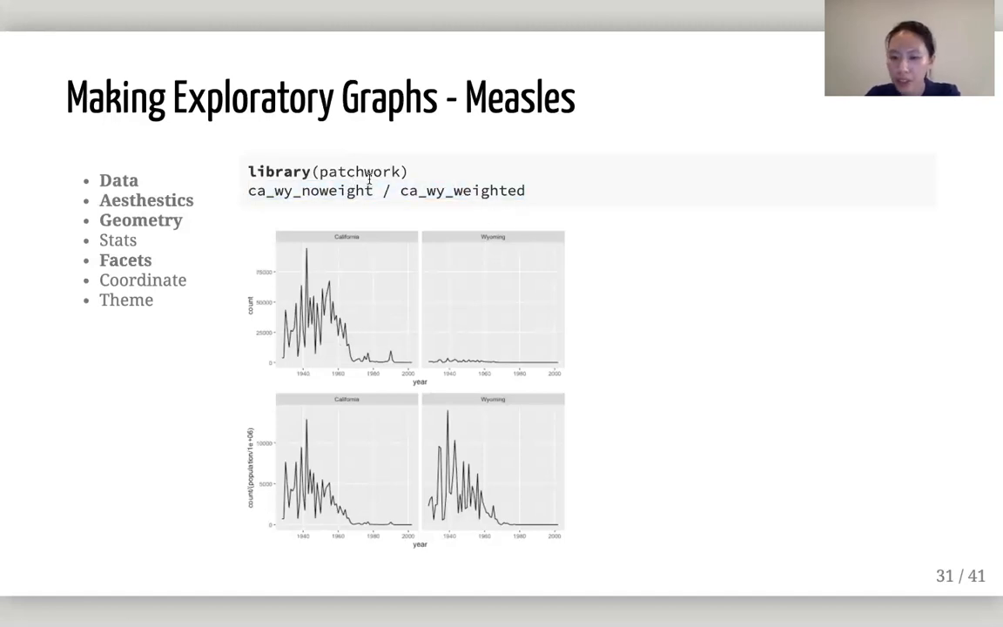
Advance to slide 32, measles counts per million faceted by state with facet_wrap.
key(Right)
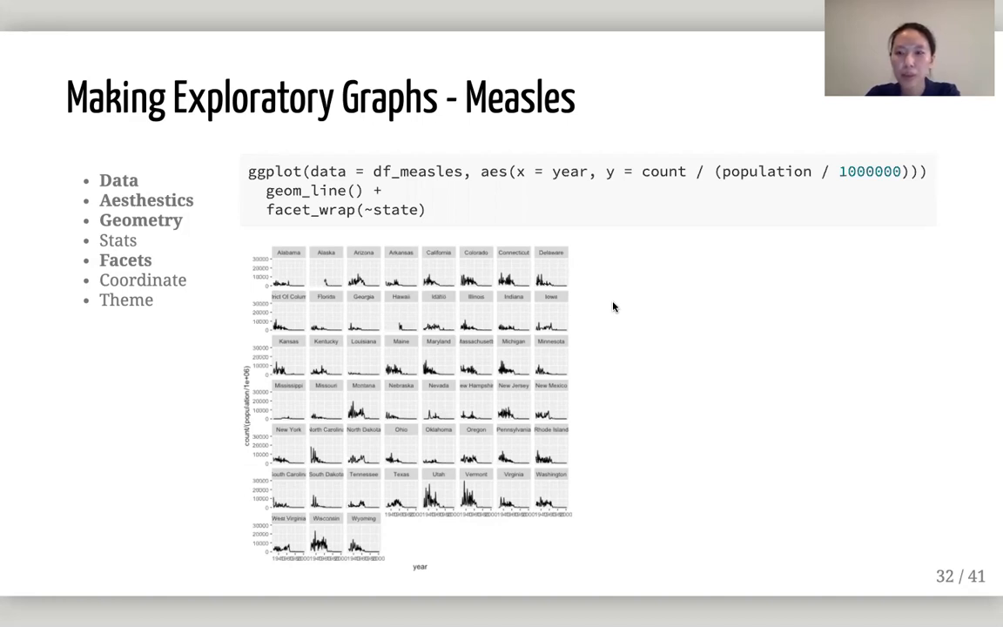
mouse_move(737, 191)
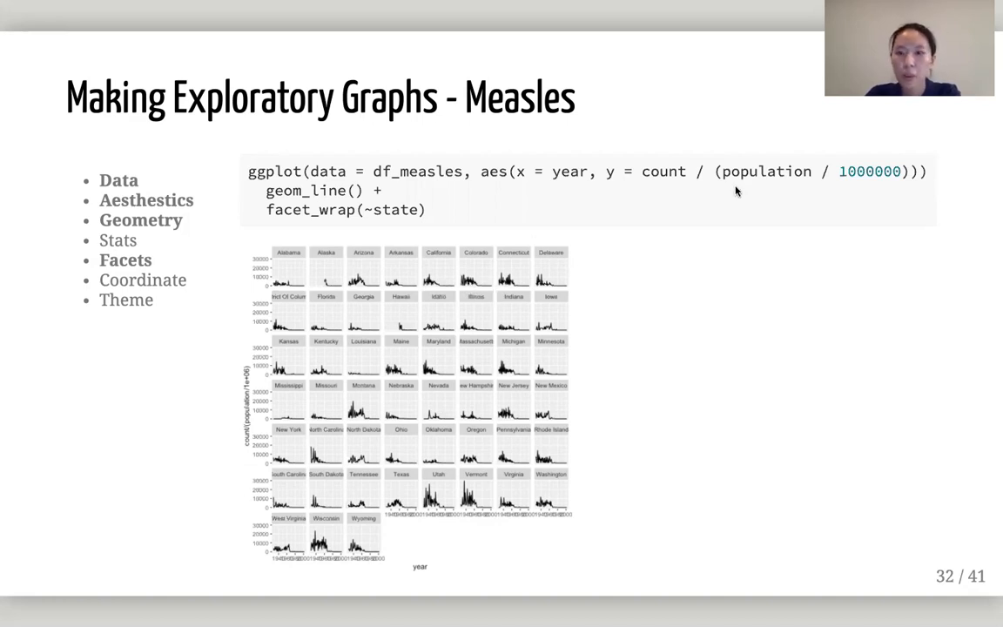
mouse_move(321, 390)
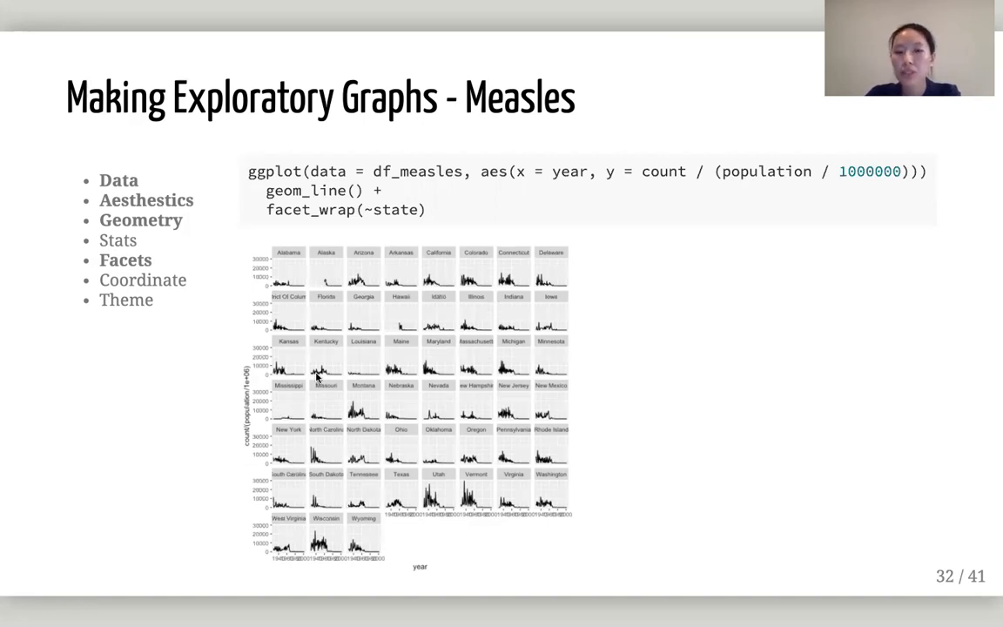
mouse_move(331, 481)
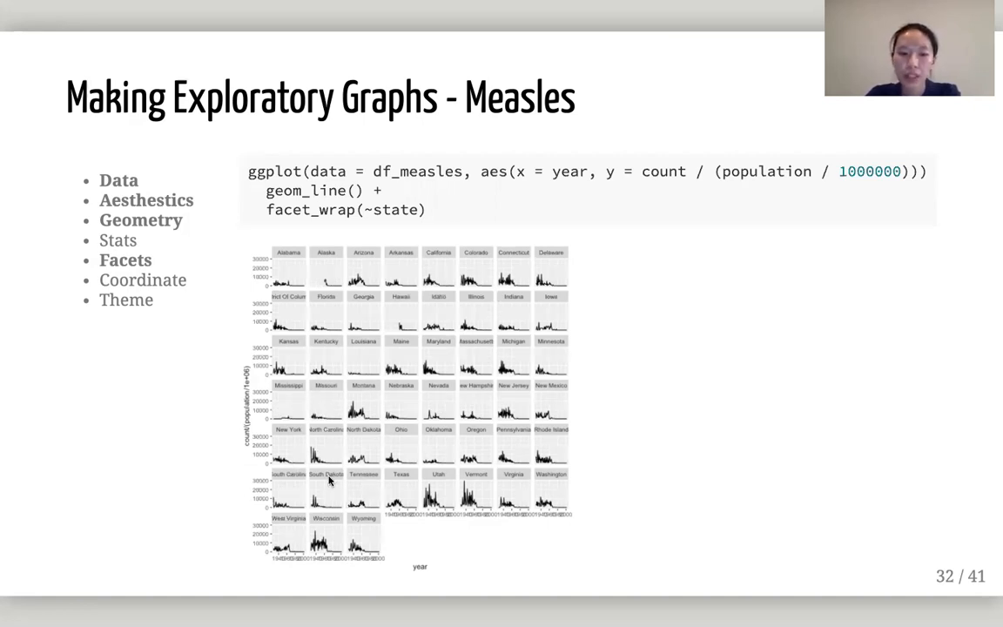
mouse_move(477, 503)
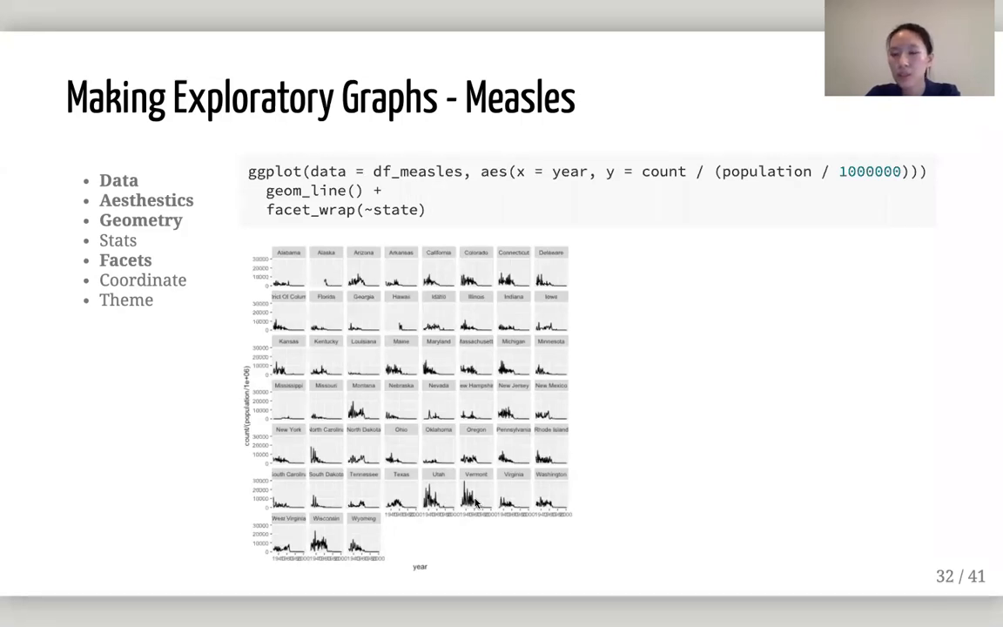
mouse_move(446, 519)
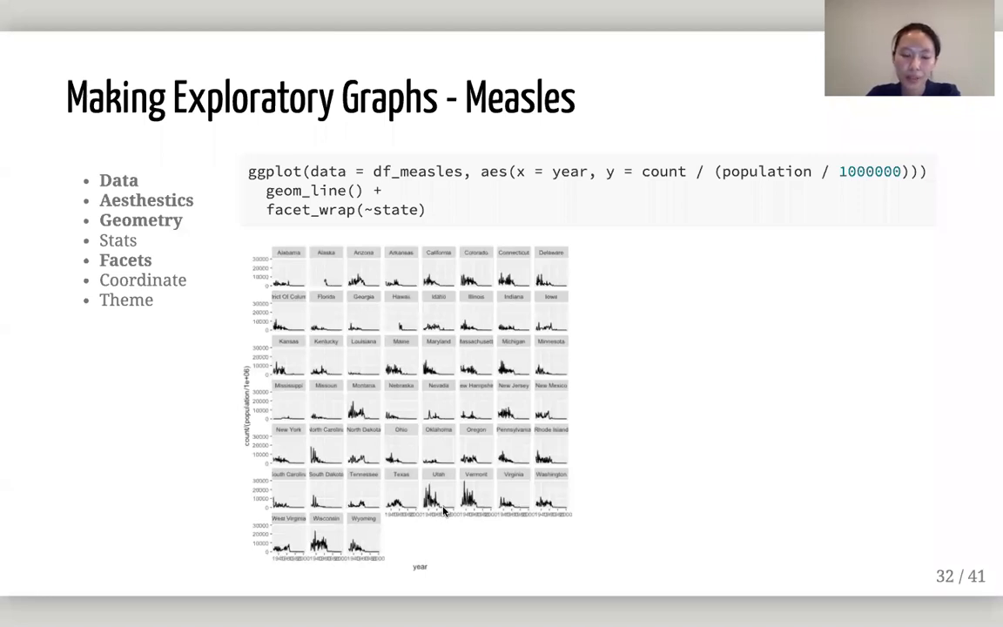
mouse_move(455, 561)
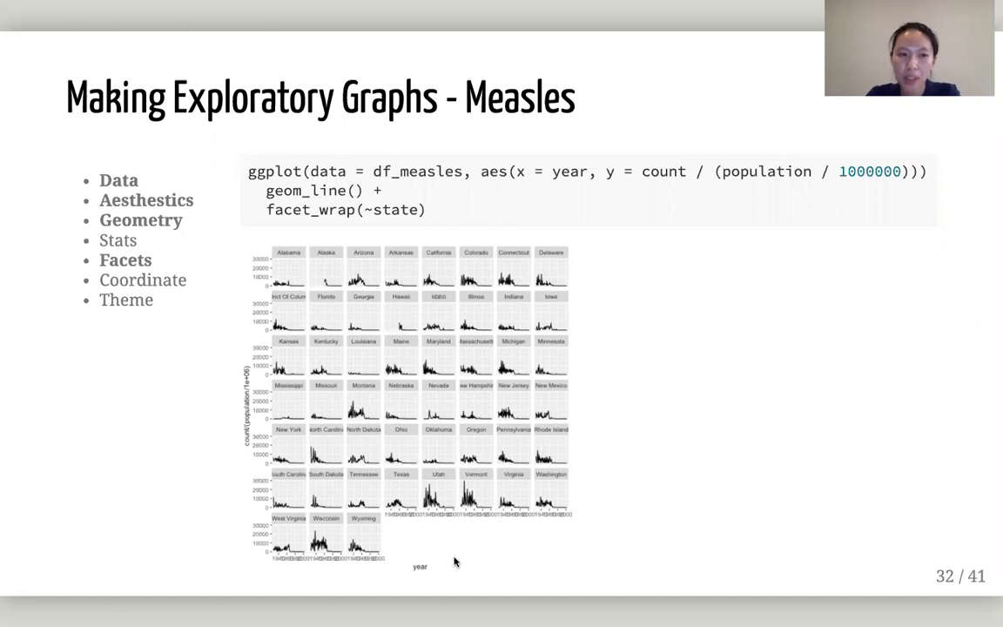
mouse_move(597, 527)
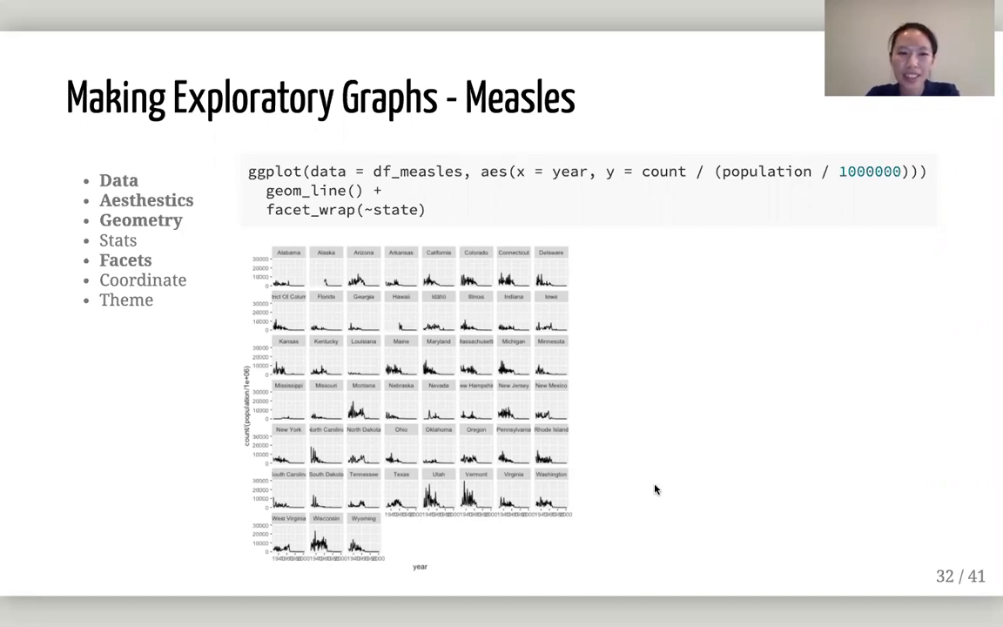
Move to slide 33, Making Confirmatory Graphs, briefly revisiting slide 32 on the way.
key(Right)
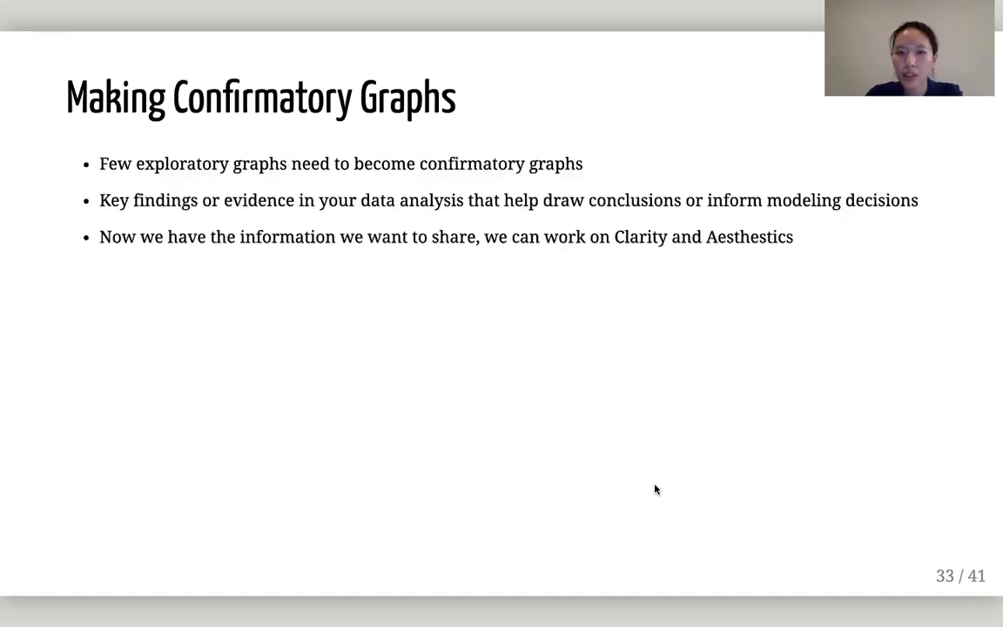
key(Left)
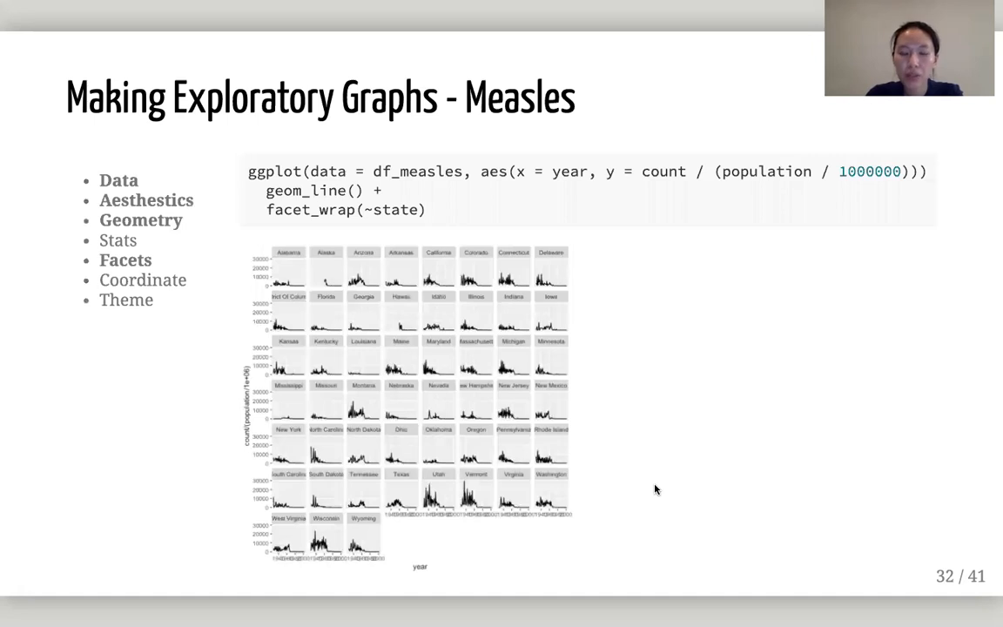
mouse_move(262, 580)
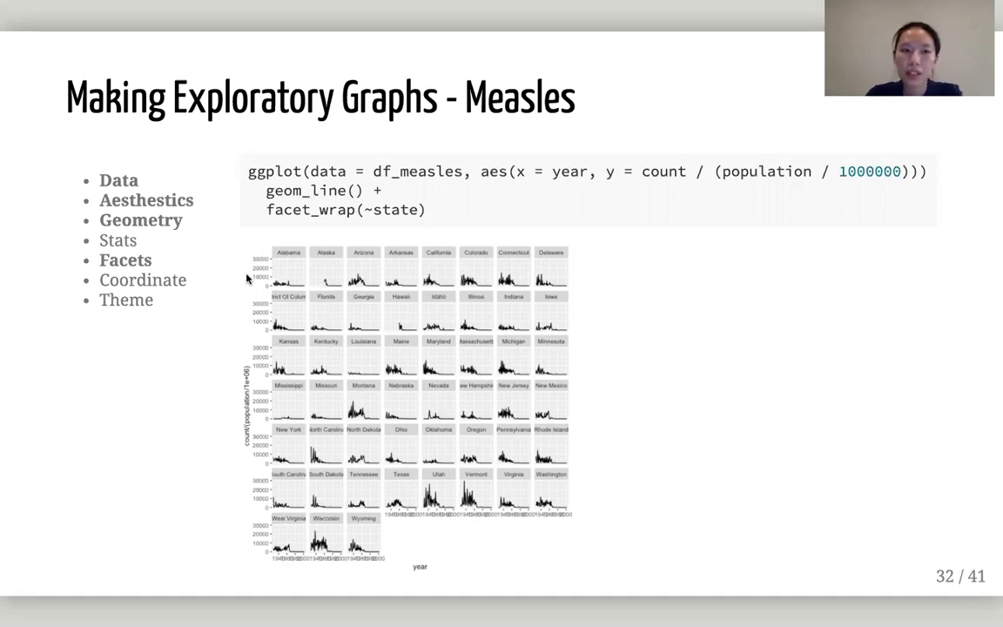
key(Right)
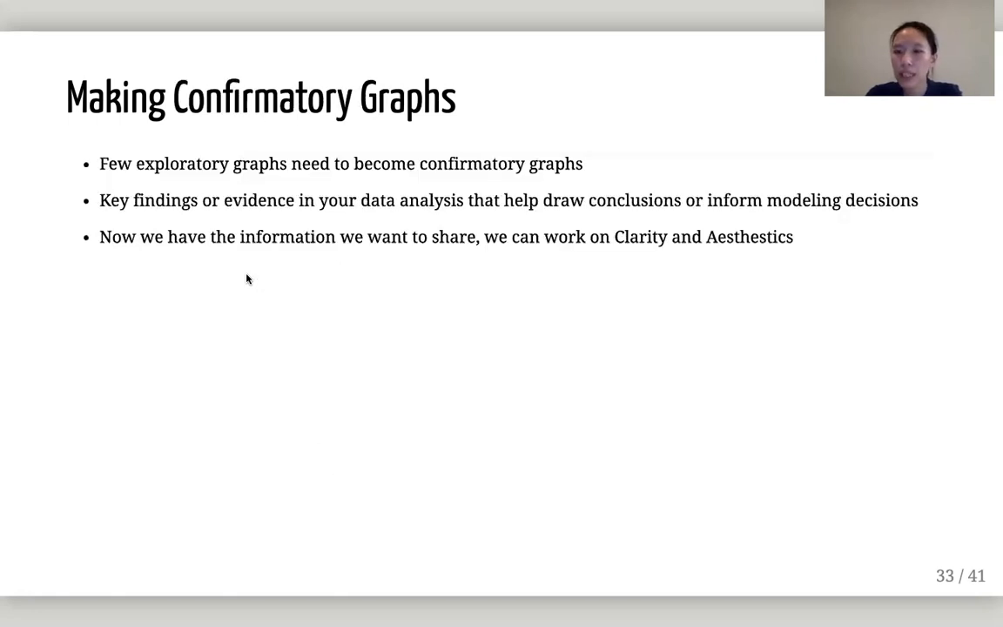
key(Right)
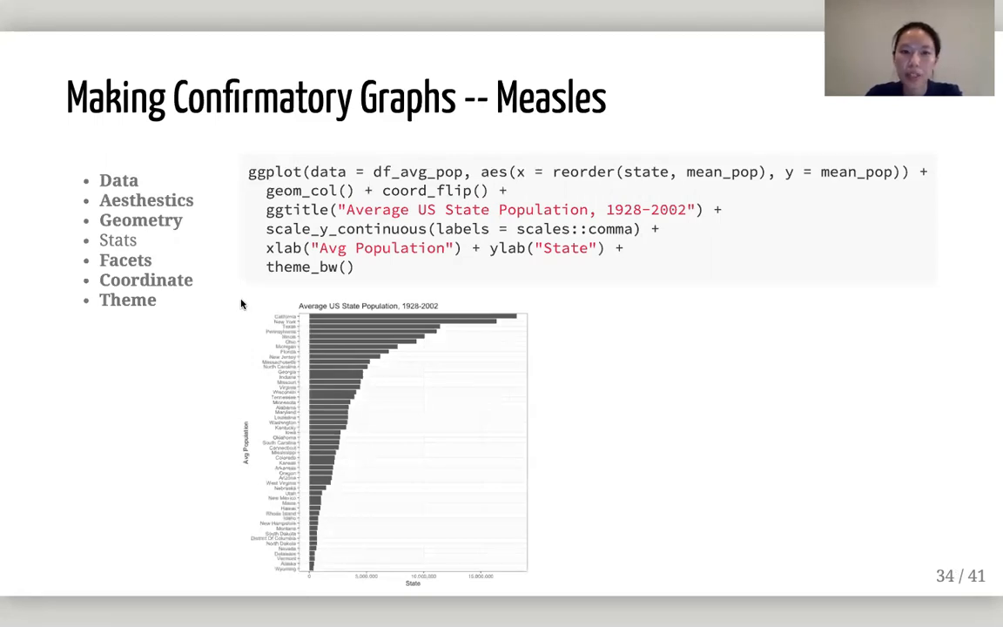
mouse_move(252, 299)
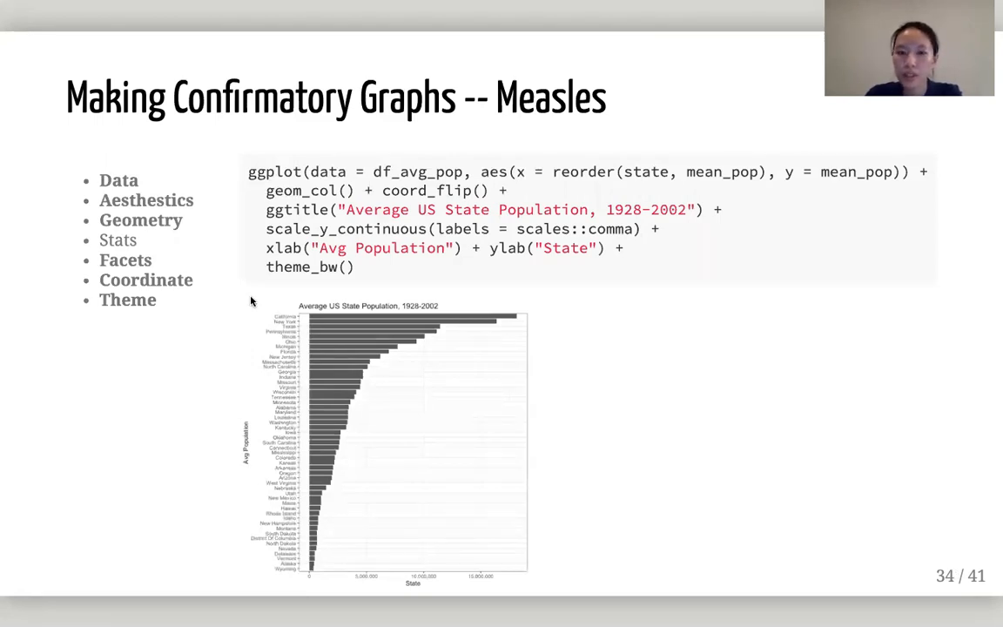
mouse_move(375, 393)
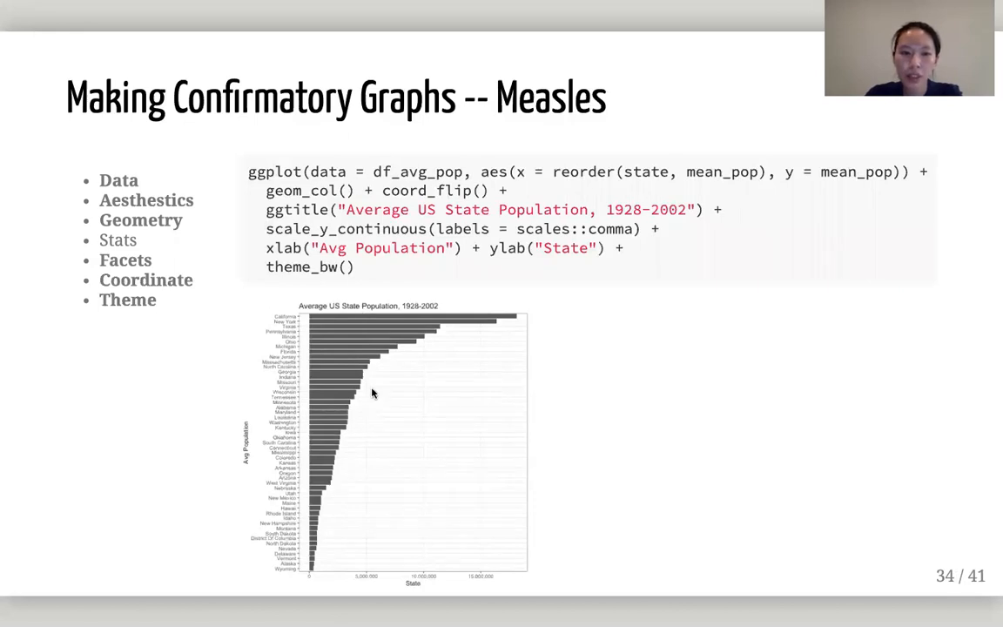
mouse_move(318, 581)
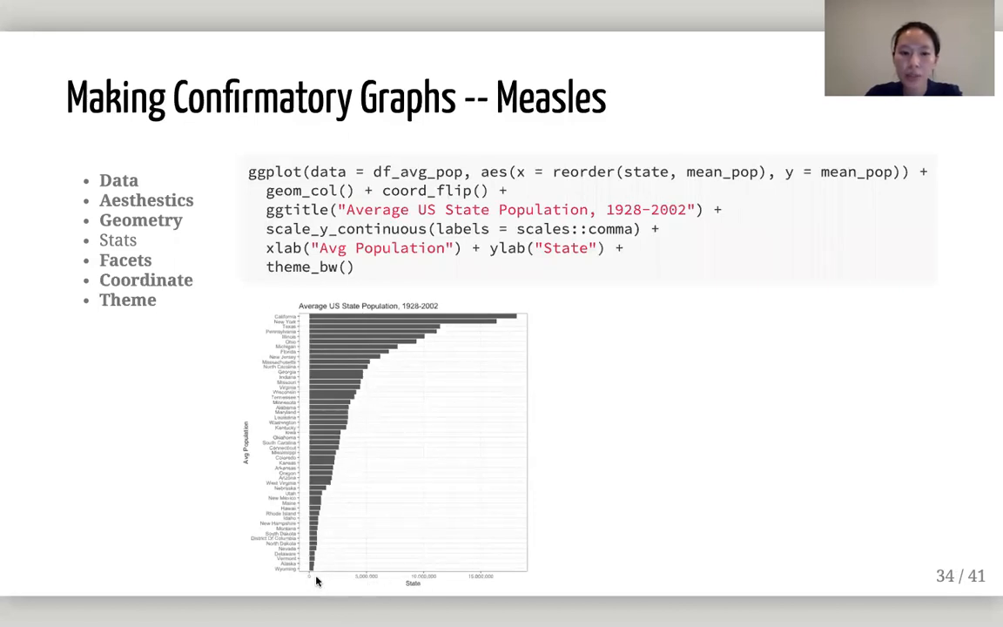
mouse_move(299, 340)
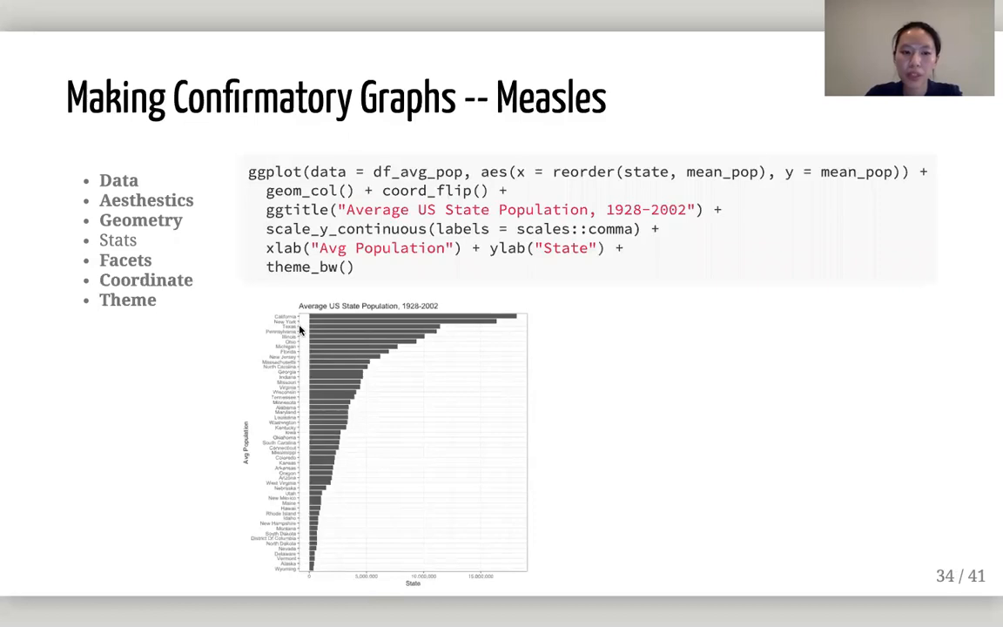
mouse_move(282, 330)
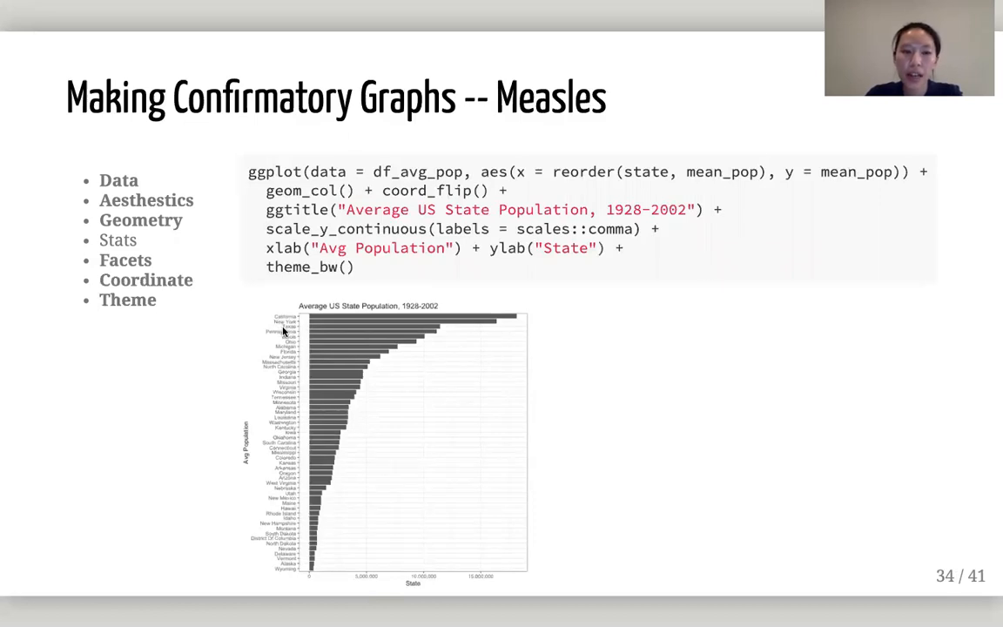
mouse_move(287, 331)
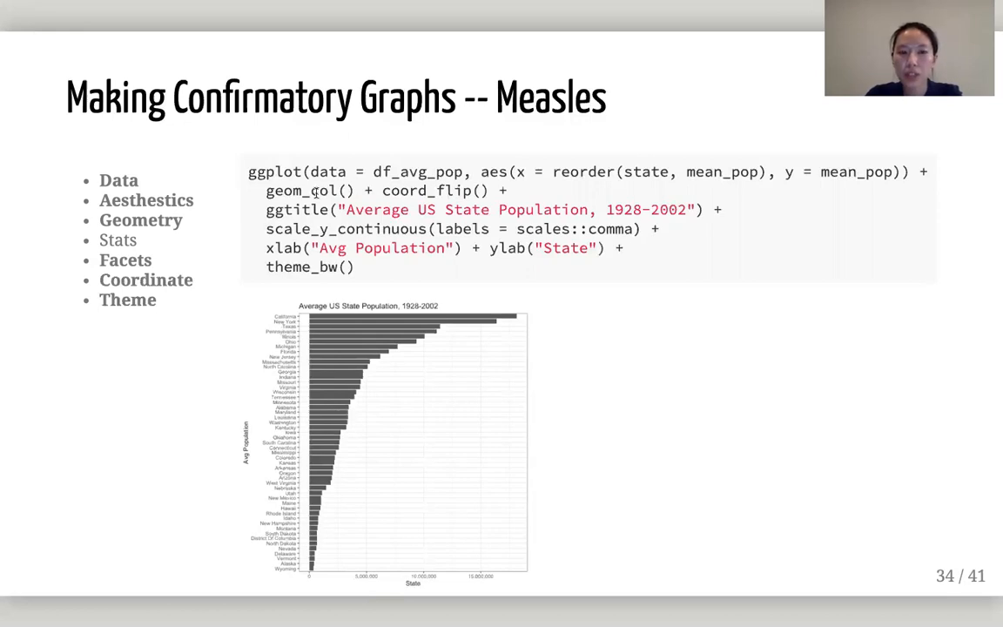
mouse_move(317, 454)
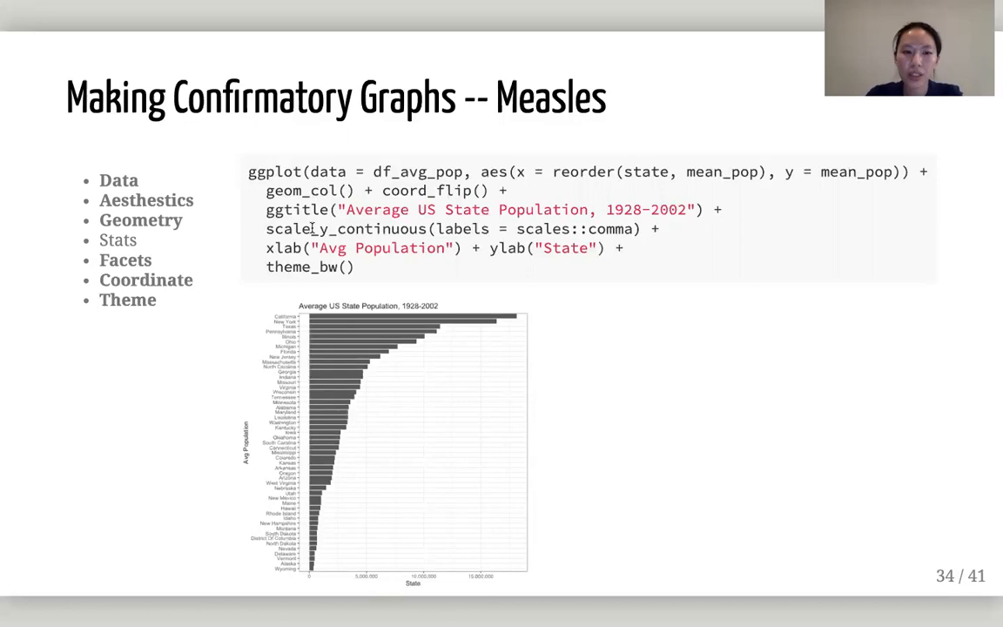
mouse_move(399, 251)
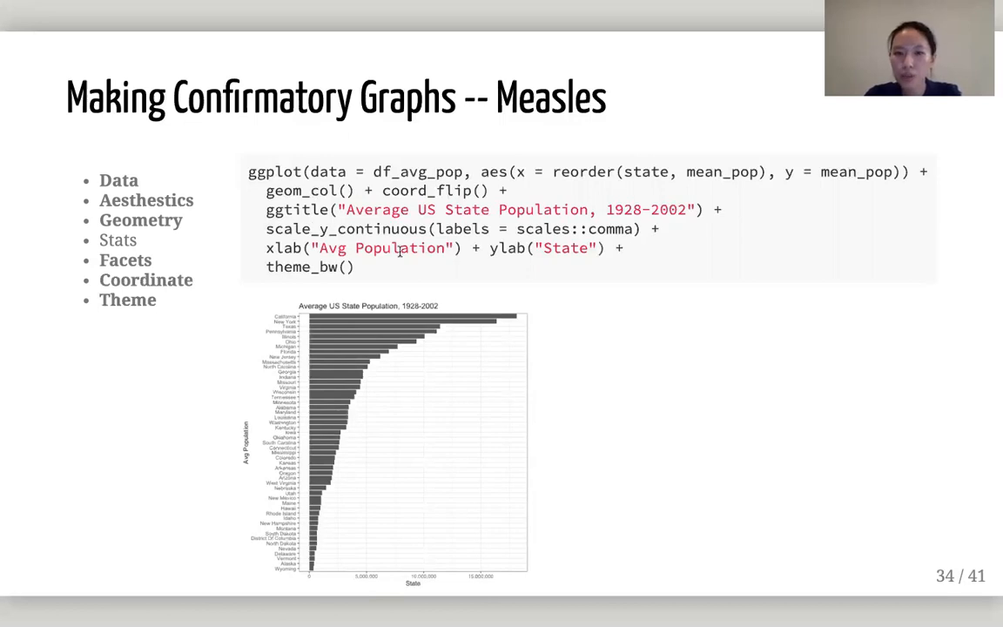
mouse_move(686, 351)
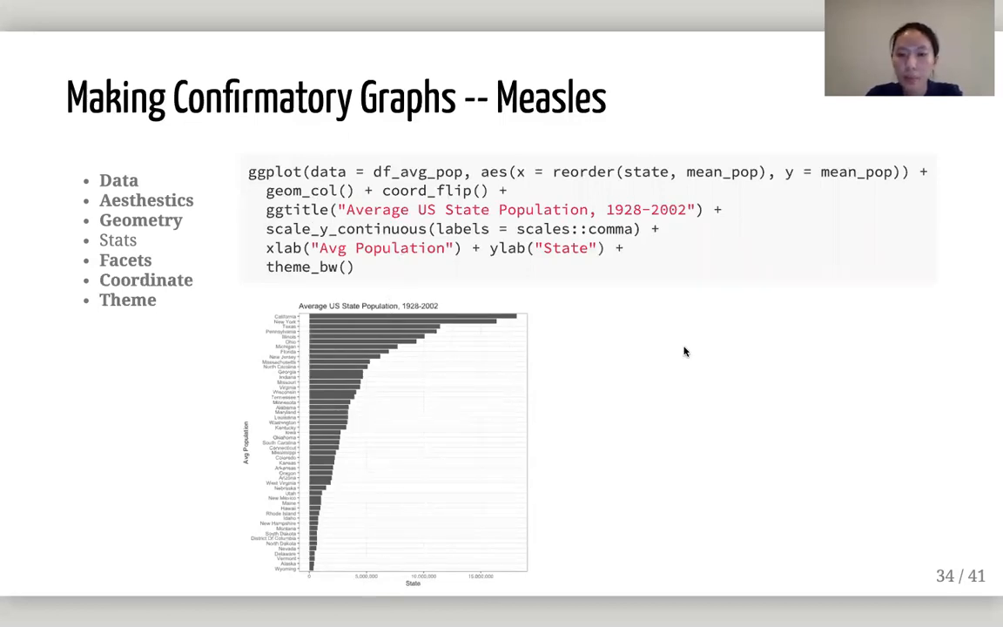
mouse_move(362, 585)
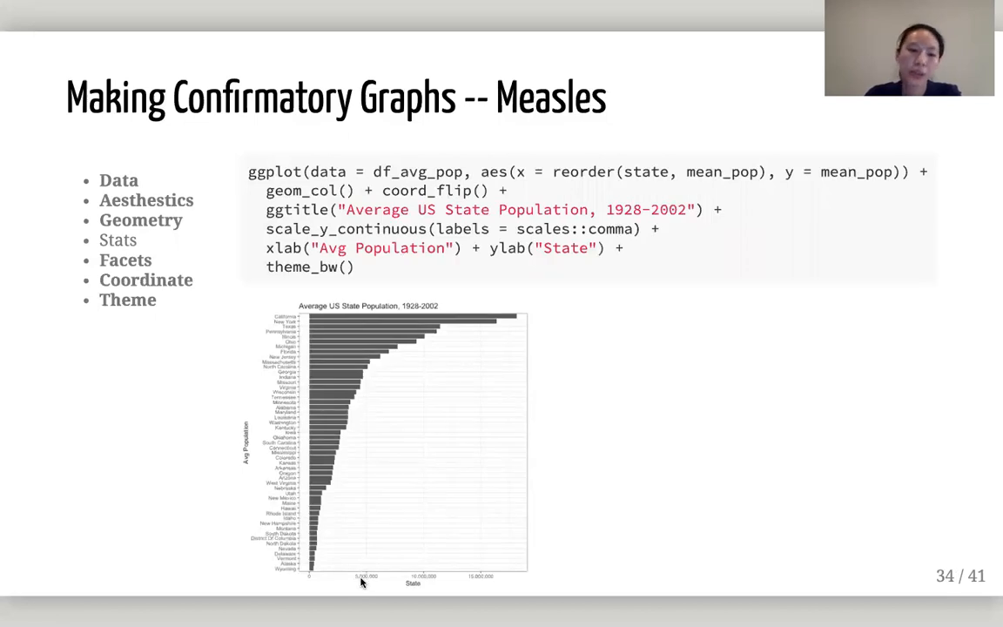
mouse_move(409, 599)
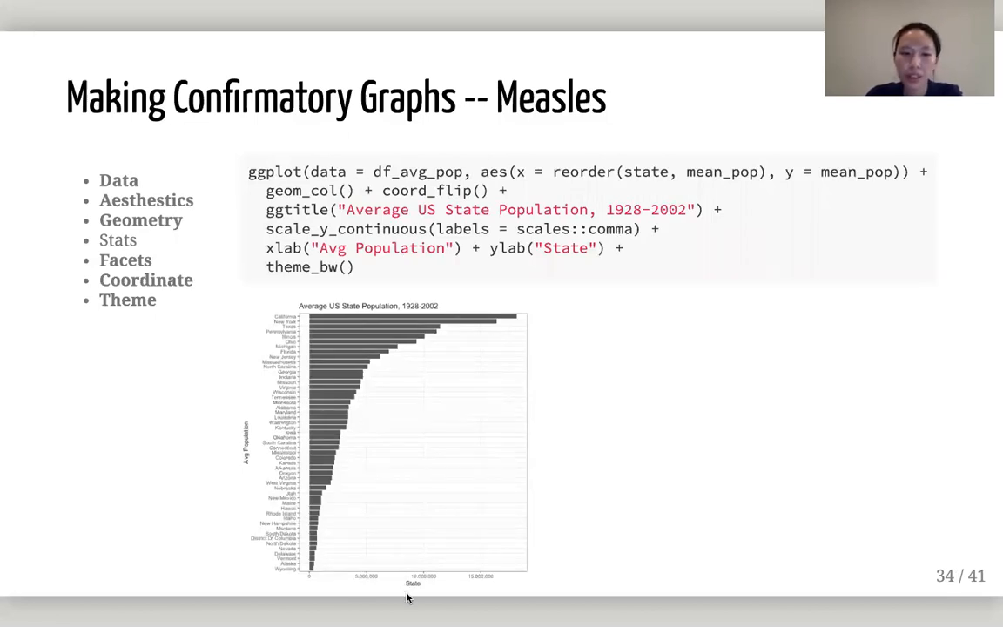
mouse_move(258, 477)
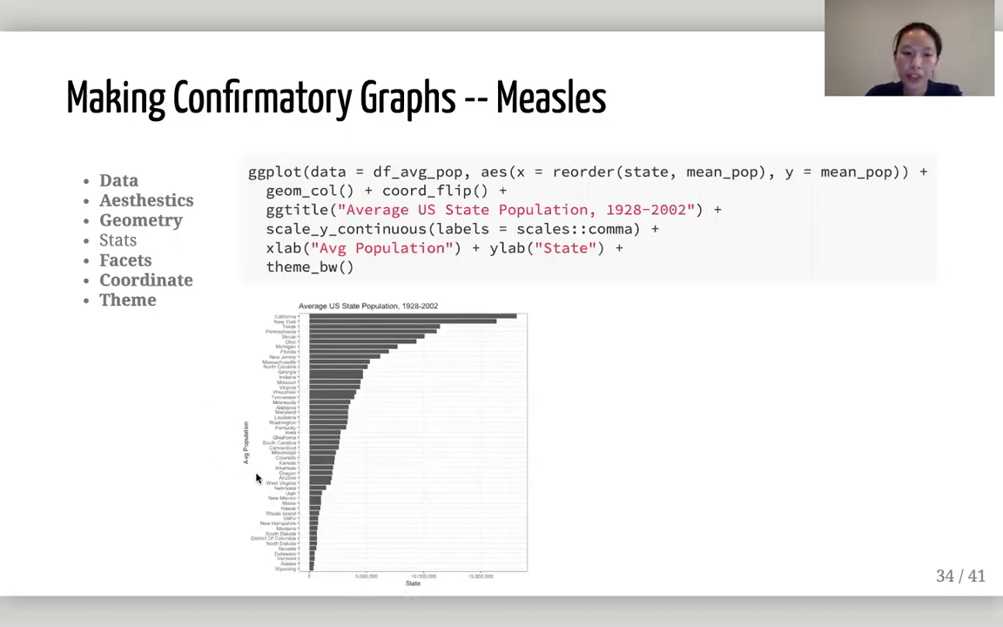
mouse_move(408, 581)
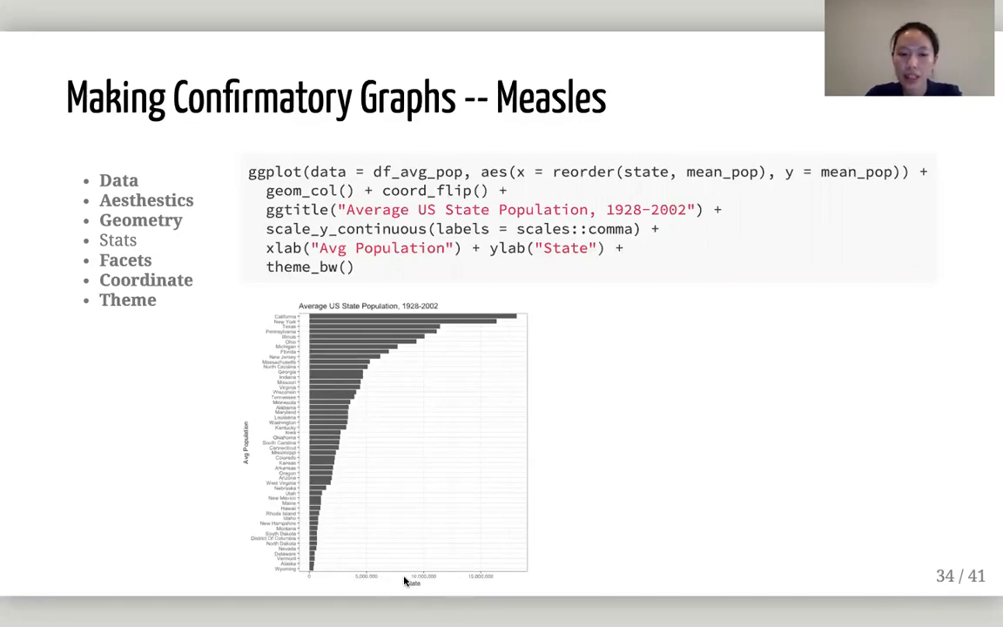
mouse_move(414, 599)
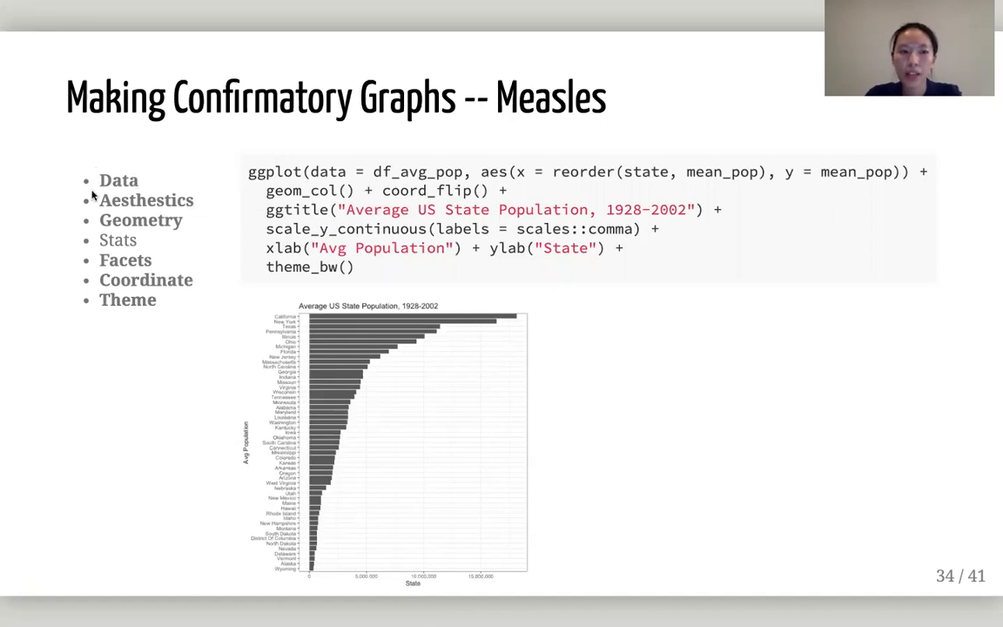
mouse_move(113, 177)
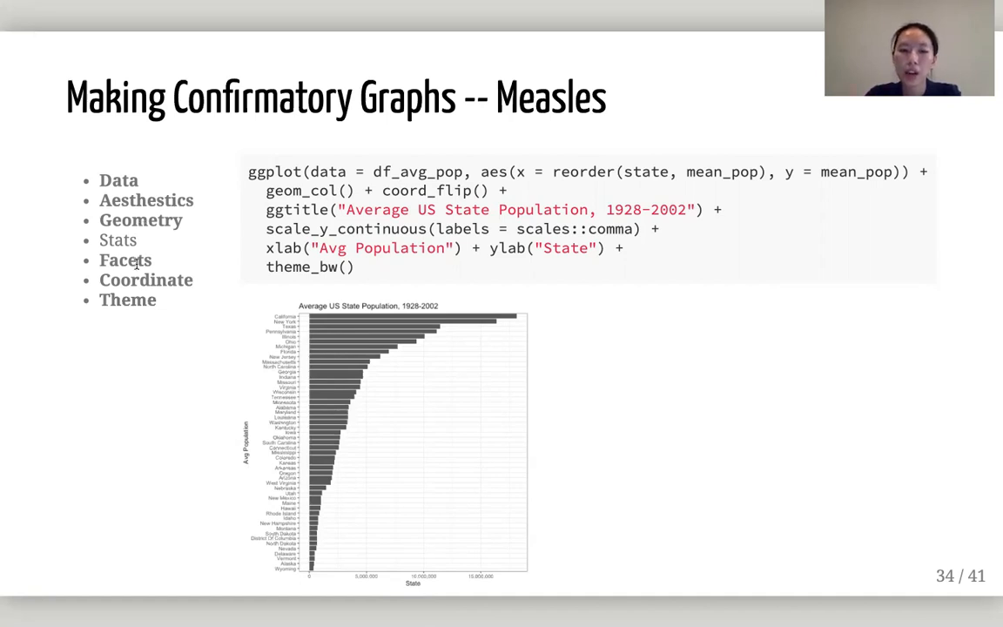
mouse_move(108, 280)
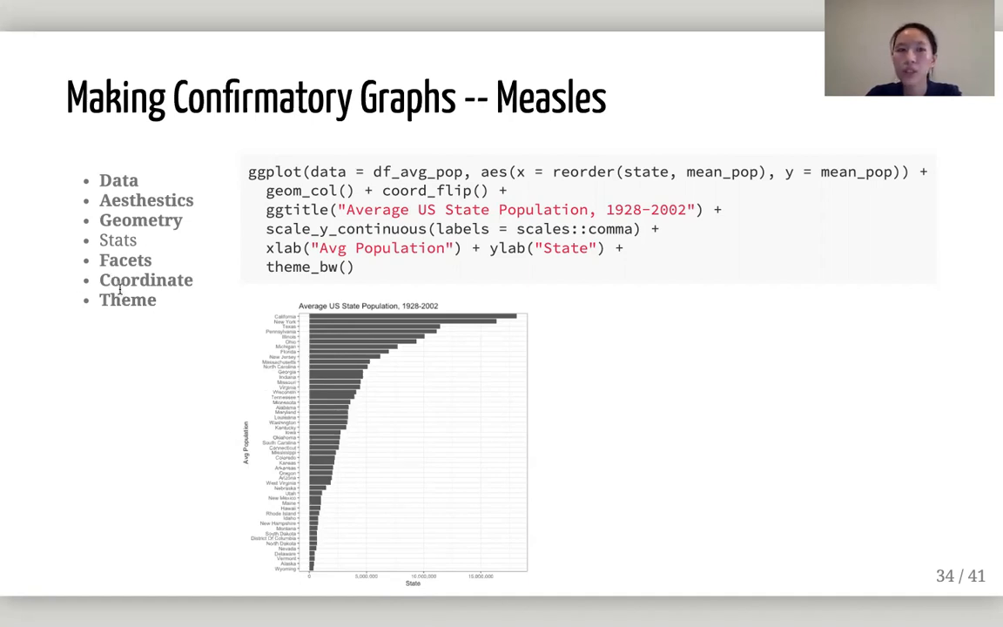
mouse_move(42, 355)
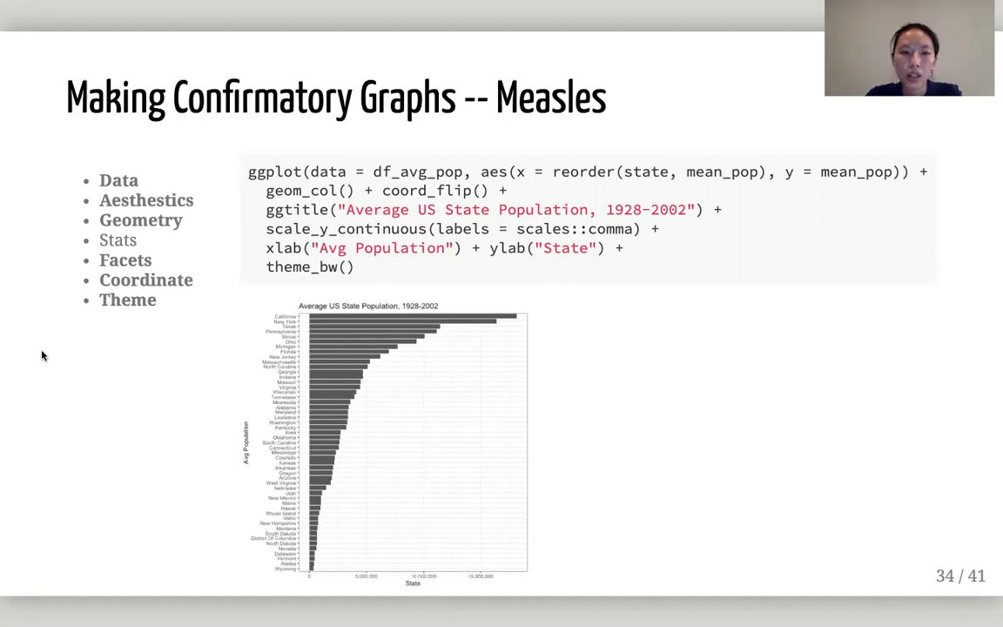
mouse_move(155, 330)
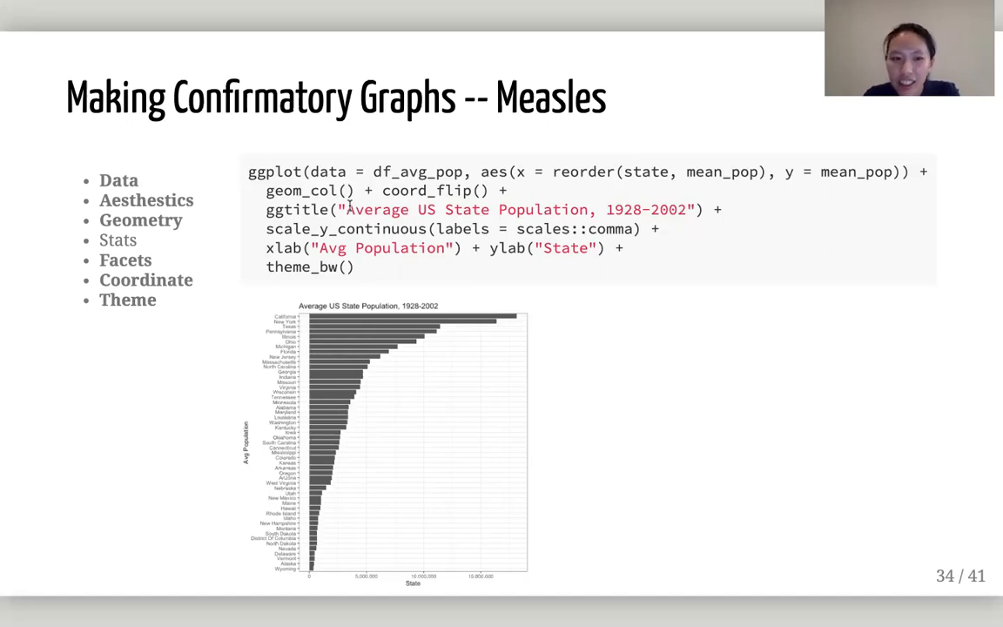
mouse_move(174, 385)
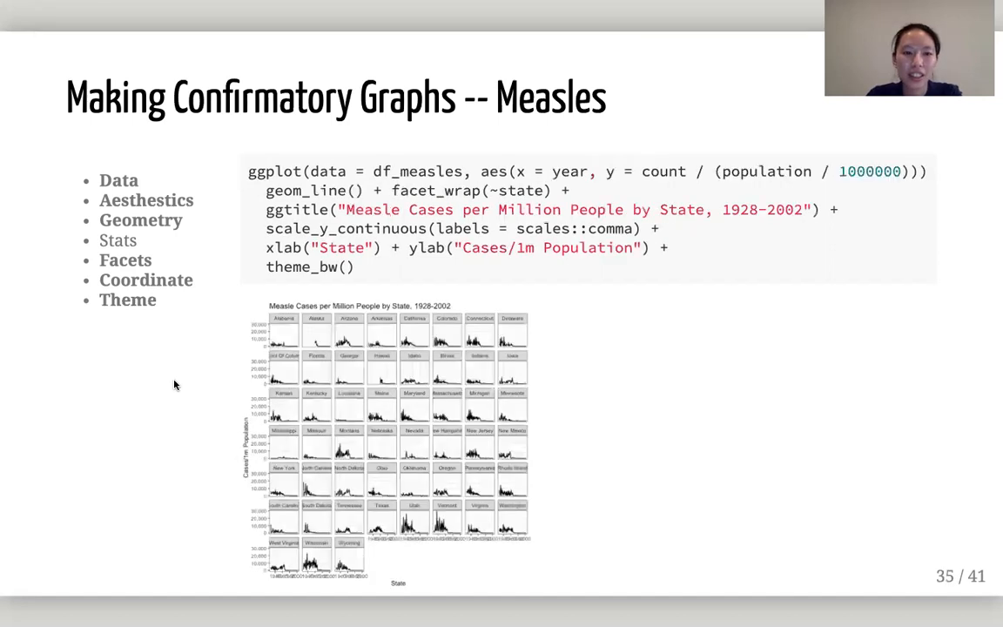
mouse_move(308, 415)
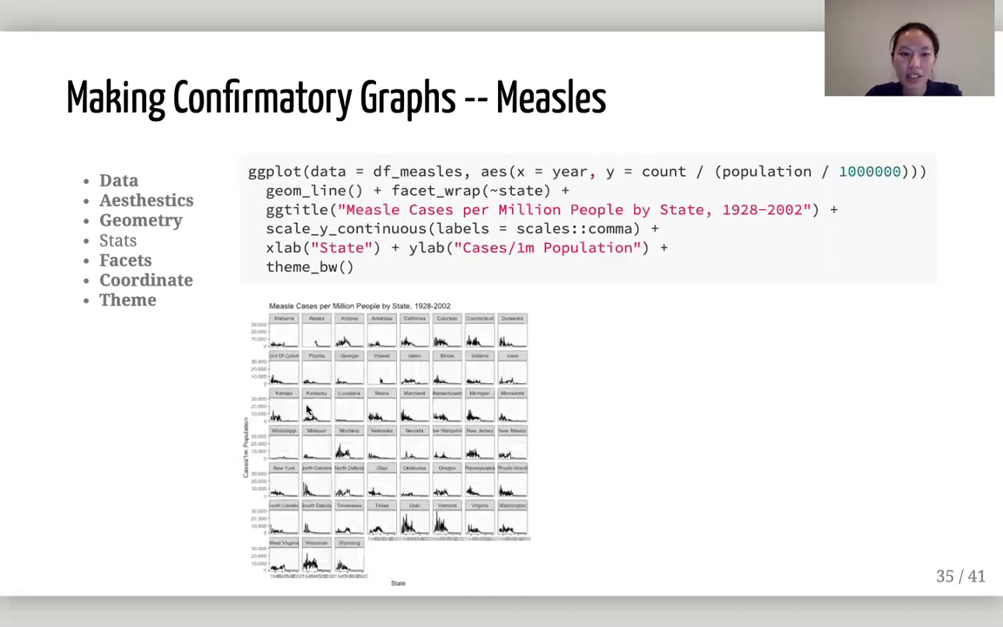
mouse_move(358, 327)
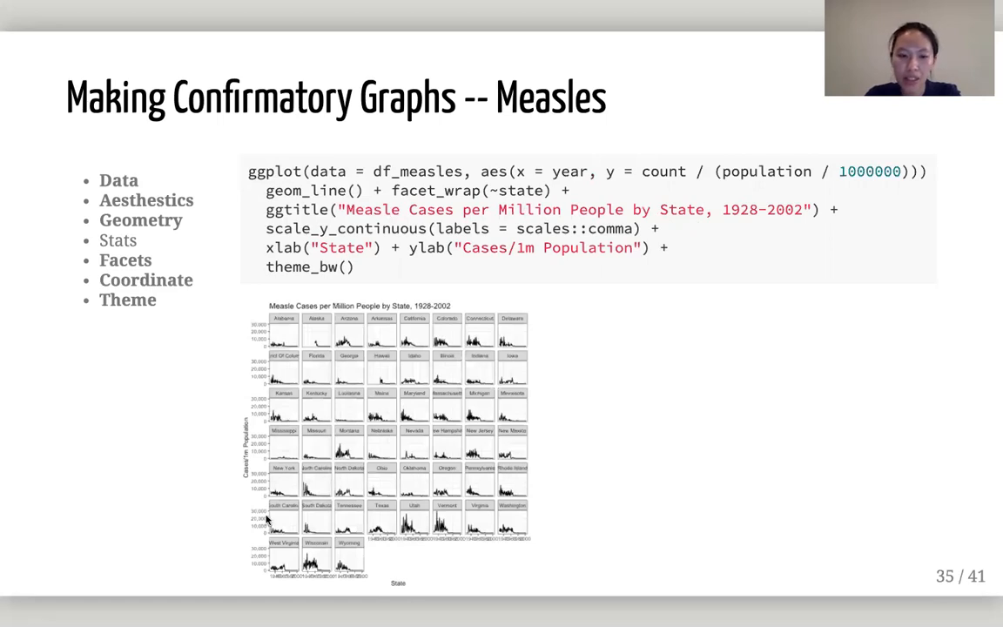
mouse_move(324, 519)
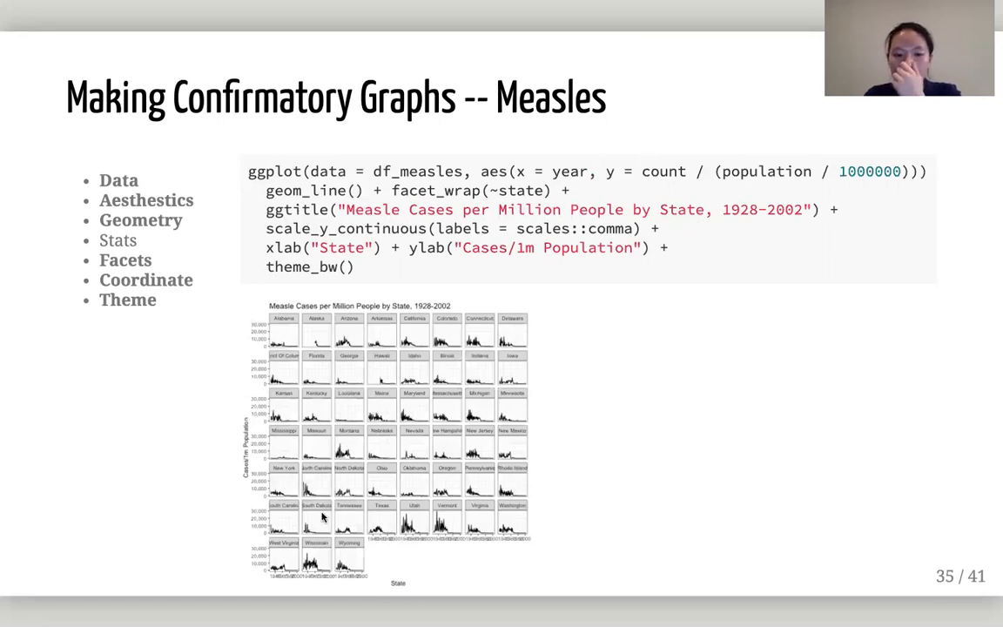
mouse_move(282, 296)
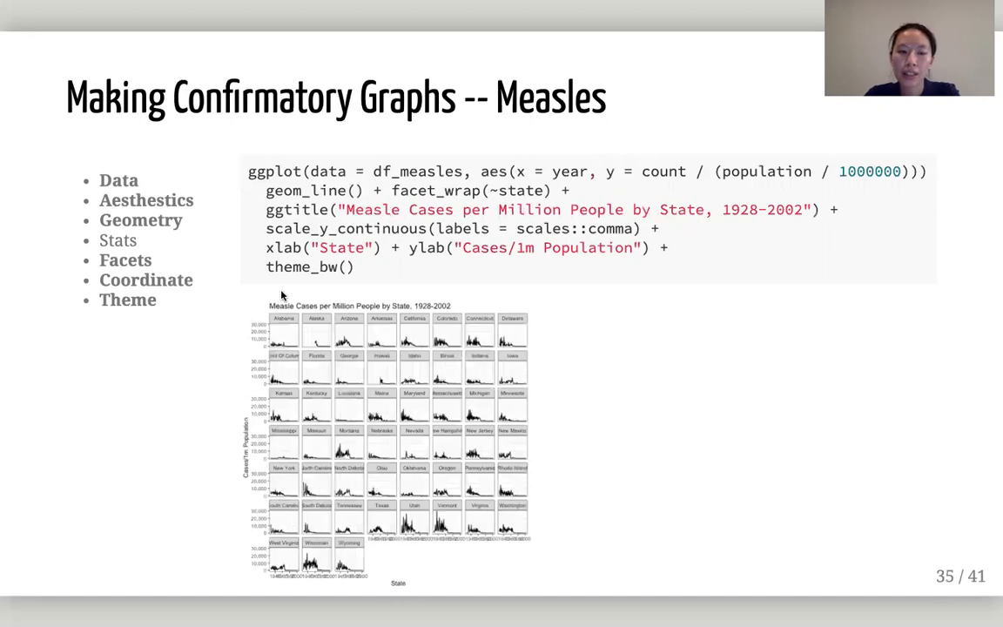
mouse_move(272, 465)
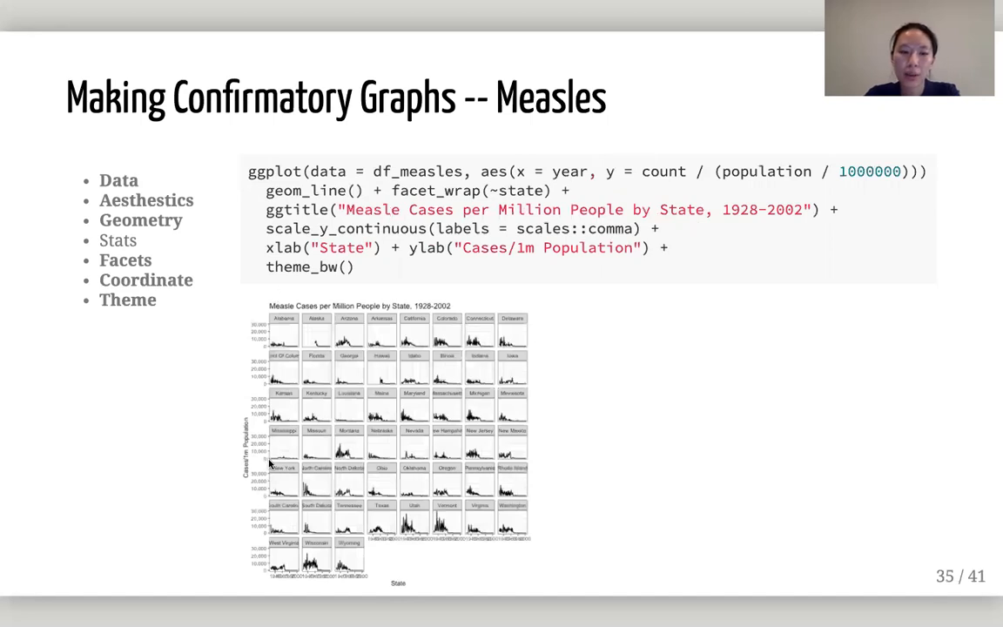
mouse_move(258, 331)
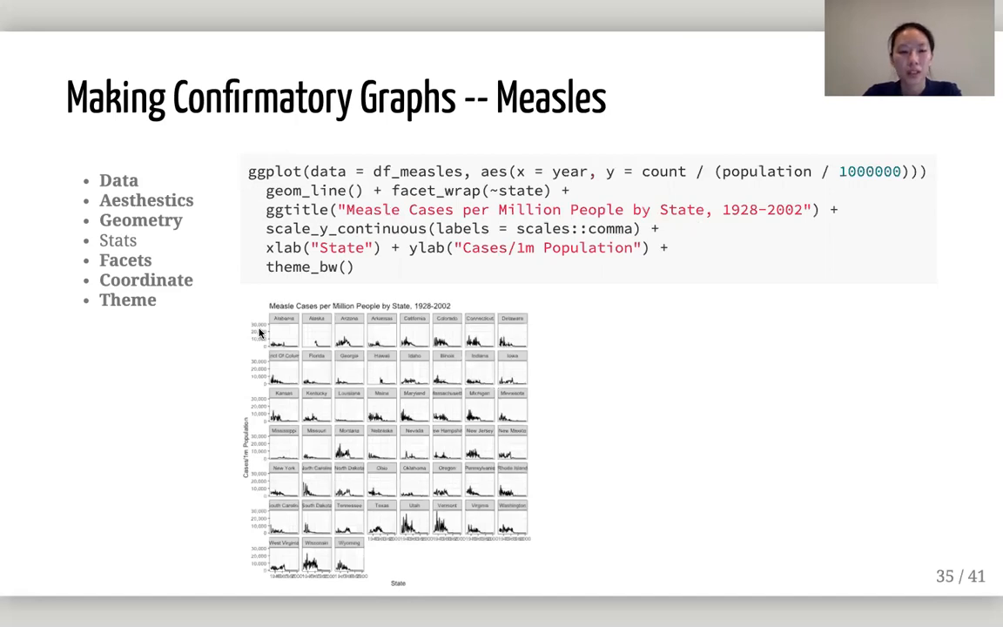
mouse_move(248, 576)
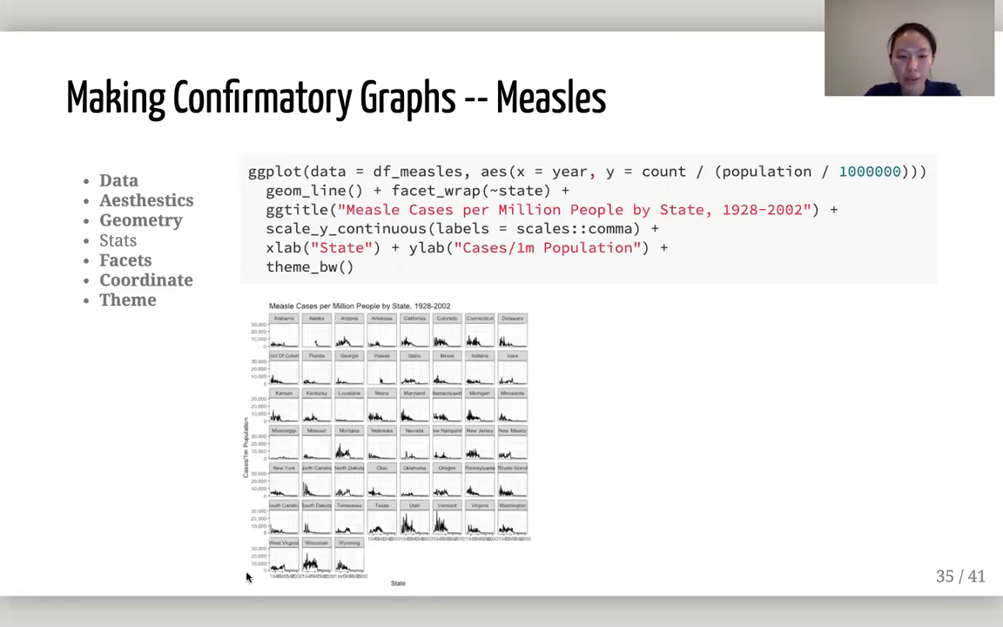
mouse_move(341, 585)
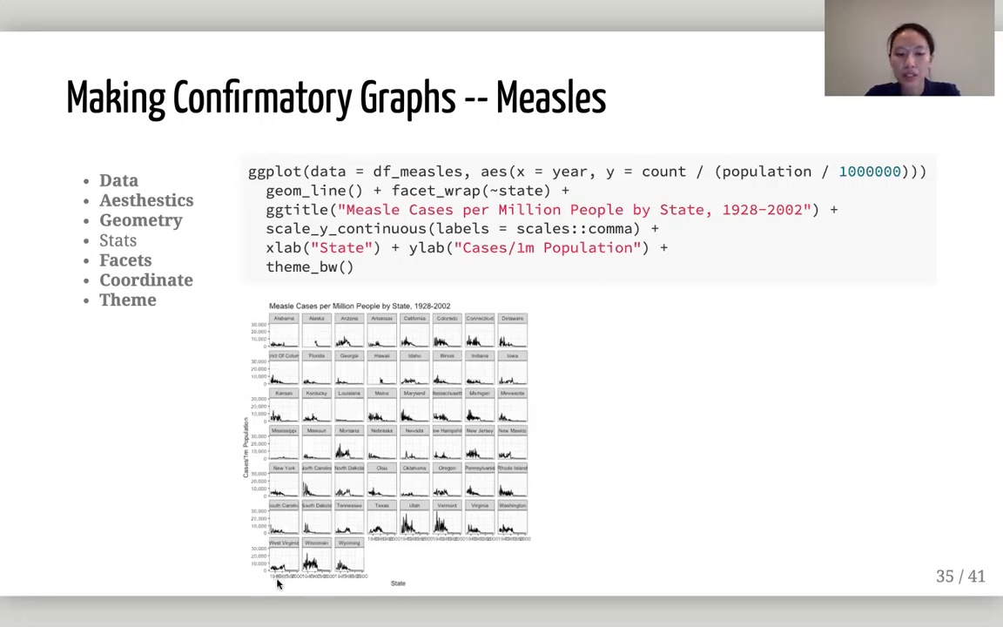
mouse_move(383, 540)
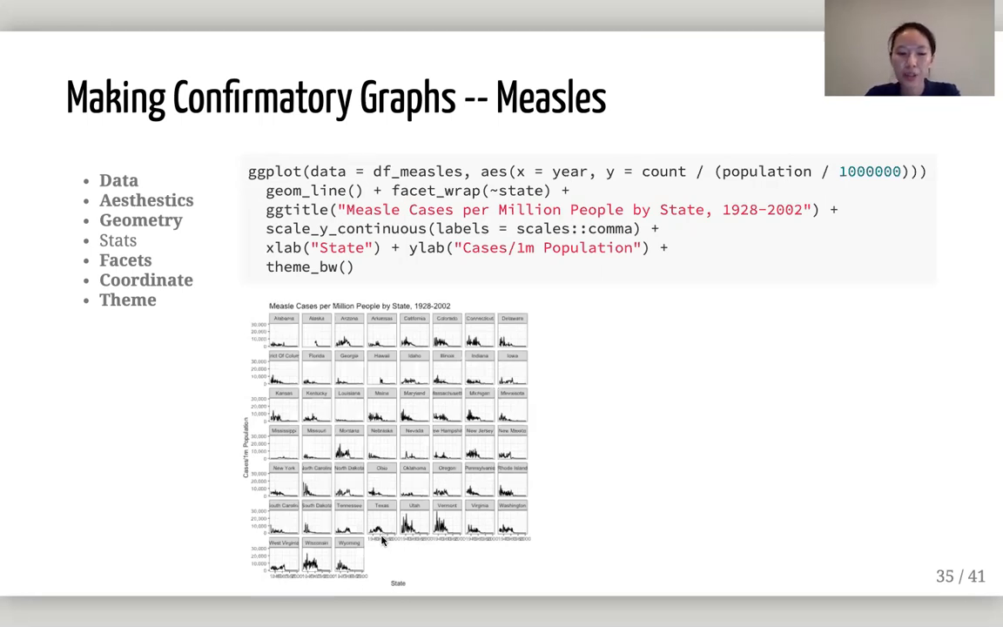
mouse_move(294, 596)
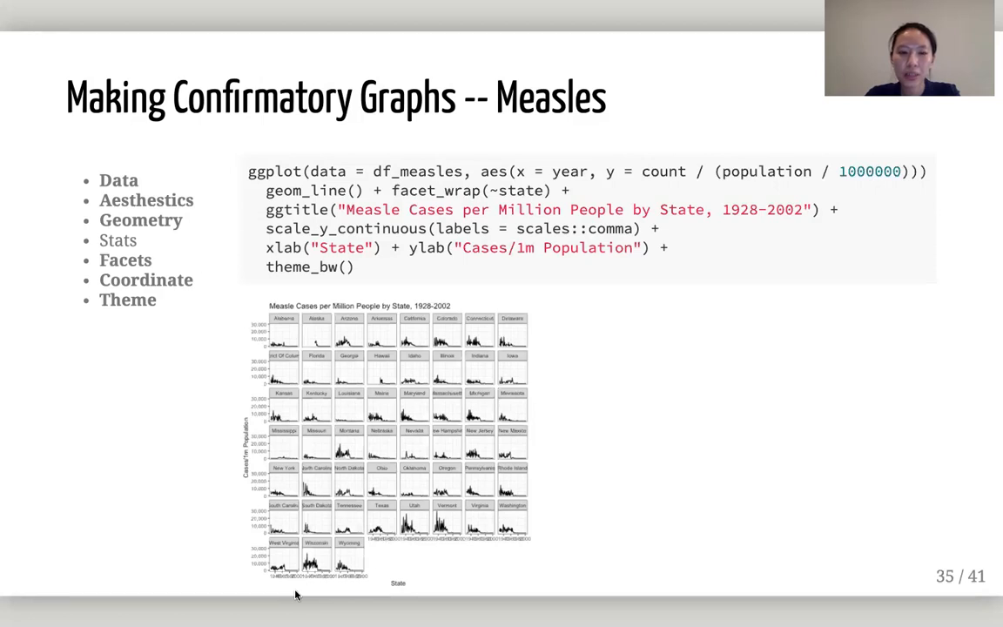
mouse_move(679, 467)
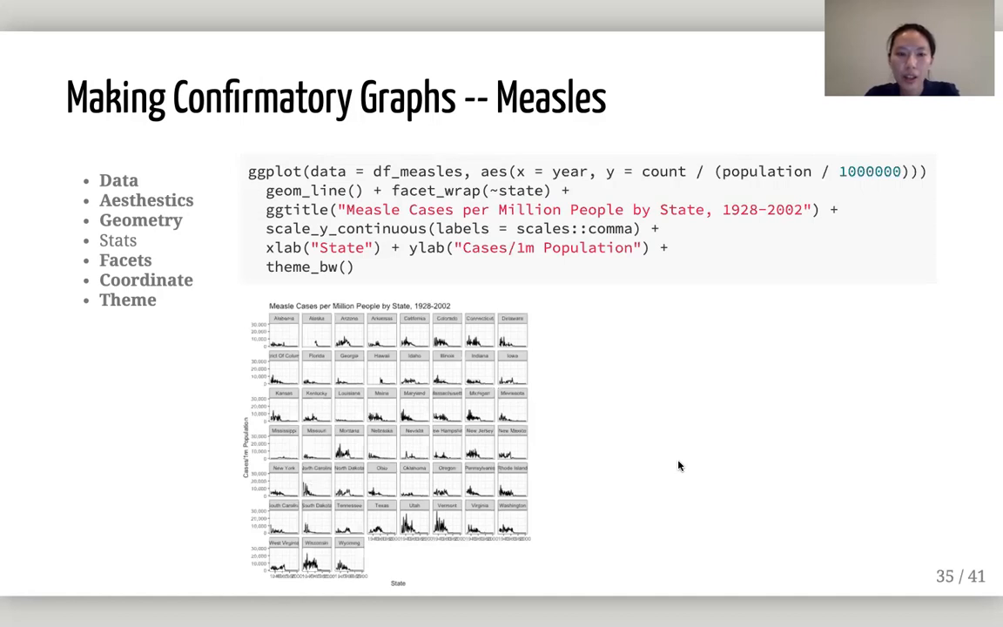
mouse_move(558, 275)
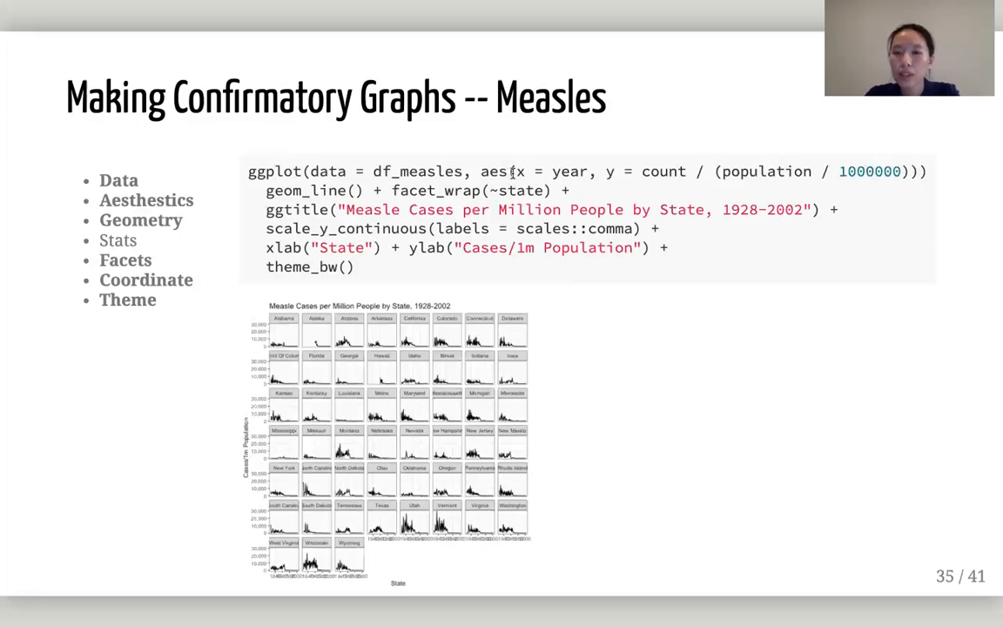
mouse_move(688, 183)
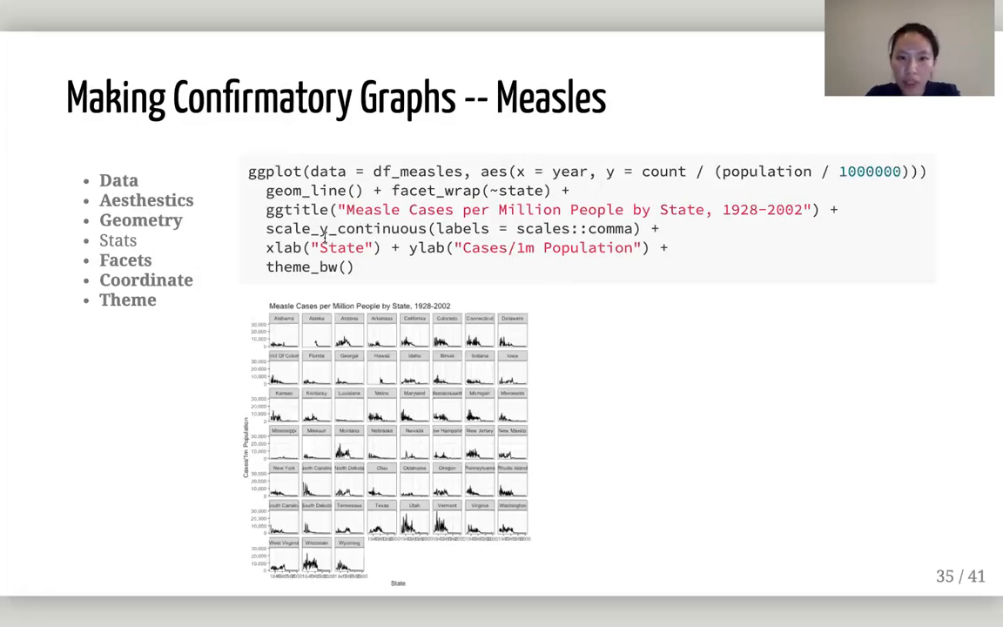
mouse_move(288, 228)
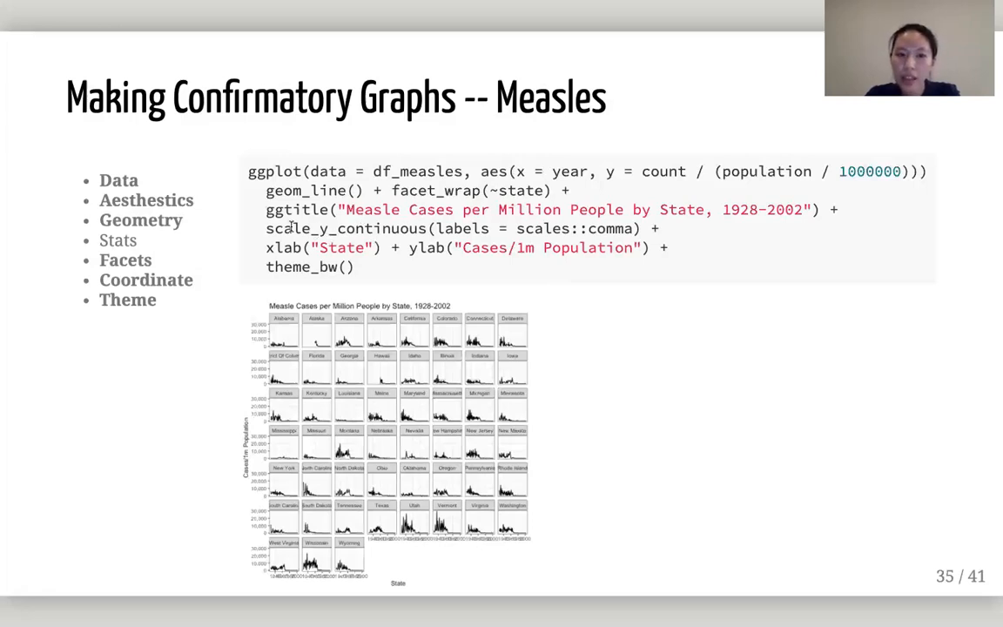
mouse_move(268, 228)
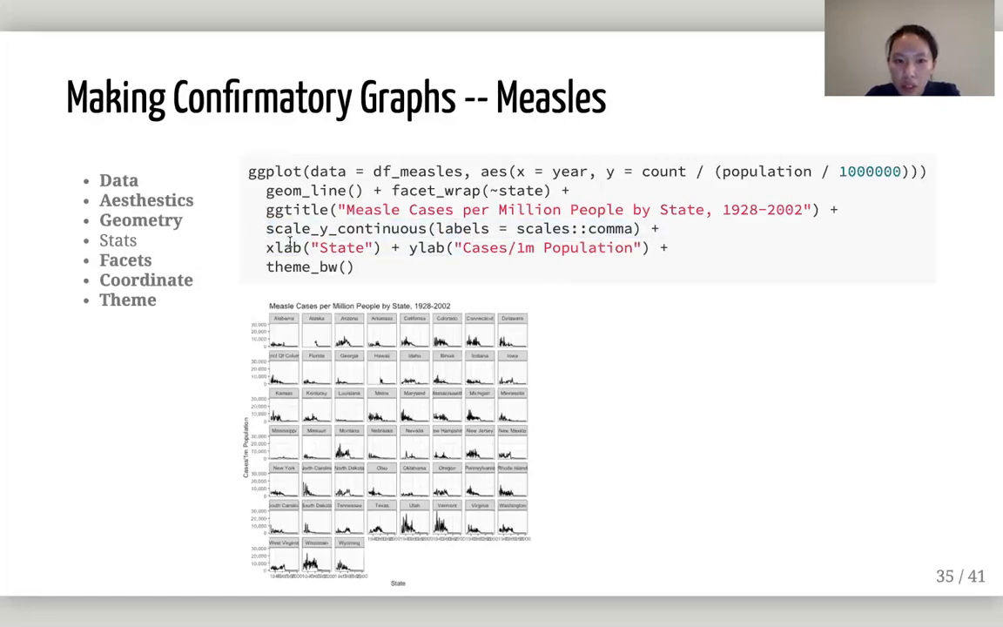
drag(265, 228, 662, 228)
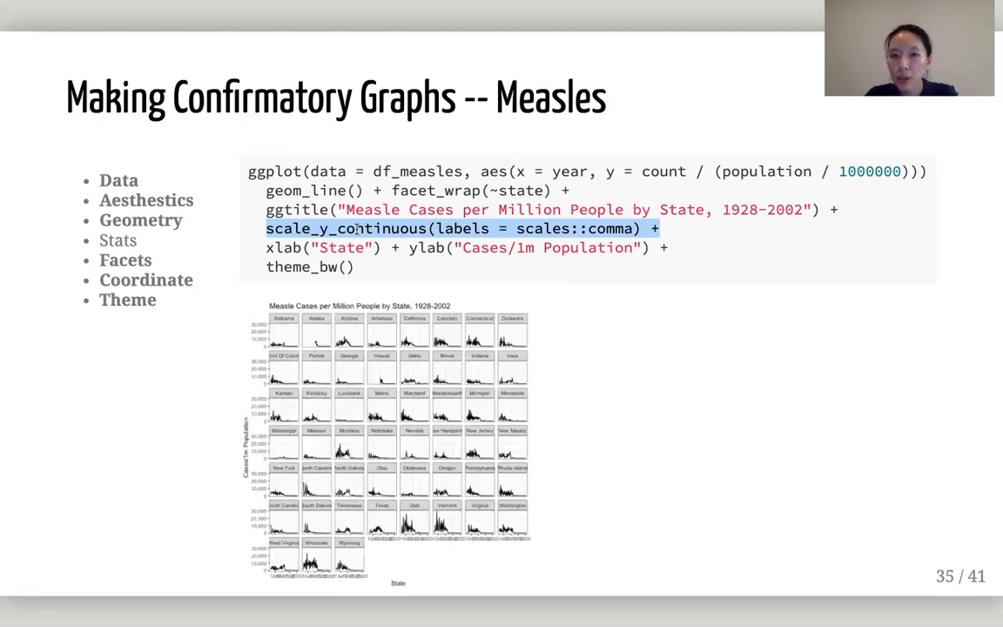
mouse_move(599, 233)
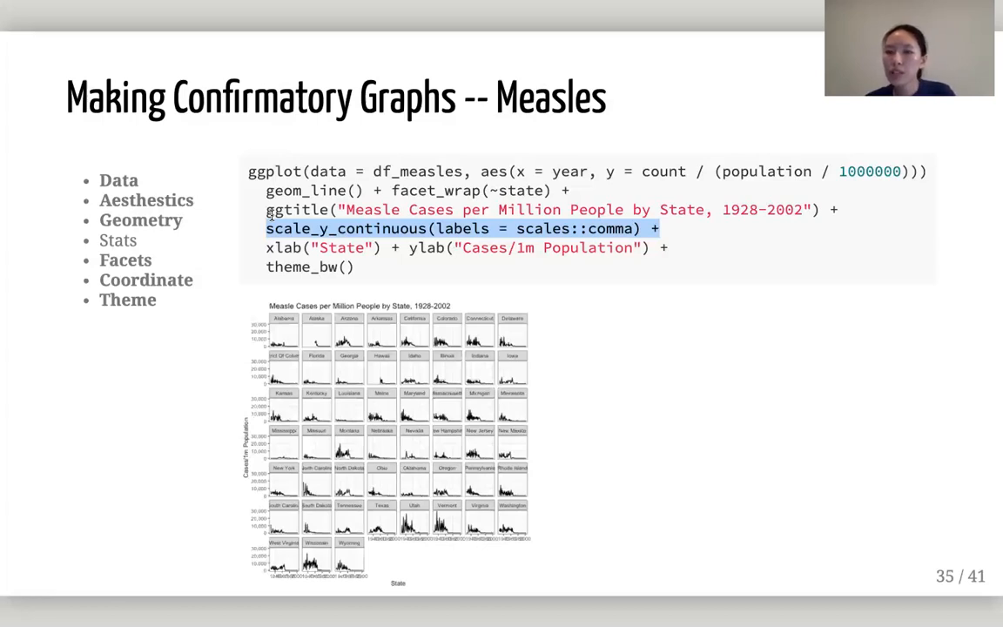
mouse_move(613, 235)
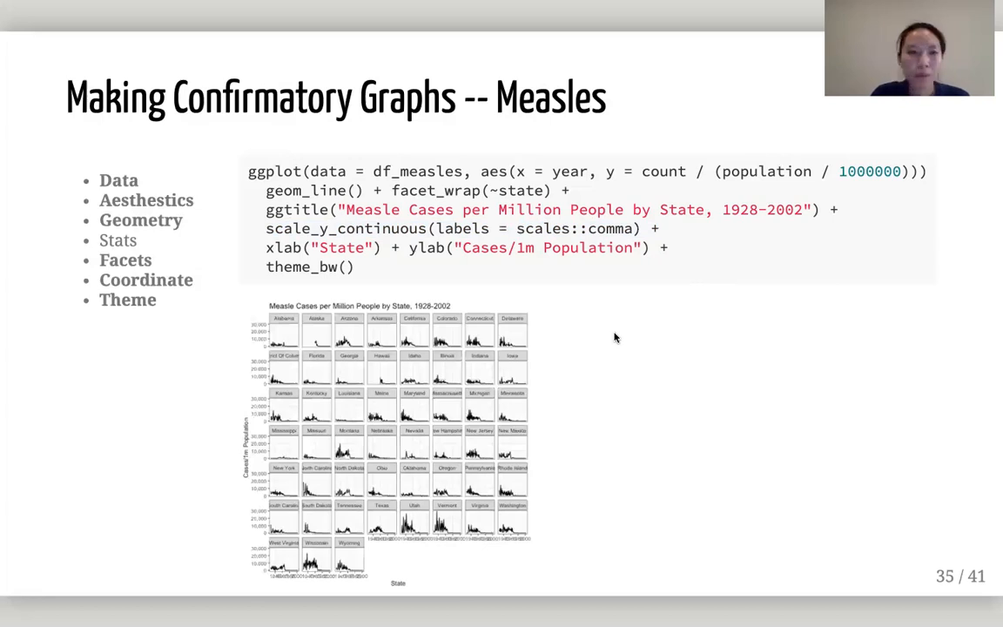
mouse_move(620, 357)
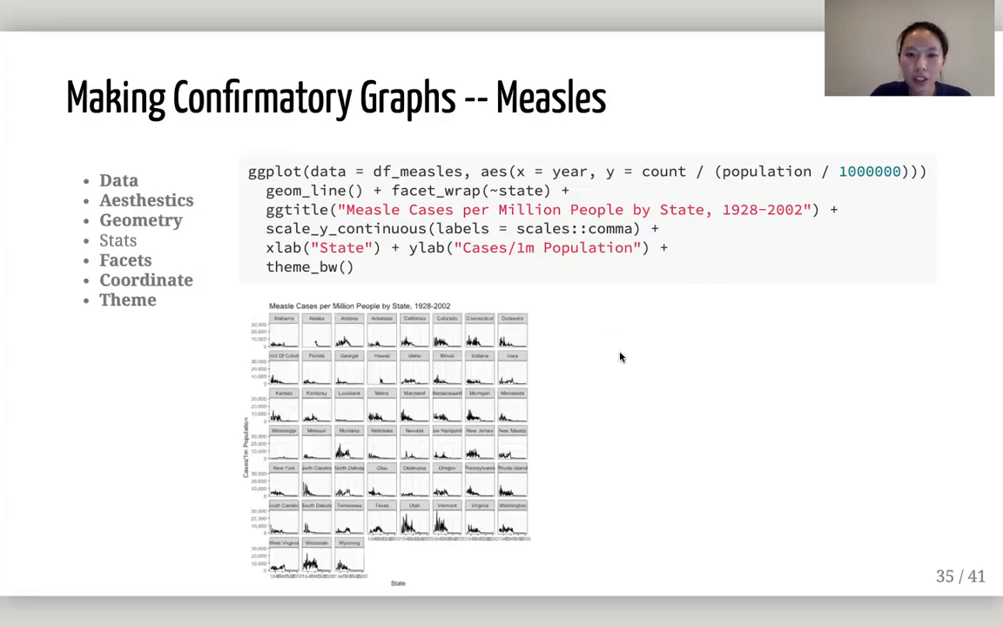
key(right)
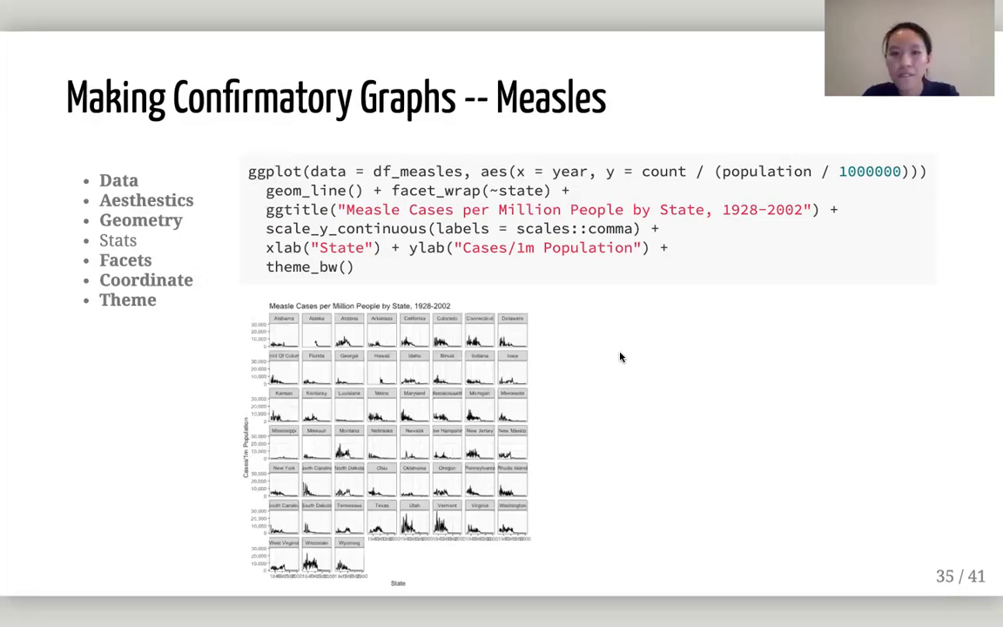
Advance the xaringan deck to slide 37, Visualization Toolbox.
key(right)
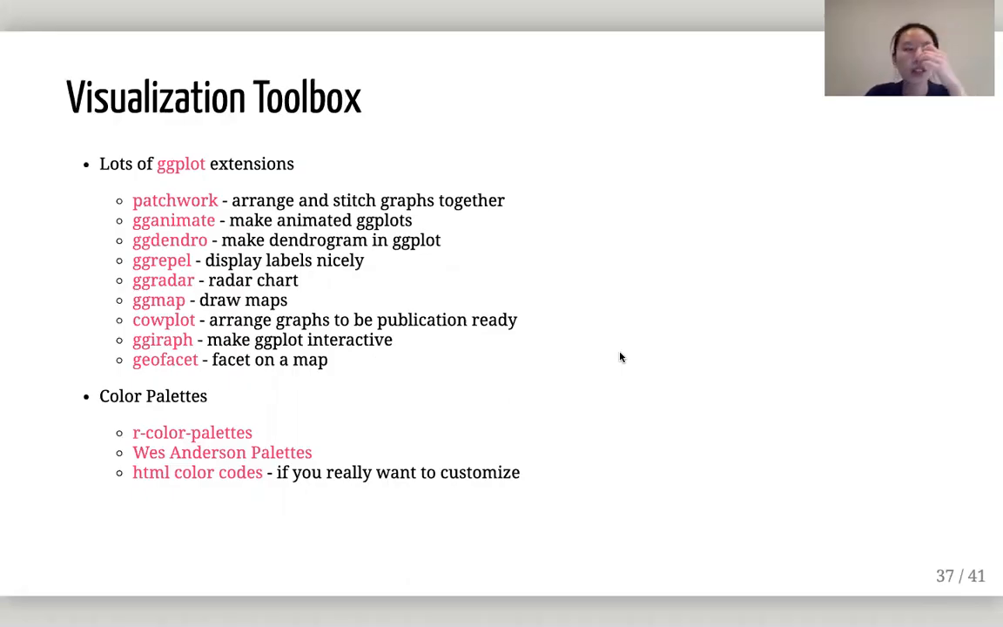
mouse_move(160, 183)
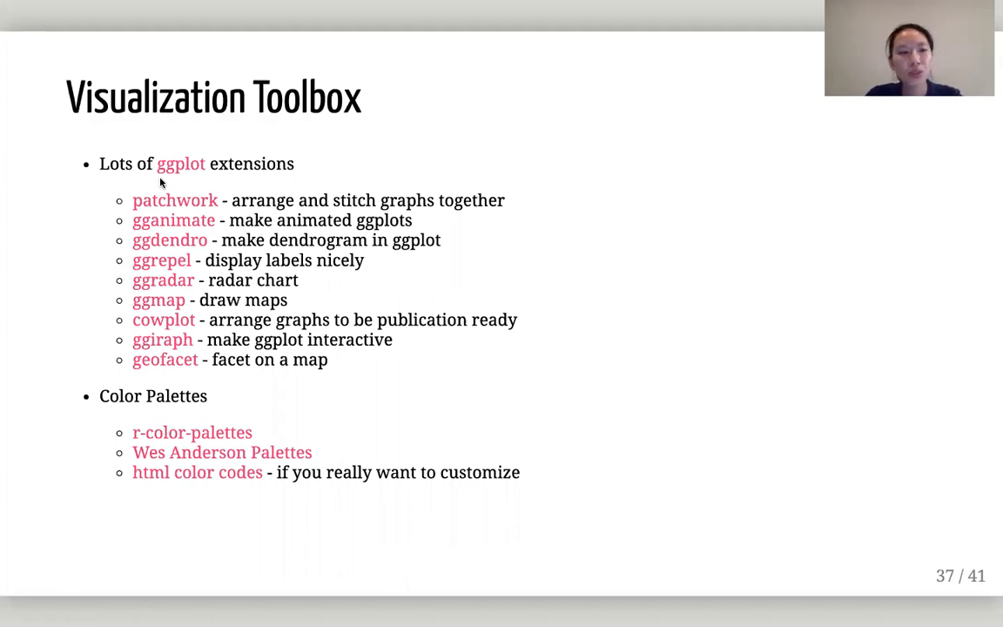
mouse_move(177, 176)
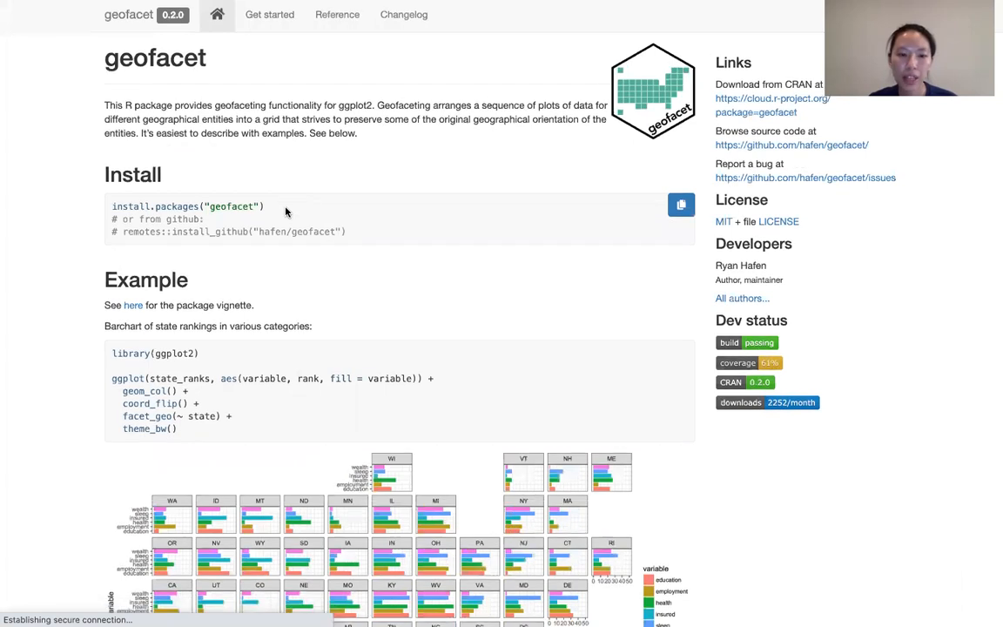
Scroll through the geofacet US state and EU country grid examples, then back toward the top.
scroll(down, 3)
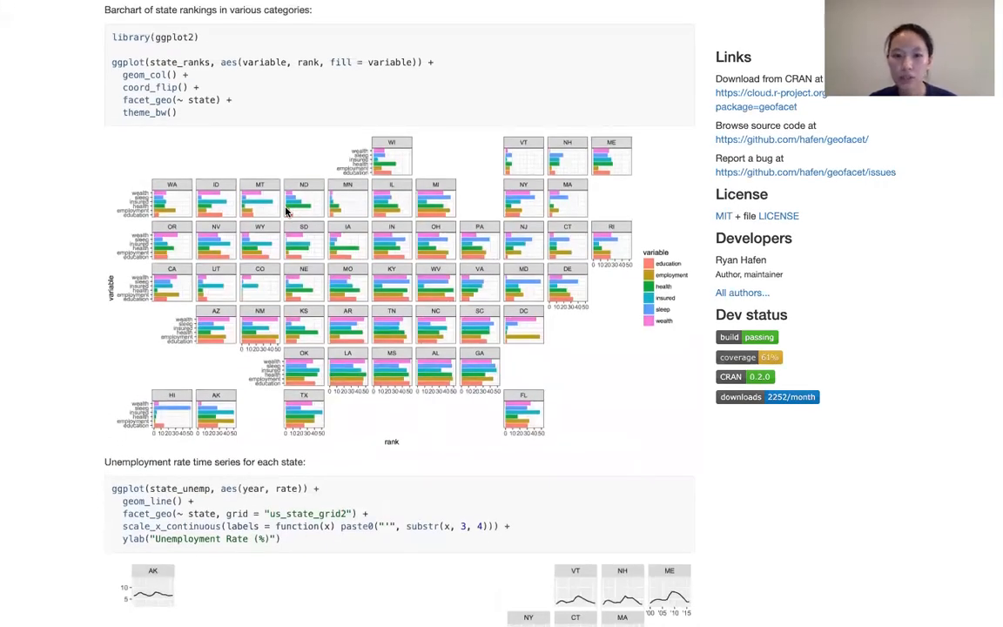
scroll(down, 3)
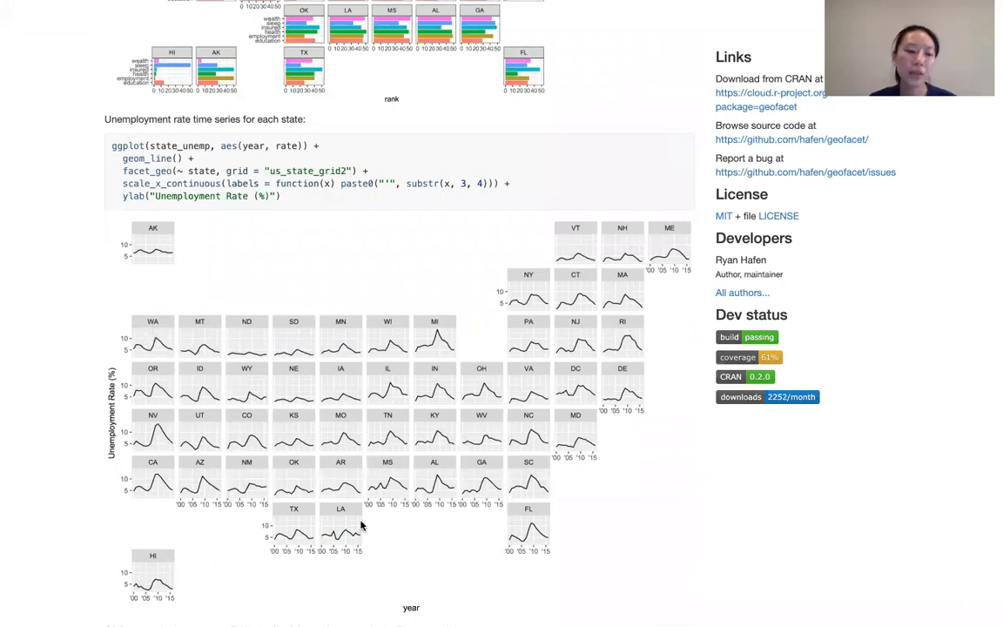
scroll(down, 3)
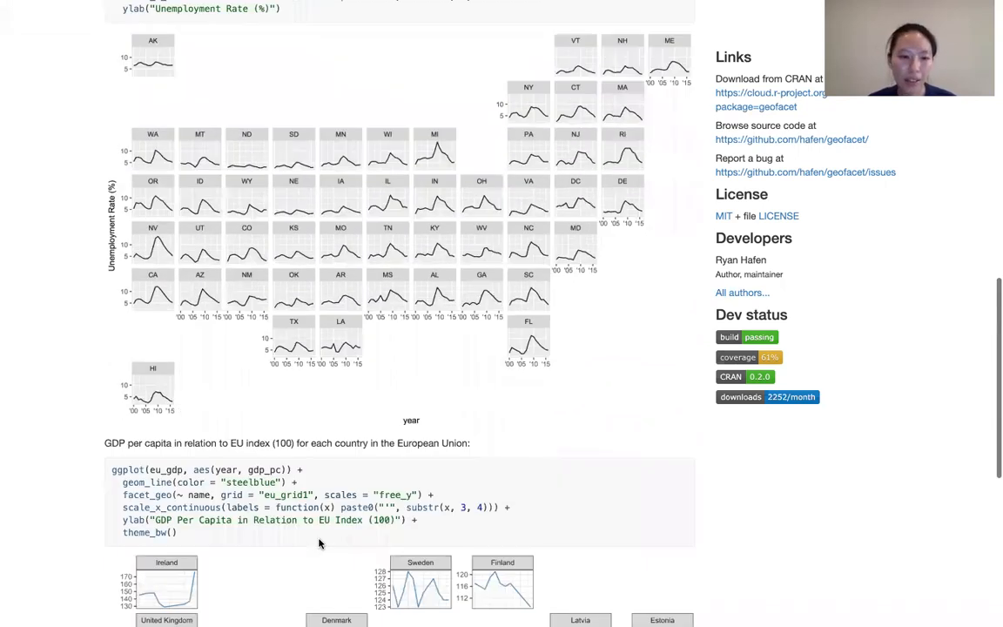
scroll(down, 3)
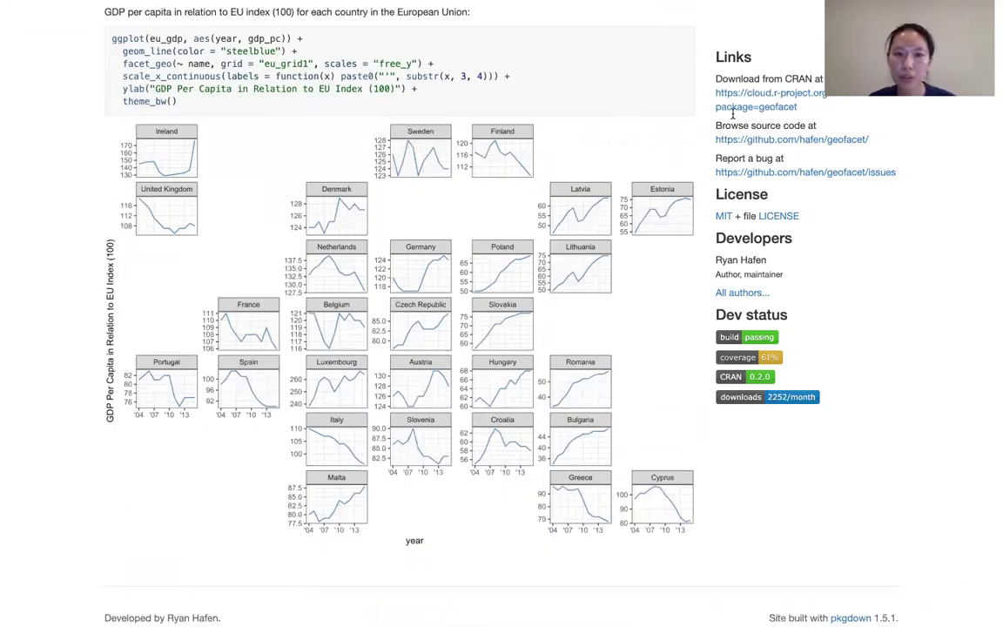
mouse_move(654, 293)
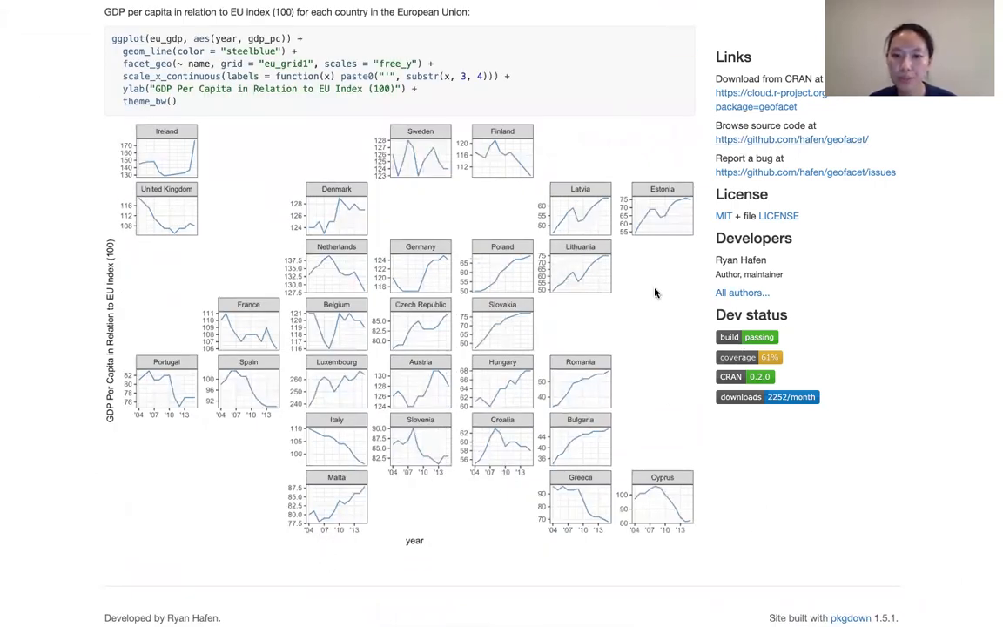
mouse_move(385, 531)
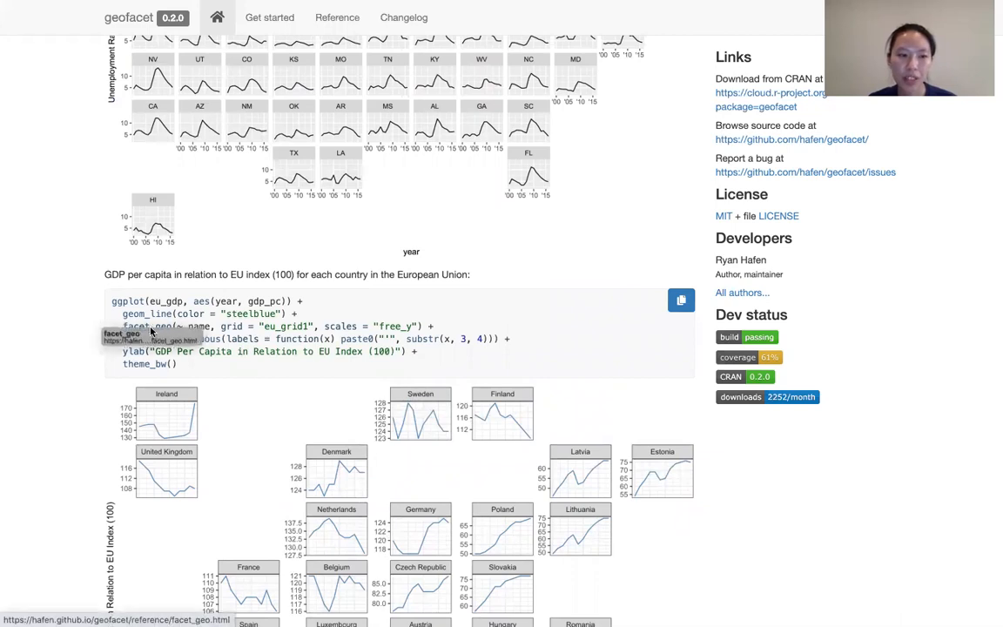
mouse_move(222, 327)
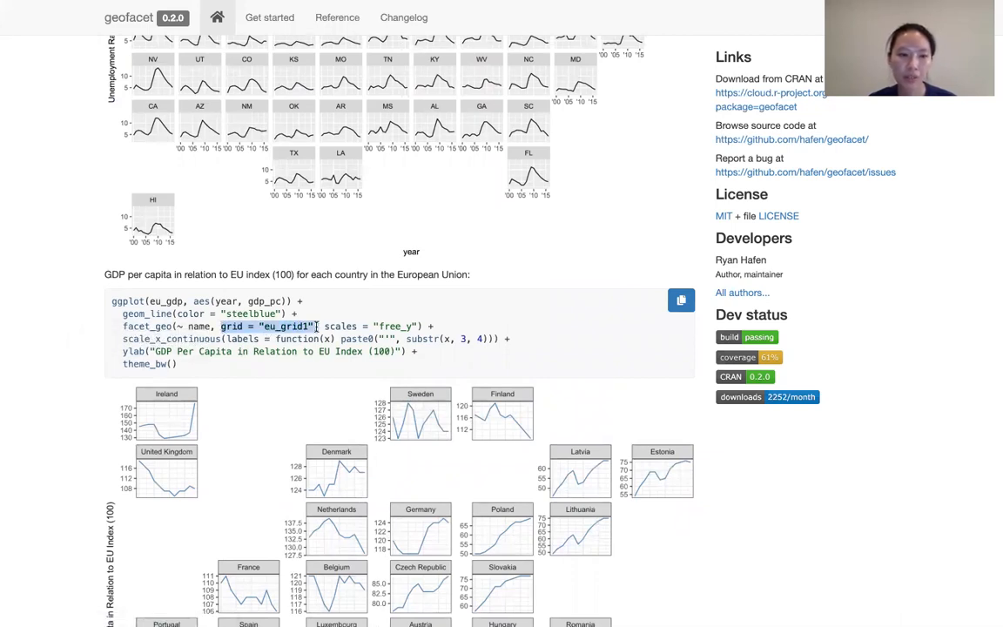
scroll(down, 3)
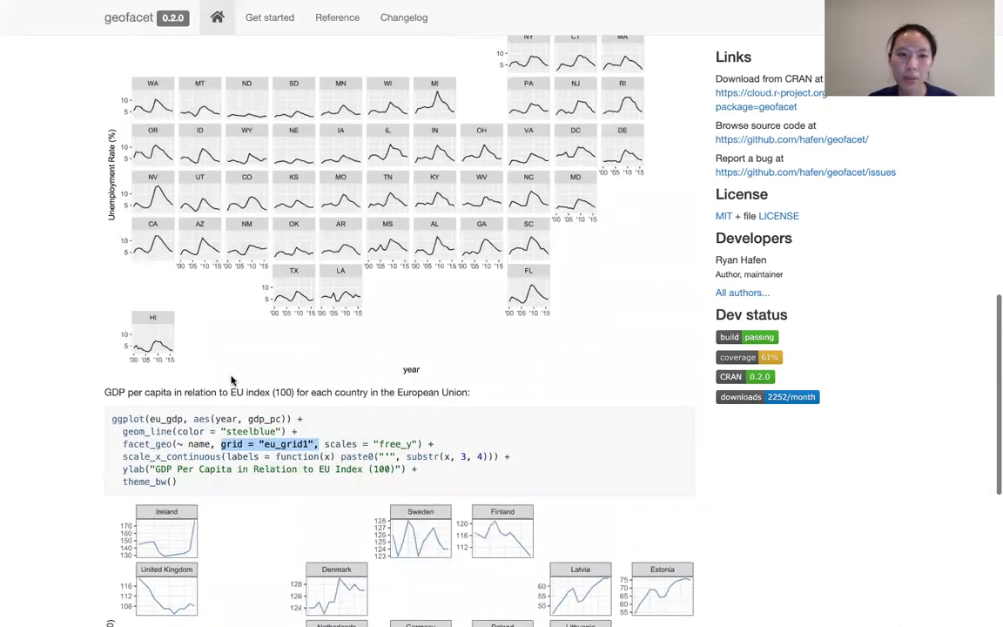
scroll(up, 3)
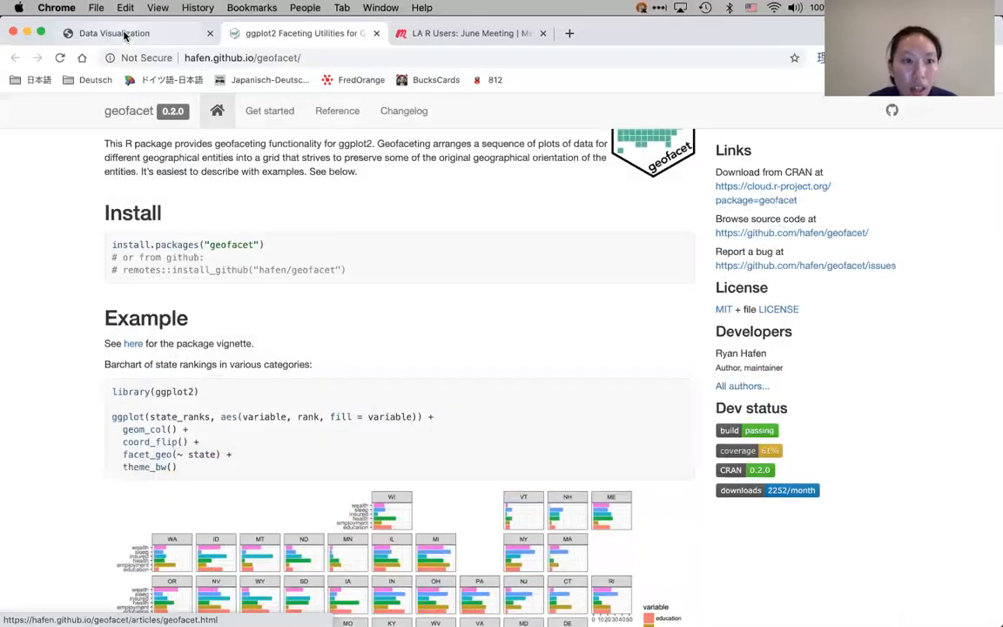
Switch to the Data Visualization tab in Chrome to return to slide 37.
click(130, 35)
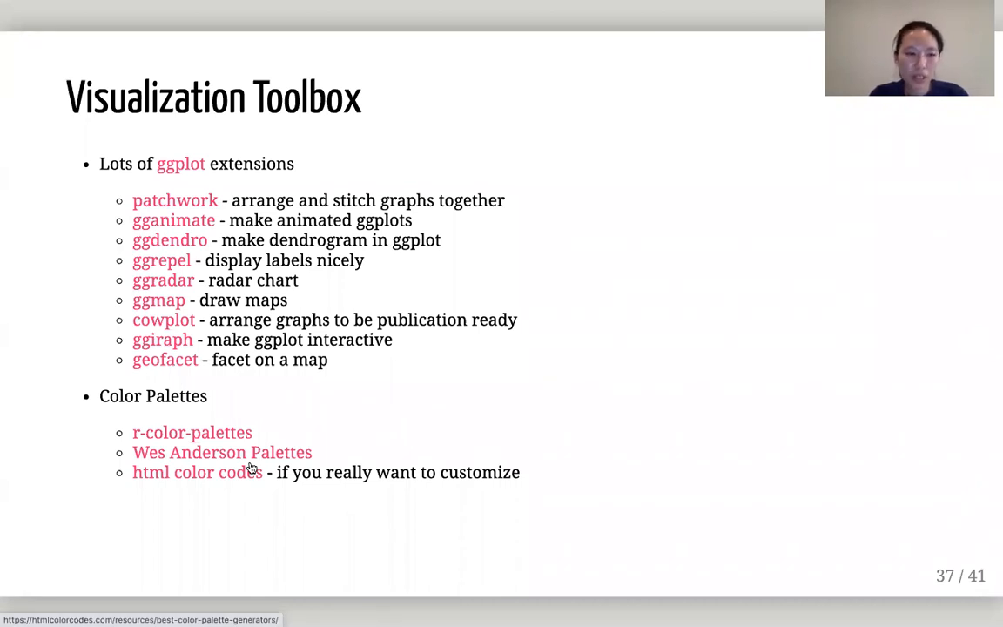
mouse_move(209, 459)
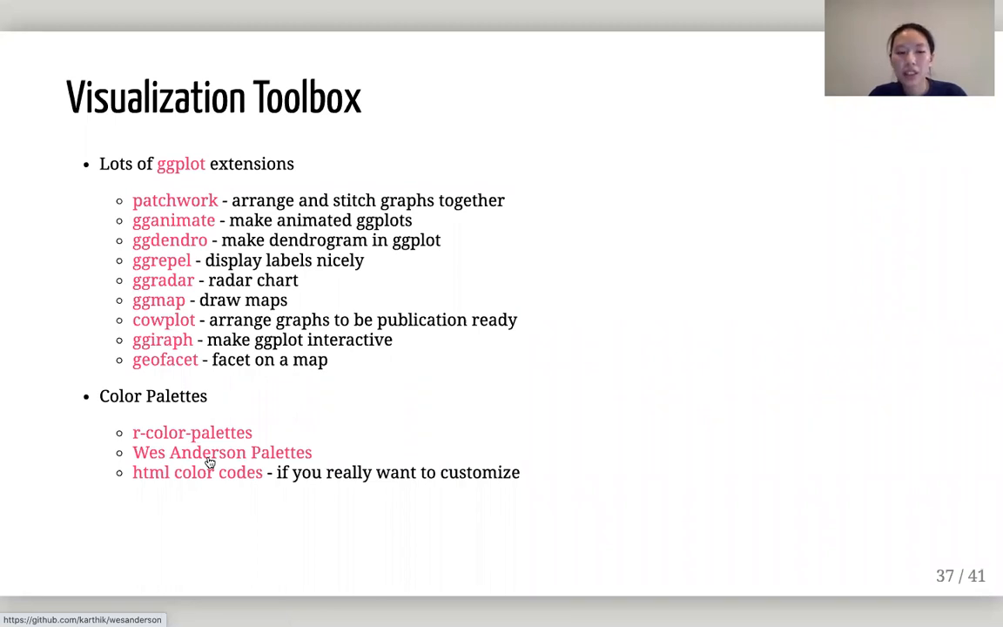
Advance to slide 38 listing Highcharter, Dygraph, Plotly, leaflet and Altair.
key(Right)
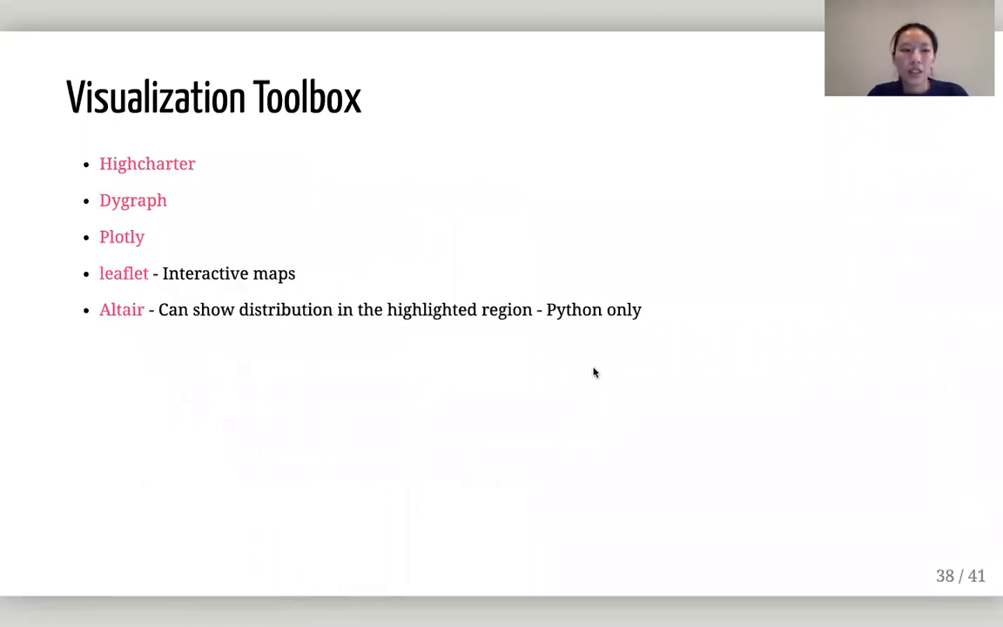
mouse_move(545, 373)
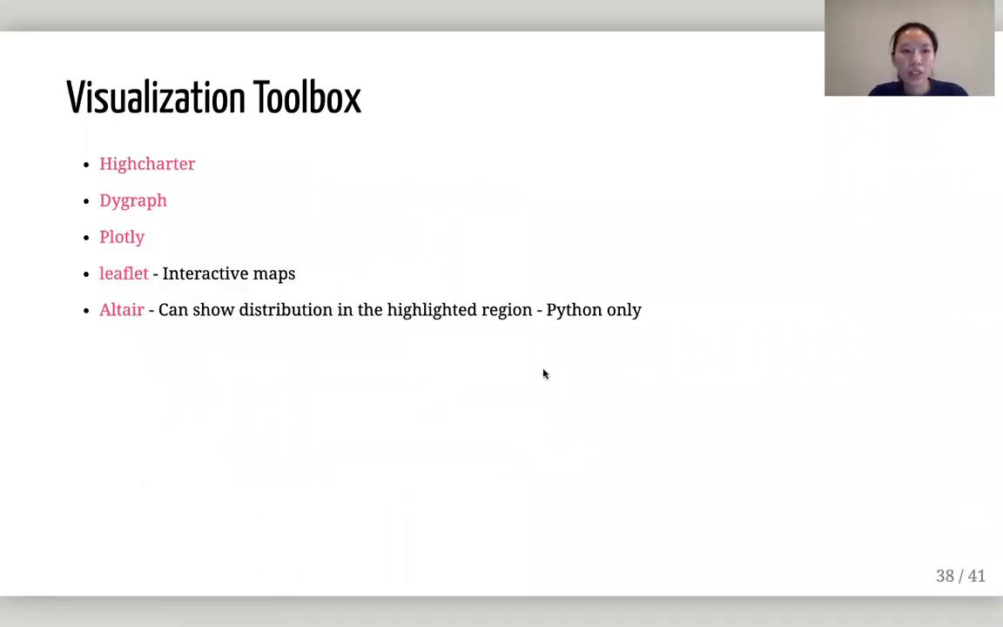
mouse_move(197, 178)
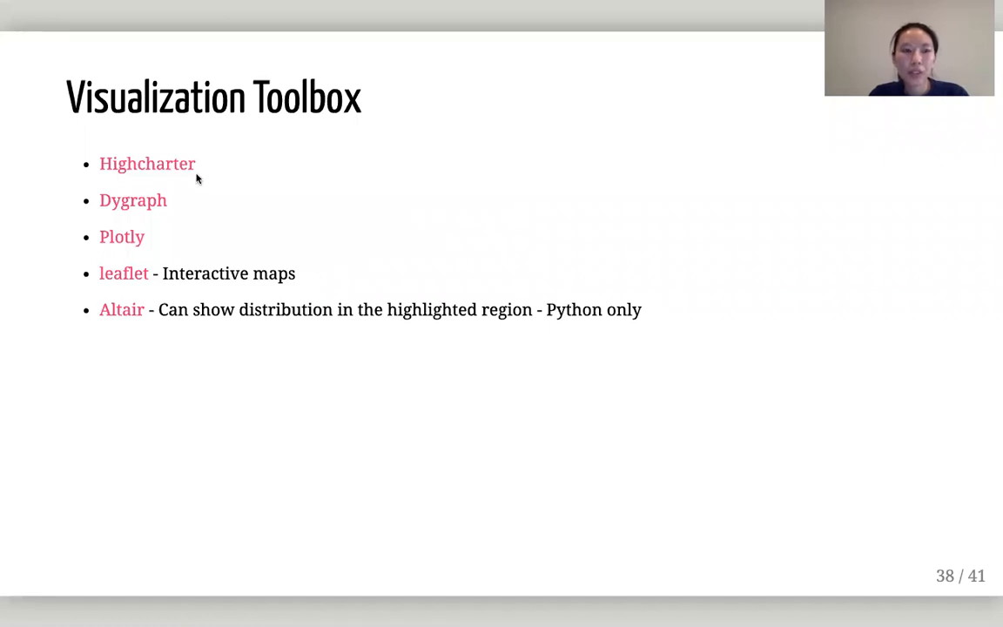
mouse_move(164, 209)
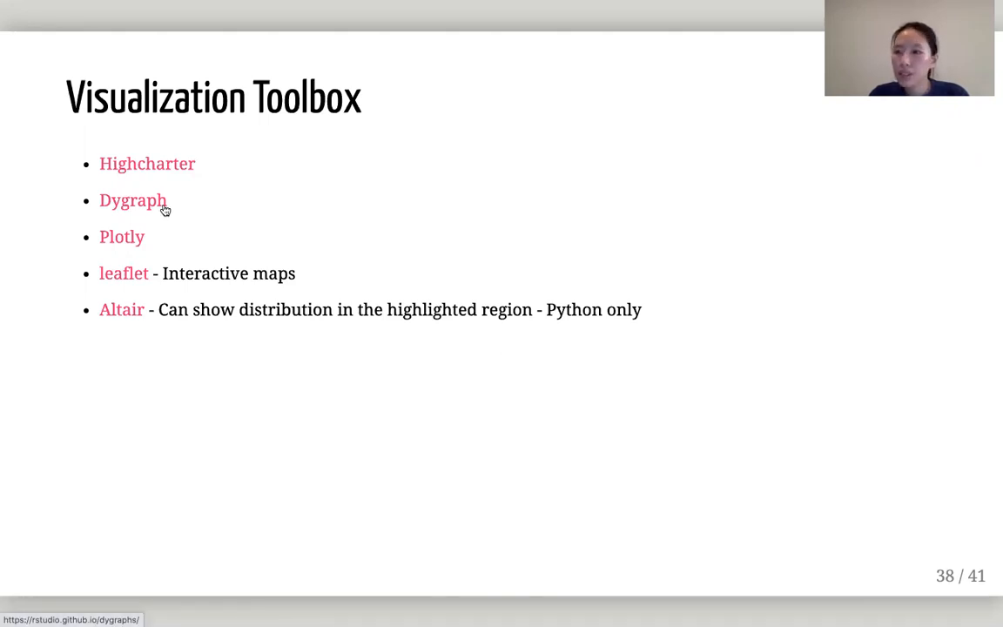
mouse_move(129, 242)
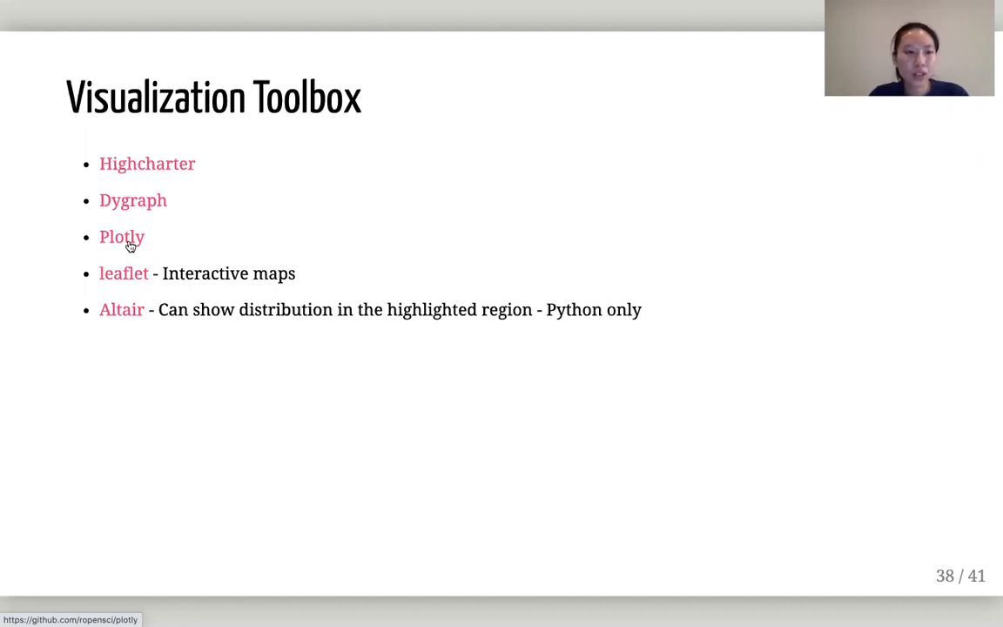
mouse_move(129, 299)
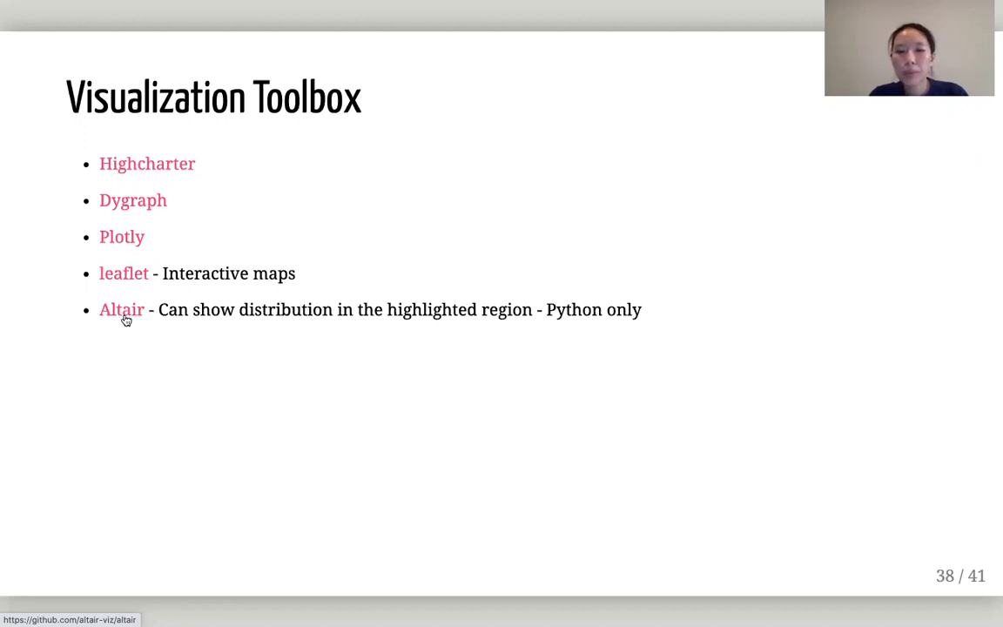
mouse_move(217, 327)
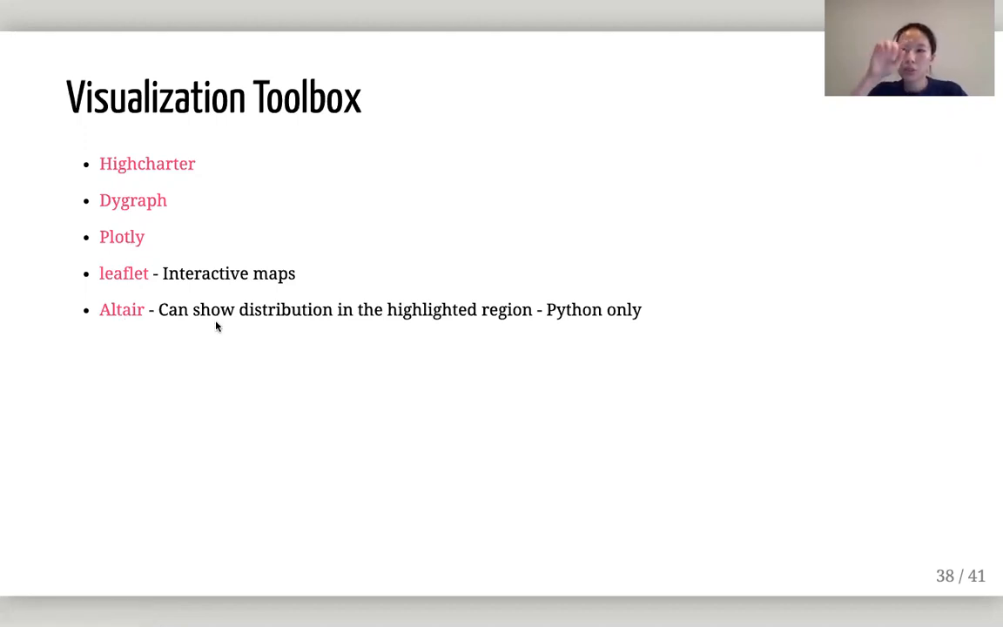
mouse_move(216, 351)
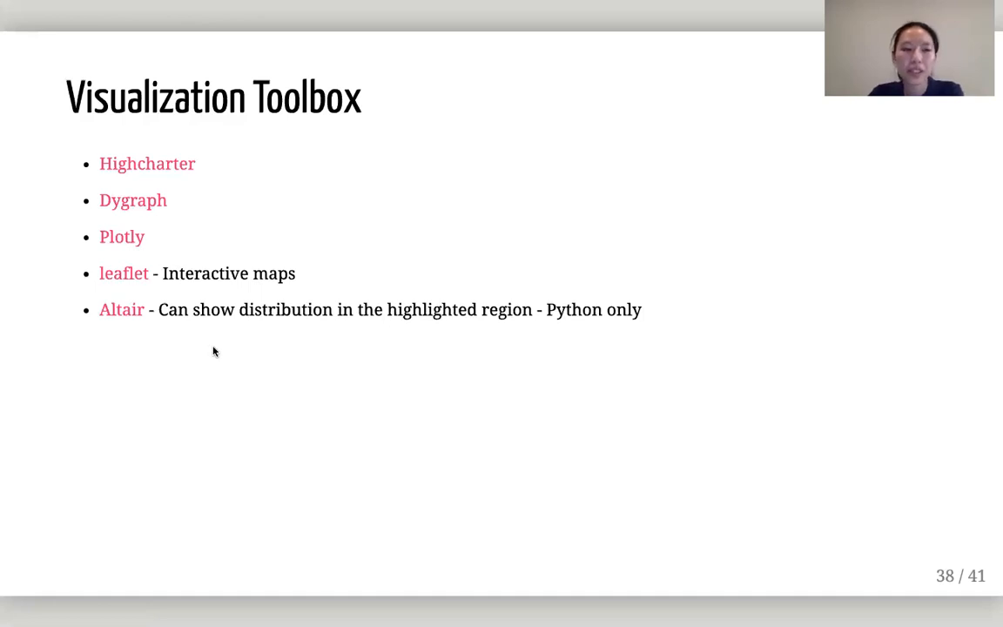
mouse_move(226, 385)
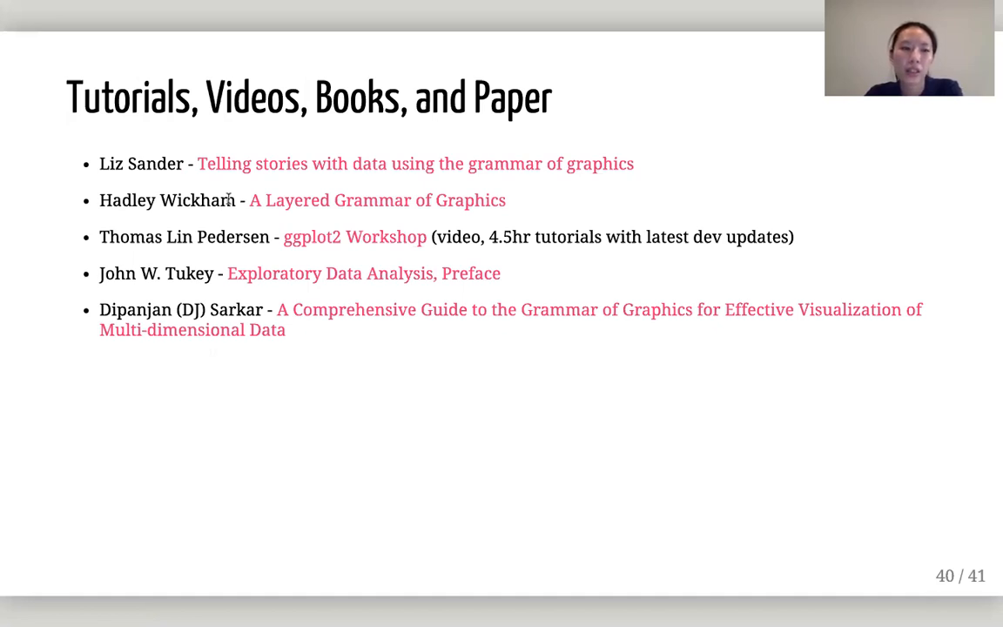
mouse_move(157, 303)
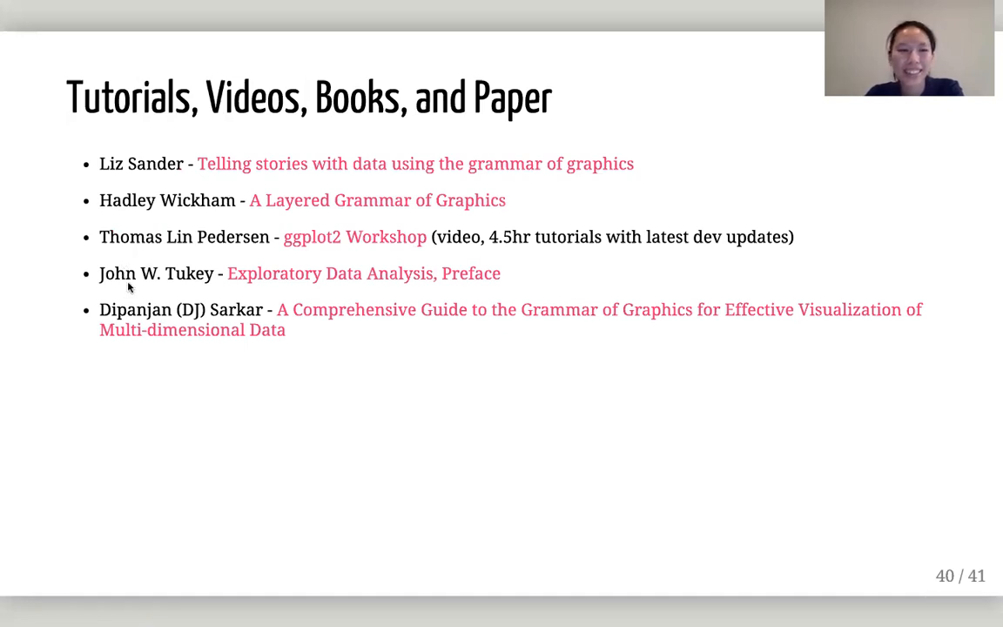
mouse_move(493, 292)
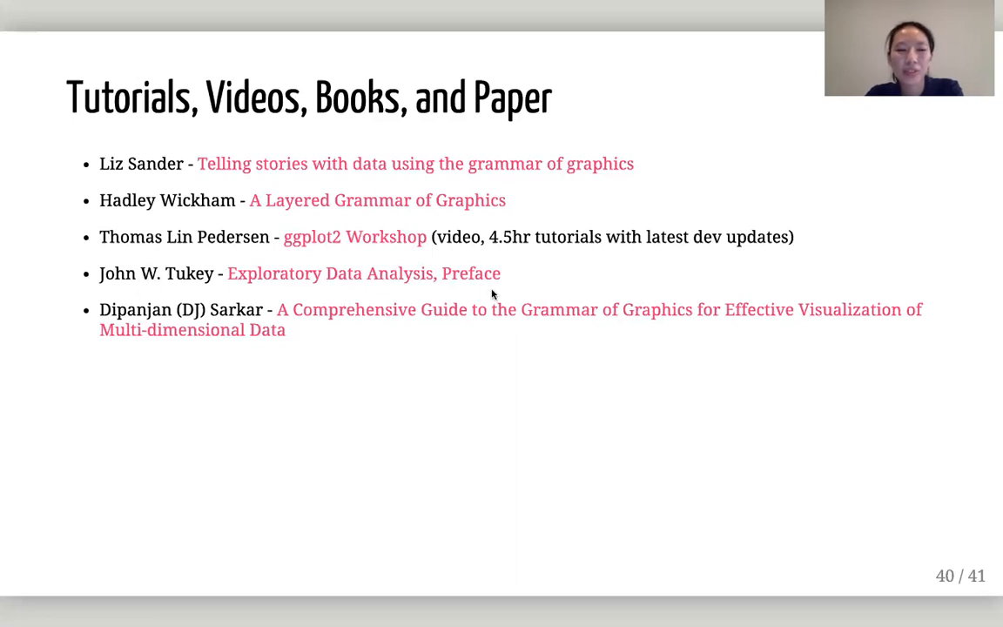
mouse_move(293, 281)
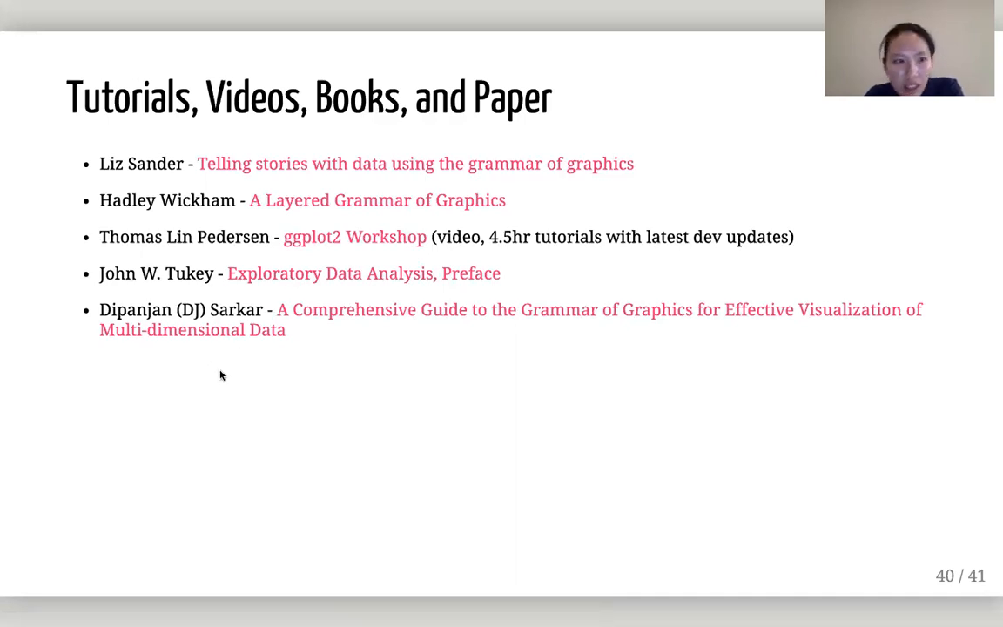
mouse_move(161, 236)
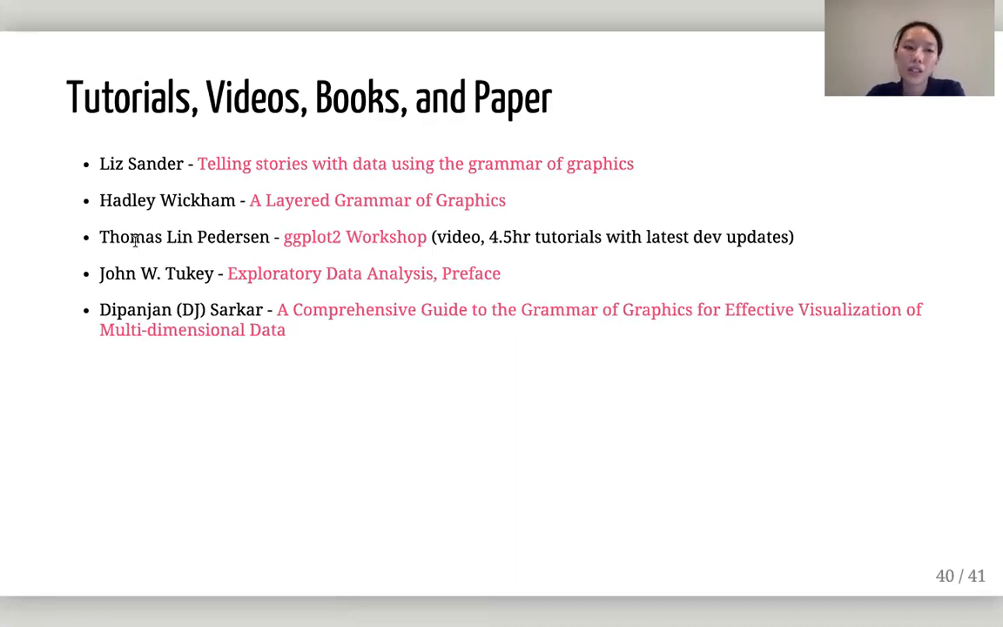
mouse_move(143, 242)
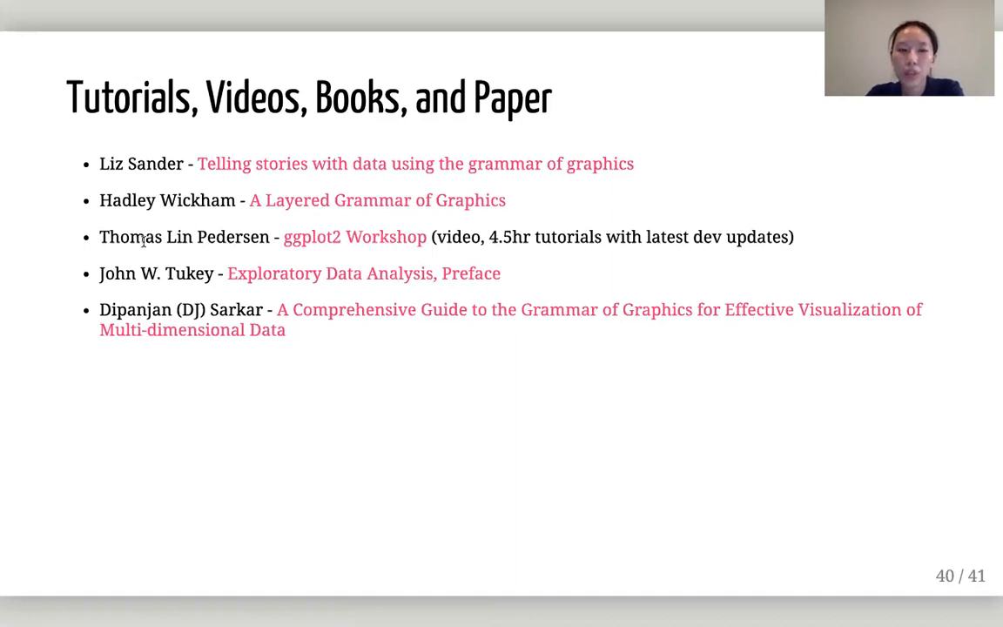
mouse_move(509, 267)
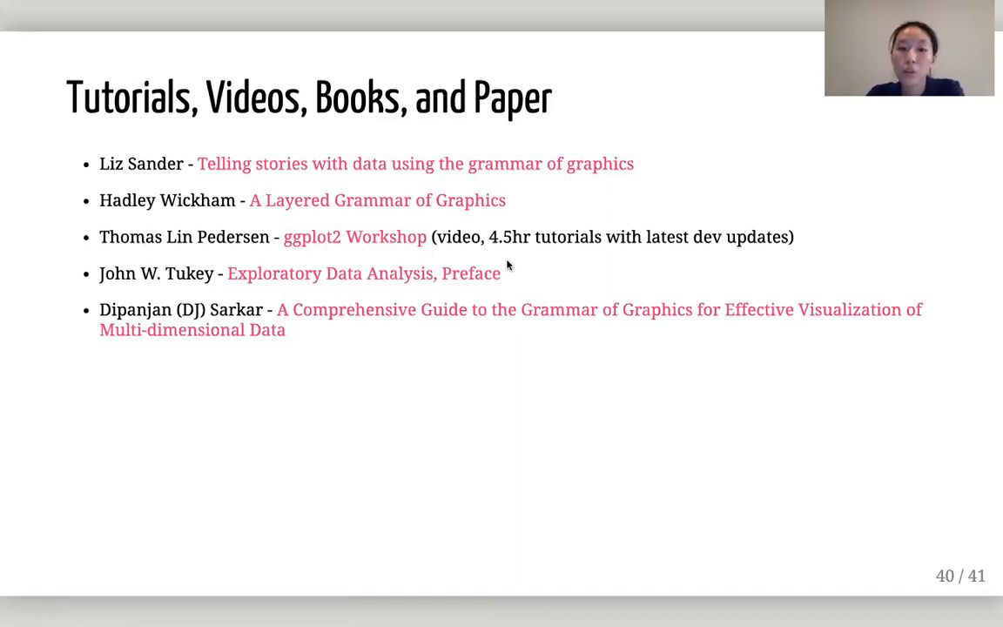
mouse_move(491, 242)
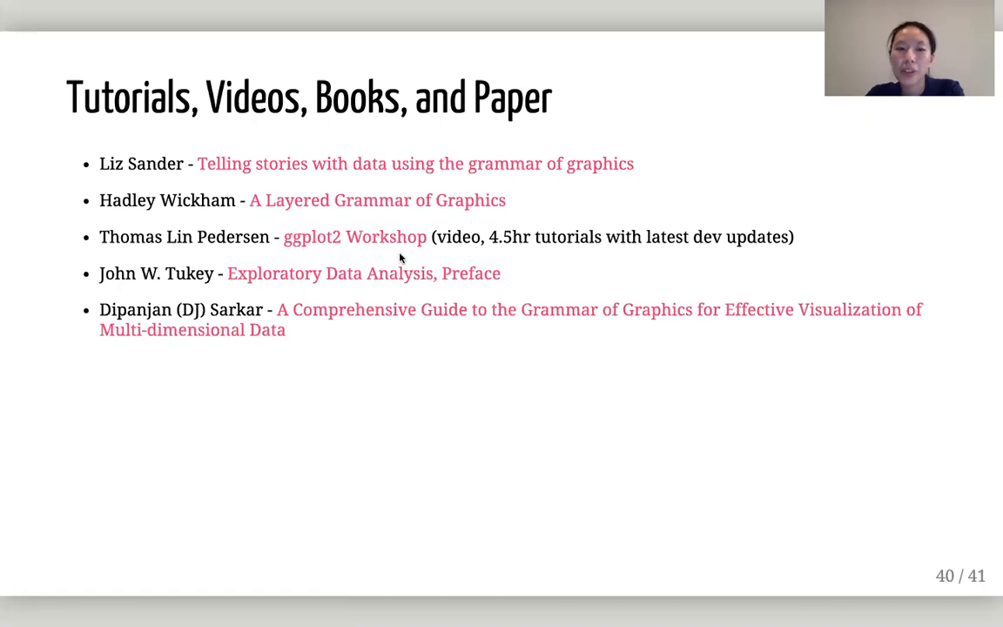
mouse_move(280, 273)
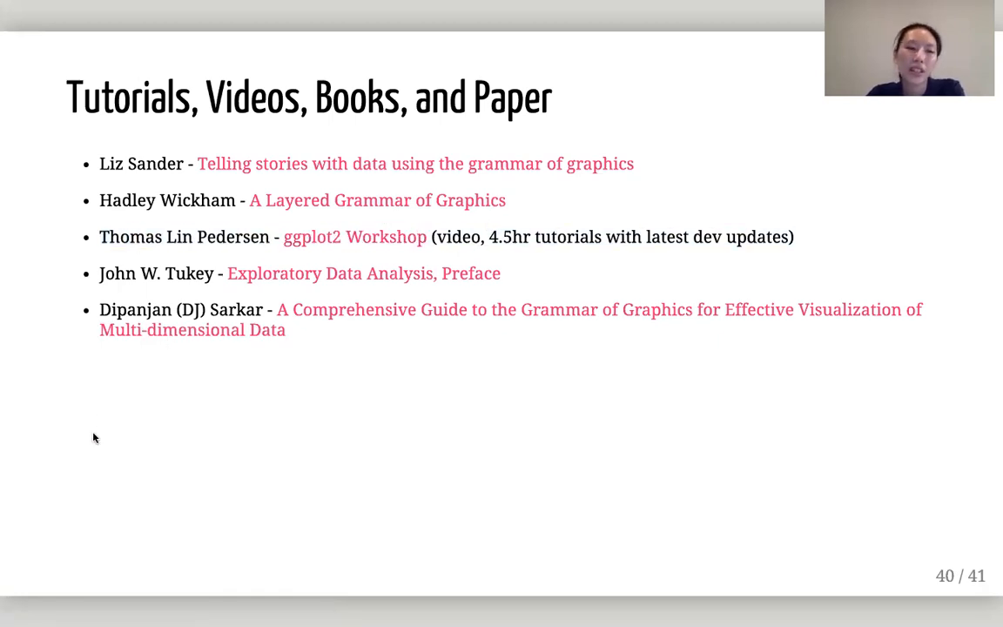
Advance to the closing Thanks slide, 41 of 41.
key(Right)
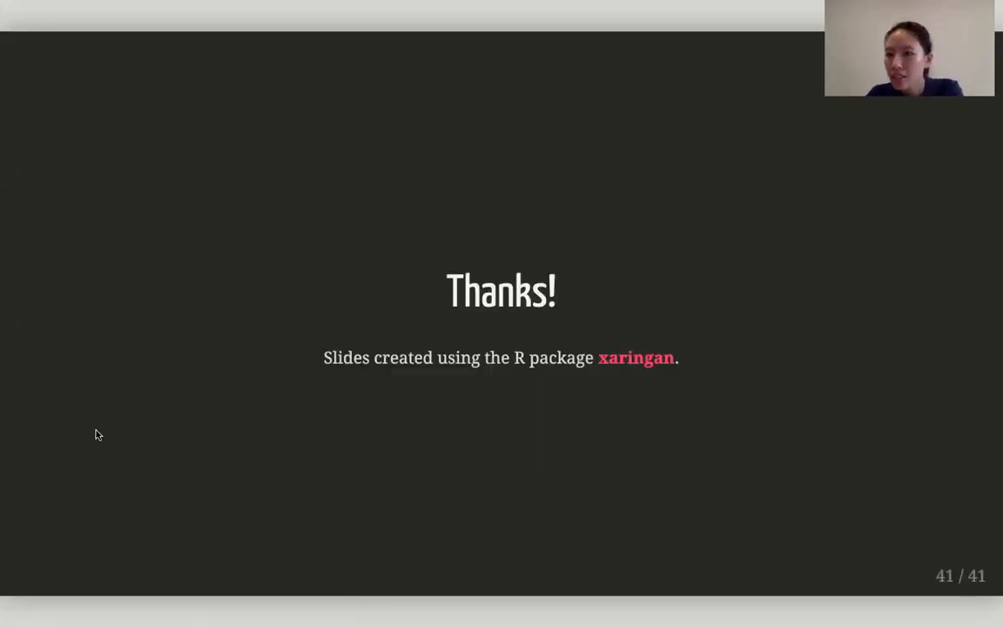
mouse_move(150, 411)
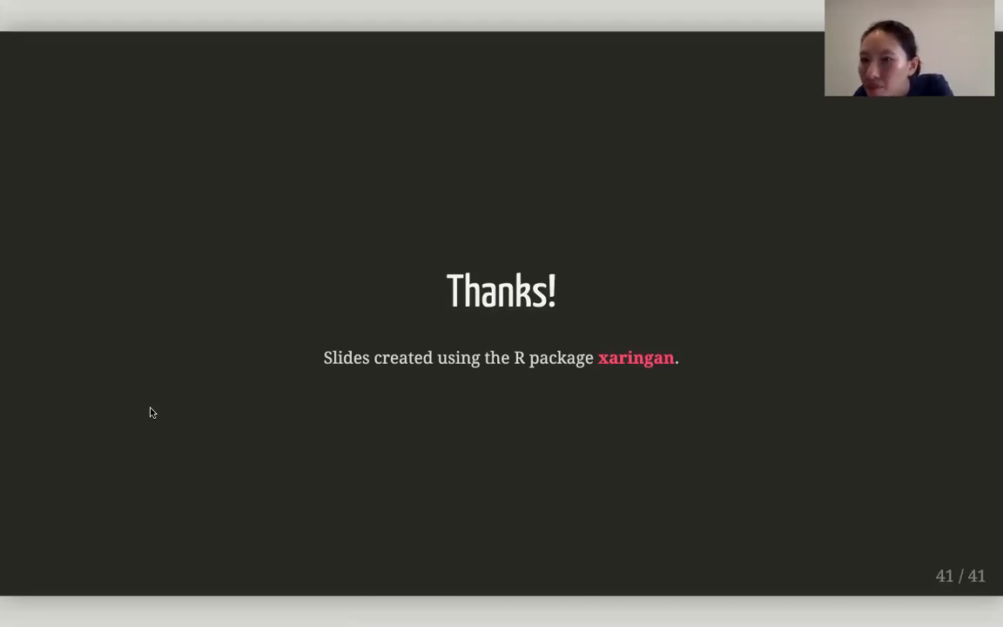
mouse_move(362, 133)
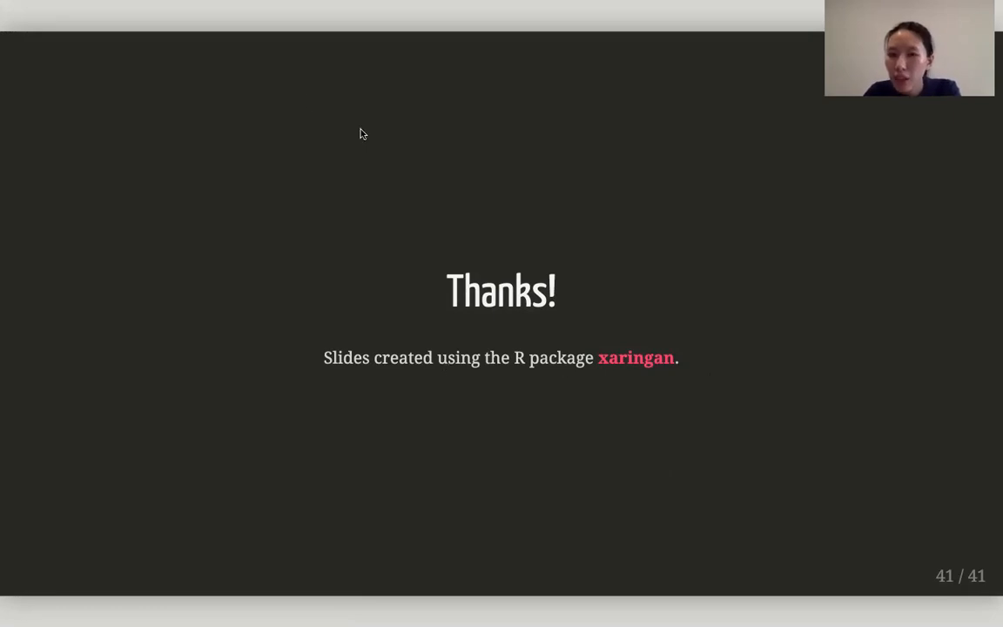
mouse_move(519, 603)
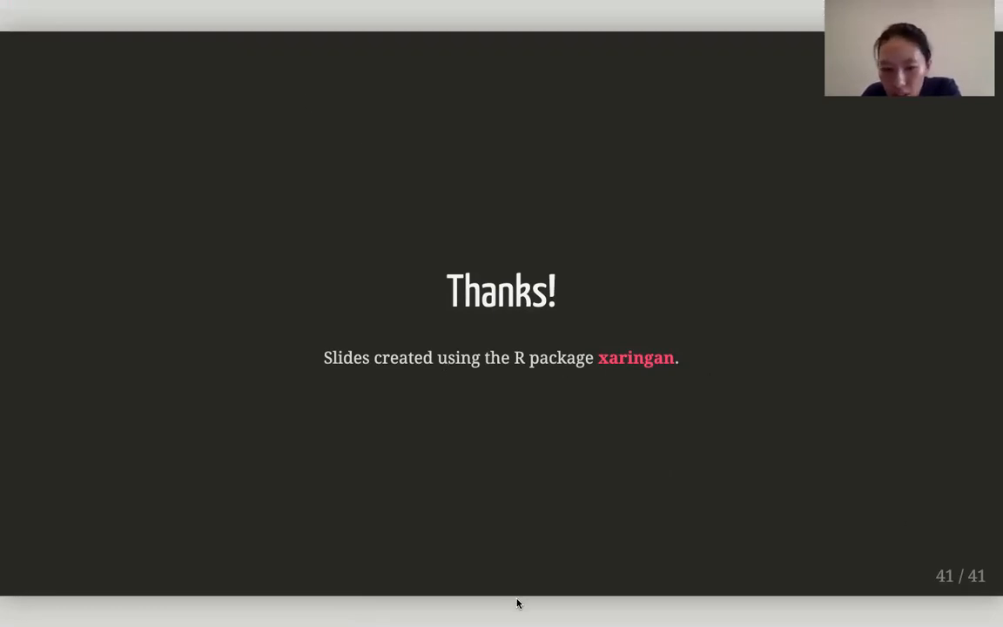
mouse_move(601, 42)
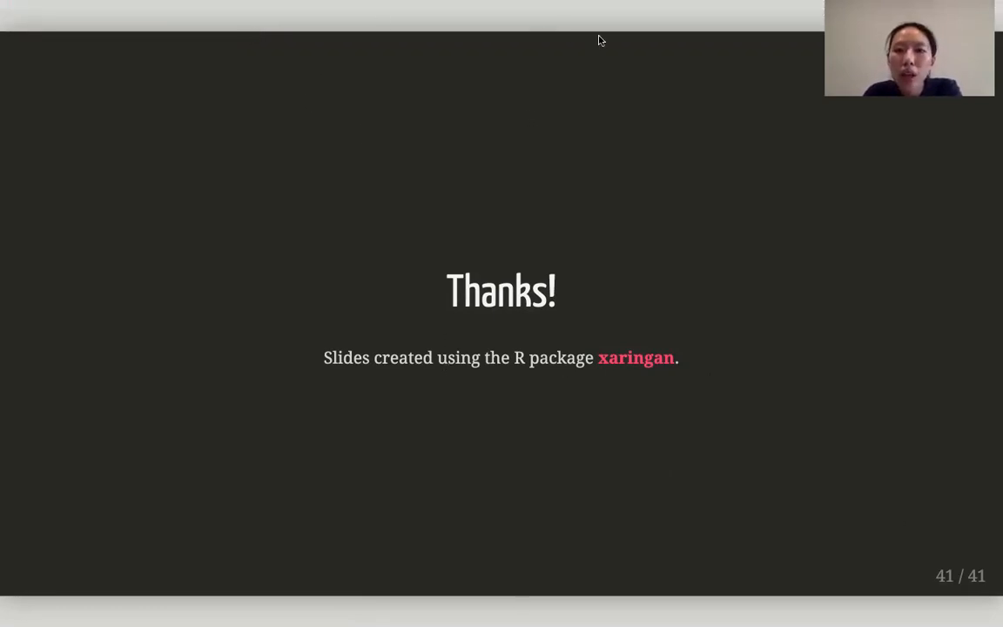
mouse_move(704, 34)
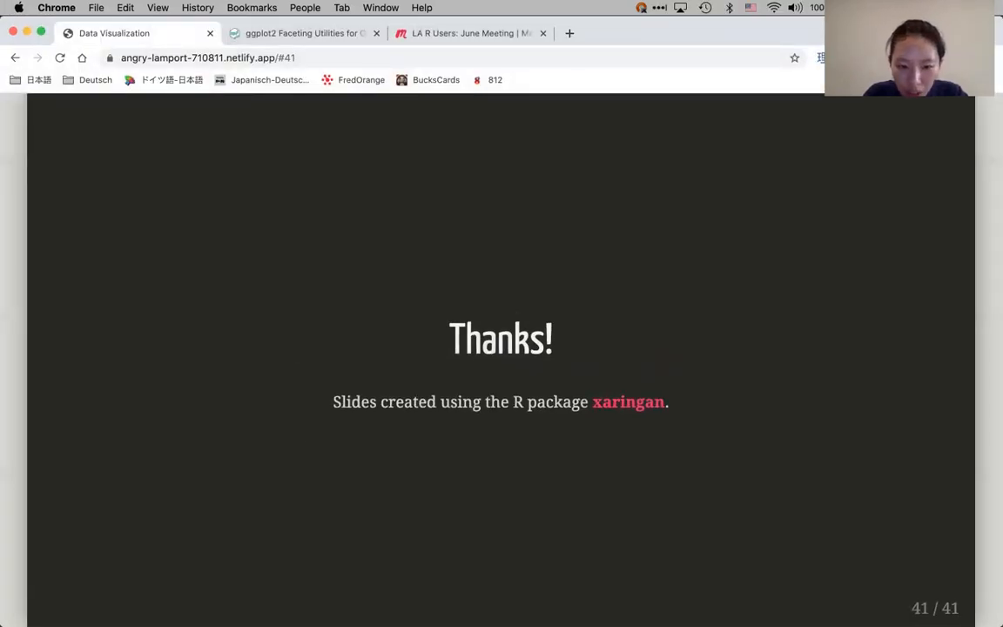
Bring RStudio to the front from the Dock and bring up File > New File.
click(495, 609)
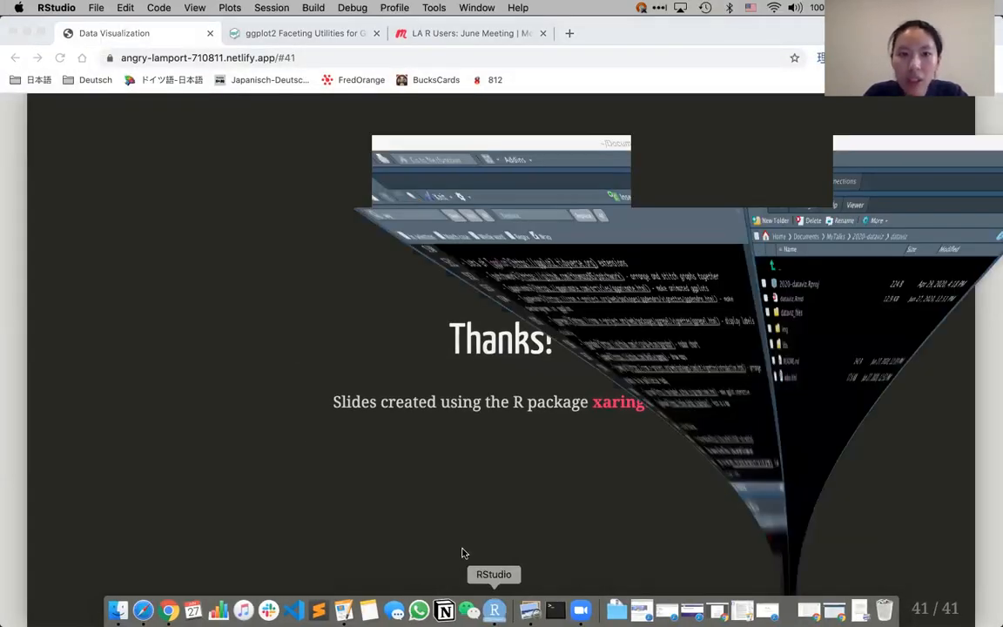
click(494, 610)
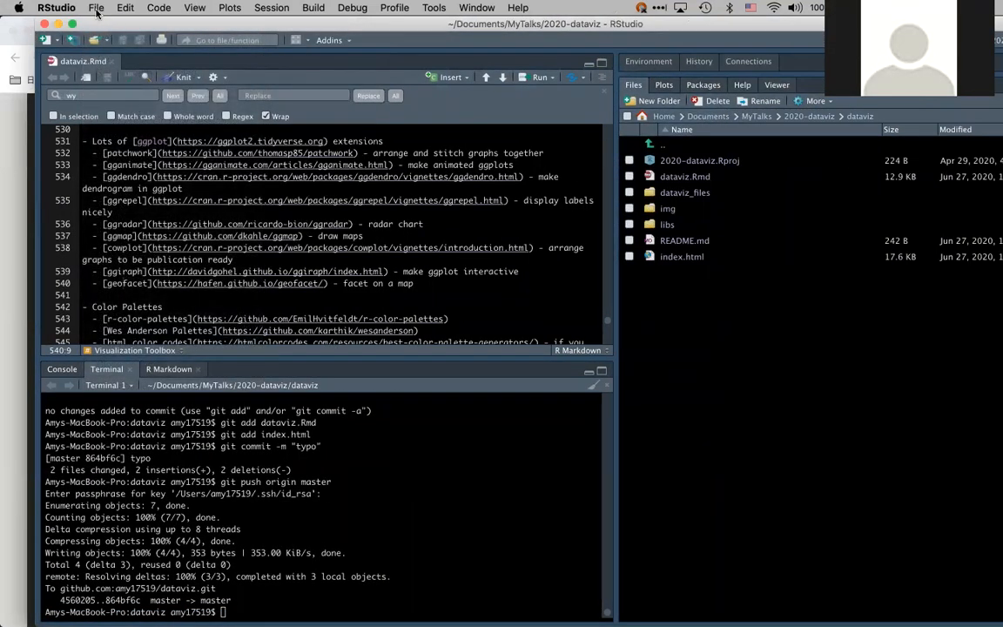
click(101, 10)
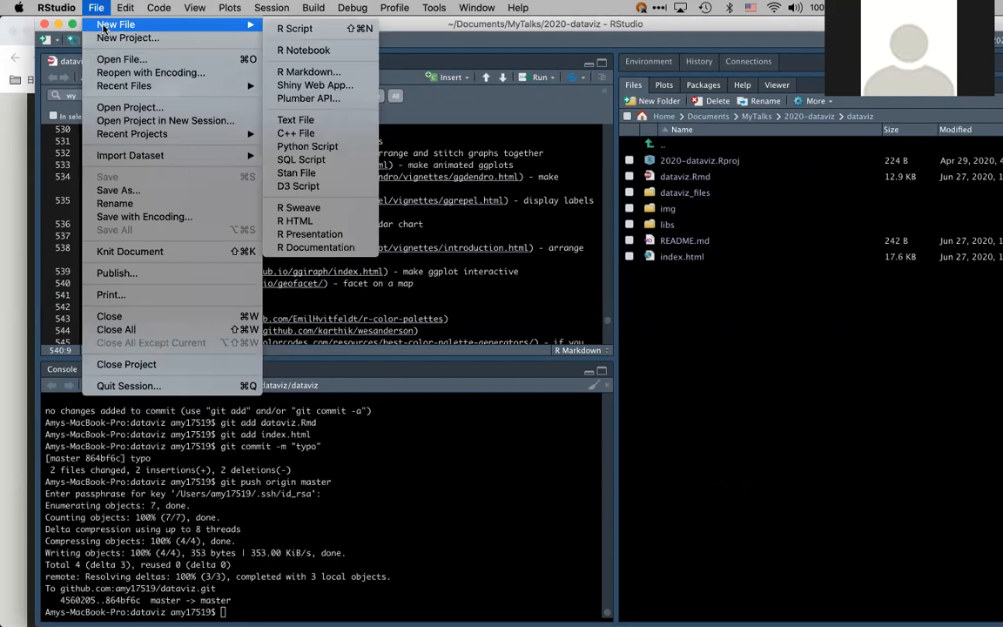
In a new R script, write ggplot(data = measles, aes(x = year, y = cases)) + geom_line().
key(Escape)
text(ggplot(aes(x = )
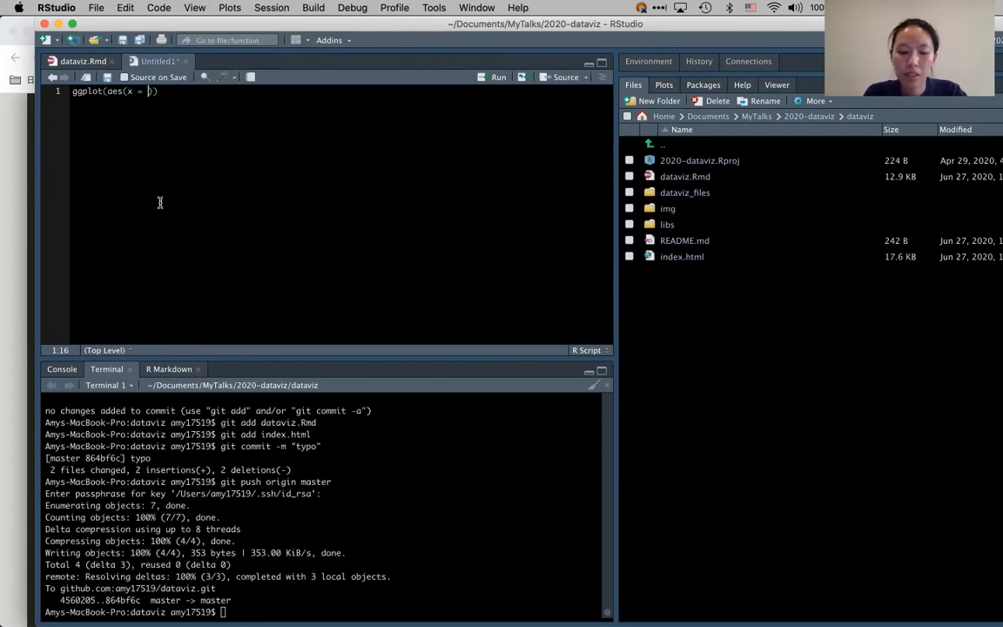
text(year,)
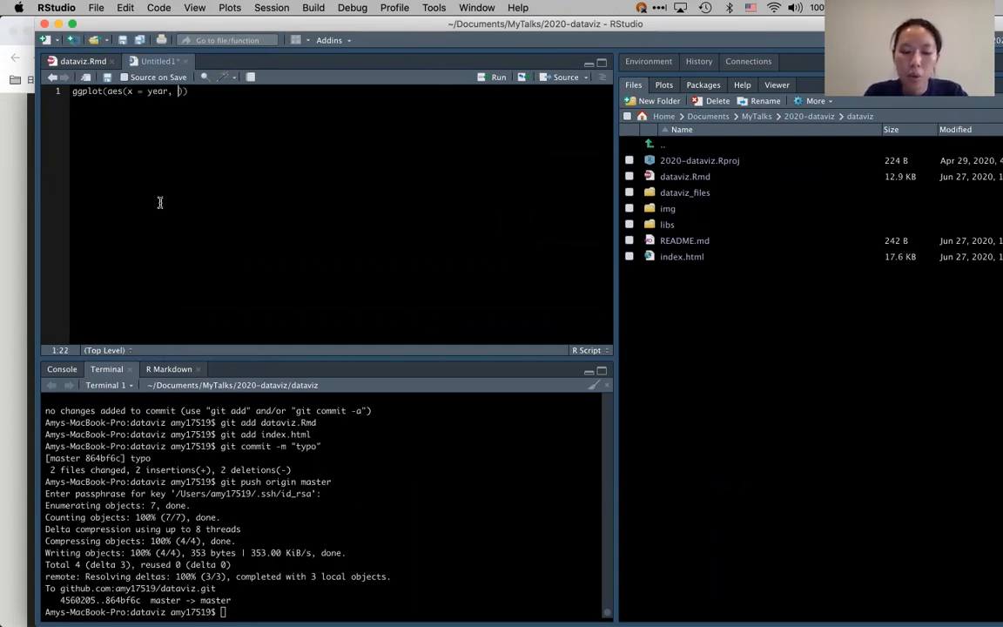
text(y = cases)
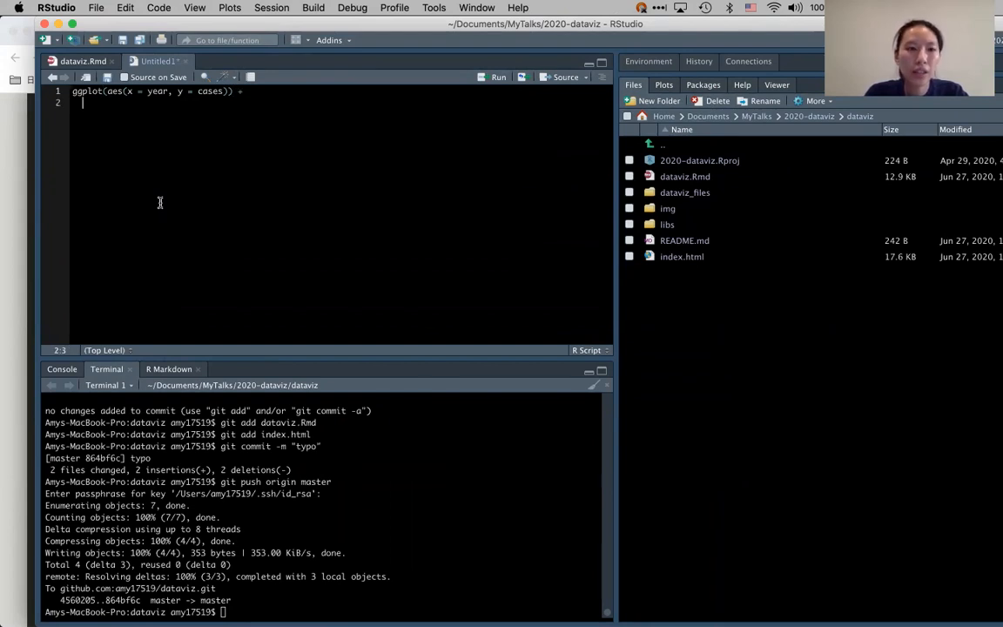
text(geom_lin)
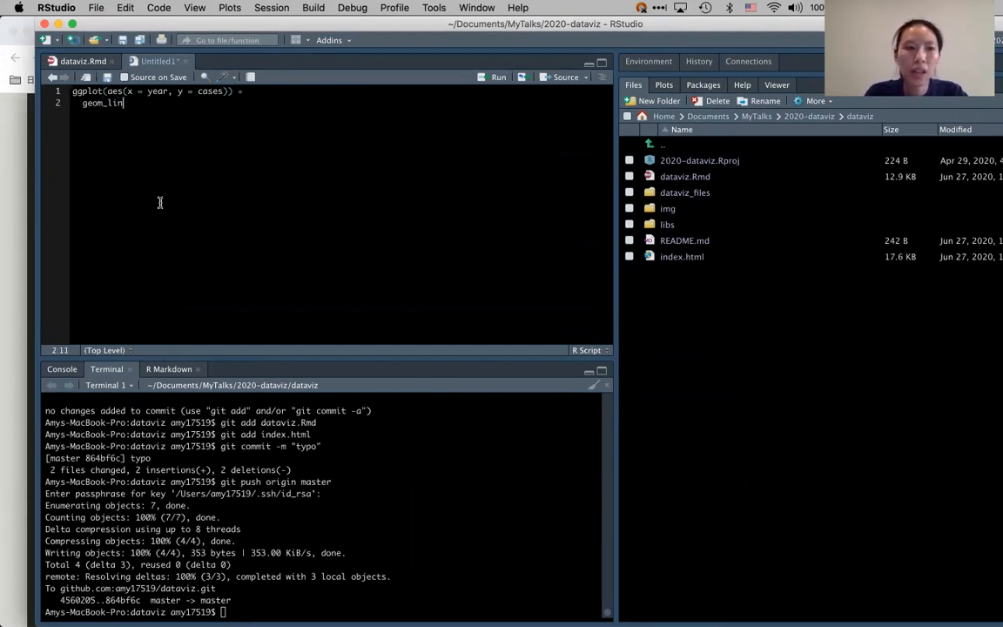
text(e())
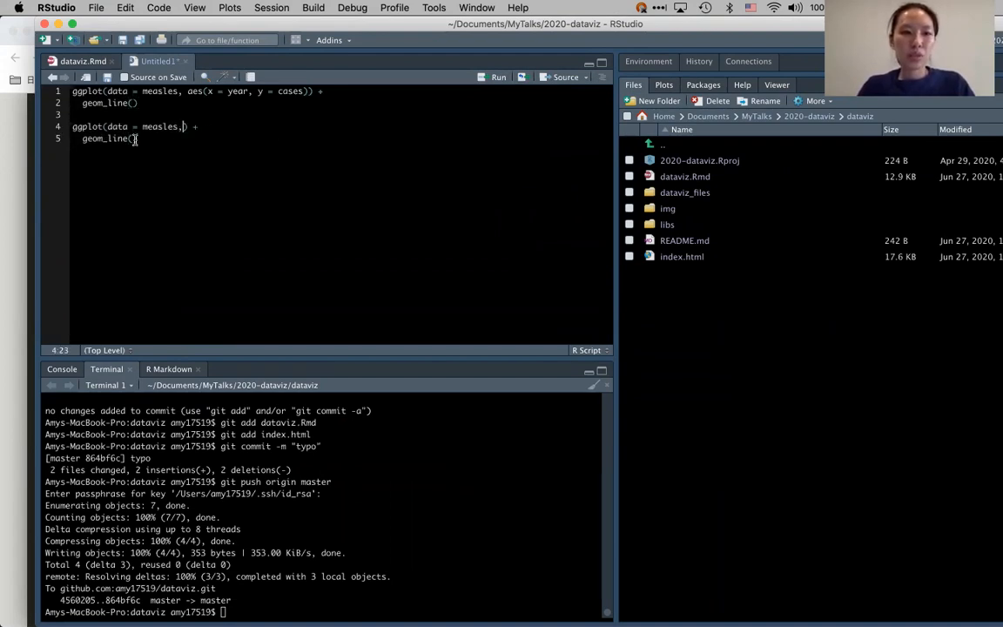
Write a second version placing aes(x = year, y = cases) inside geom_line().
text(aes(x = year, y = cases))
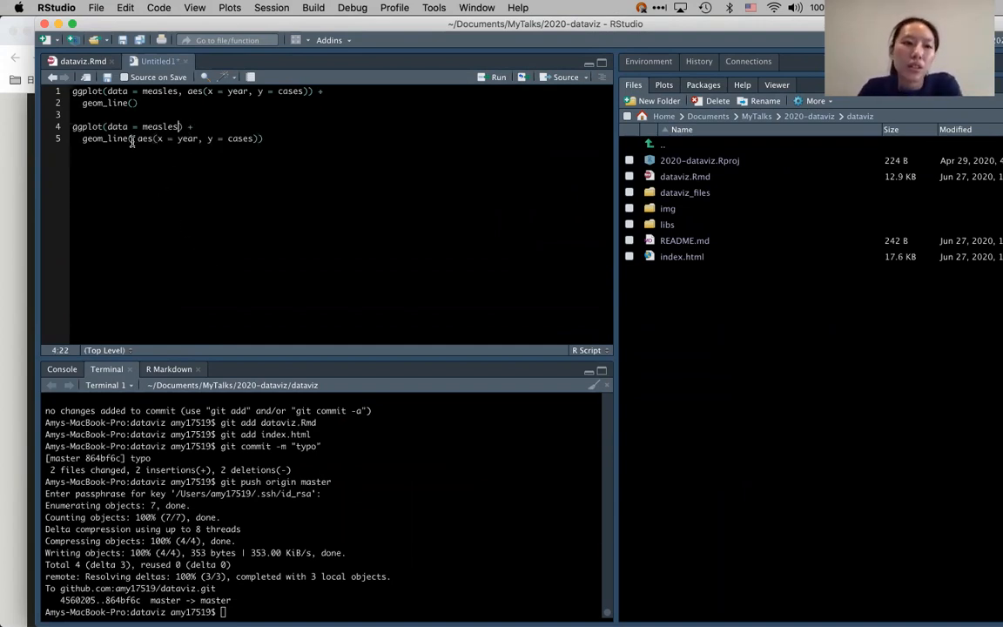
Add geom_point() and move aes(x = year, y = cases) from ggplot() into geom_line() and geom_point().
drag(135, 140, 258, 139)
text(geom_point())
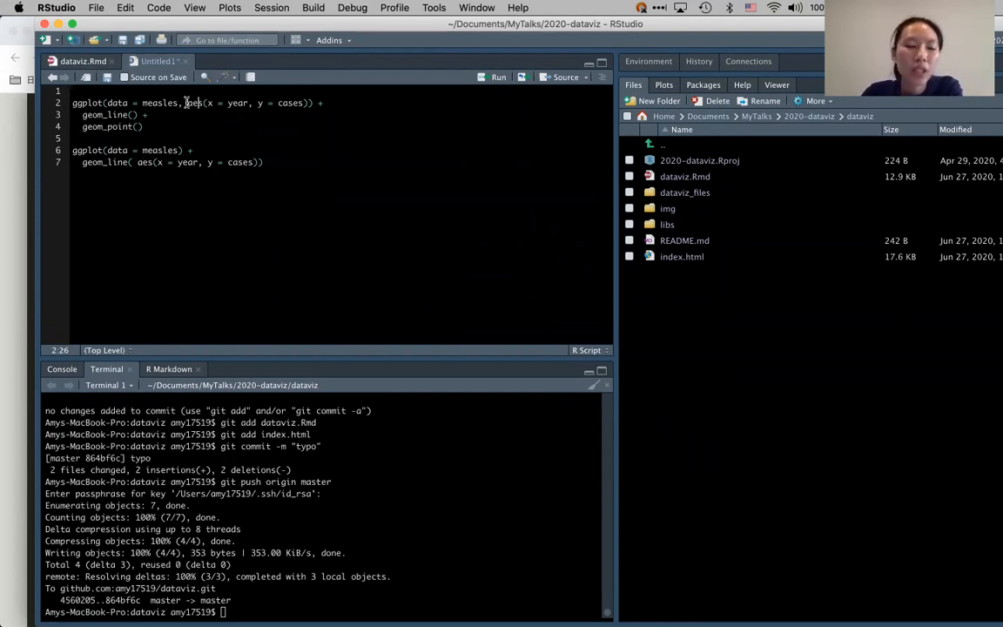
drag(186, 103, 270, 103)
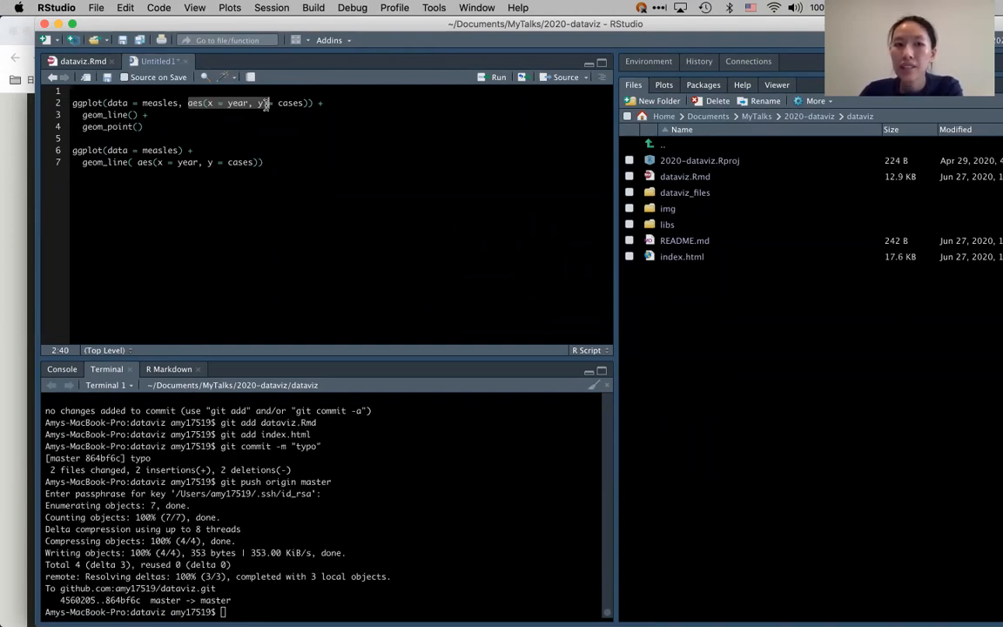
click(105, 115)
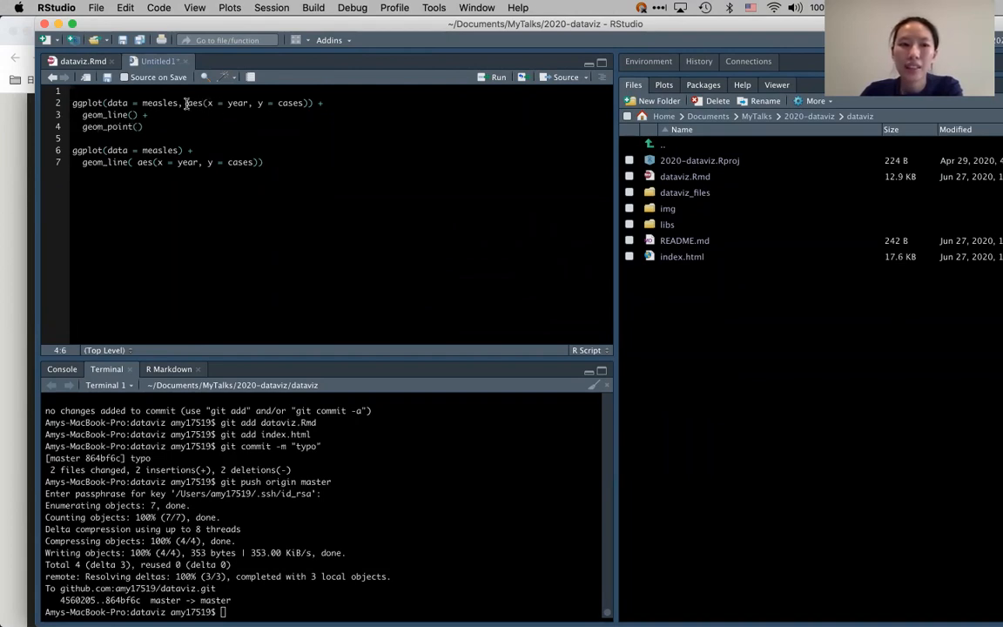
drag(188, 103, 310, 103)
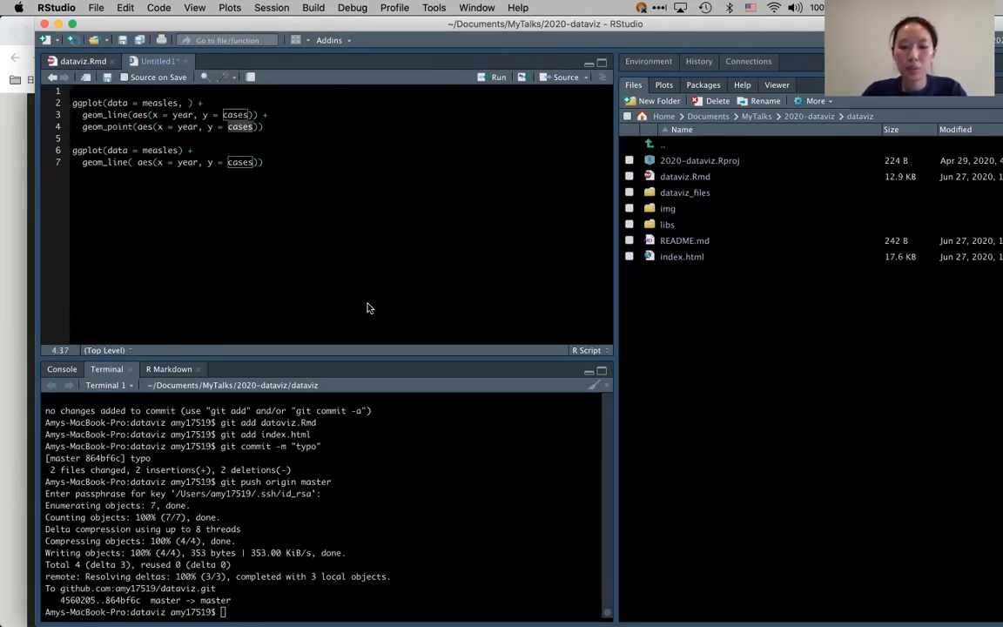
Map geom_point's y to population while geom_line keeps year–cases, chained with a trailing +.
text(population)
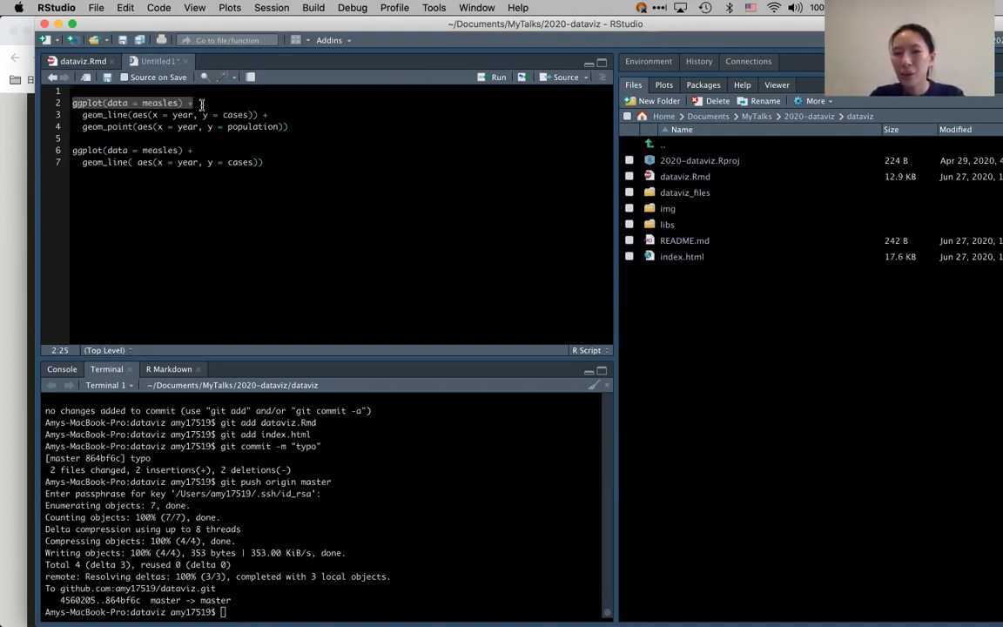
mouse_move(242, 126)
text( +)
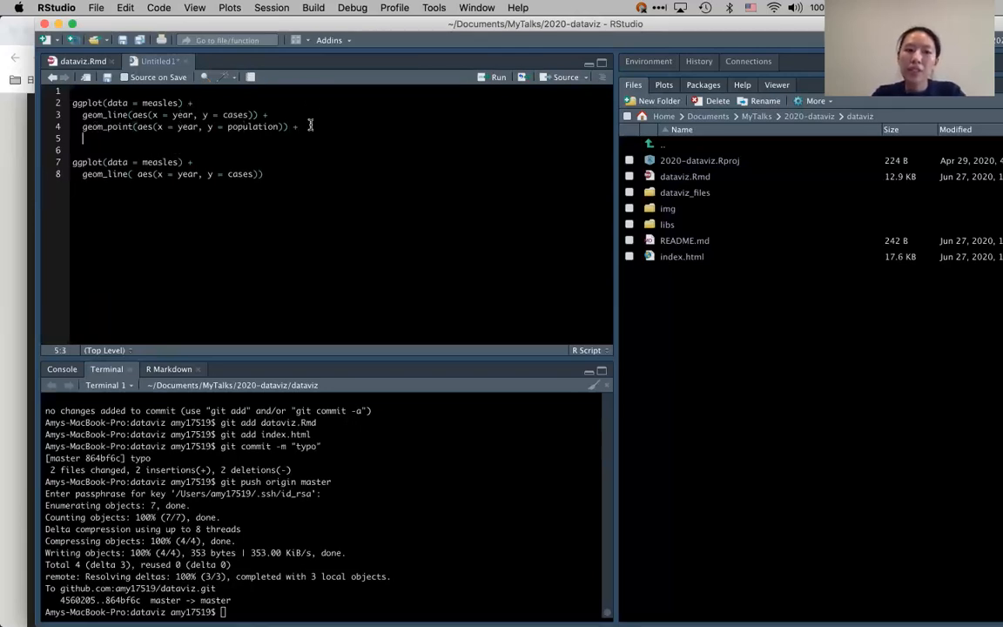
Add coord and facet placeholder lines to the first sketch, then a ?gplot help lookup on line 12.
text(color+)
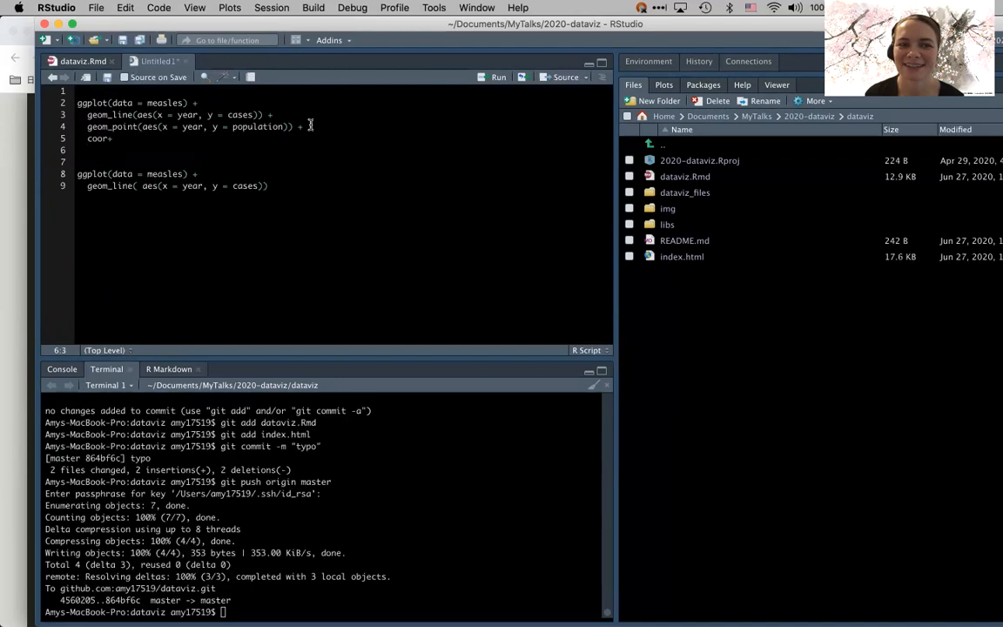
text(fce)
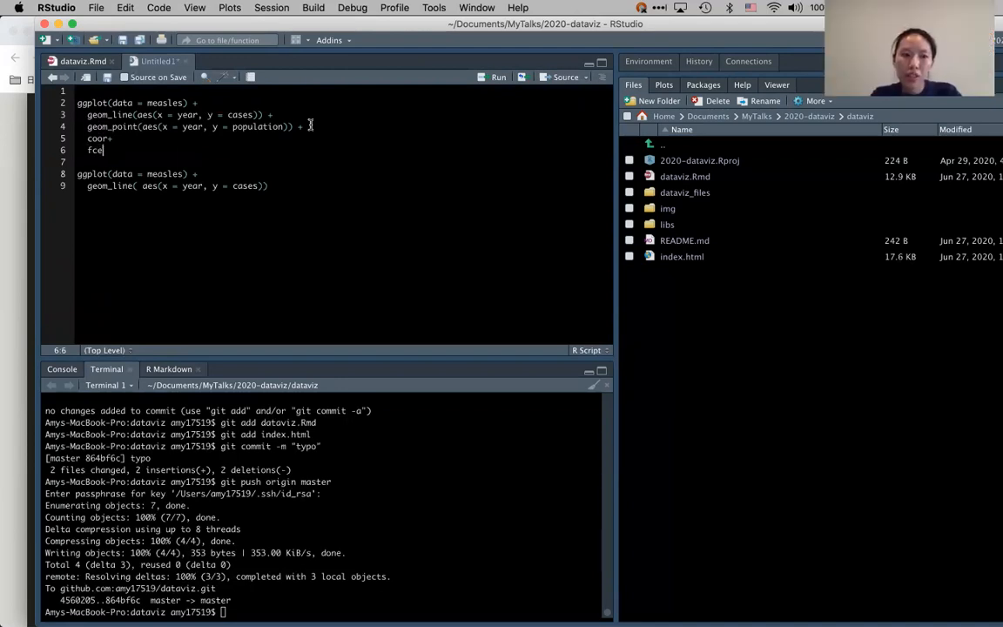
key(Backspace)
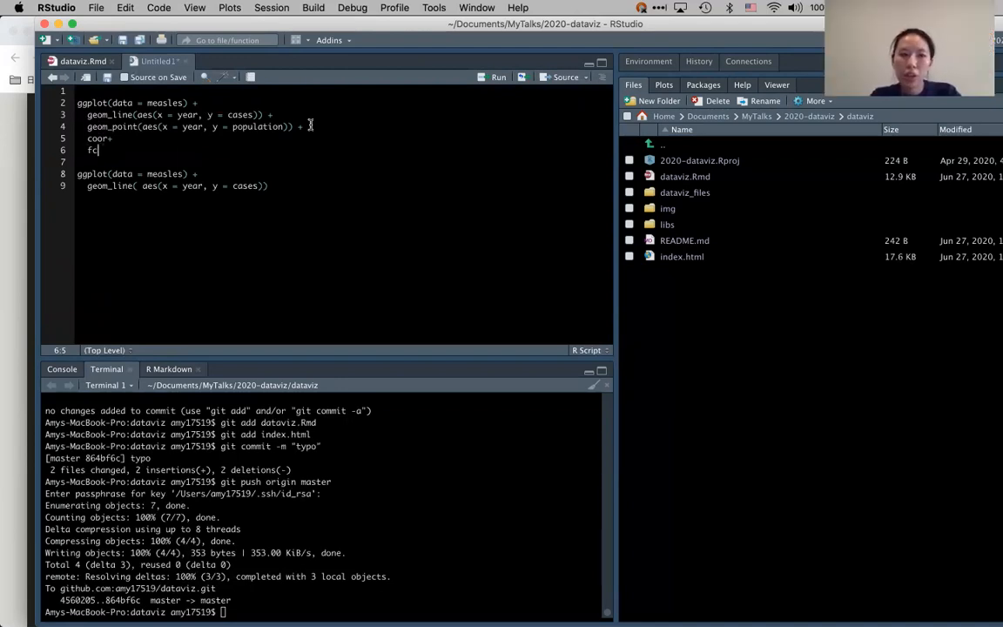
text(acet +)
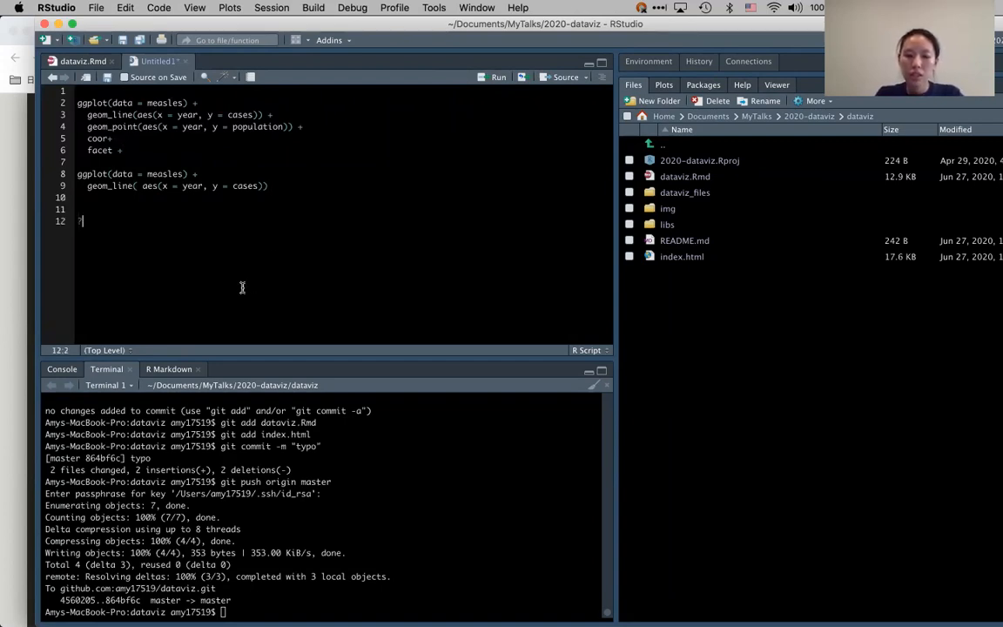
text(?gplot)
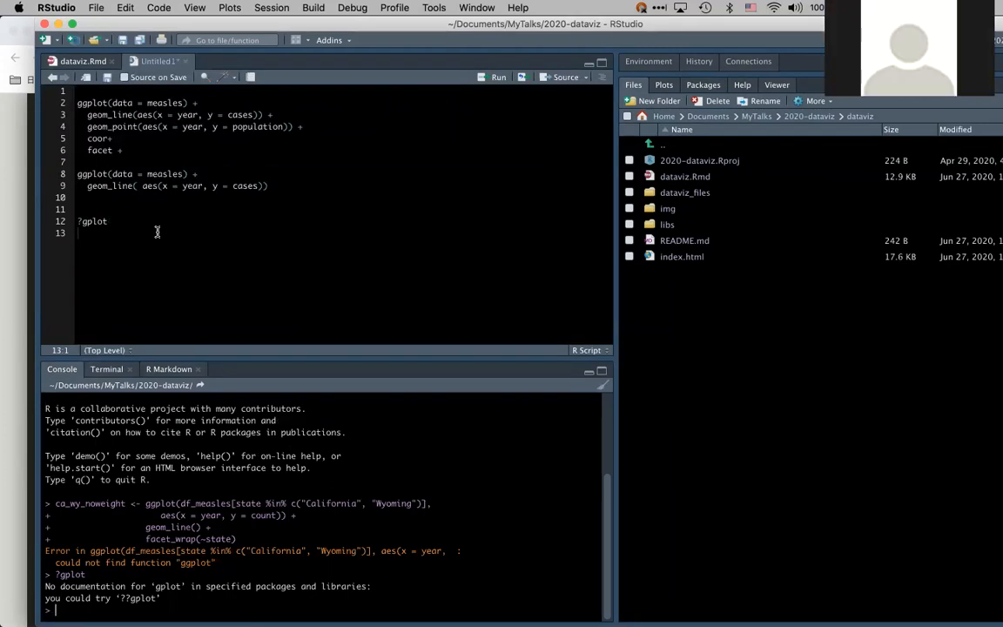
Load library(ggplot2) and run an empty ggplot() call giving a blank plot.
text(library)
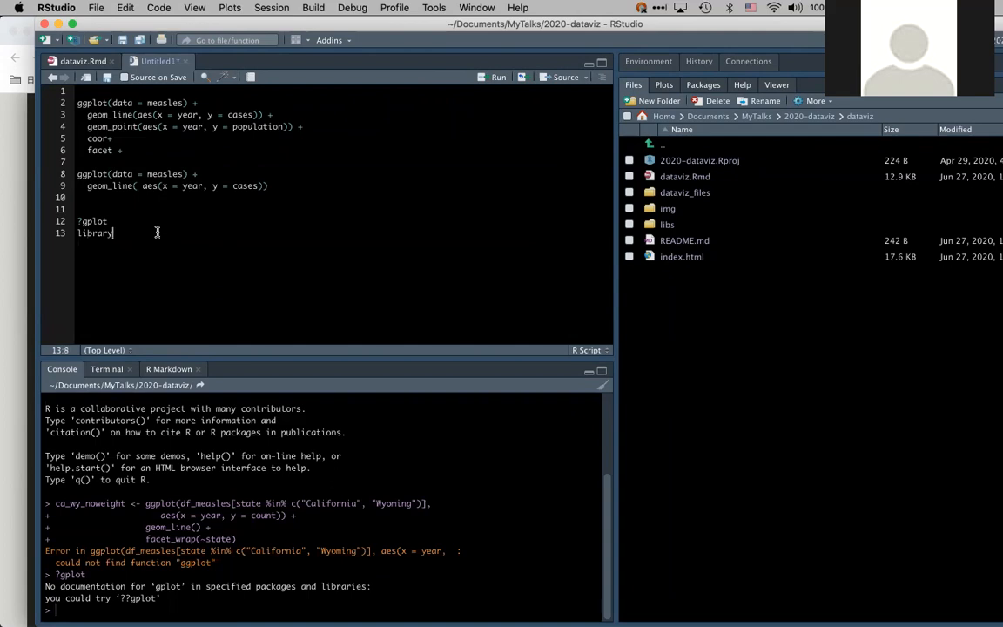
text((ggplot2))
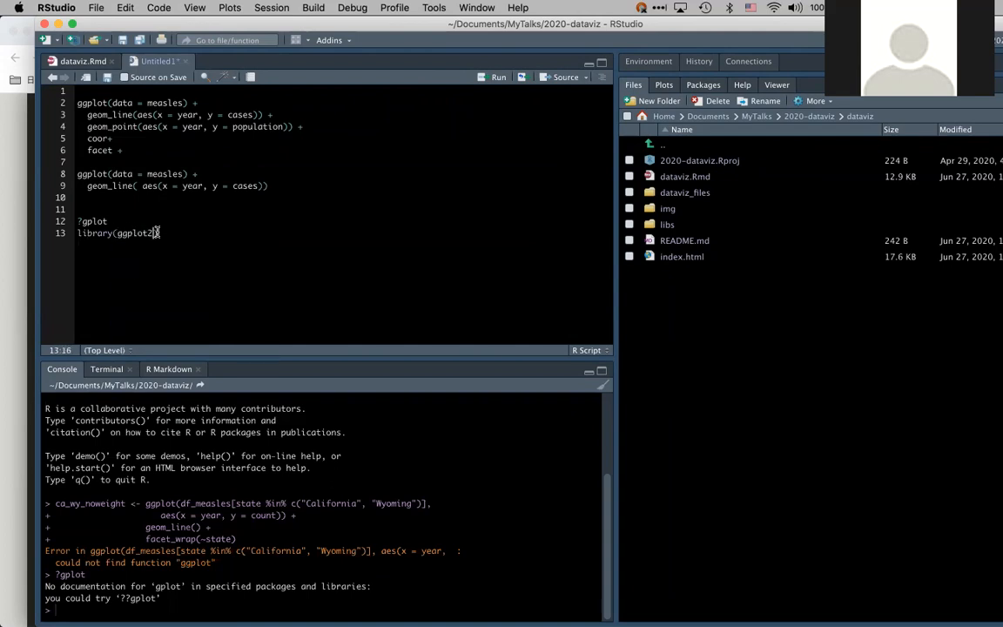
text(ggplot()
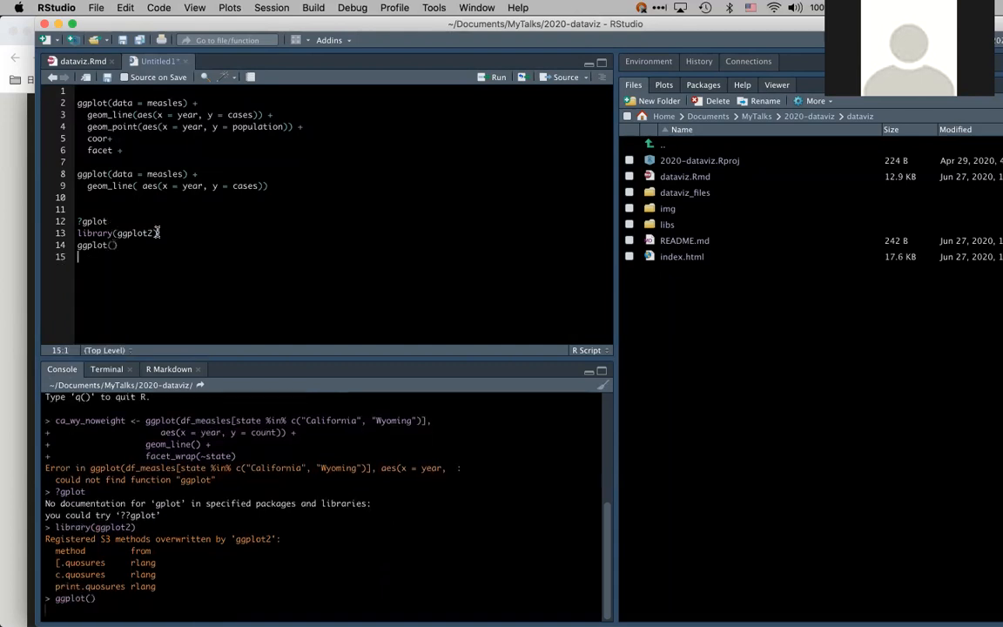
click(663, 84)
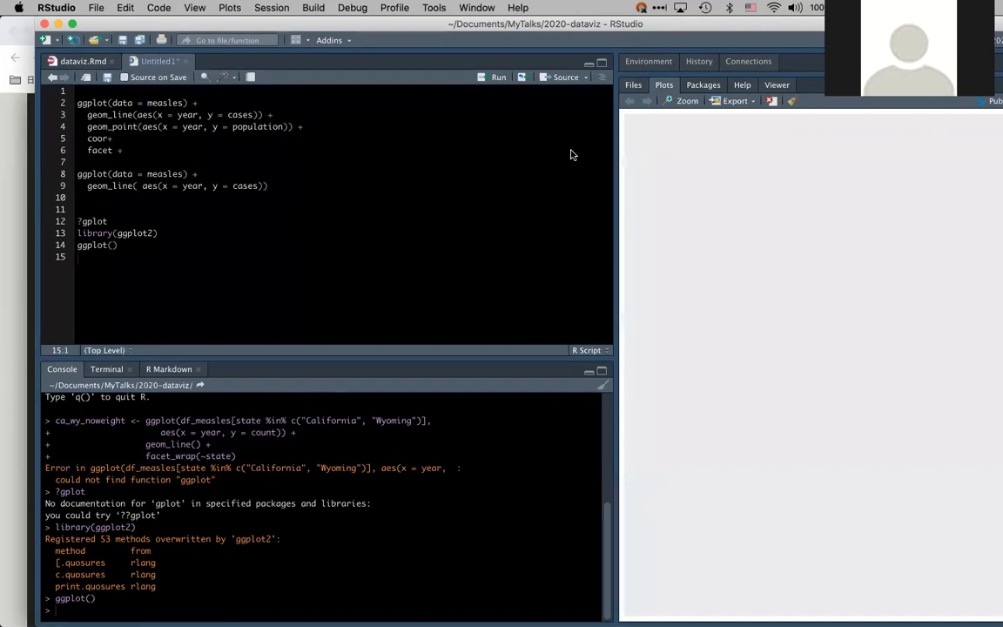
mouse_move(519, 111)
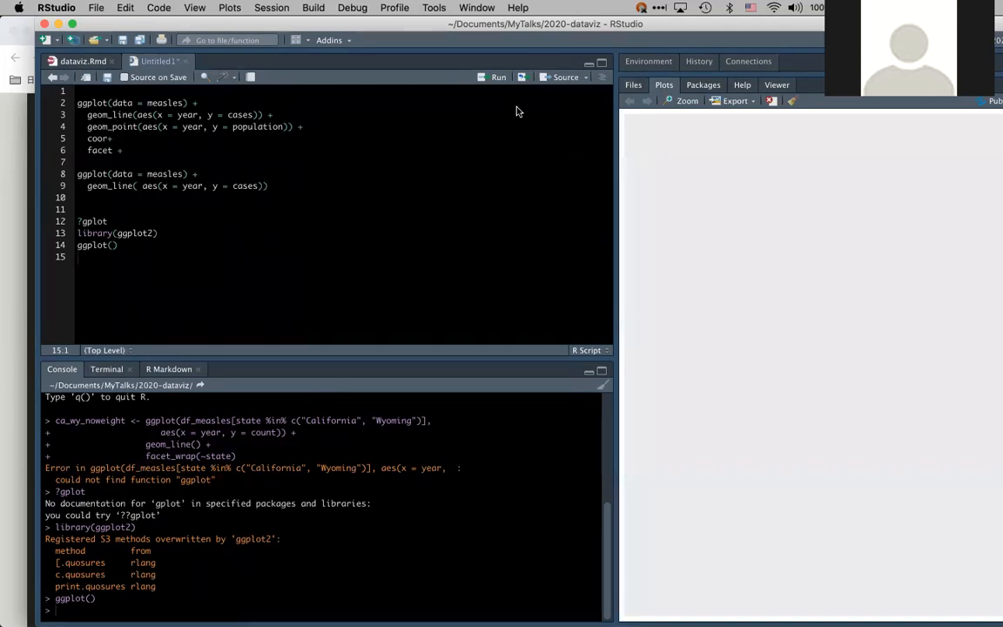
mouse_move(484, 106)
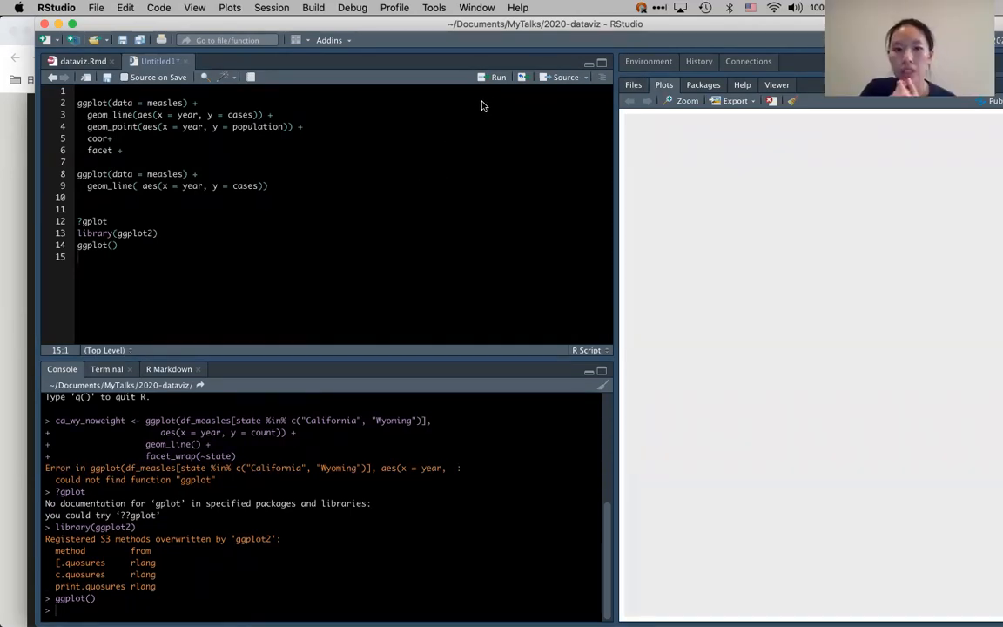
mouse_move(237, 256)
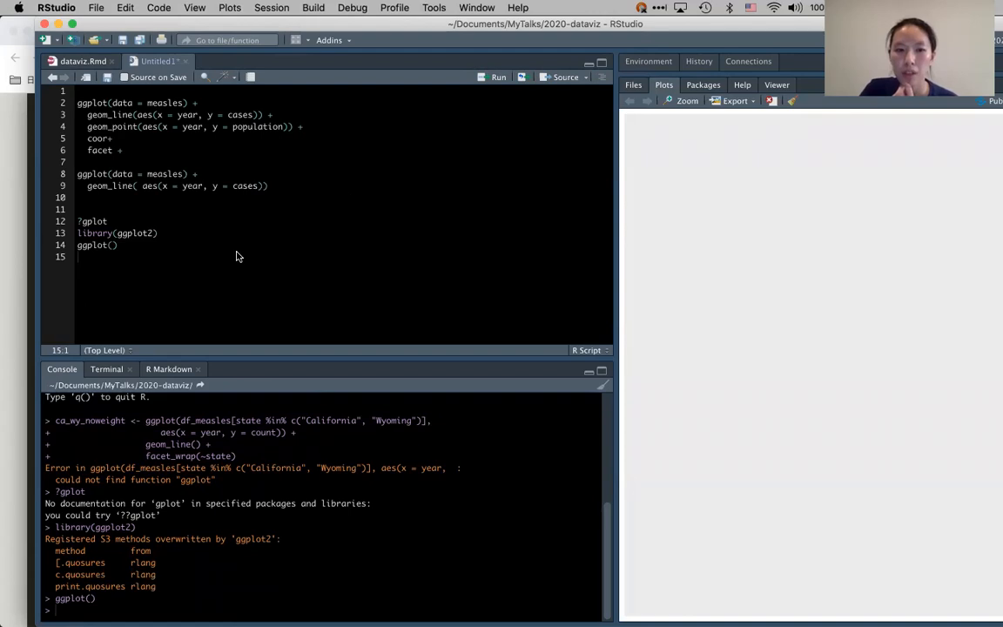
mouse_move(449, 329)
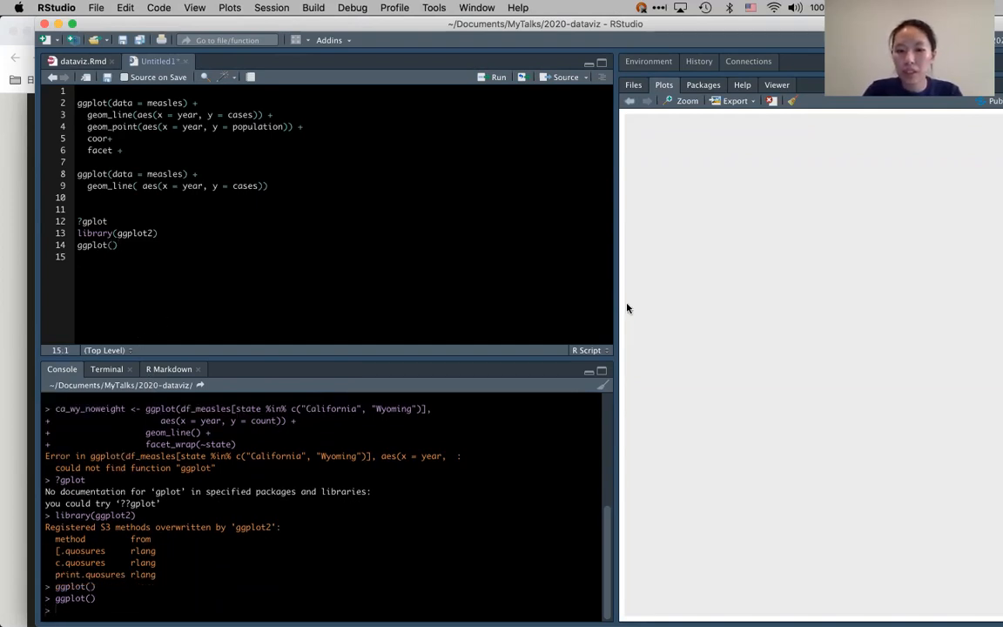
mouse_move(634, 115)
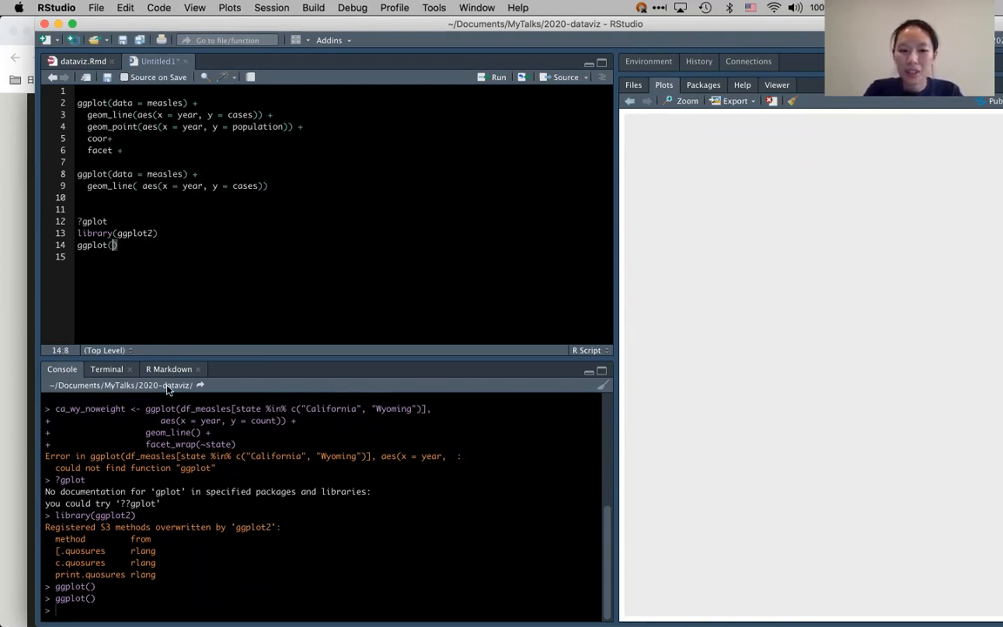
Begin a new ggplot call with data = measles on line 14.
text(data =)
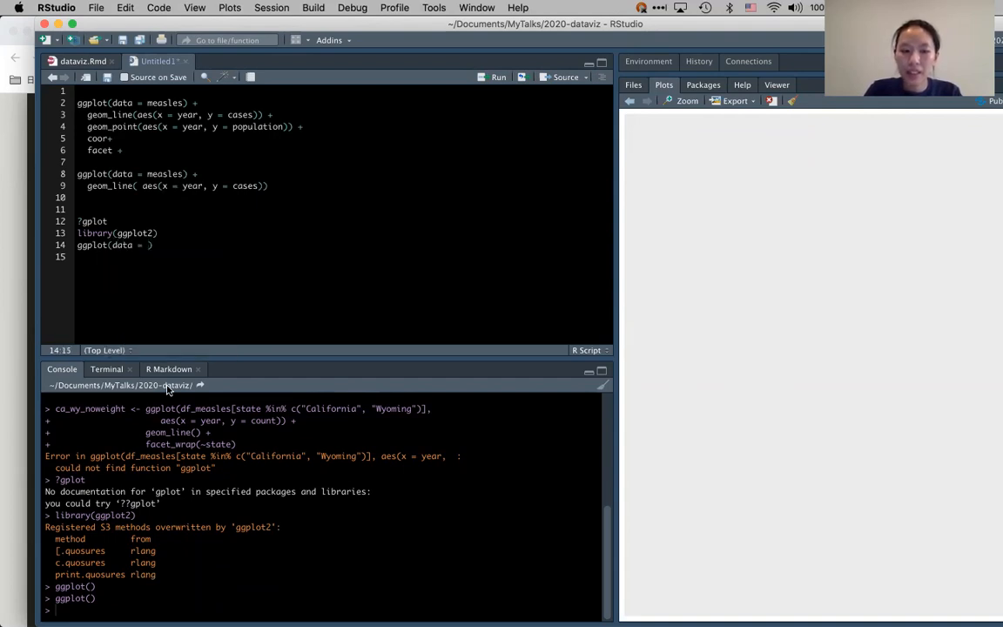
text(mea)
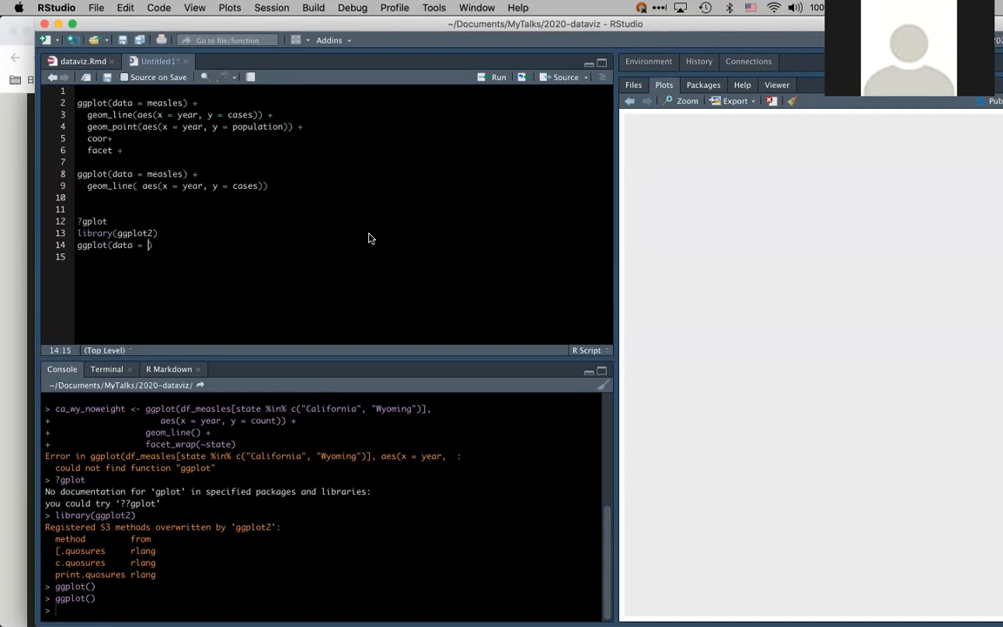
mouse_move(201, 164)
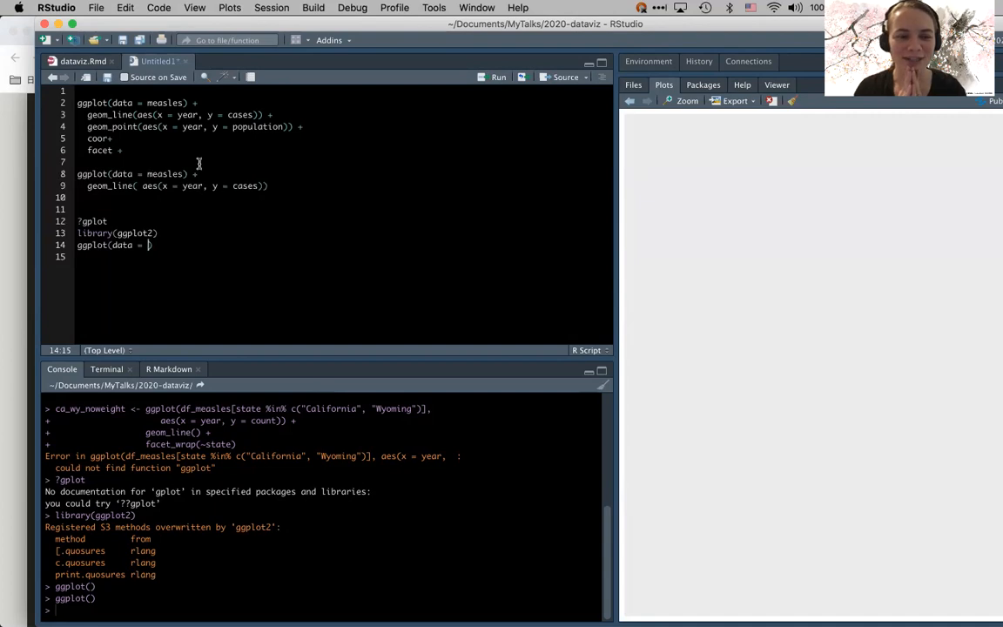
mouse_move(446, 199)
text(data = measles, )
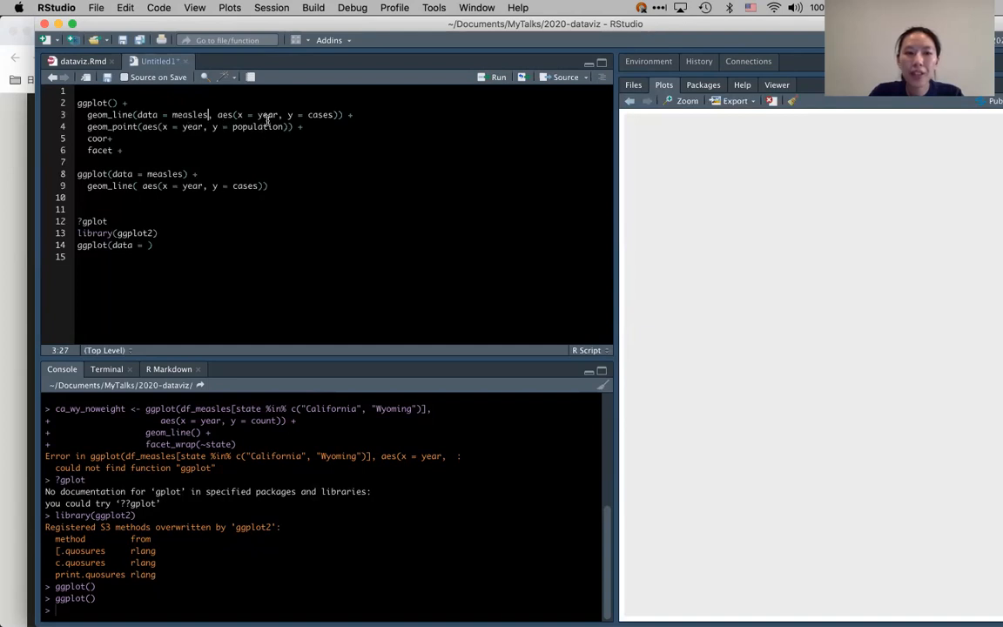
mouse_move(321, 115)
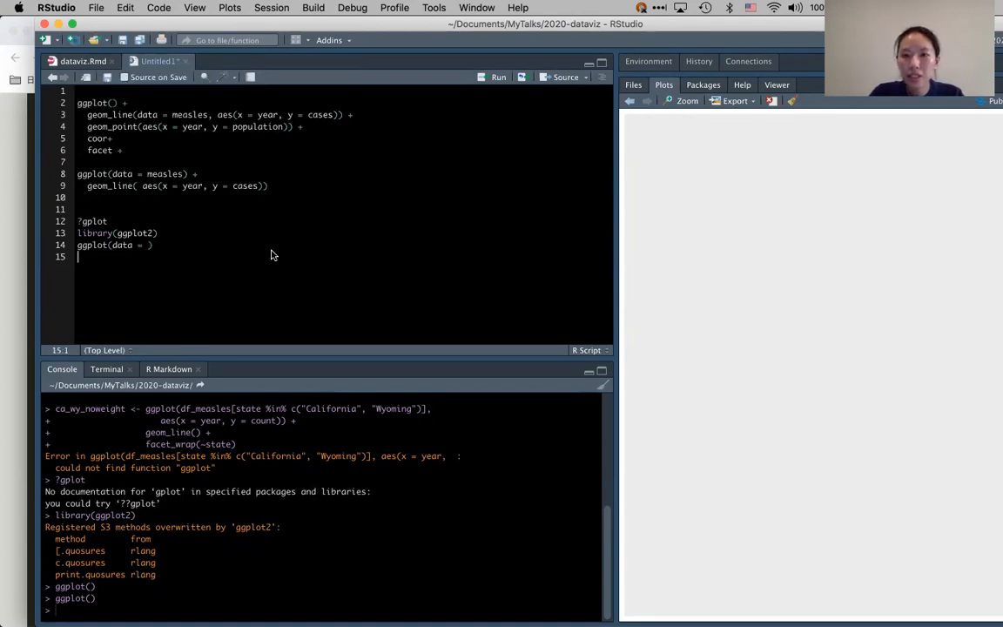
mouse_move(505, 108)
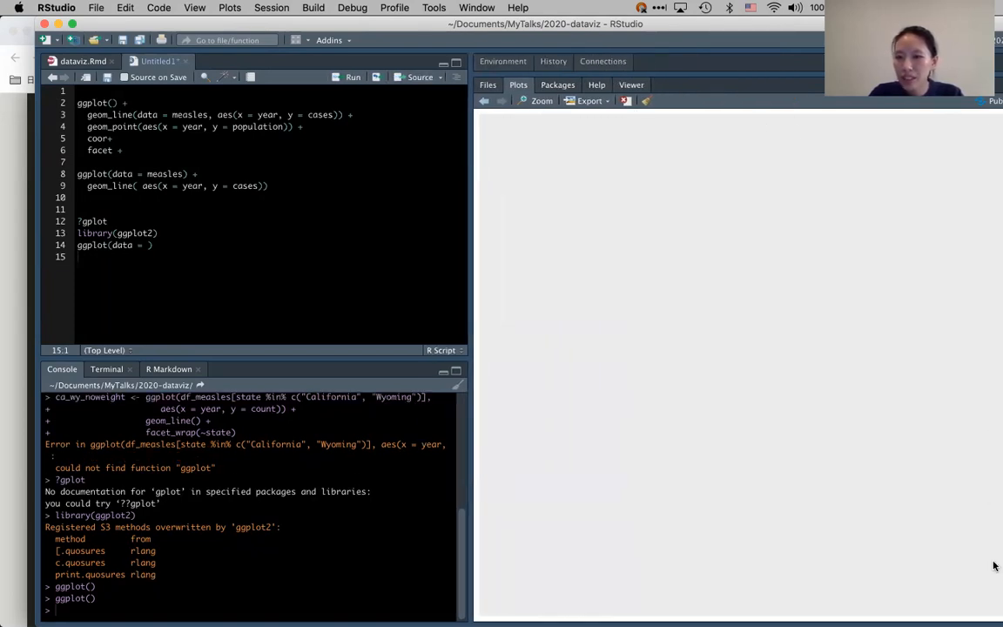
mouse_move(648, 189)
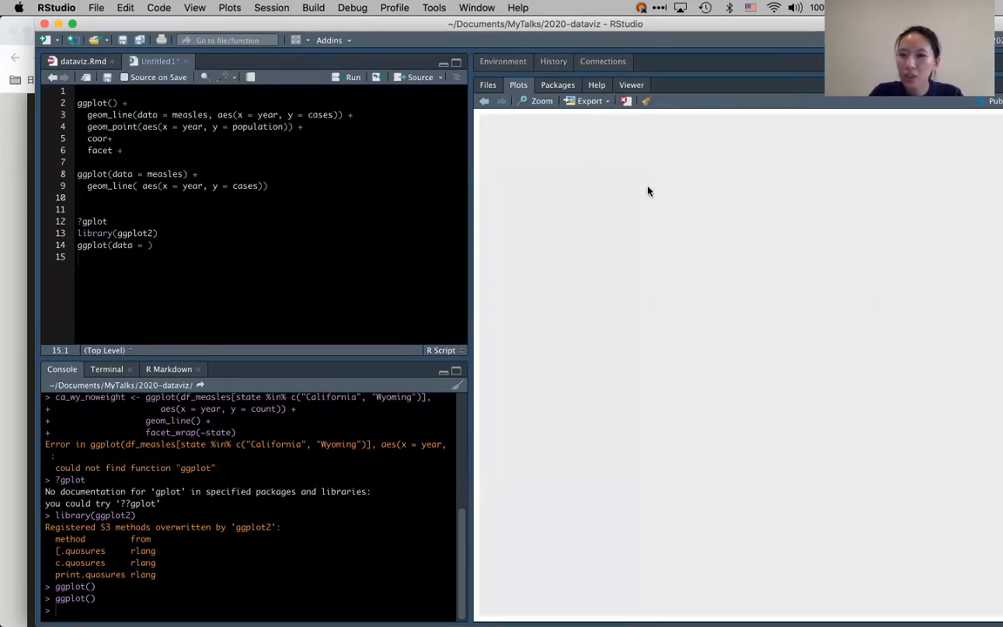
mouse_move(752, 282)
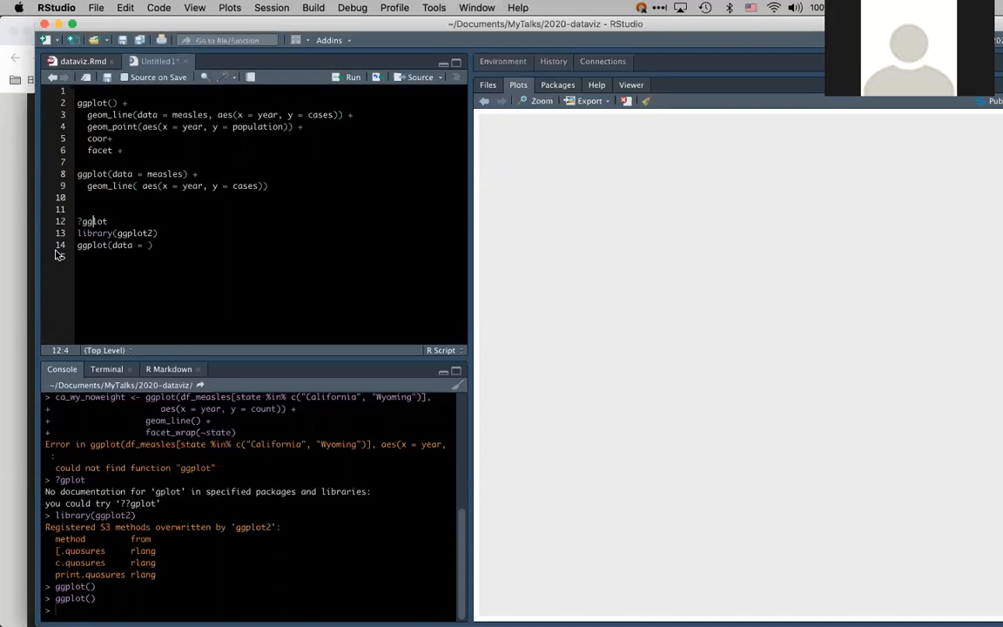
mouse_move(442, 275)
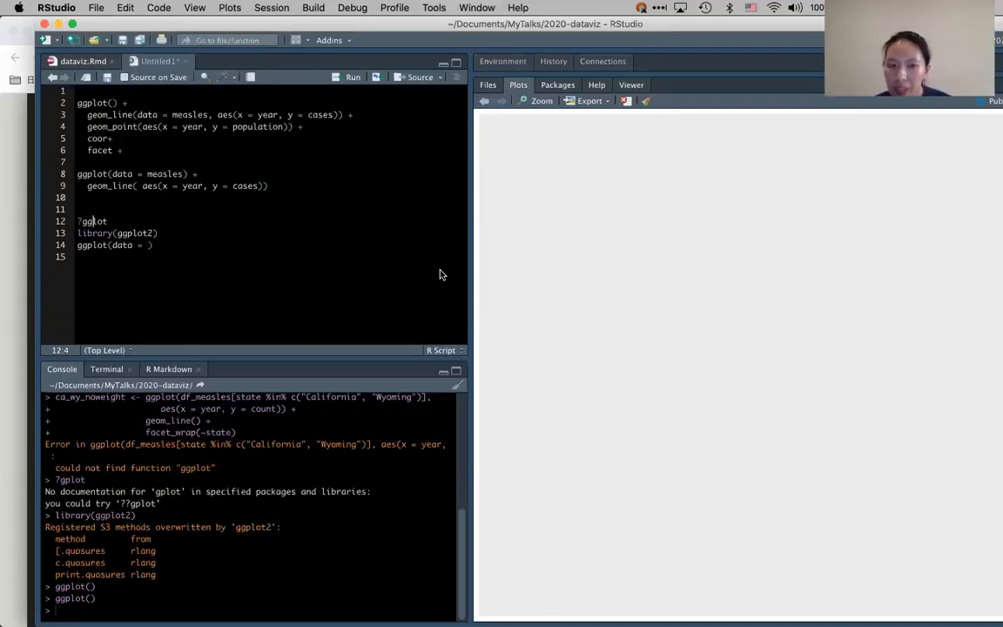
mouse_move(435, 291)
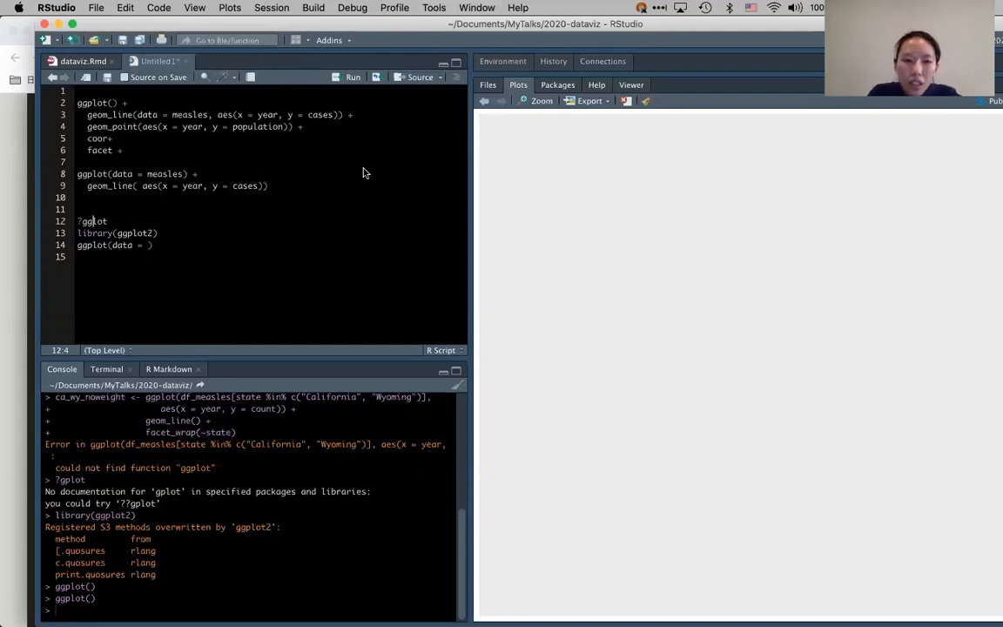
mouse_move(415, 254)
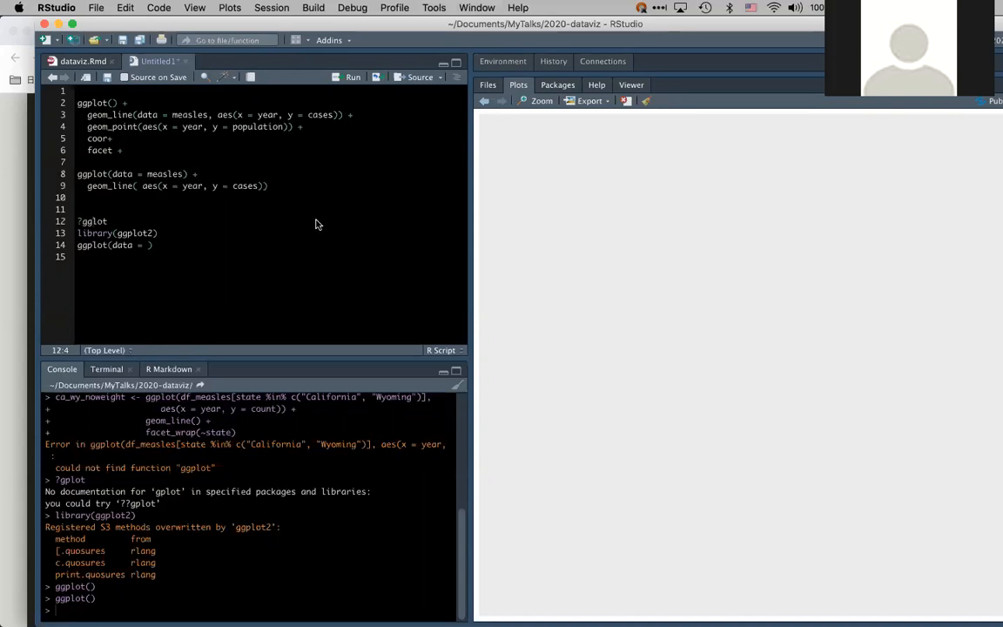
mouse_move(327, 230)
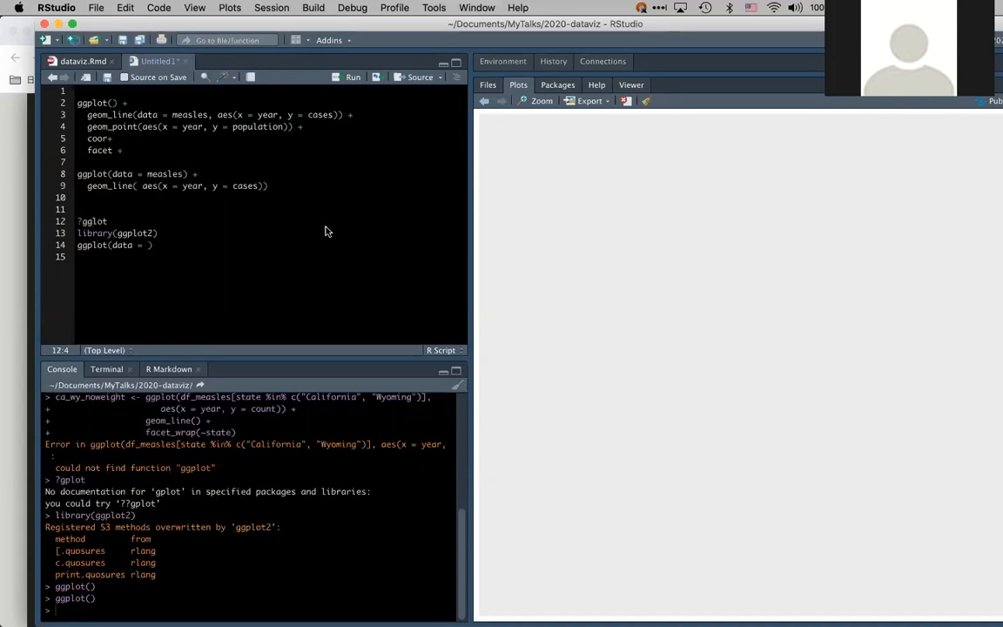
mouse_move(361, 252)
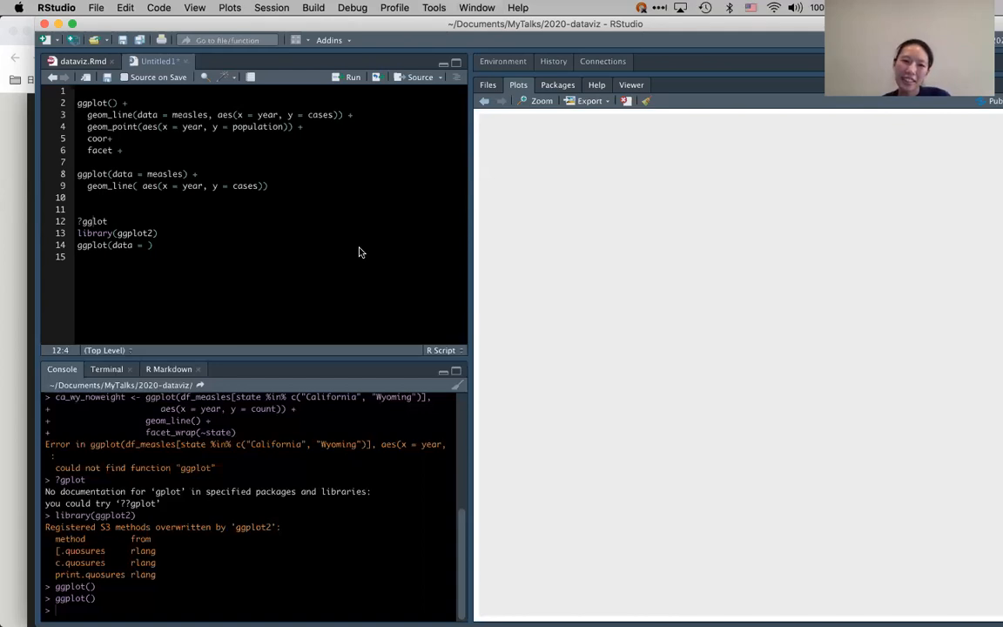
mouse_move(328, 216)
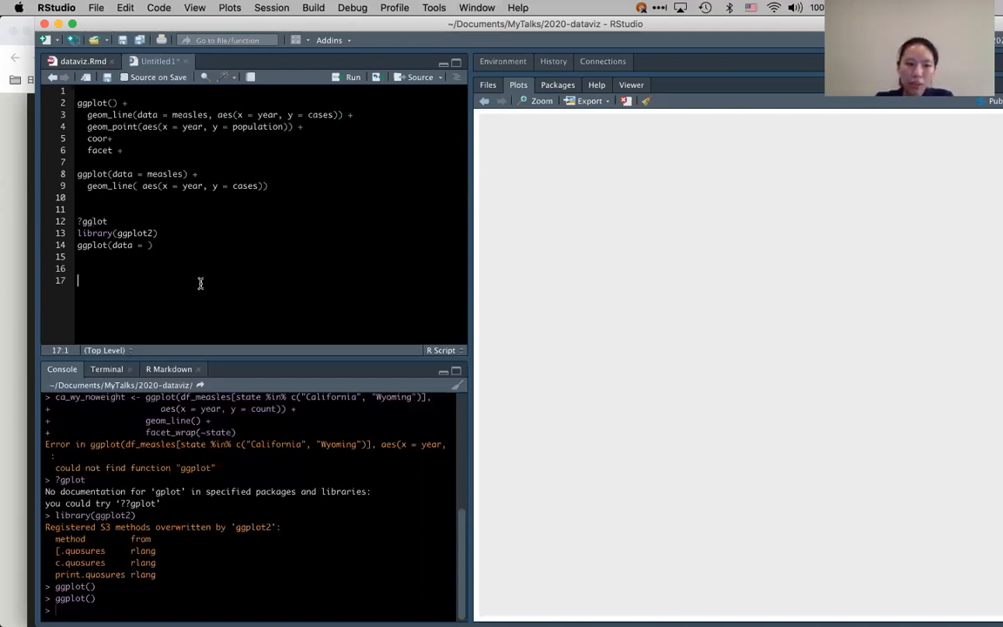
List EDA packages datamaid, dataexplorer and skimr on lines 17–19 below the ggplot sketches.
text(datamaid)
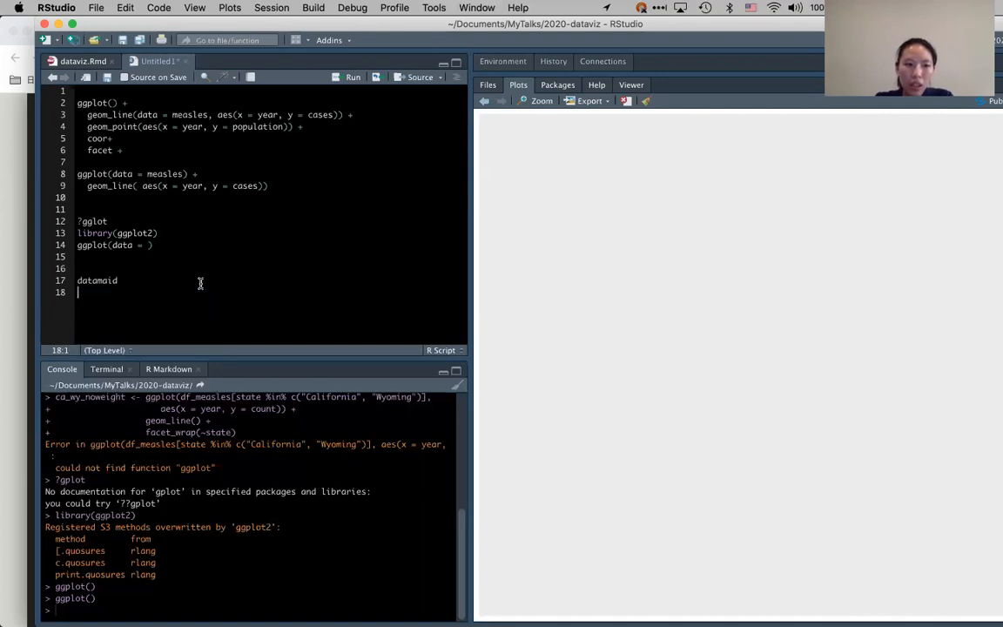
text(dataexplor)
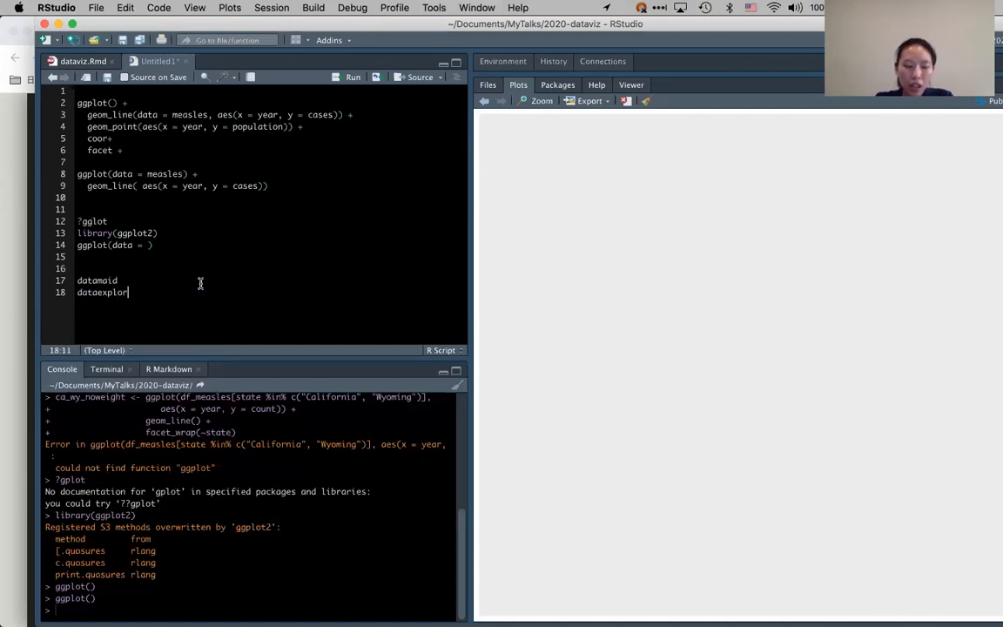
text(er)
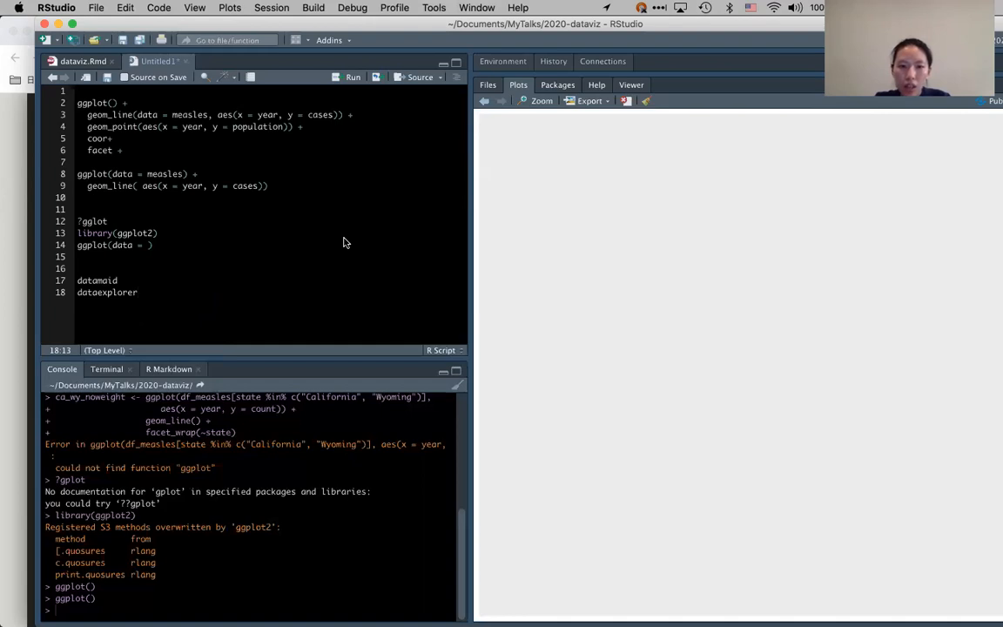
mouse_move(345, 261)
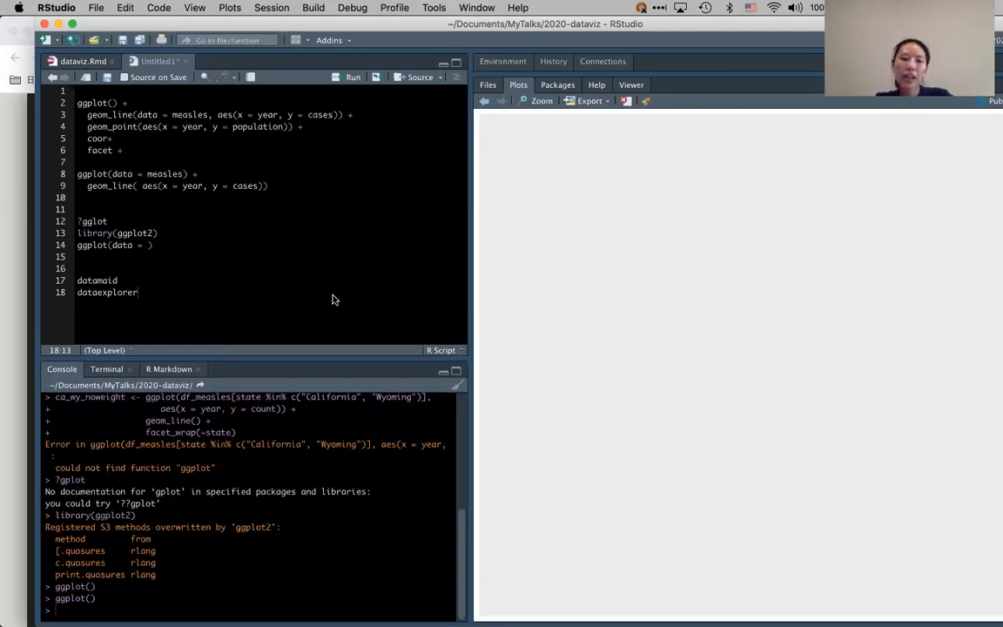
mouse_move(341, 317)
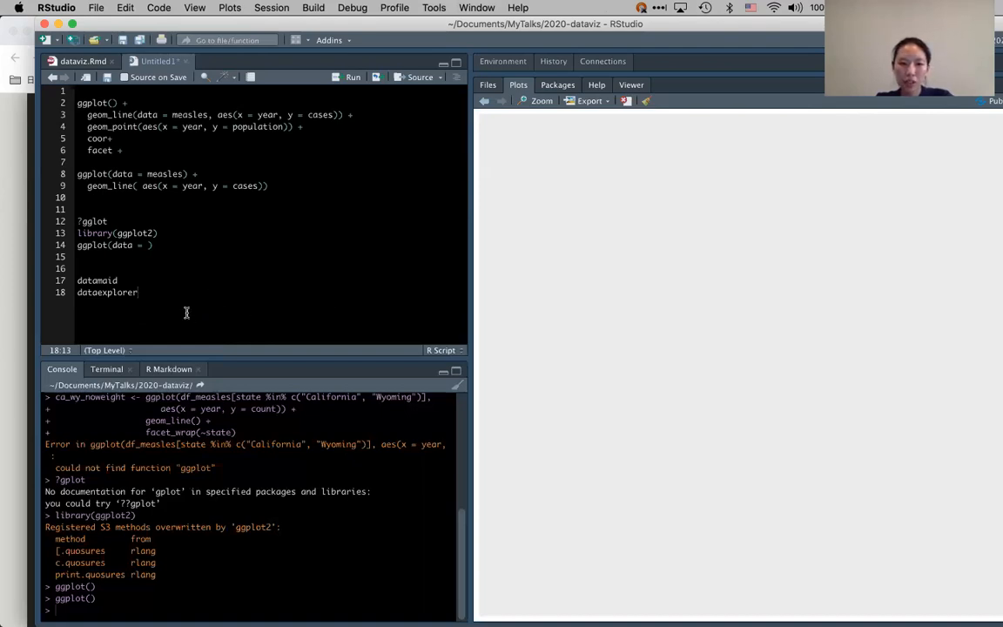
text(skimr)
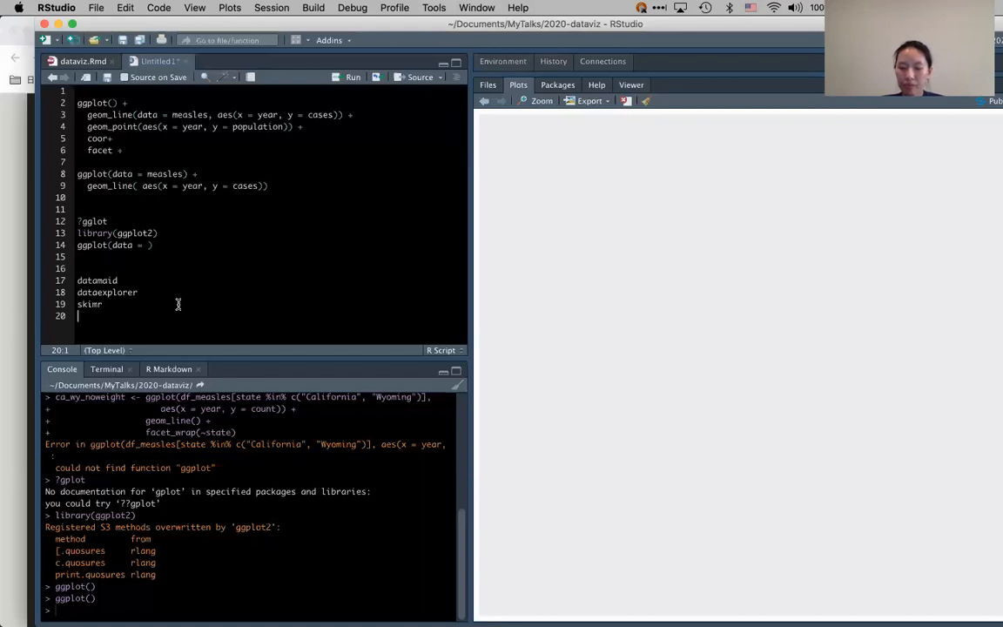
mouse_move(175, 324)
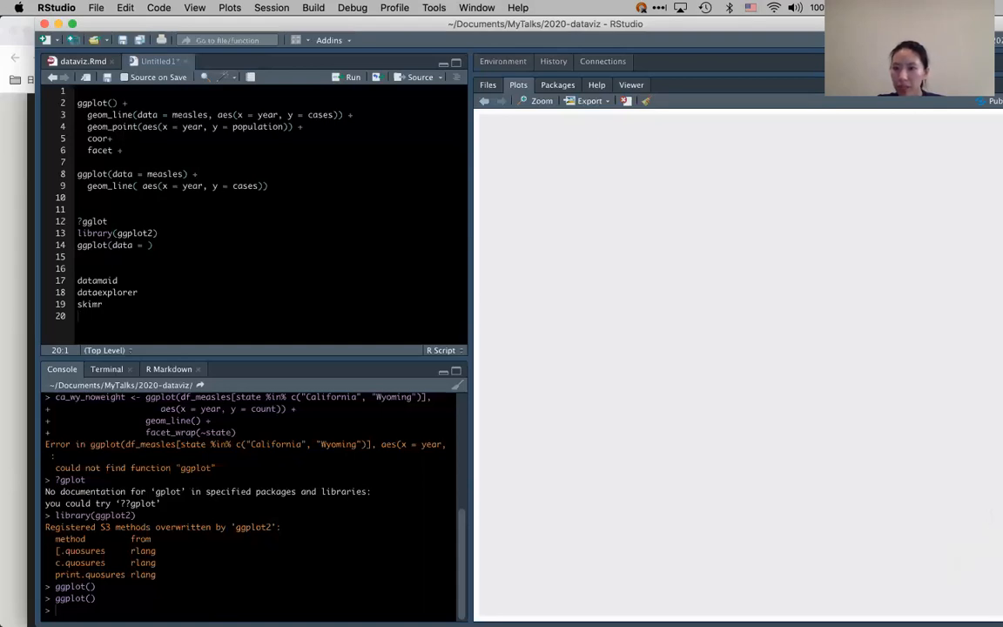
mouse_move(825, 319)
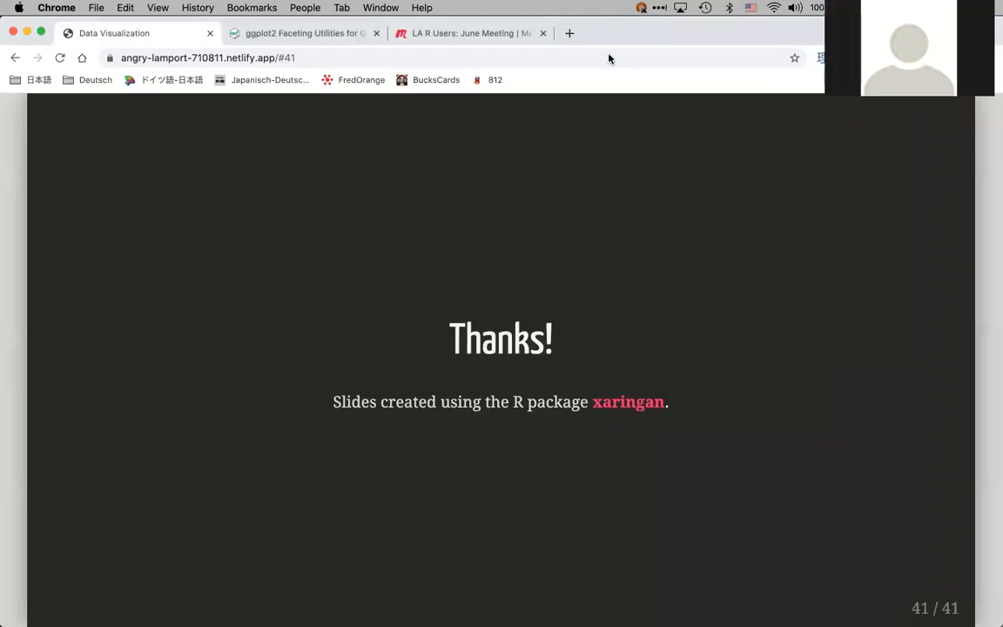
mouse_move(510, 143)
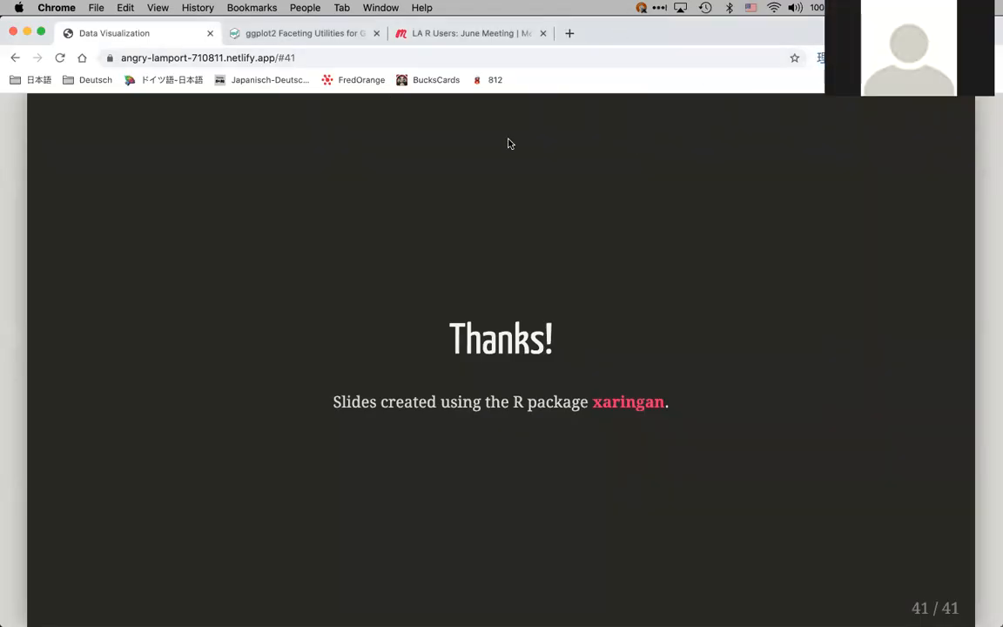
mouse_move(289, 496)
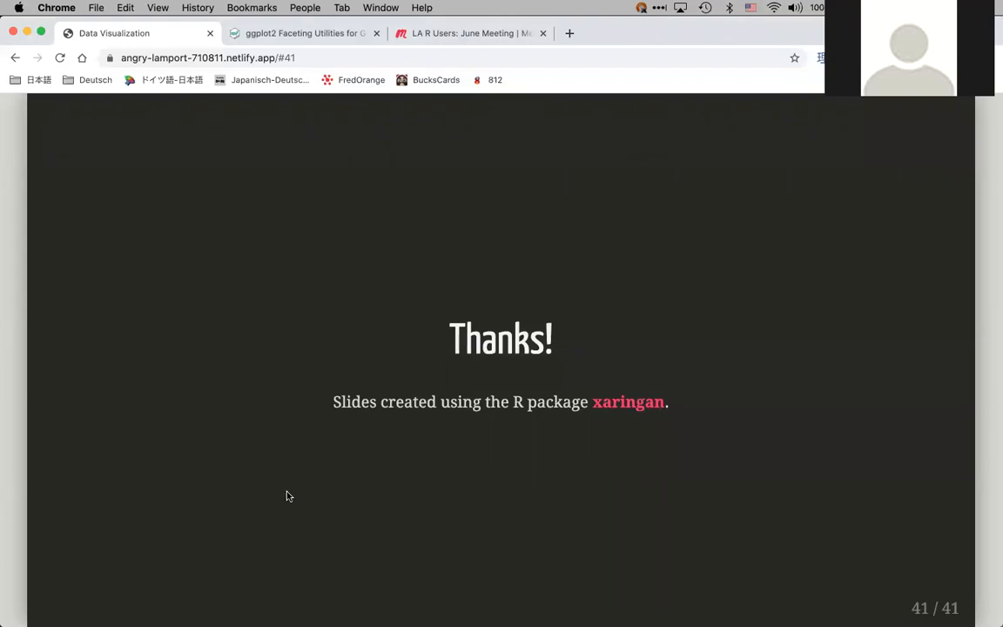
mouse_move(303, 325)
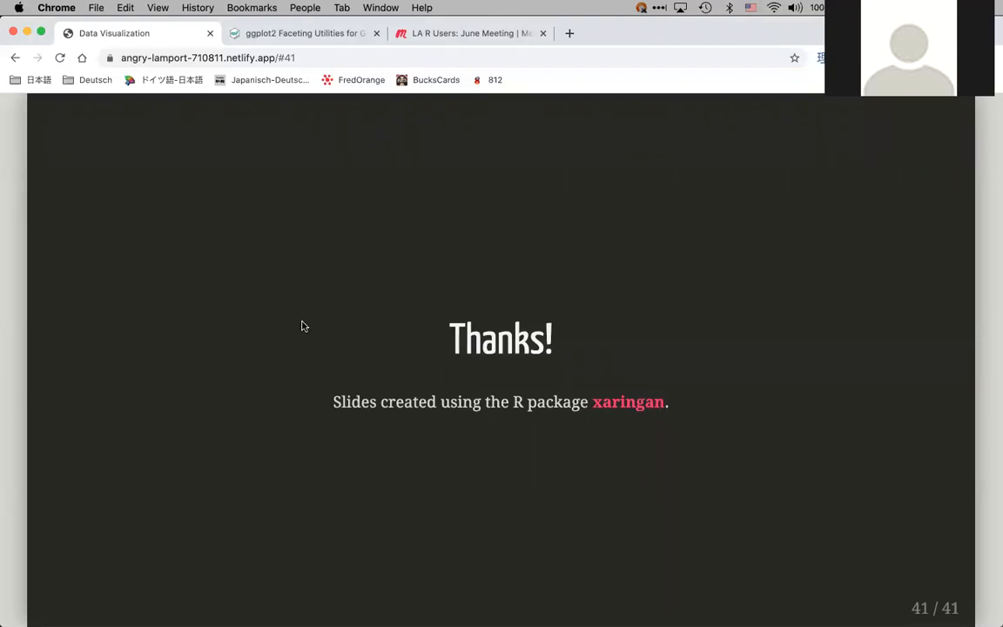
mouse_move(305, 342)
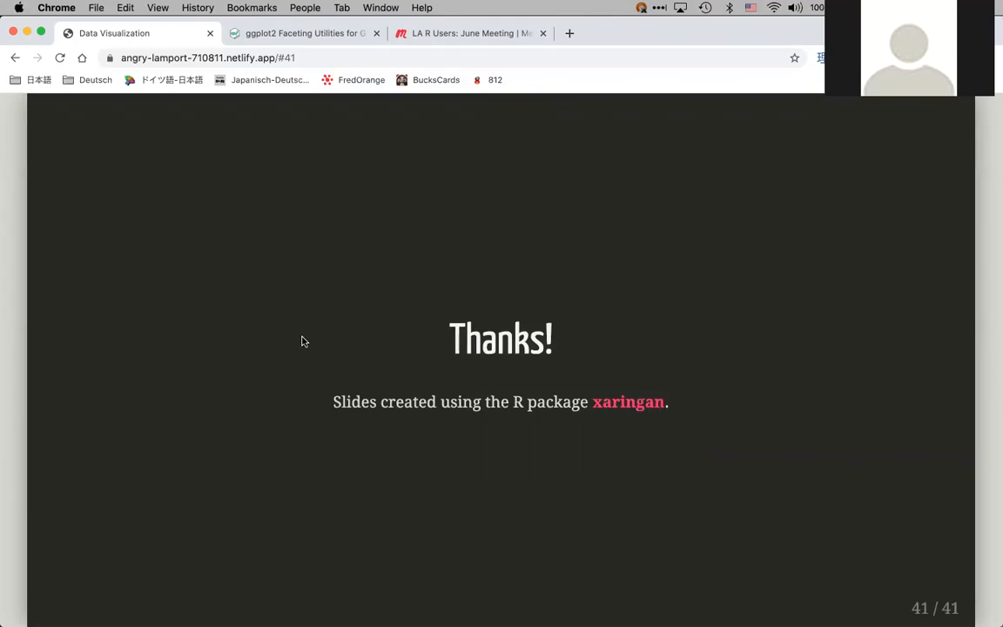
mouse_move(136, 571)
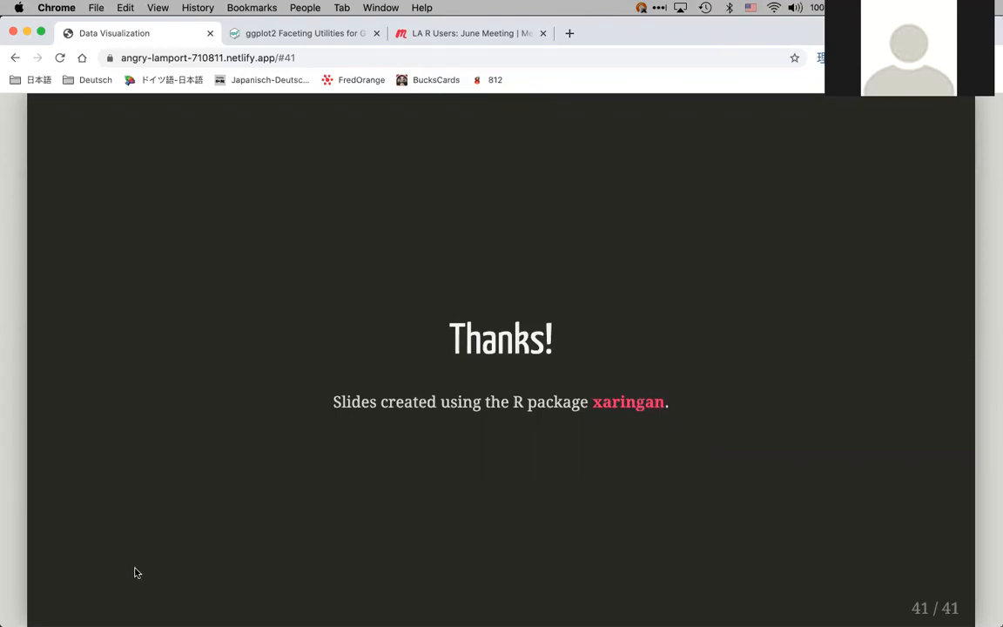
mouse_move(320, 330)
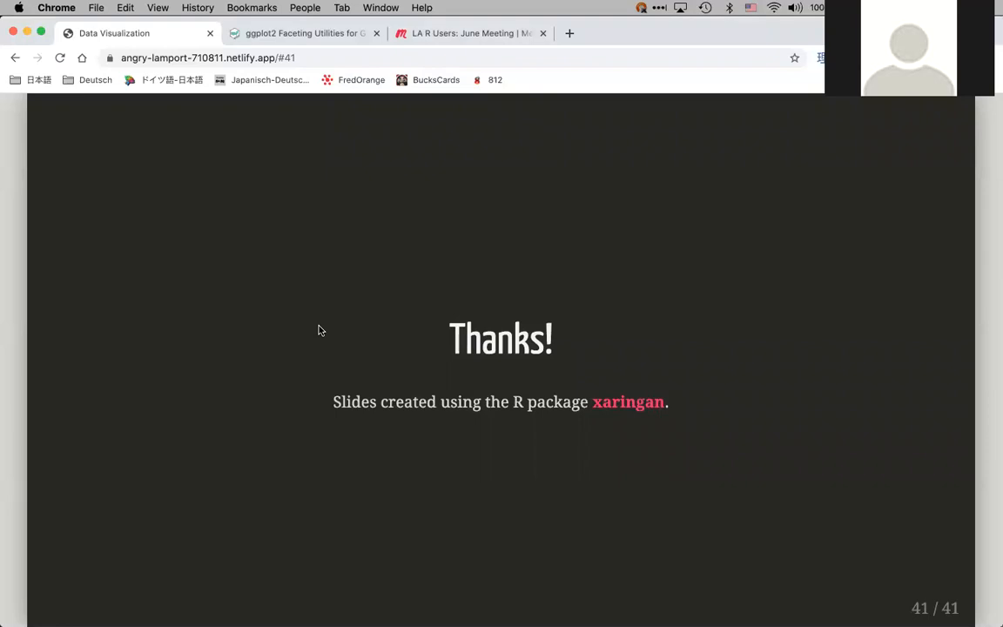
mouse_move(247, 523)
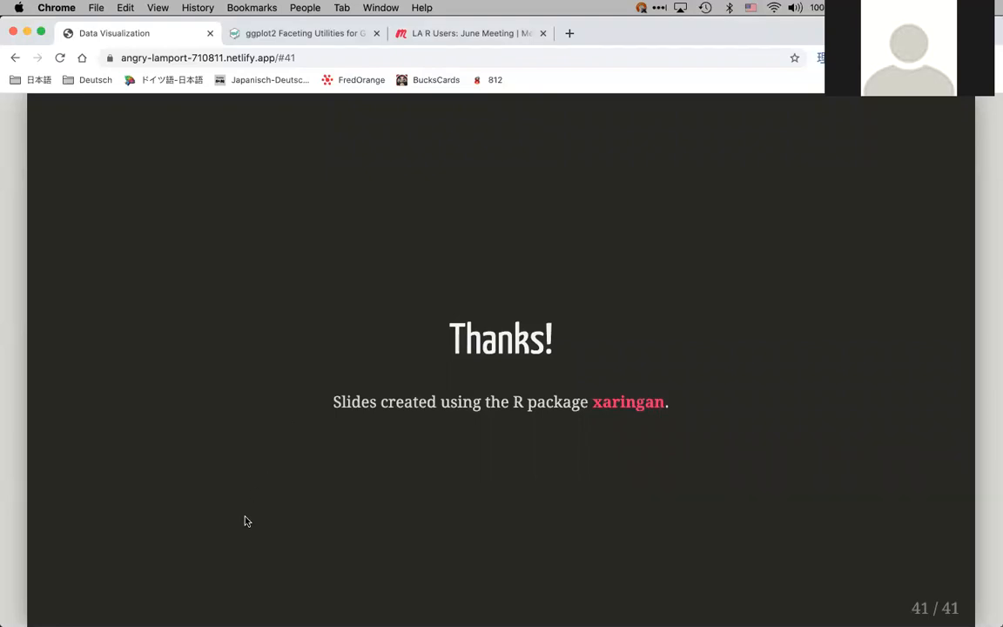